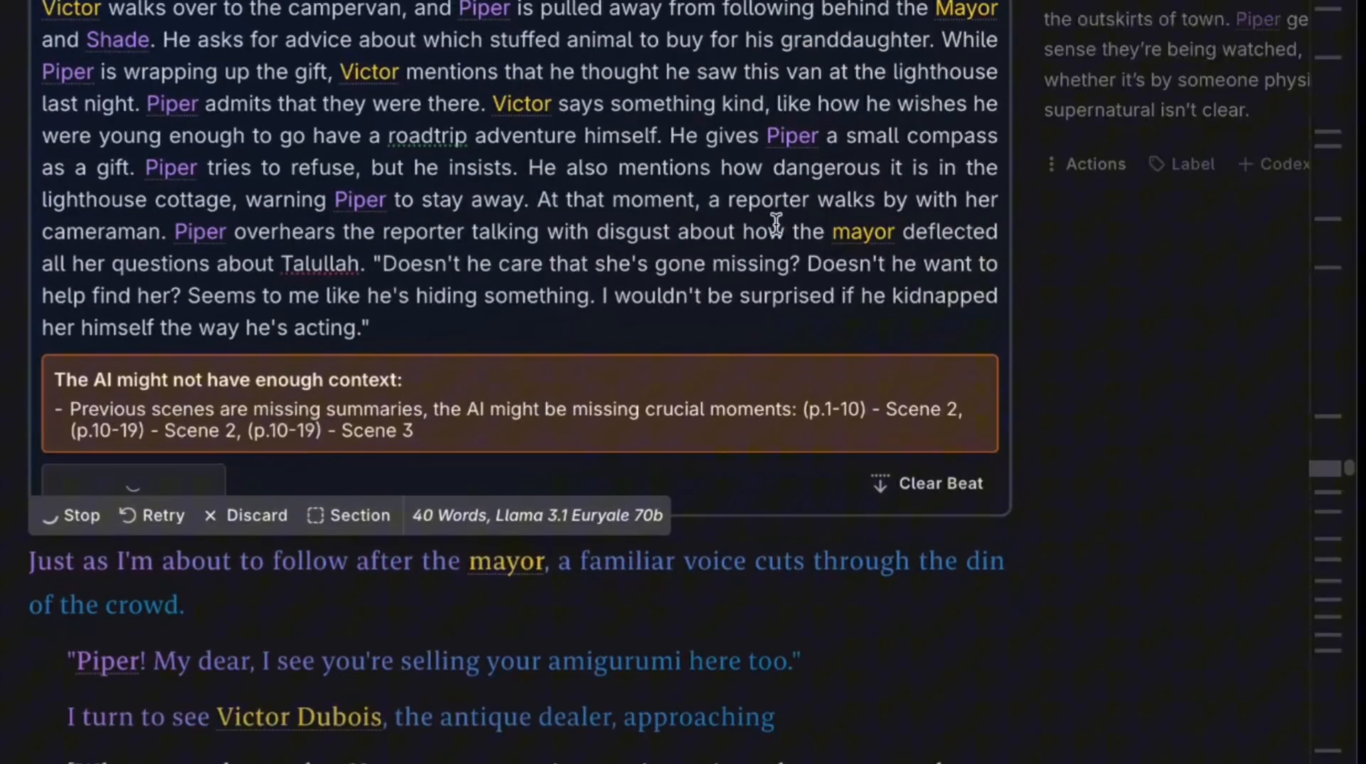
Rephrase the selected dialogue line without contractions and review the chat thread's opening-line feedback.
scroll(down, 3)
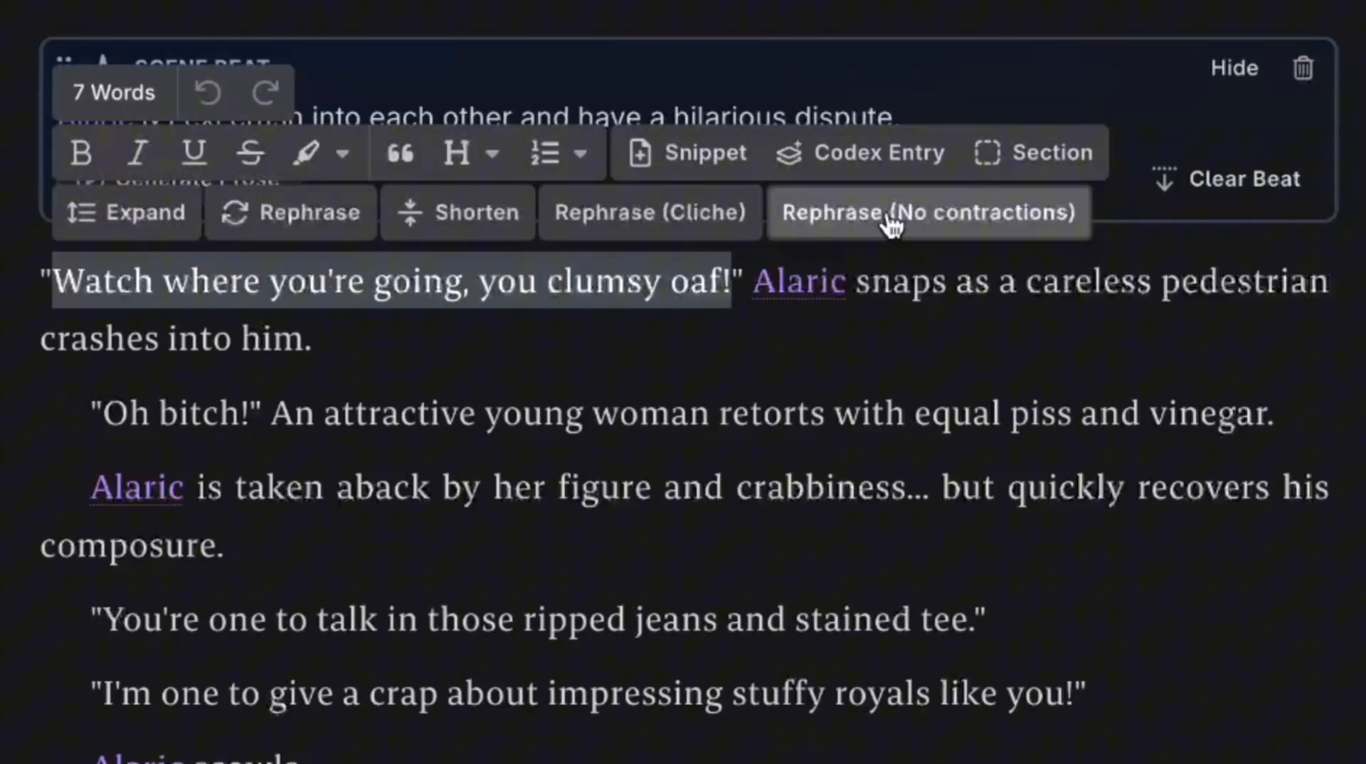
click(926, 213)
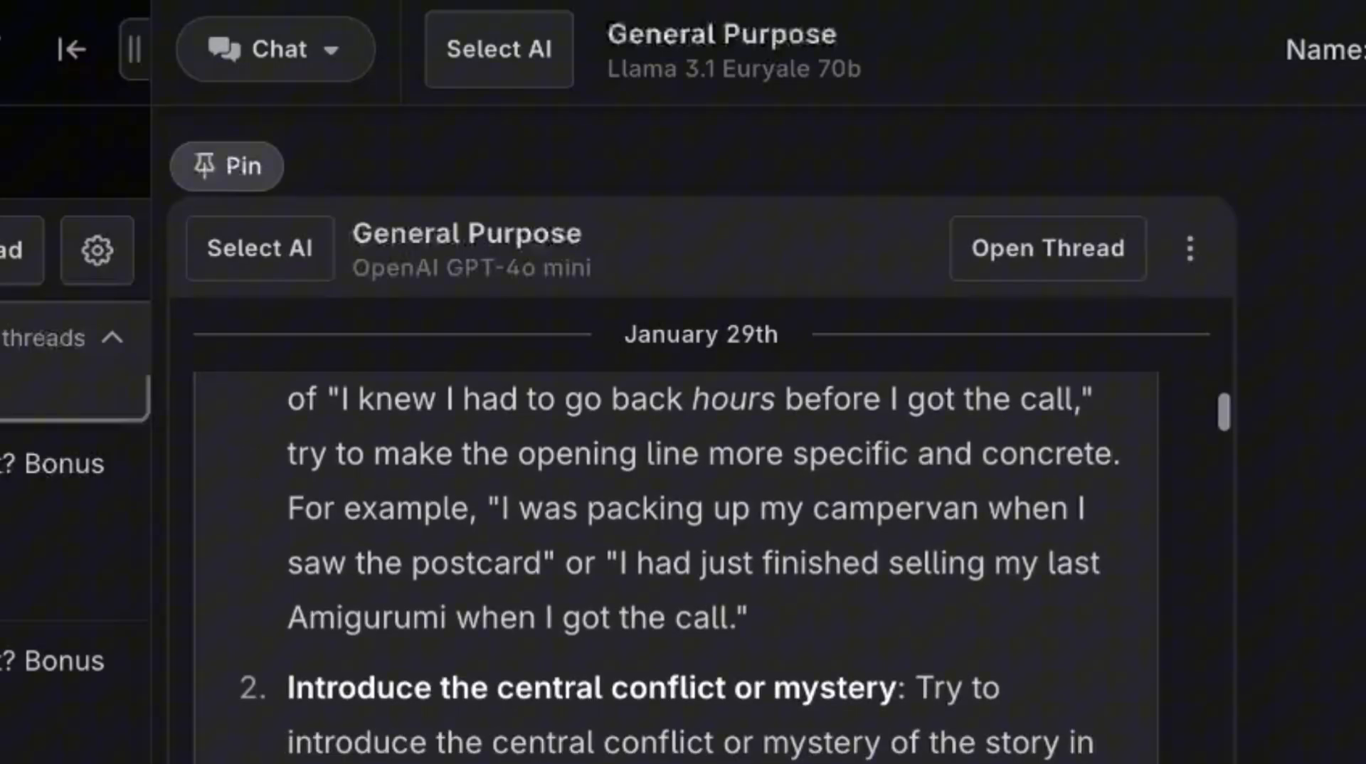
scroll(down, 3)
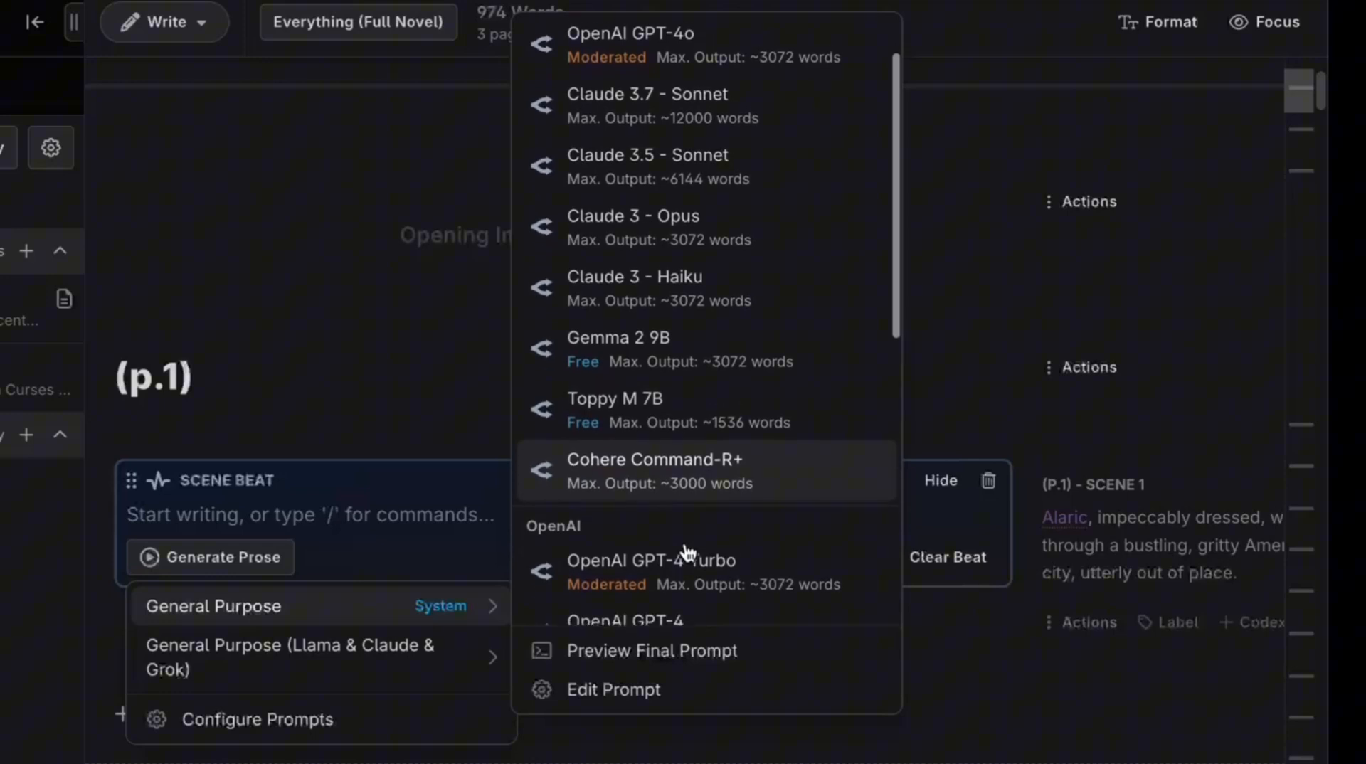
Browse the full catalog of models available to try for generating prose.
scroll(down, 3)
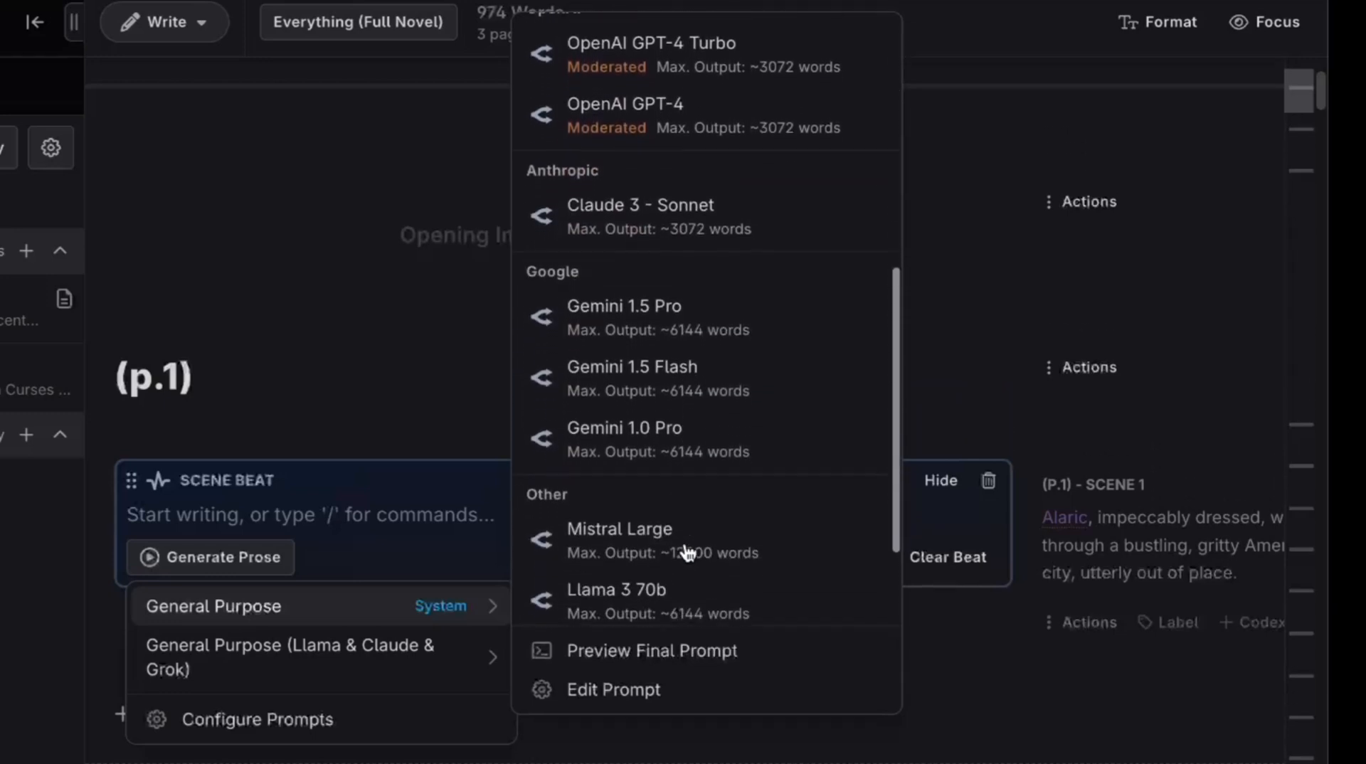
scroll(down, 3)
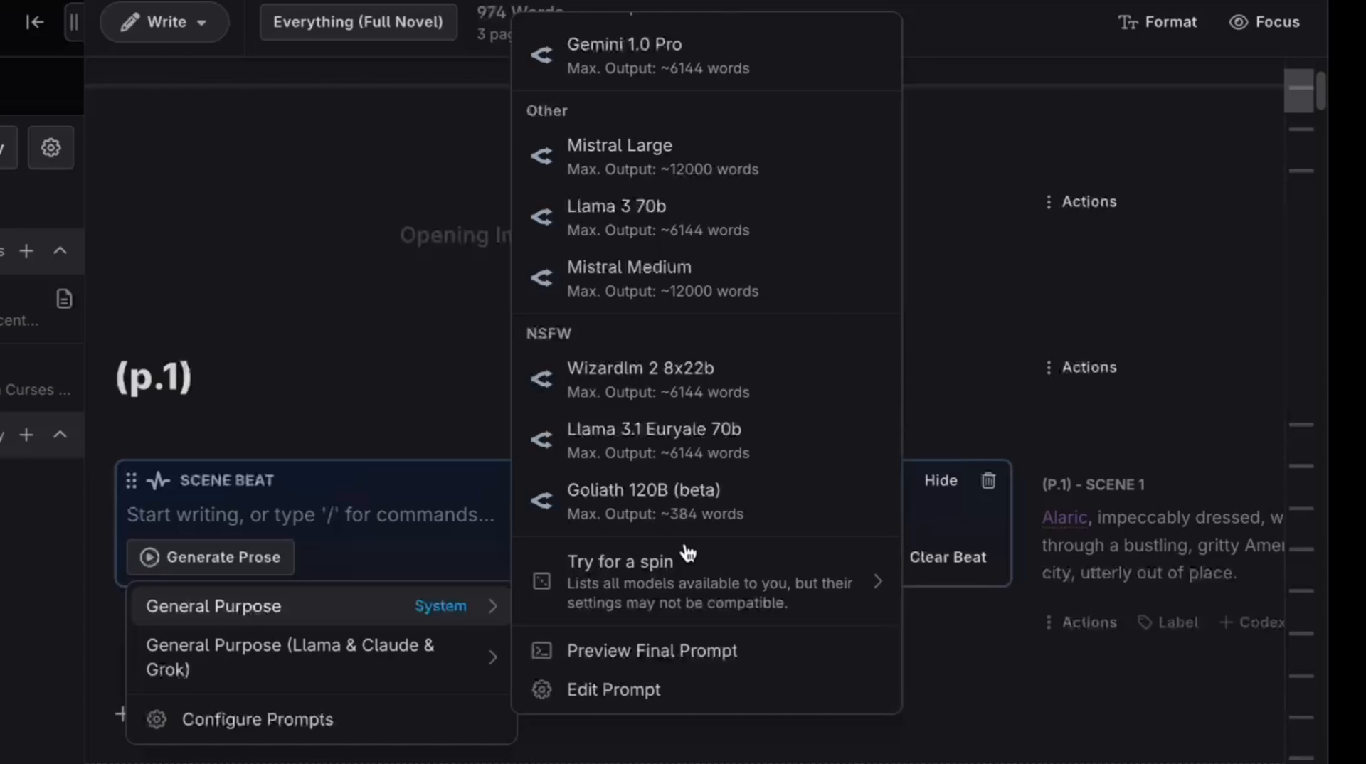
click(621, 560)
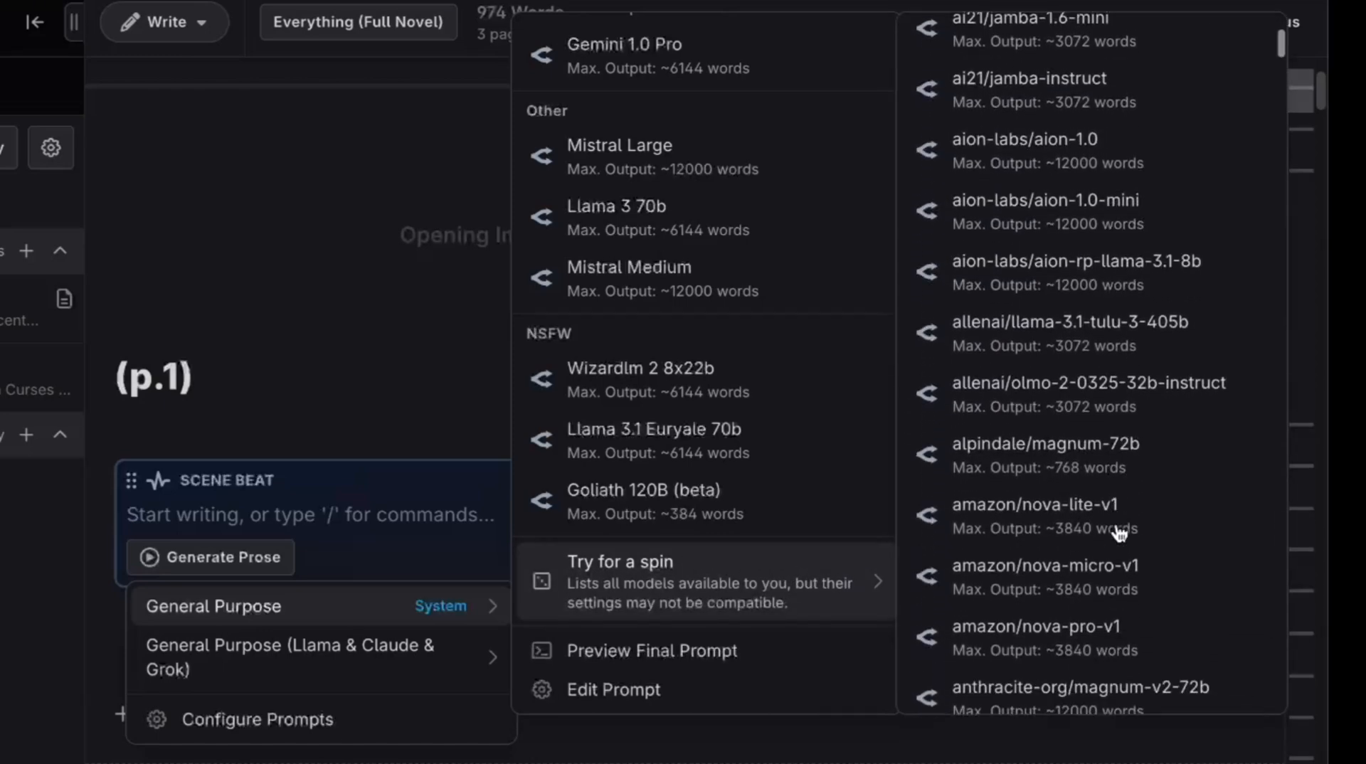
scroll(down, 3)
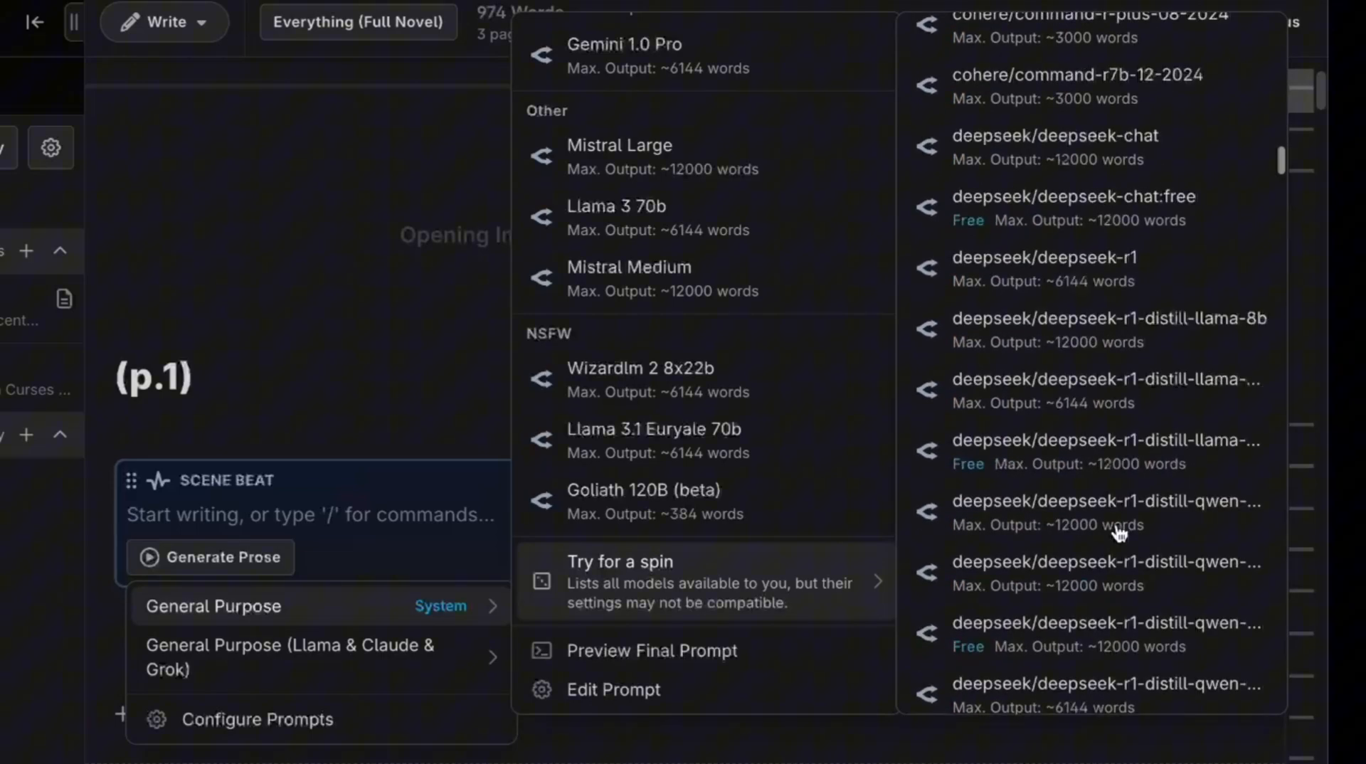
scroll(down, 3)
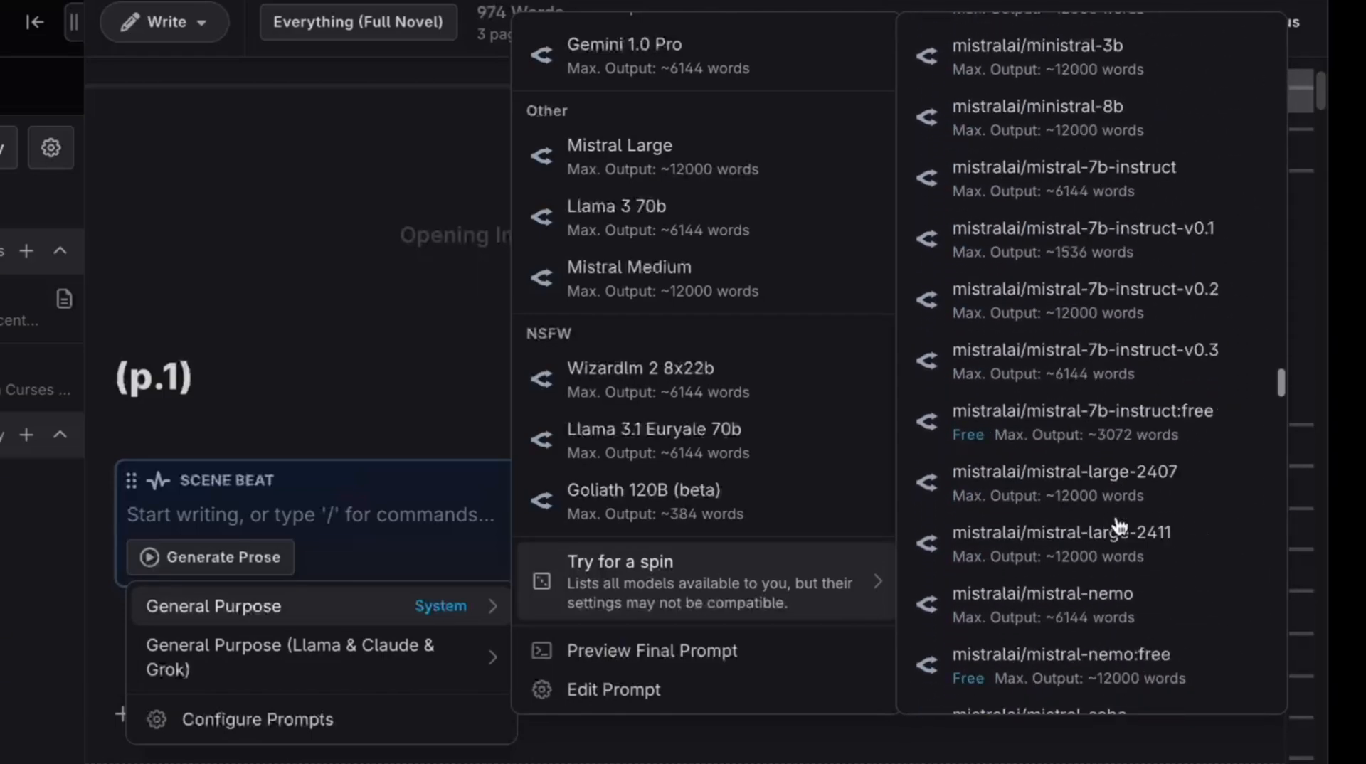
scroll(down, 3)
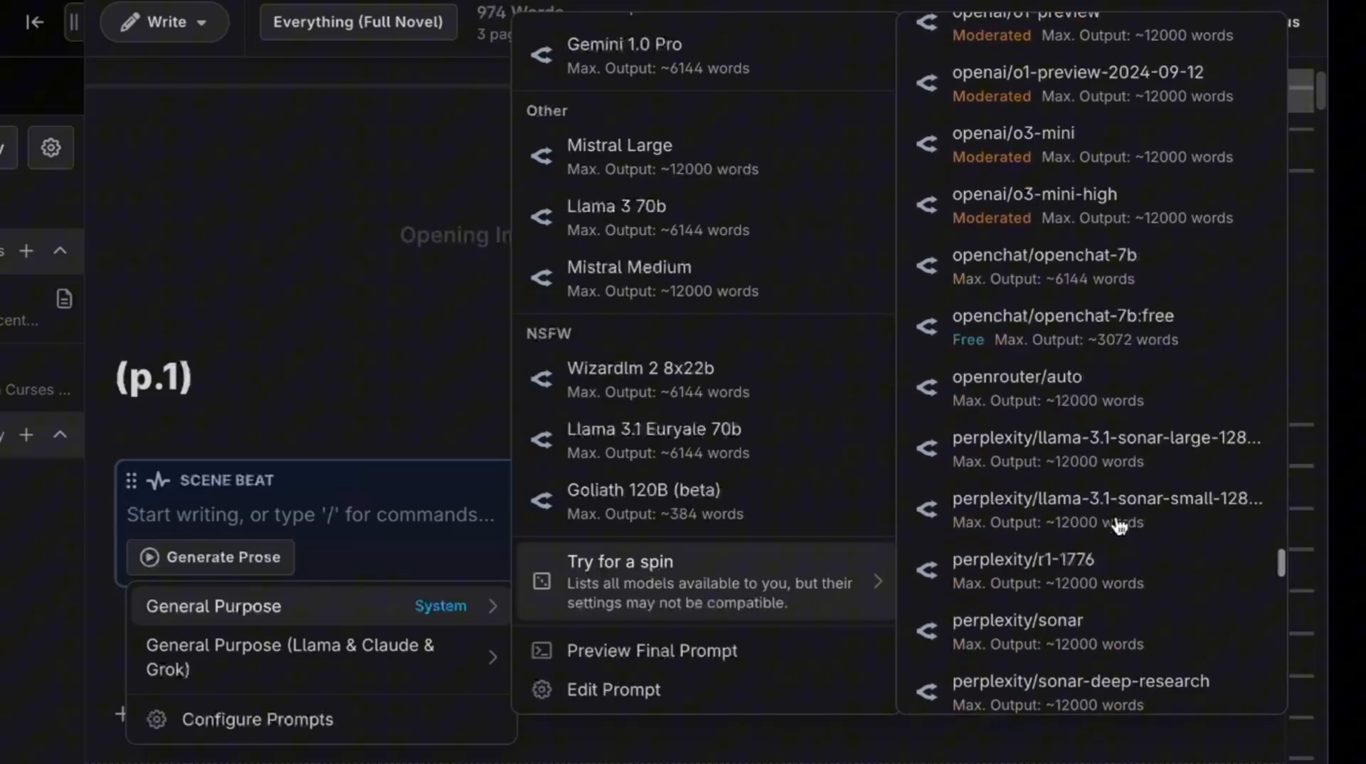
scroll(down, 3)
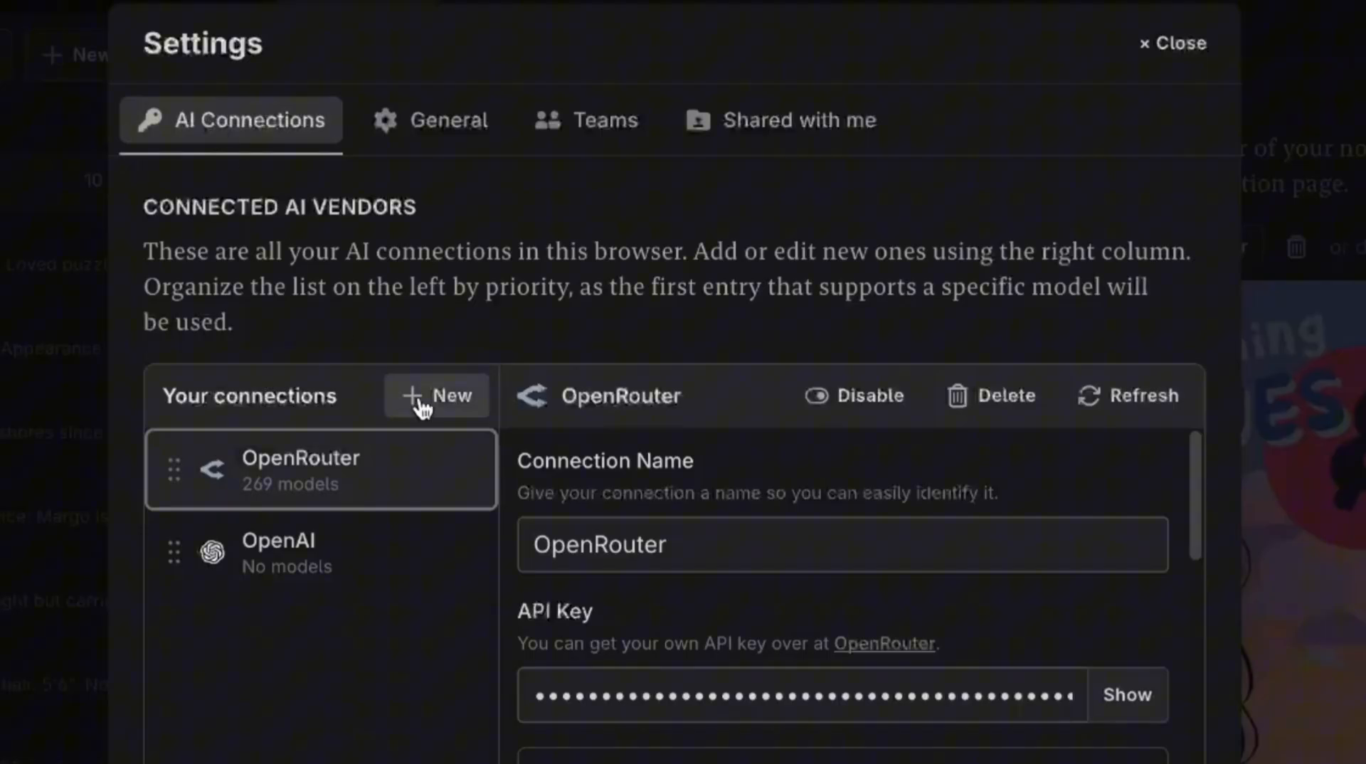
Start adding a new AI connection and review the standard Generate Prose model menu.
click(437, 396)
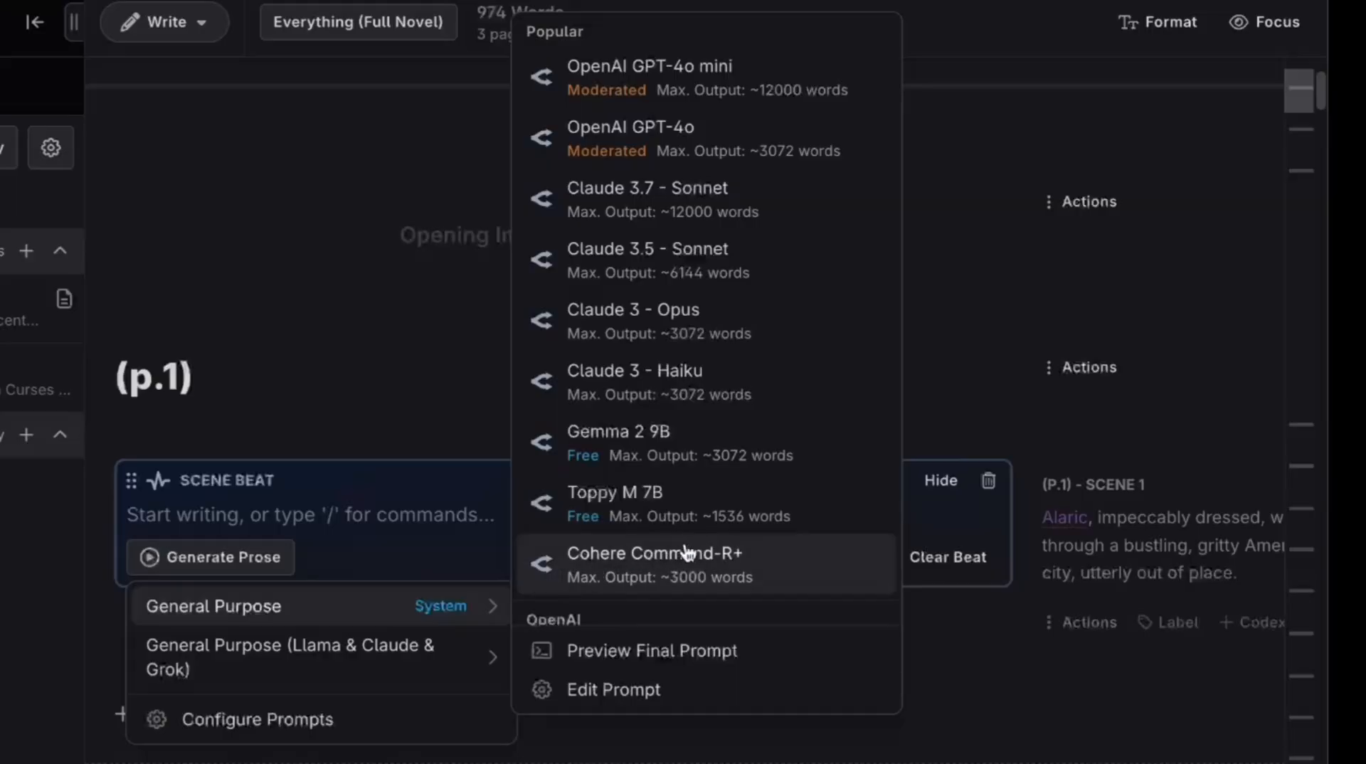
scroll(down, 3)
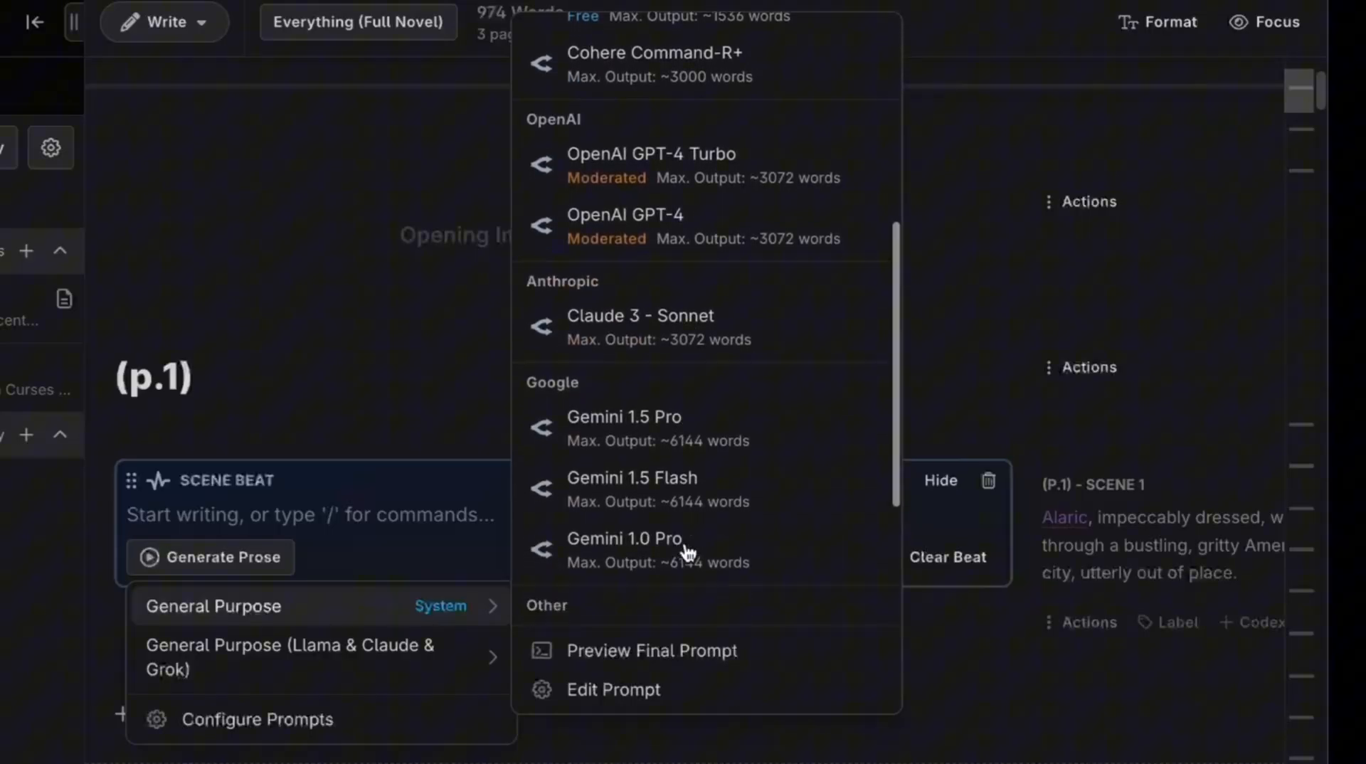
scroll(down, 3)
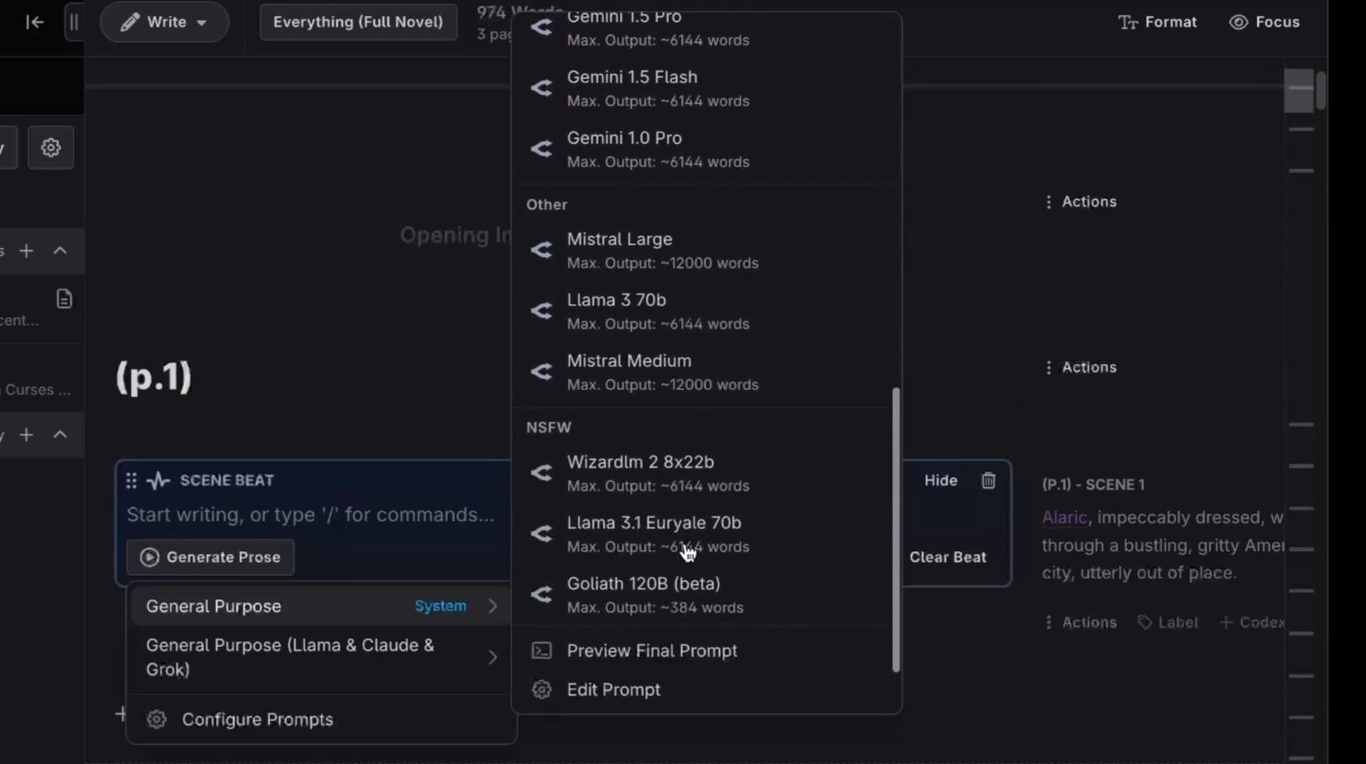
scroll(down, 3)
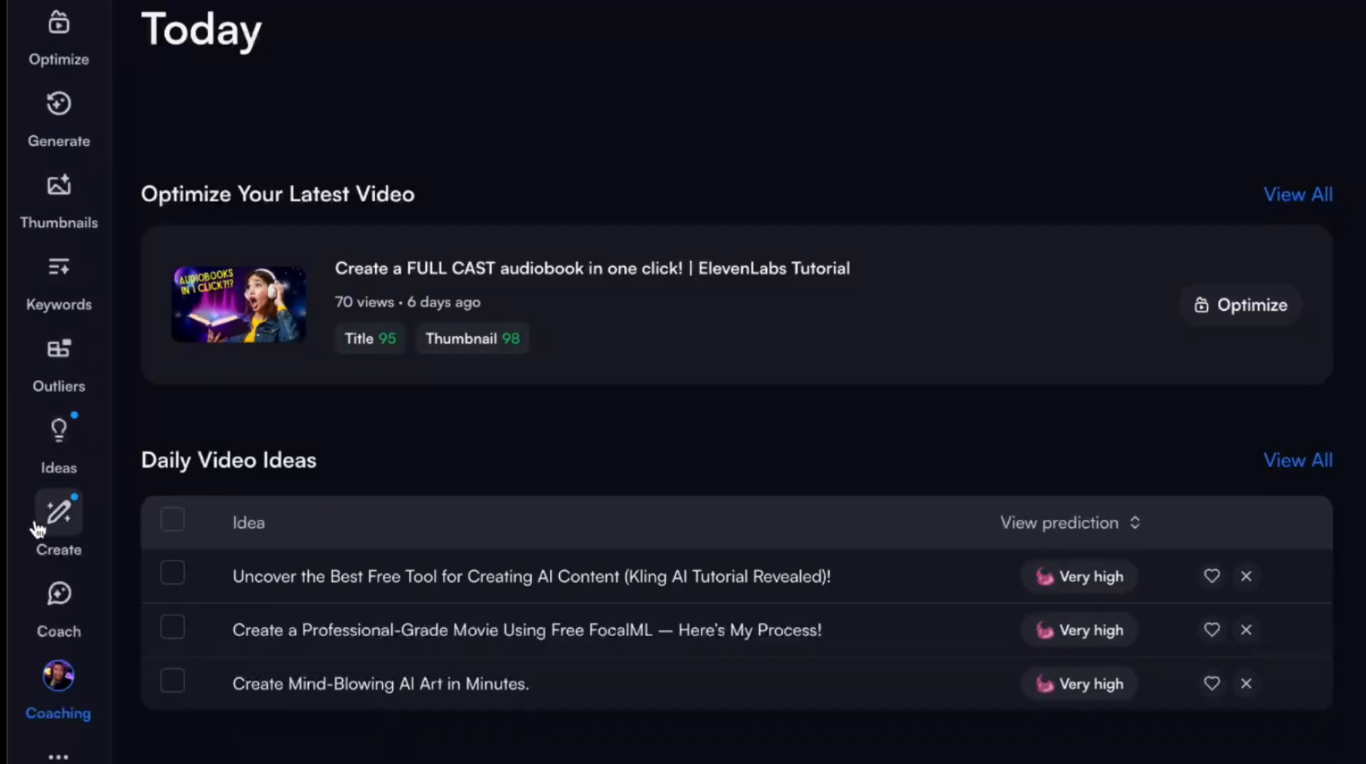
Go to vidIQ's creation tools before switching to the OpenRouter home page.
click(58, 596)
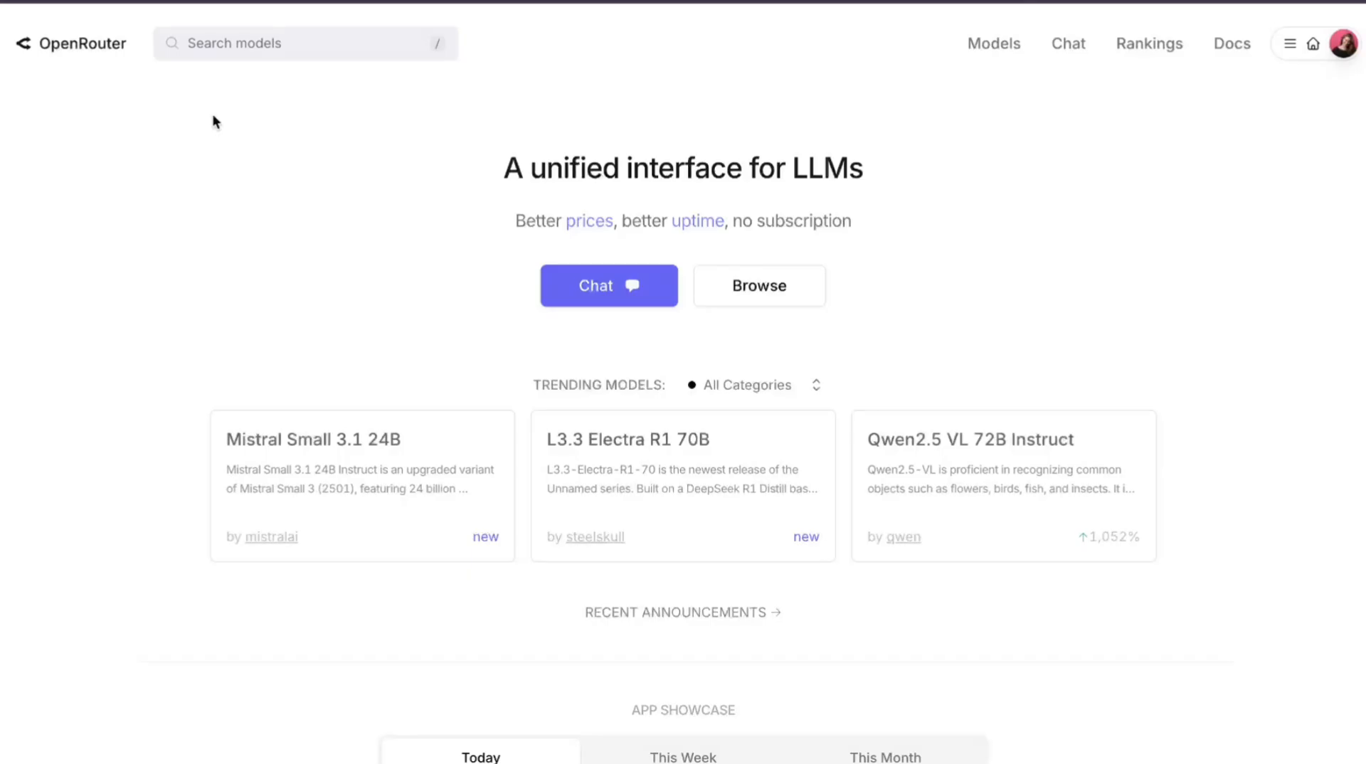
Sort OpenRouter's model catalog by Pricing: High to Low and browse the list.
click(994, 44)
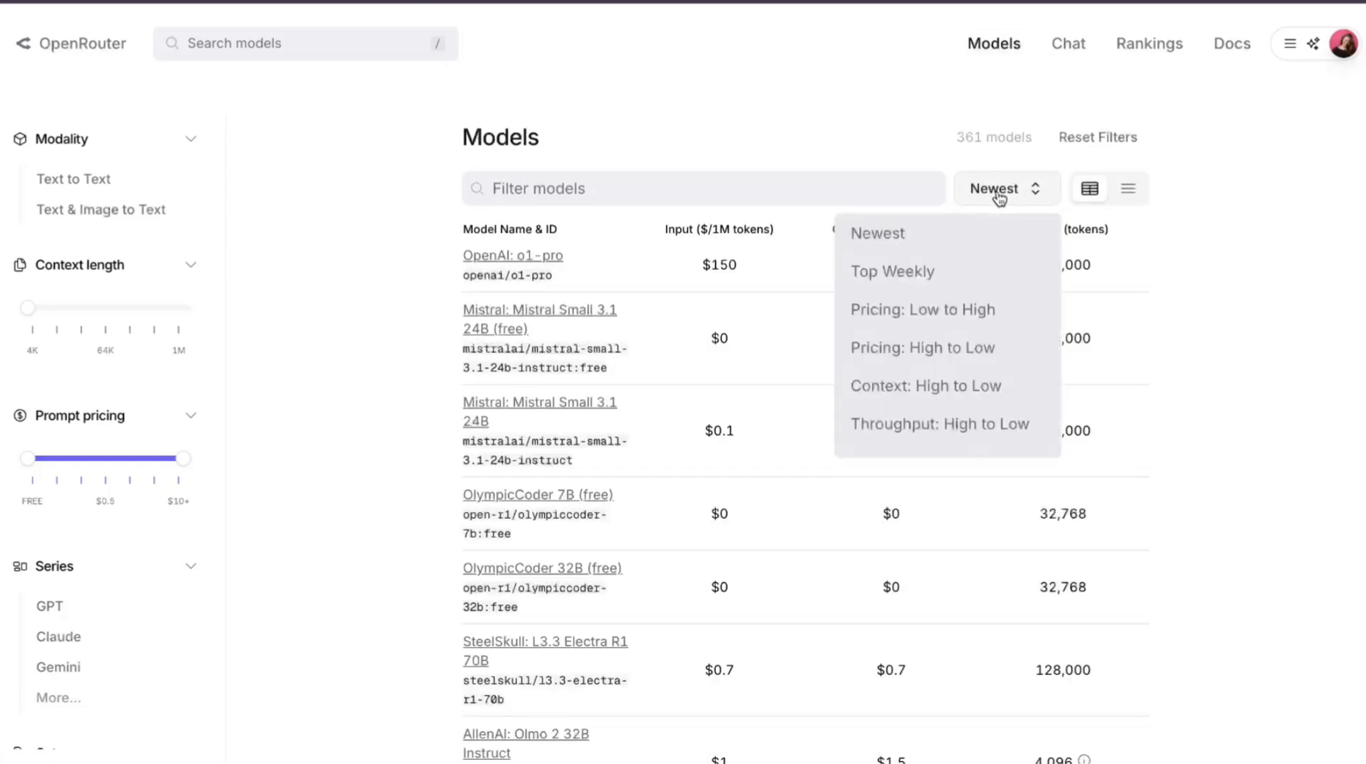
click(922, 347)
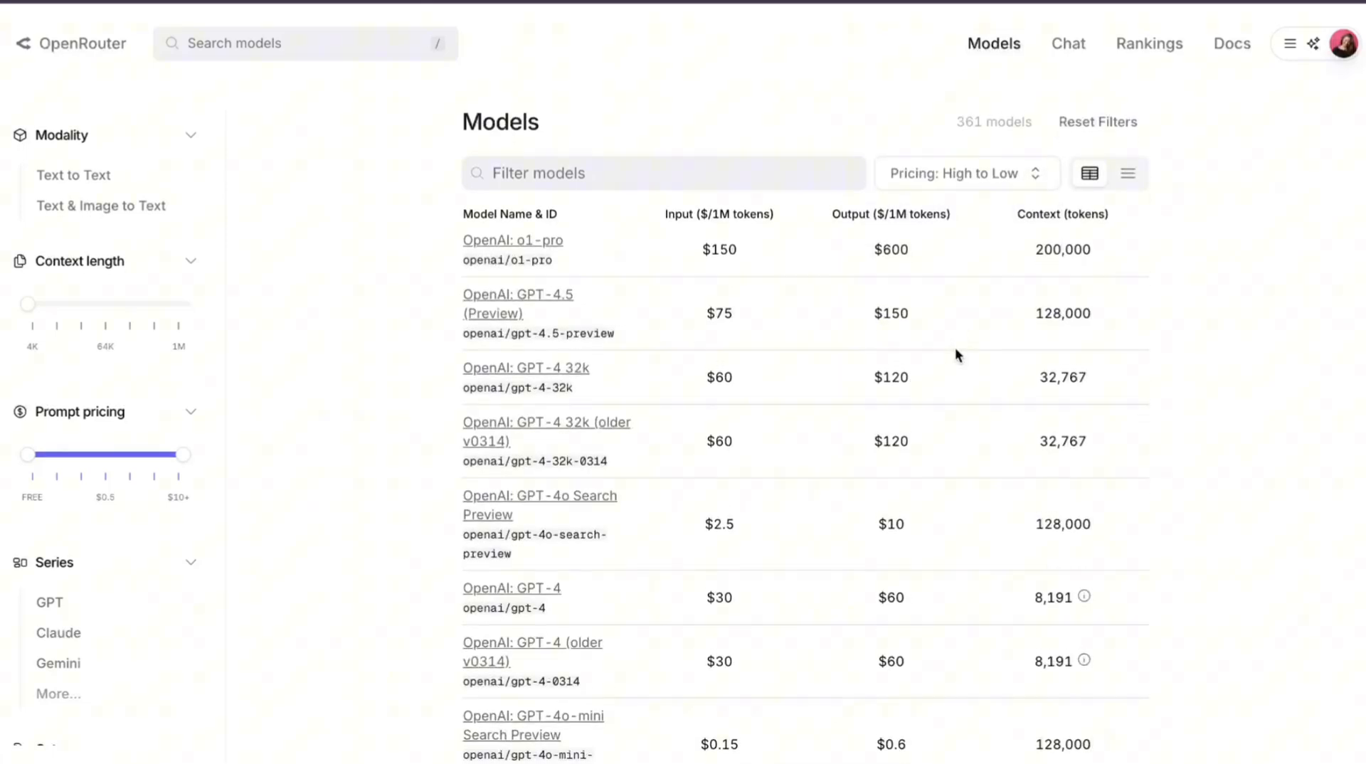
scroll(down, 3)
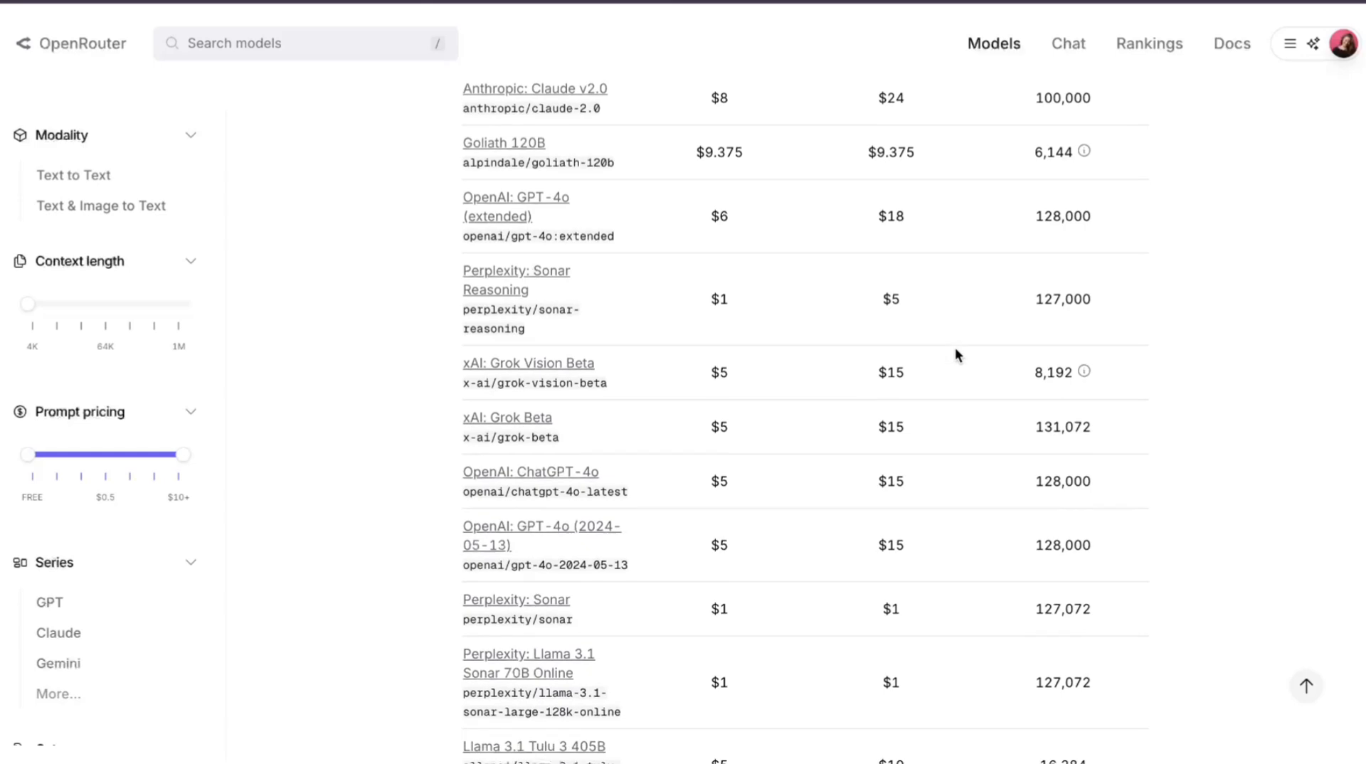
scroll(down, 3)
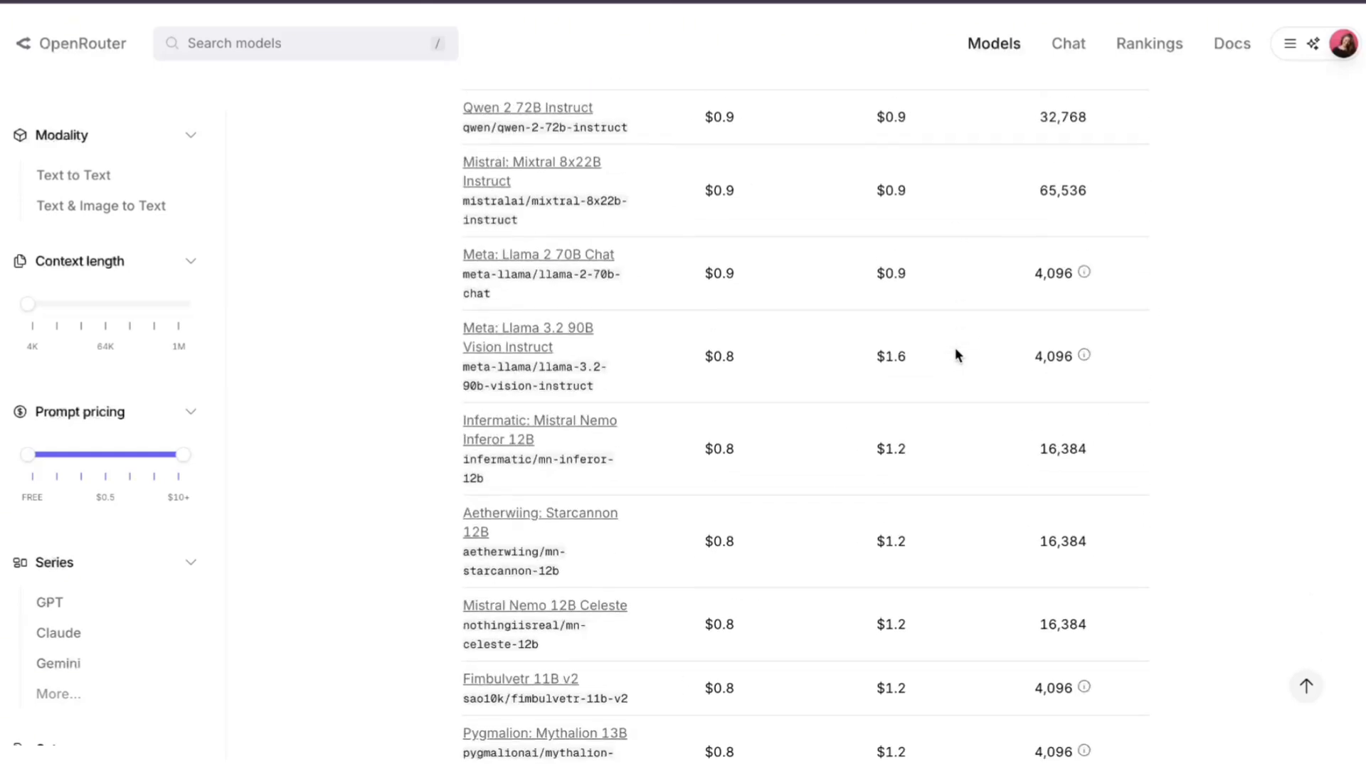
scroll(down, 3)
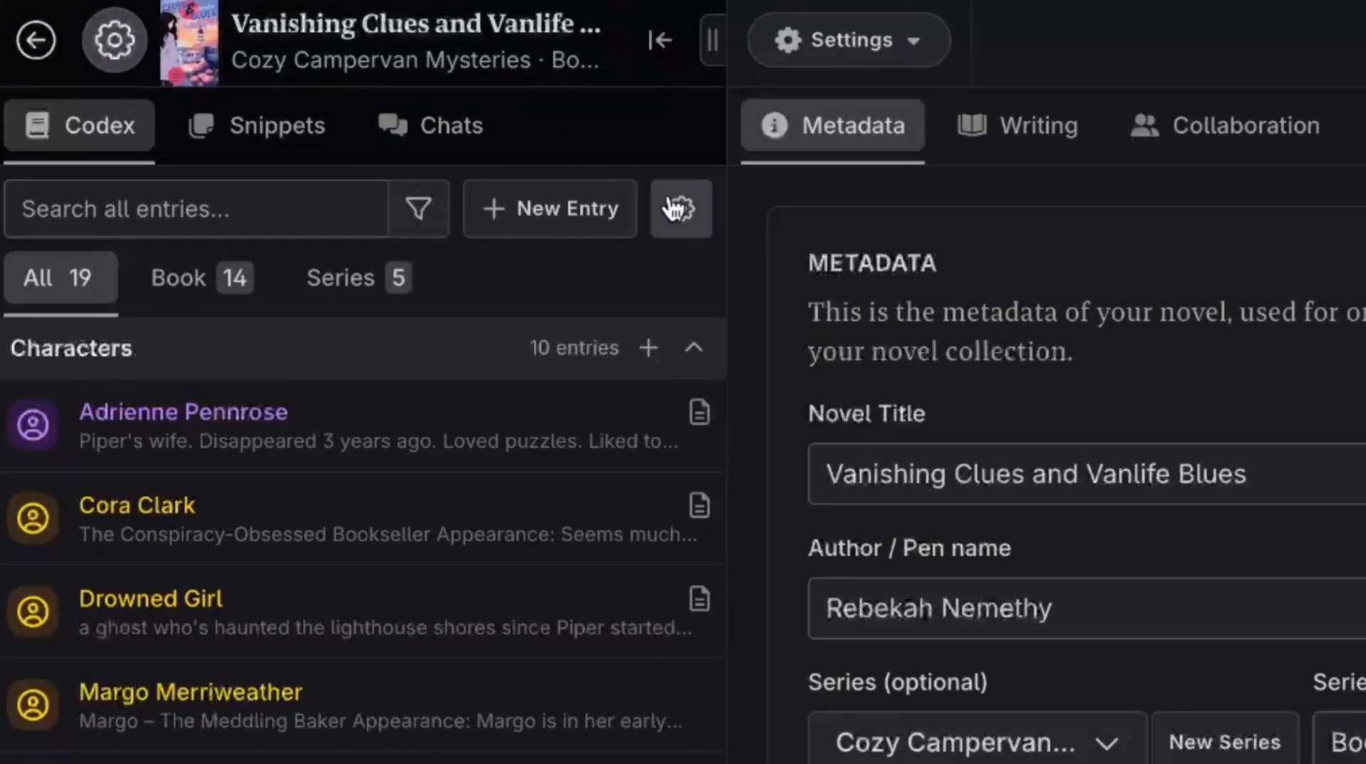
mouse_move(820, 26)
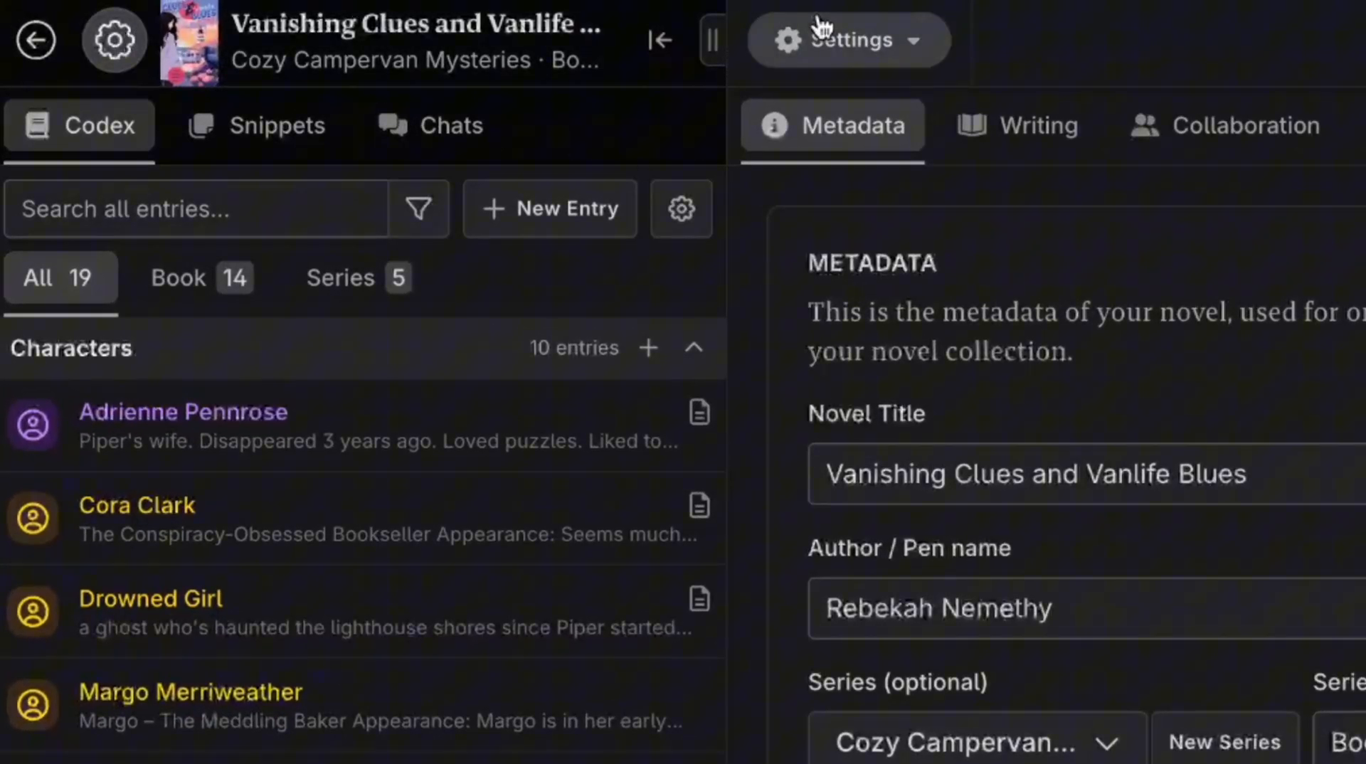
View the existing OpenRouter connection in NovelCrafter's AI Connections settings.
scroll(down, 3)
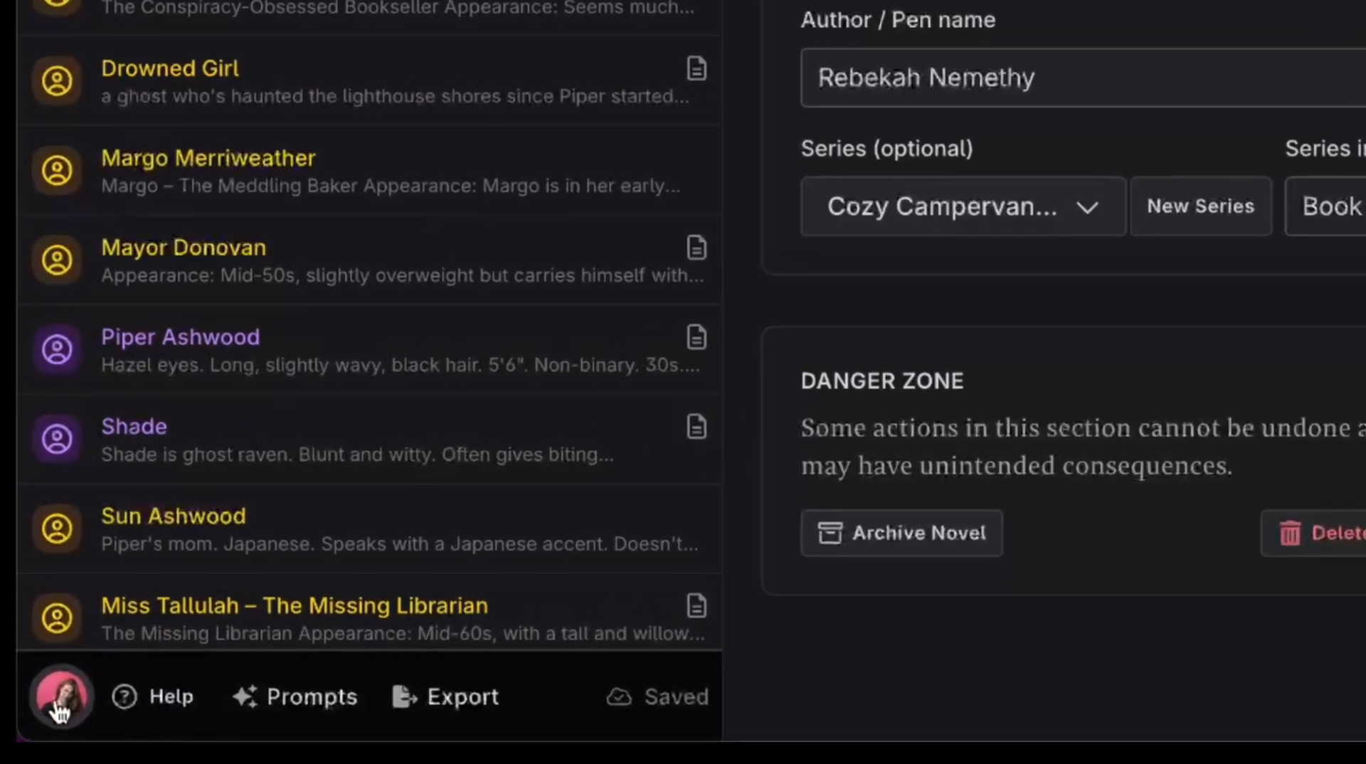
click(59, 696)
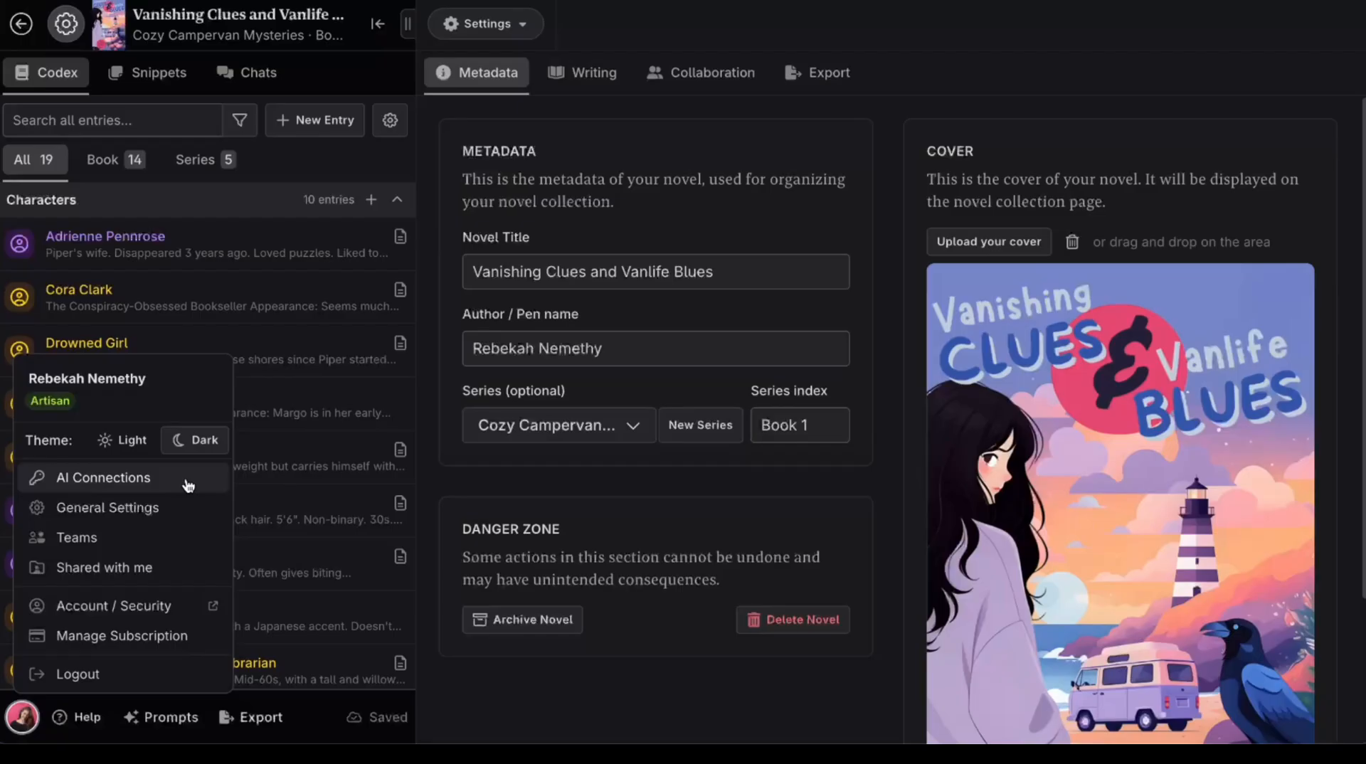
click(103, 478)
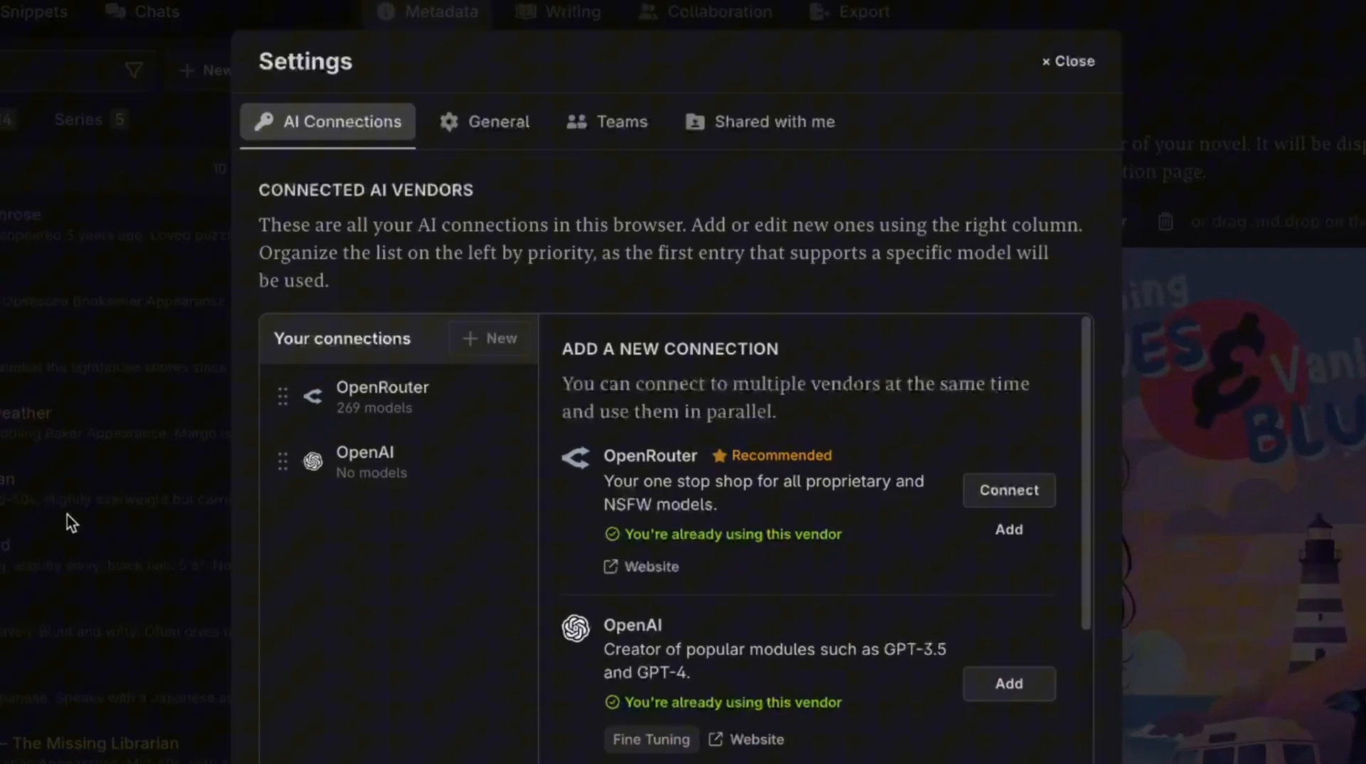
click(381, 397)
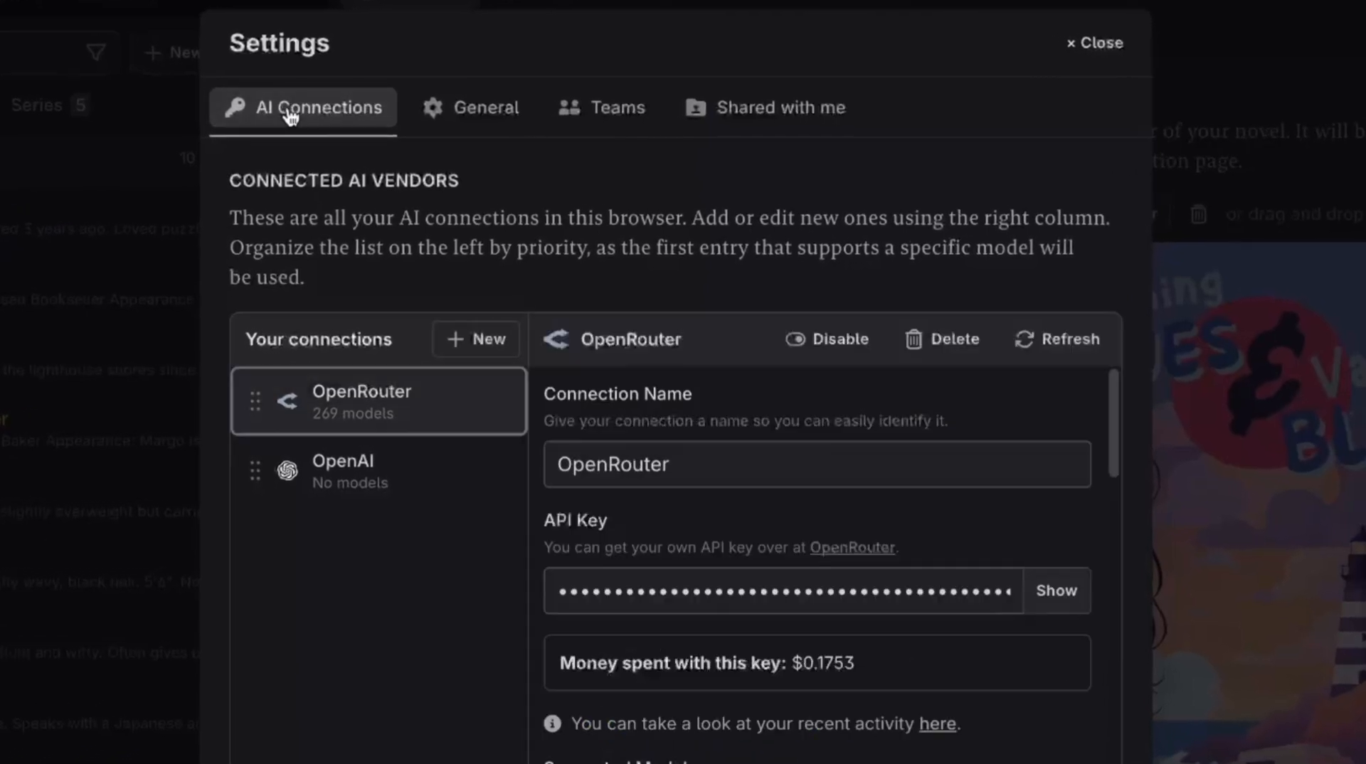
Start a new OpenRouter connection and reach the OpenRouter site's account options.
click(476, 339)
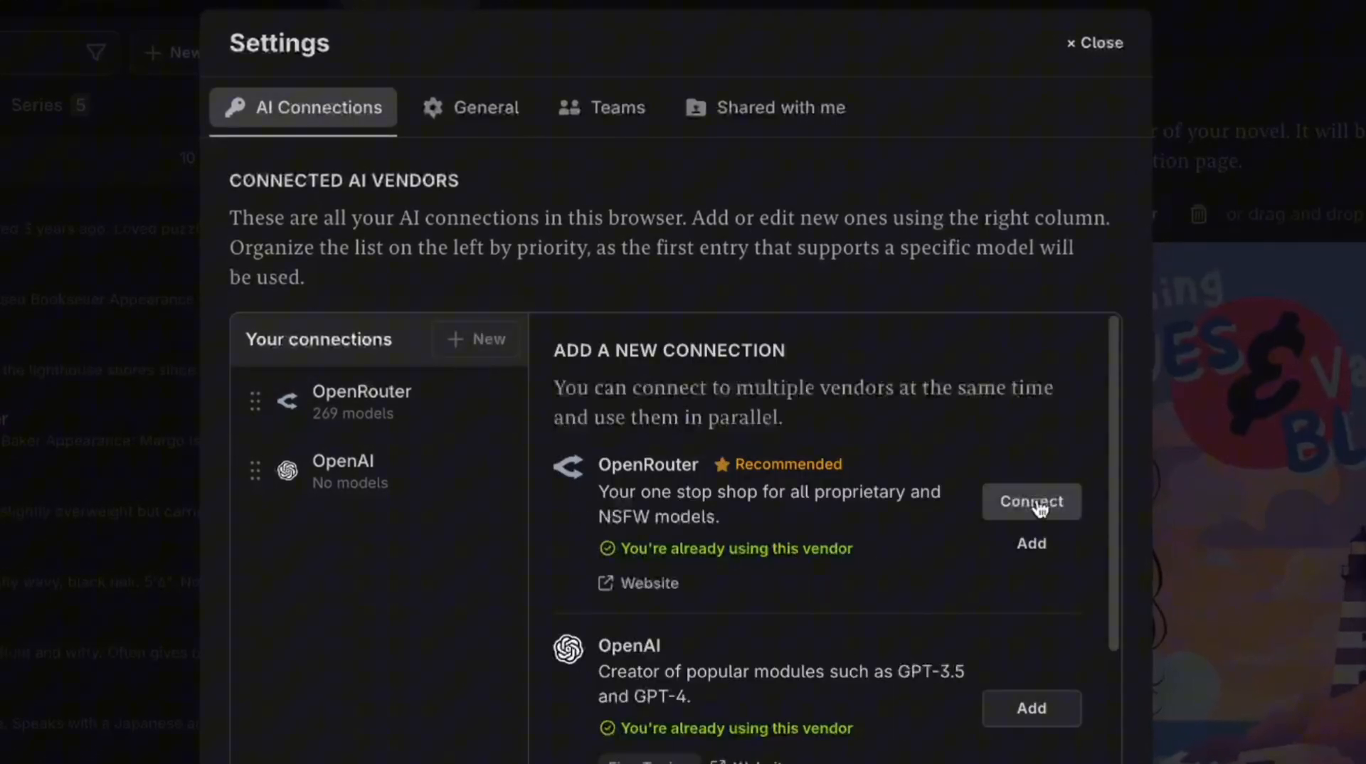
click(360, 401)
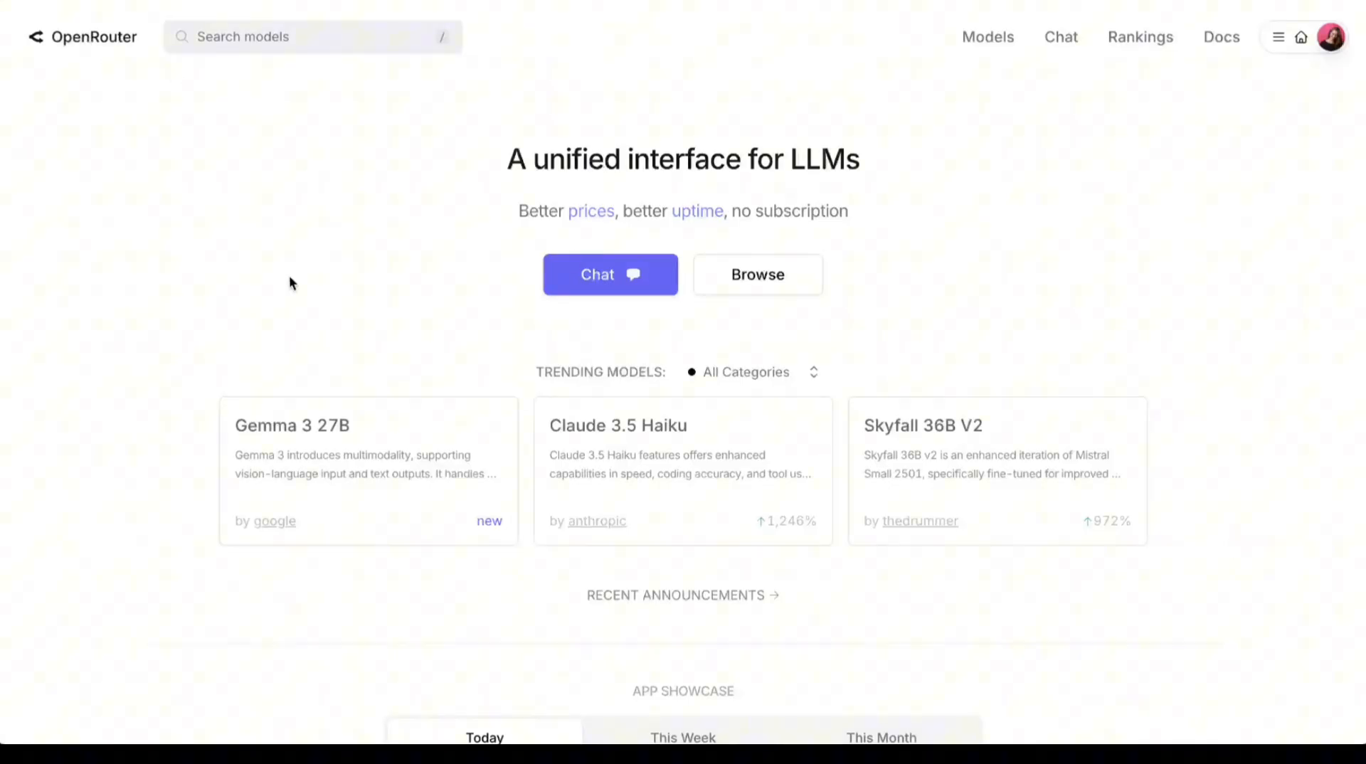
click(1331, 37)
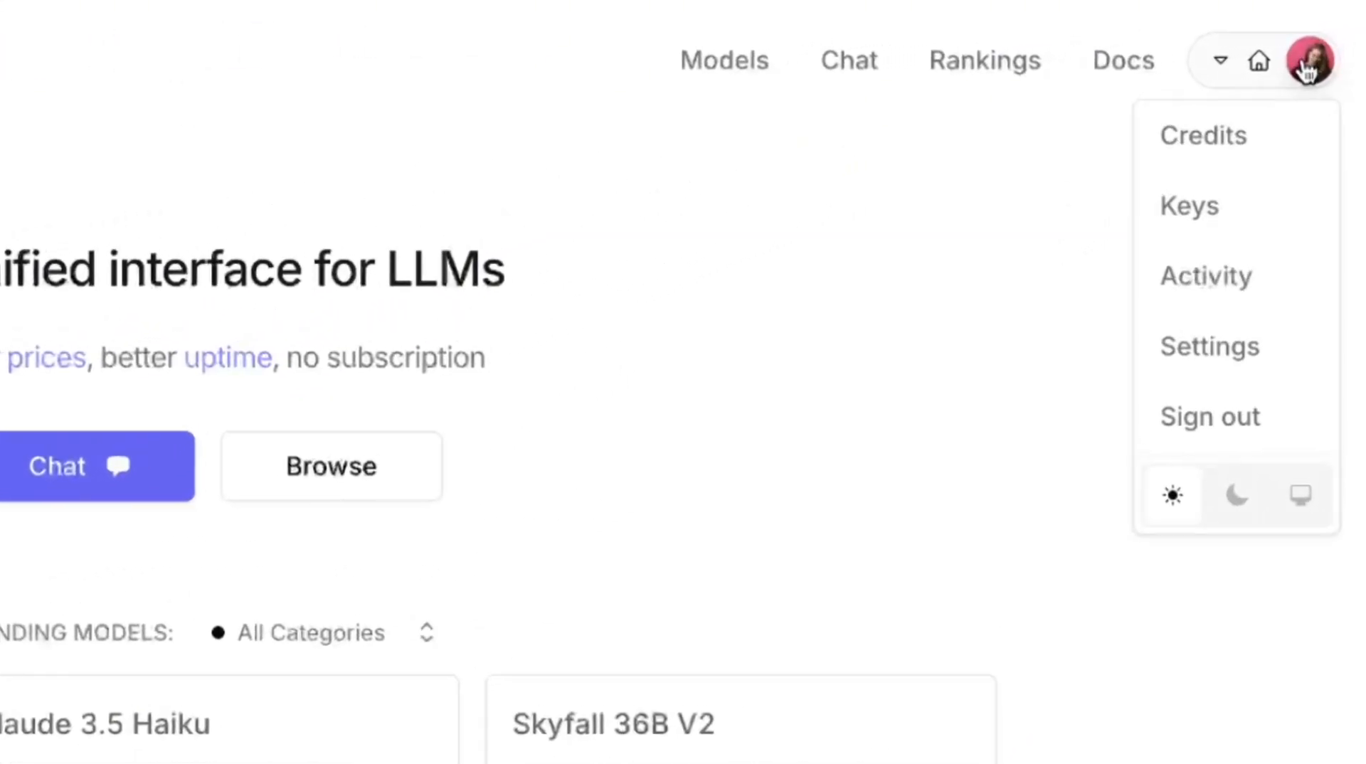
click(1189, 207)
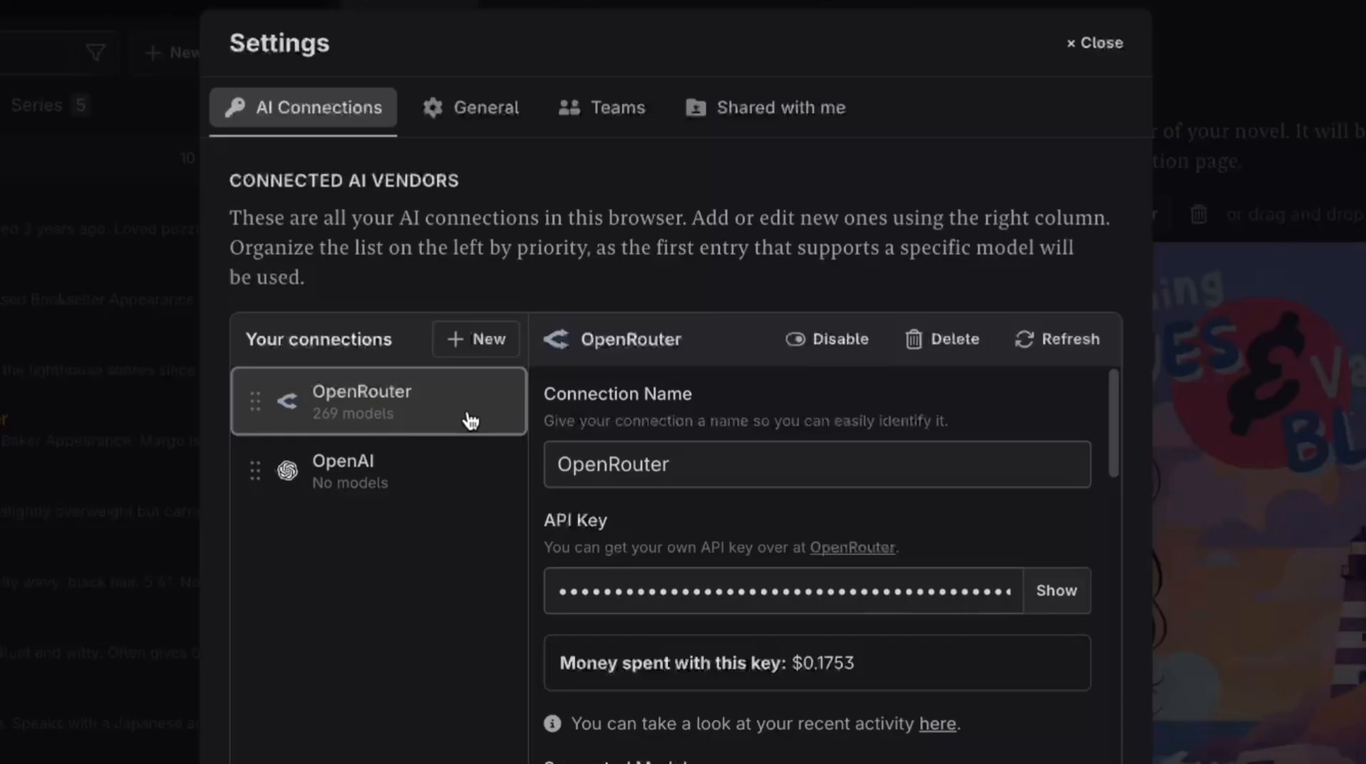
Review the OpenRouter connection's supported models and return to the novel library.
scroll(down, 3)
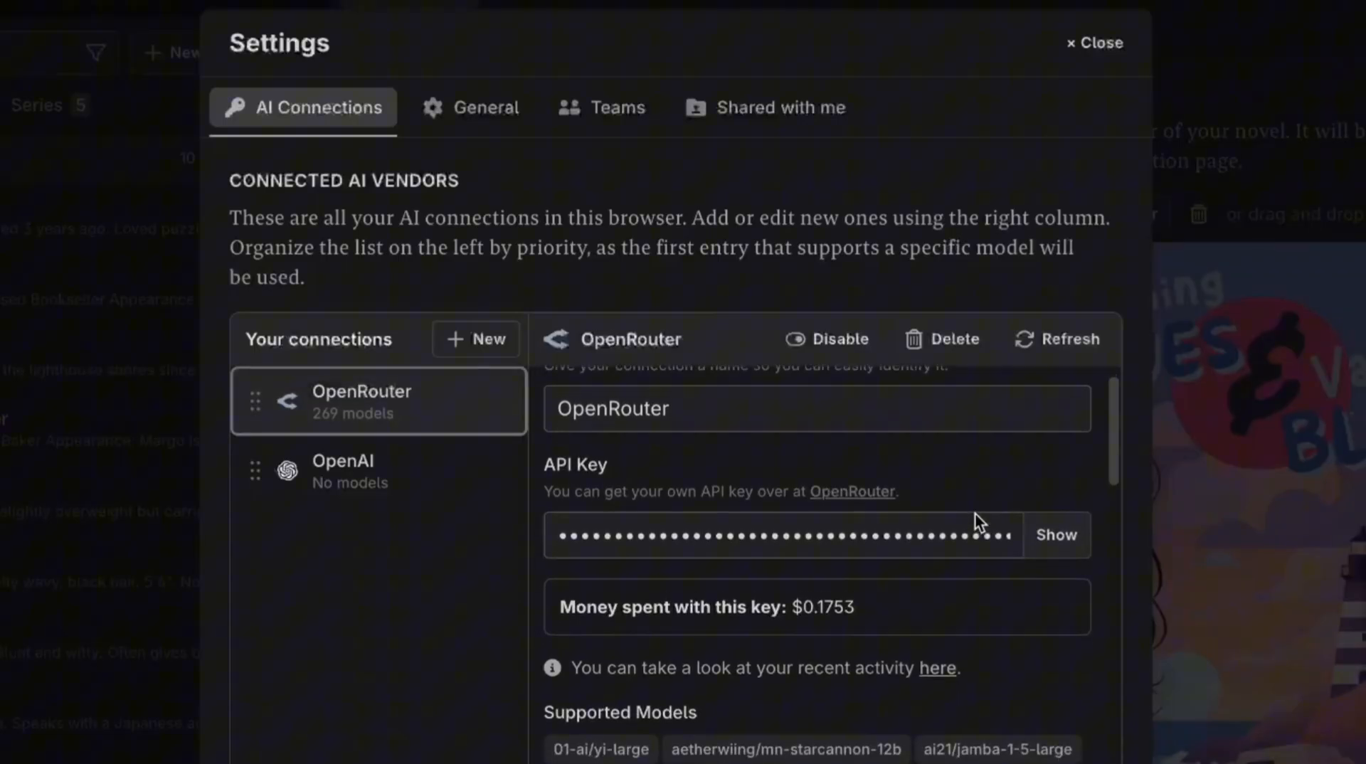
scroll(down, 3)
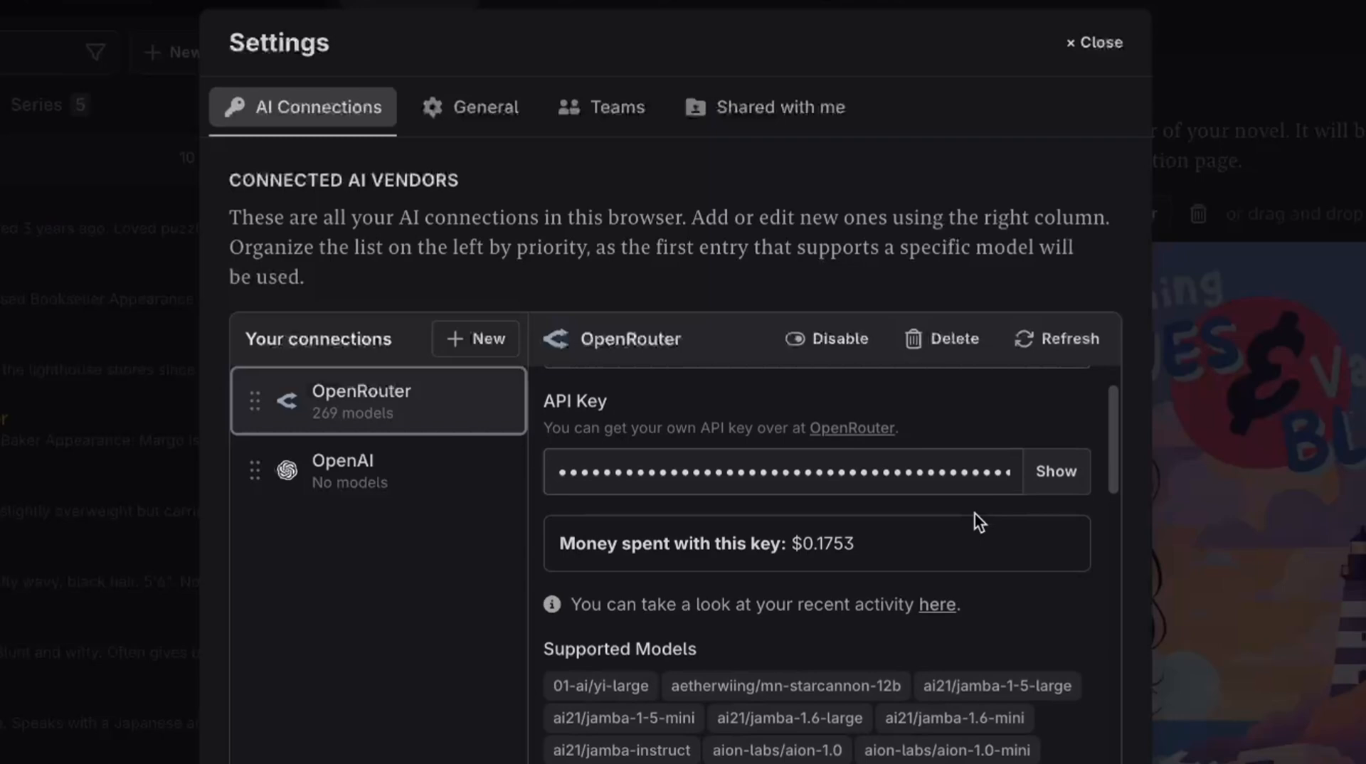
click(1094, 42)
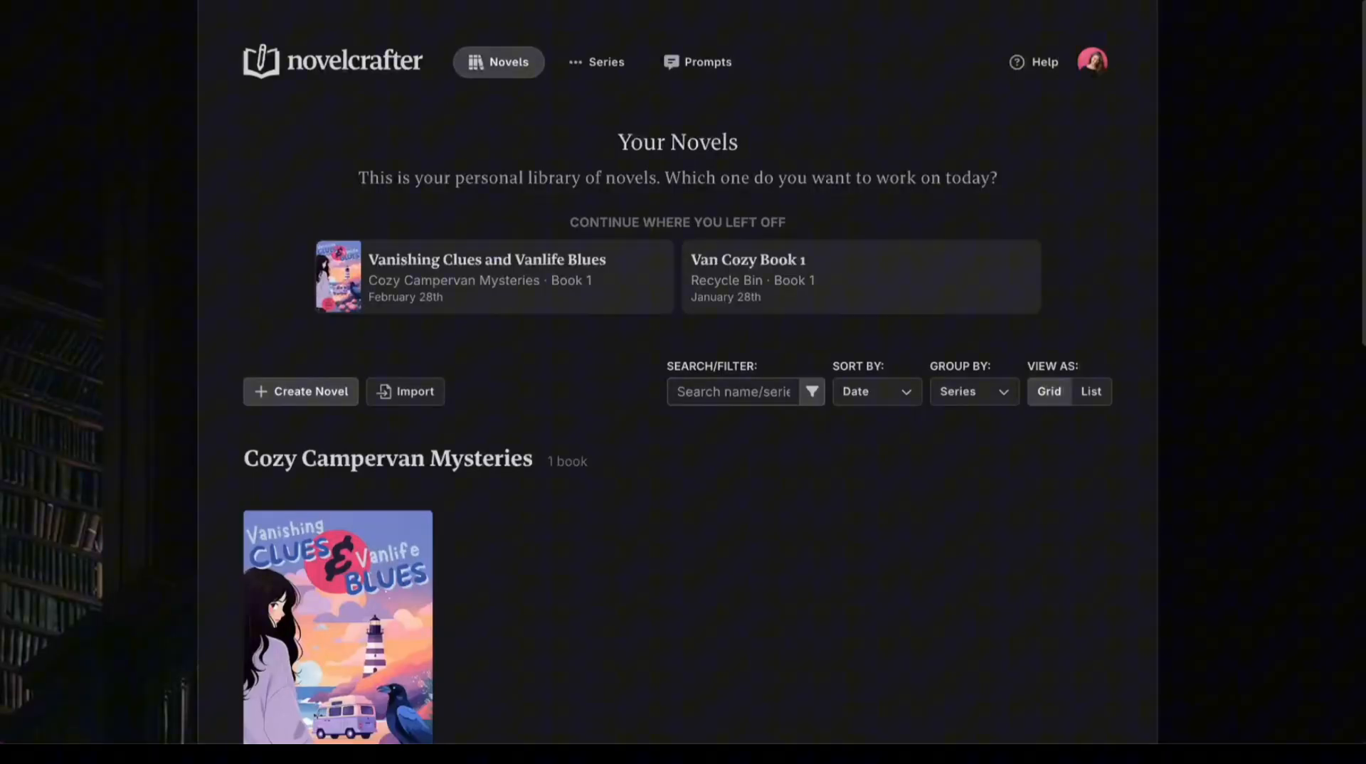
mouse_move(588, 352)
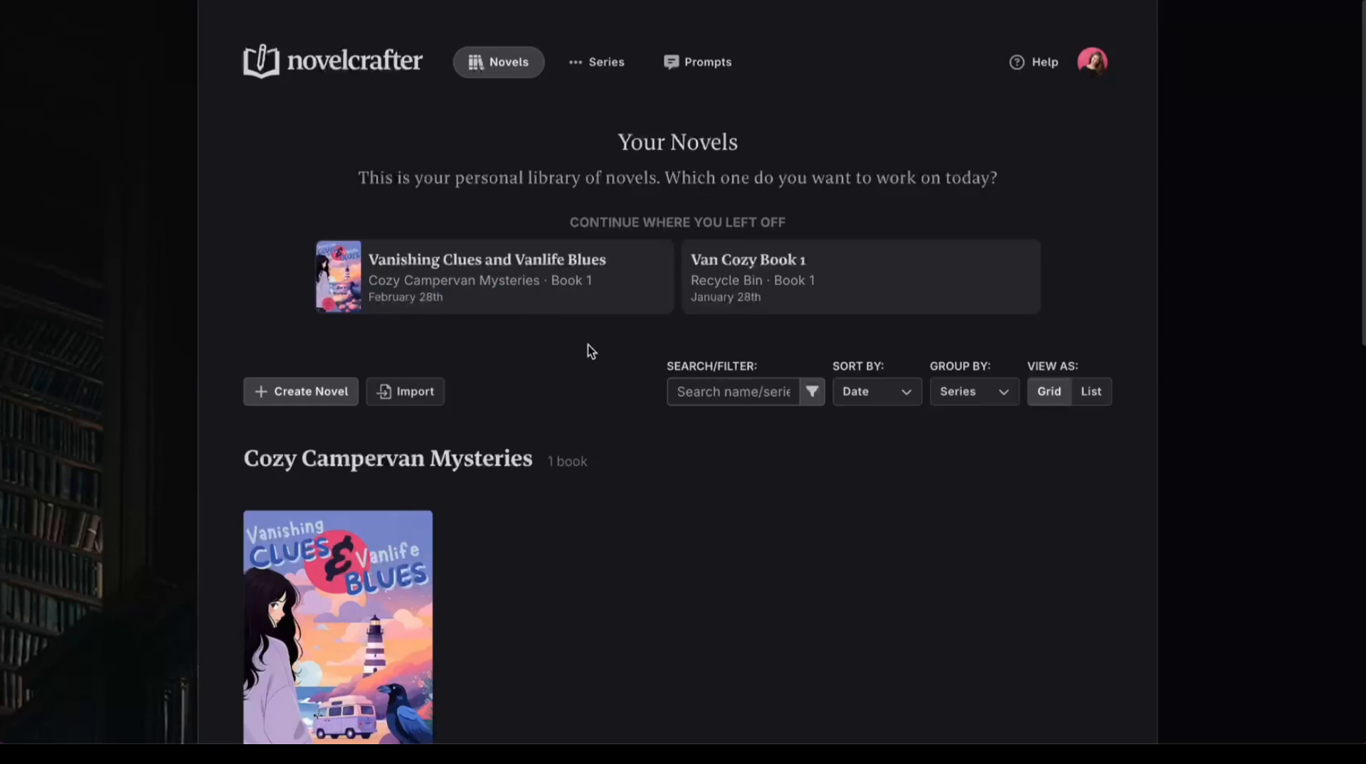
Create the novel 'Once Cursed, Twice Smitten' as Book 1 of new series 'Romantasy Example'.
scroll(down, 3)
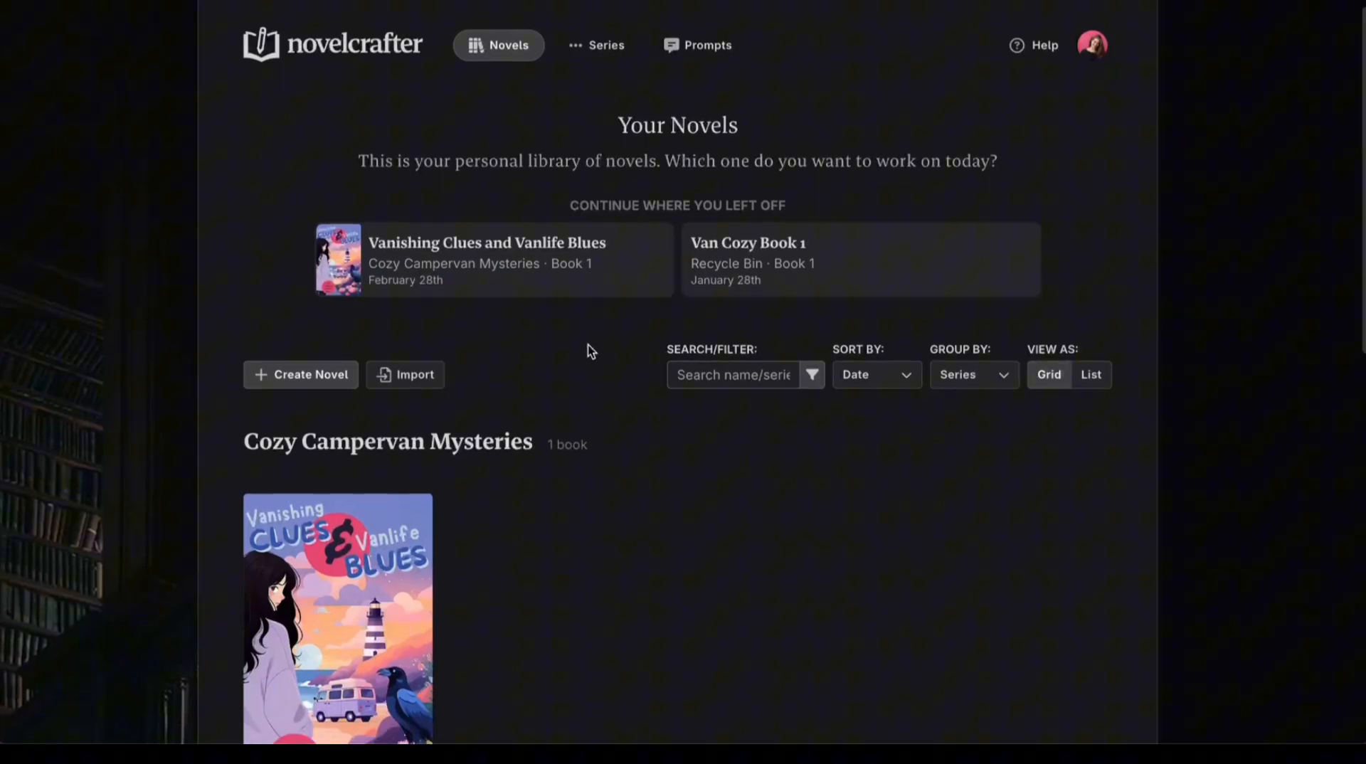
scroll(down, 3)
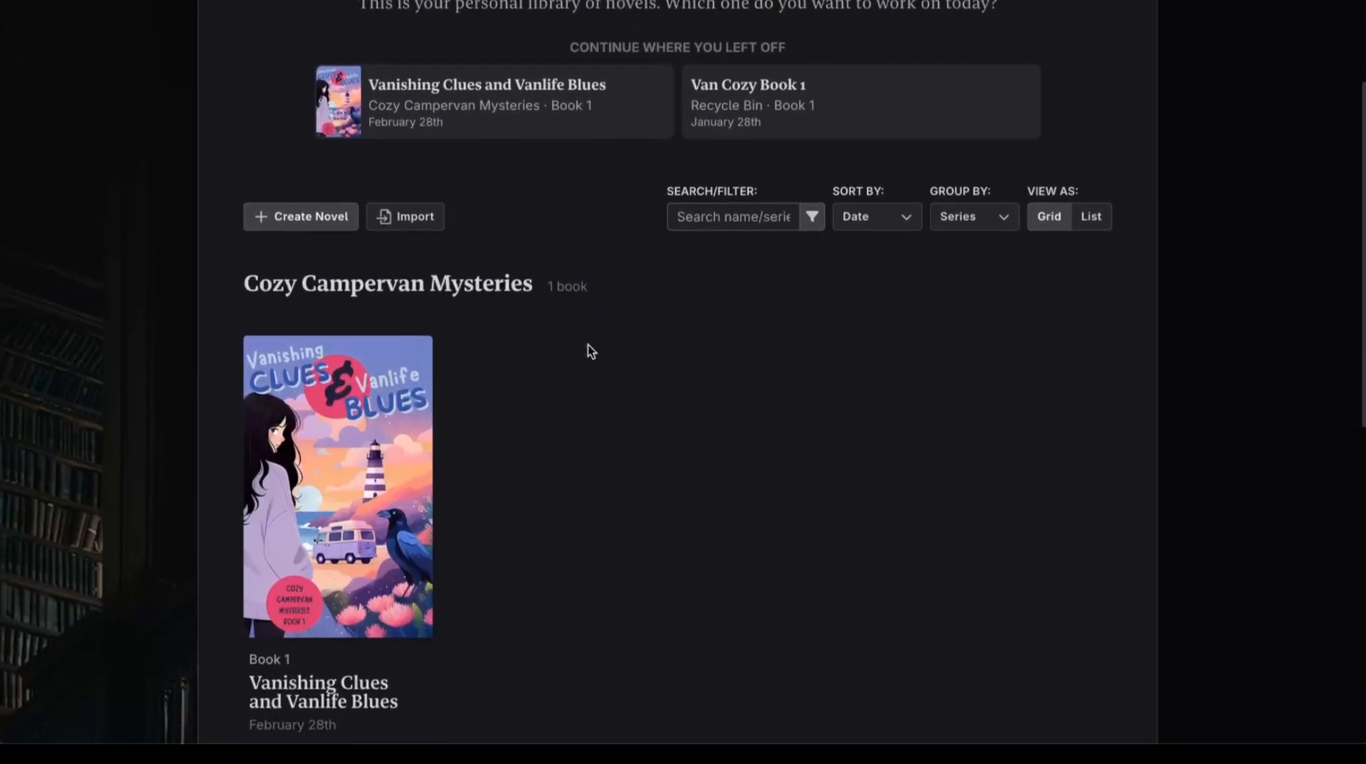
scroll(down, 3)
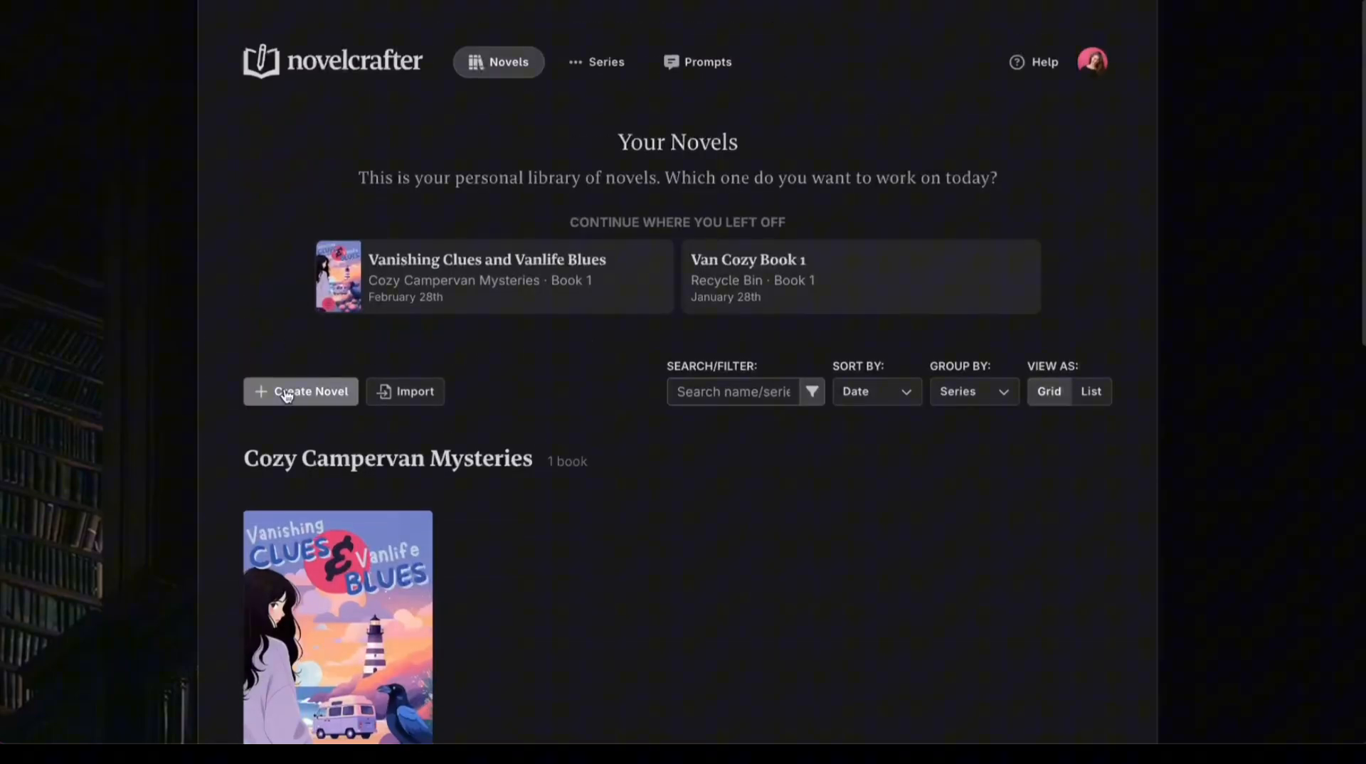
click(301, 391)
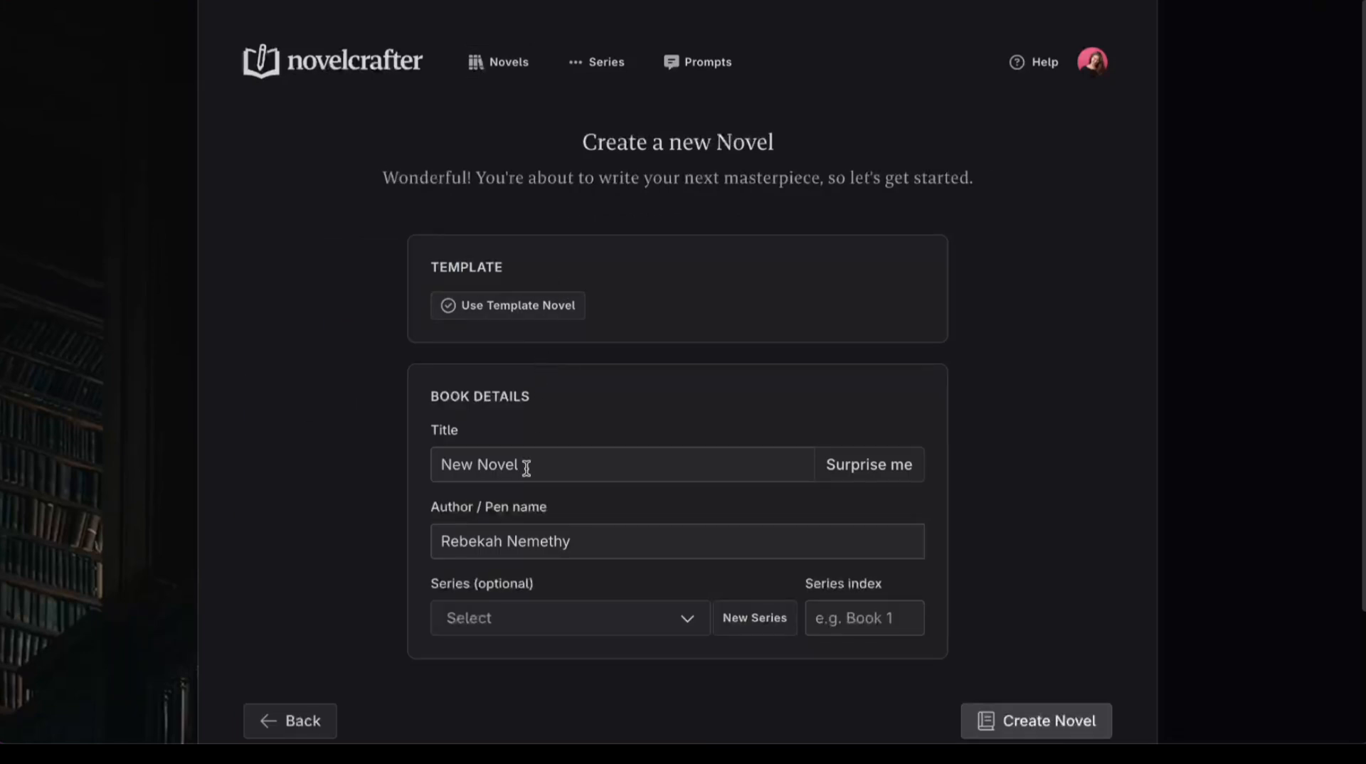
text(Once Cursed, Twice Smitten)
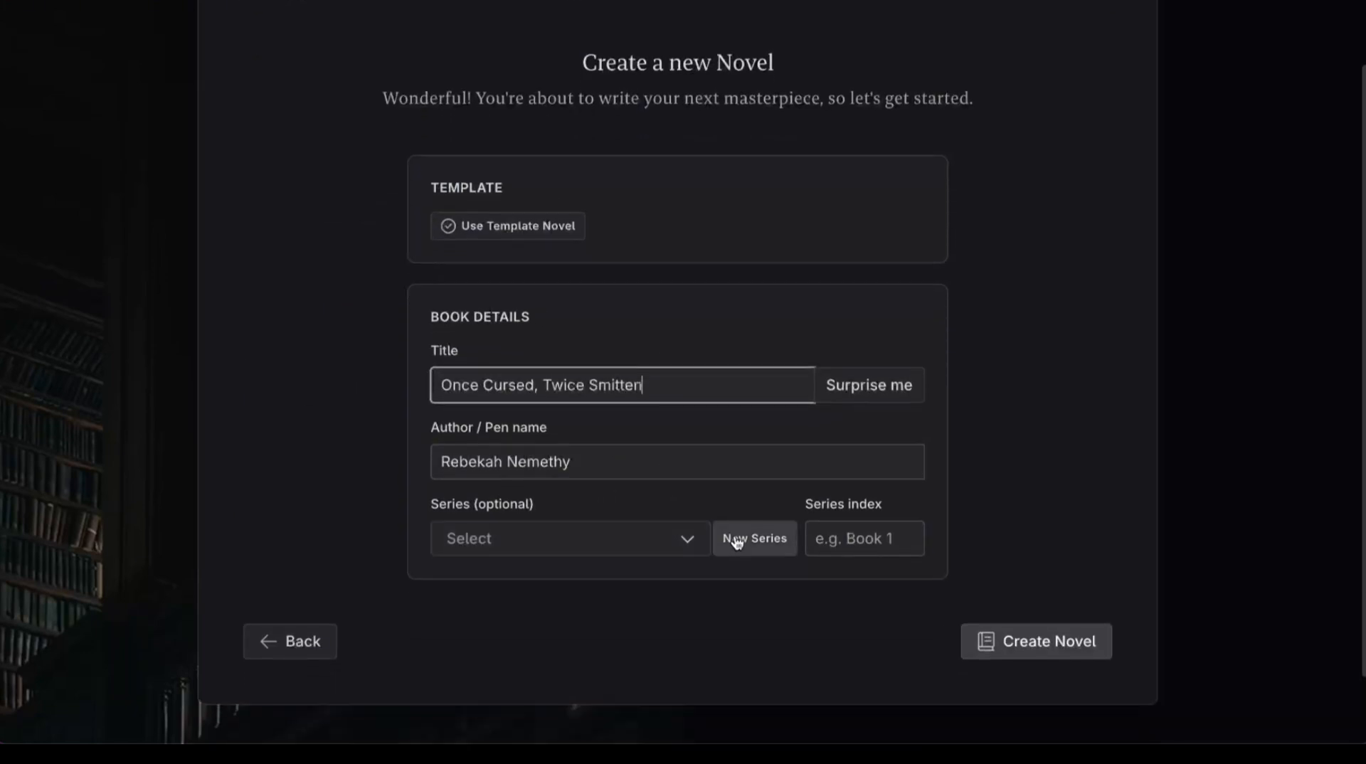
click(754, 538)
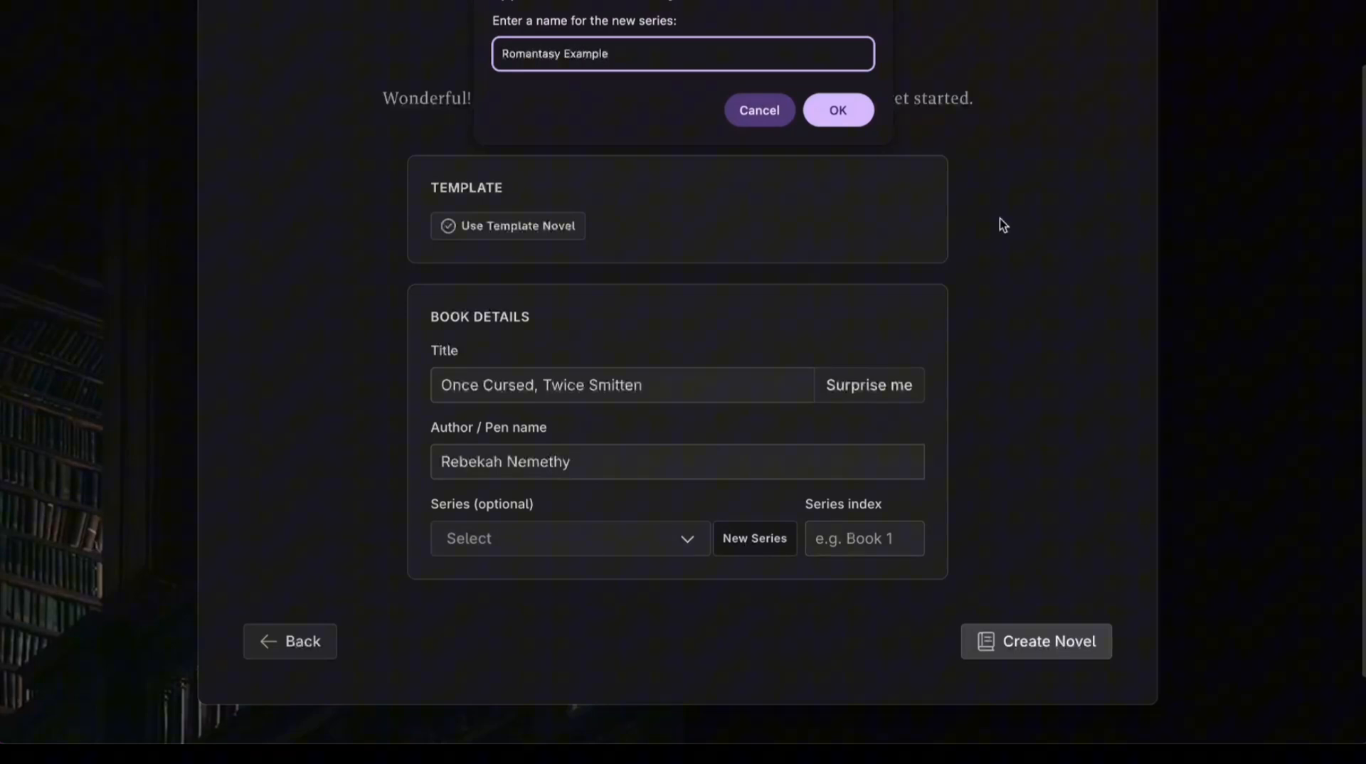
click(1035, 642)
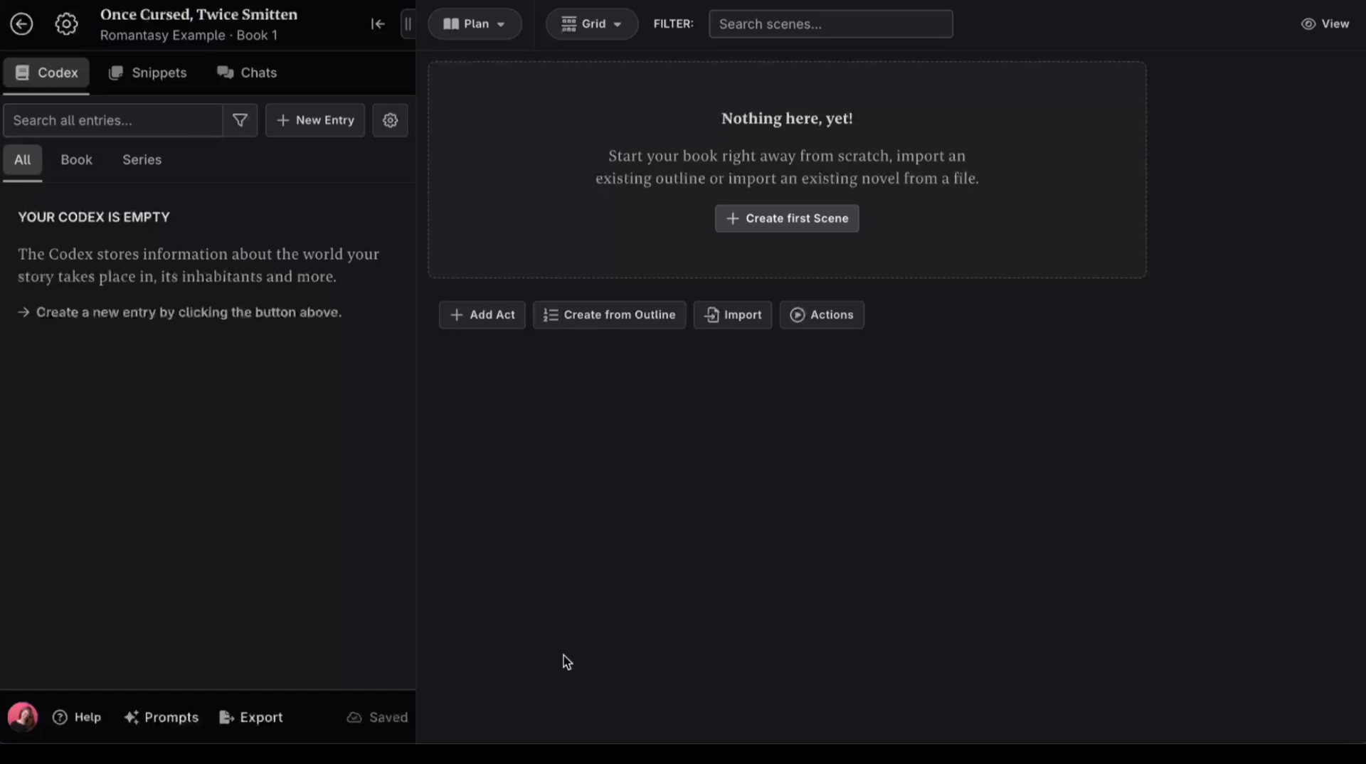
Stay in Plan mode and bring up the Create from Outline import form.
click(475, 24)
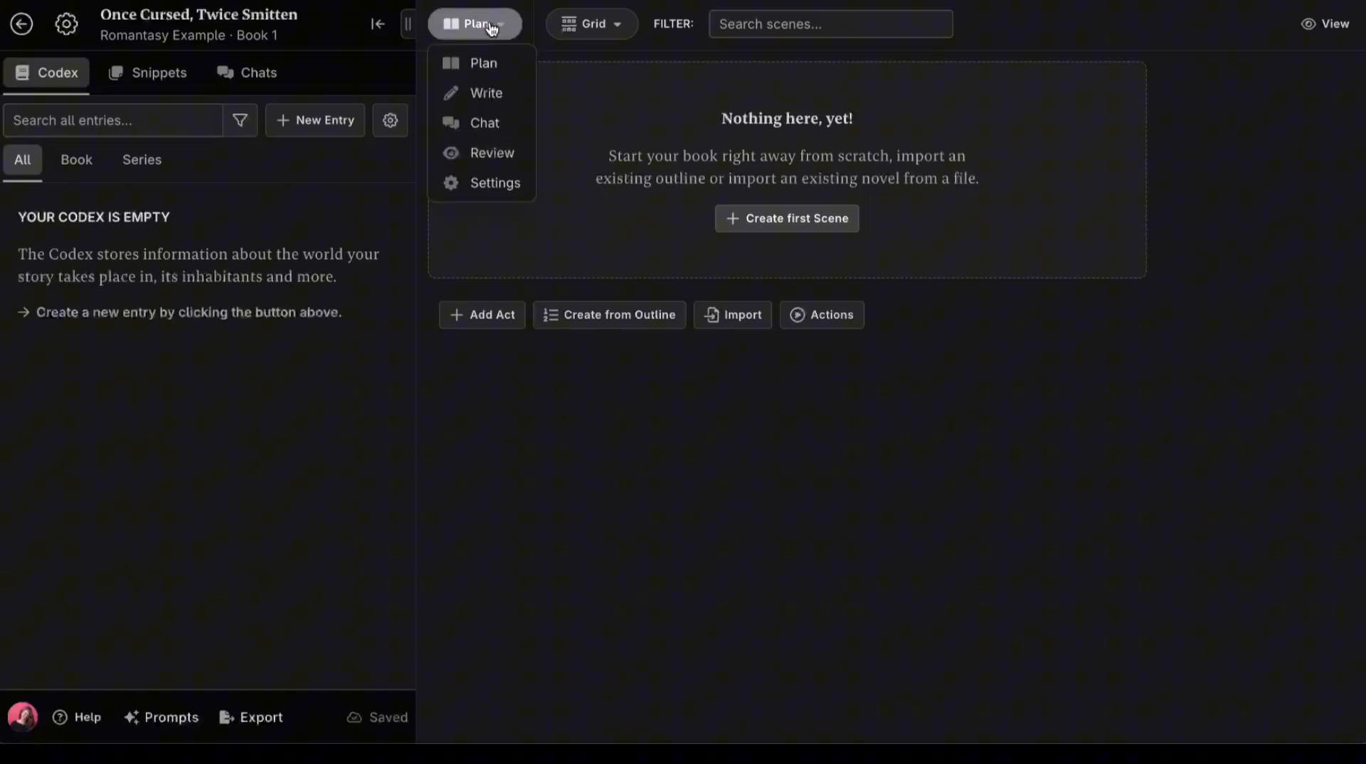
click(476, 24)
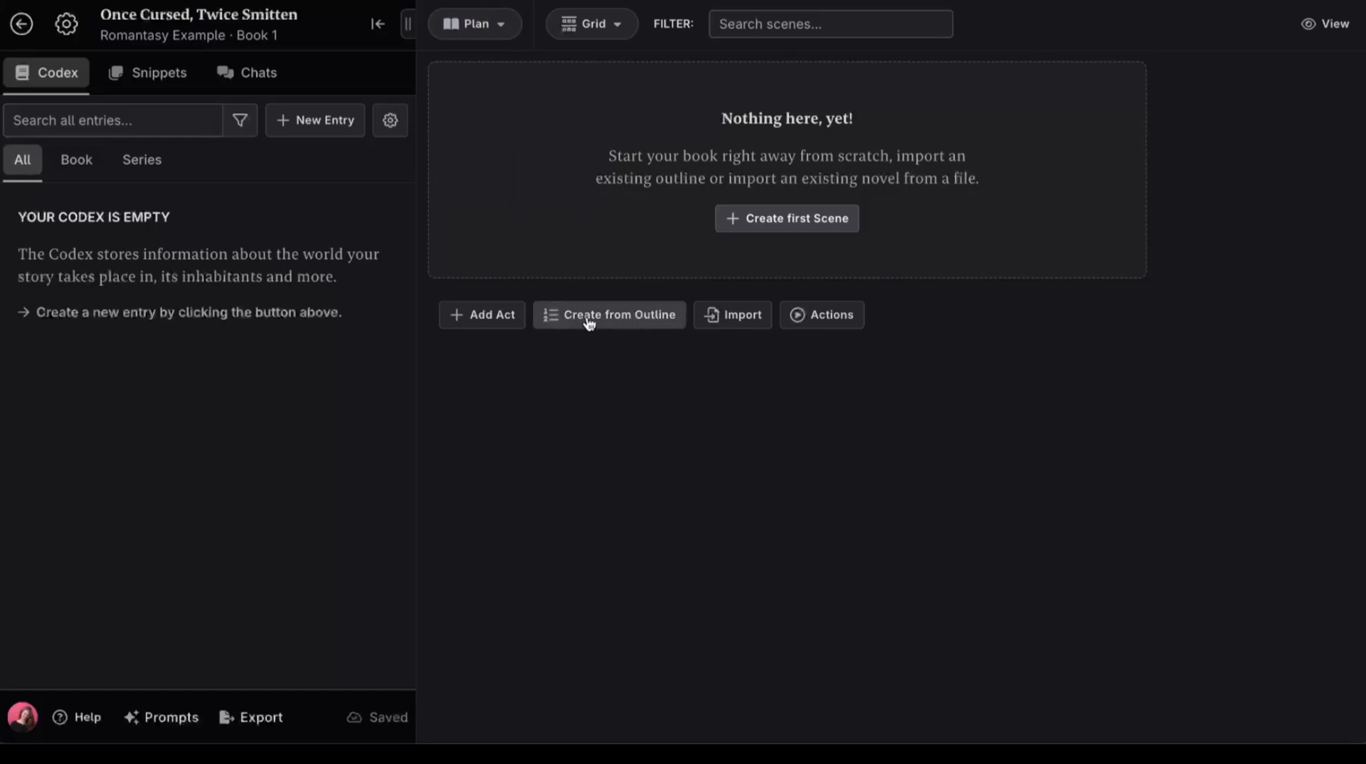
click(610, 315)
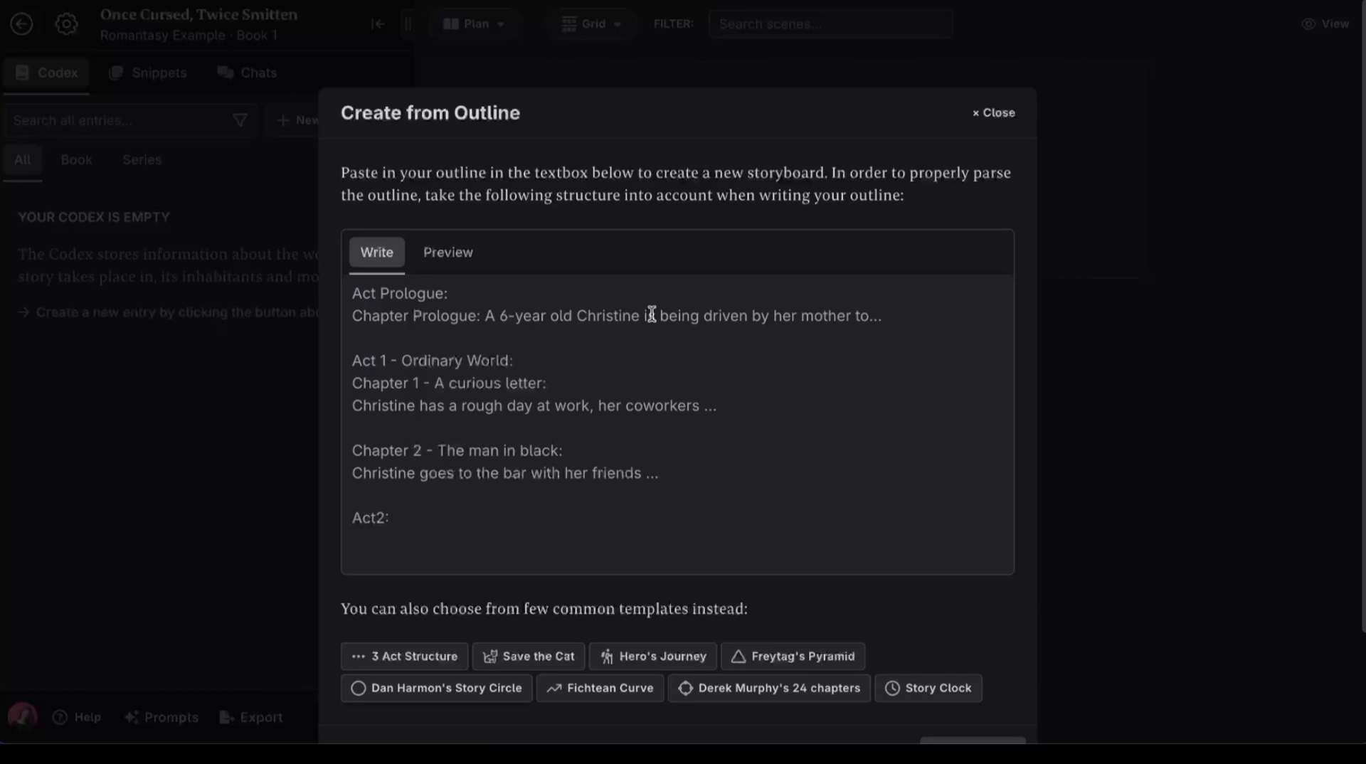
mouse_move(546, 500)
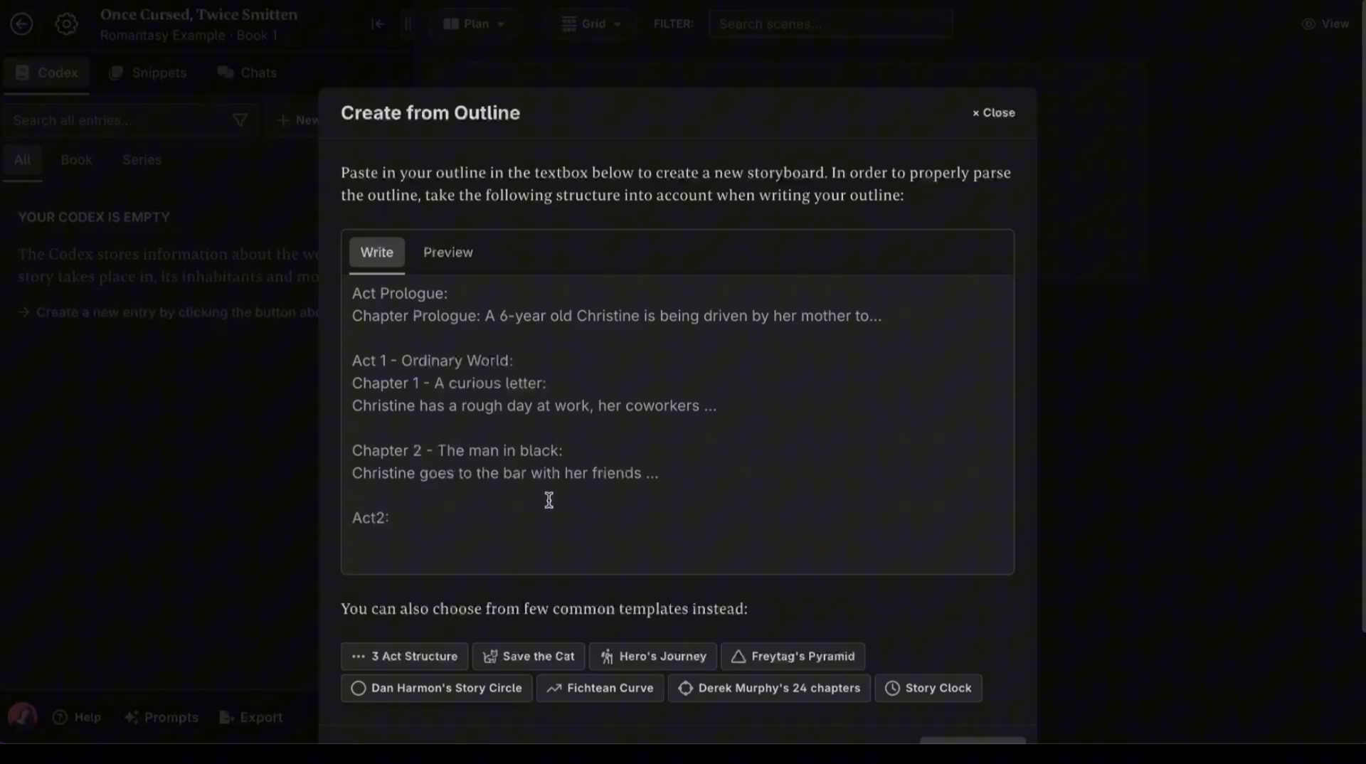
mouse_move(765, 484)
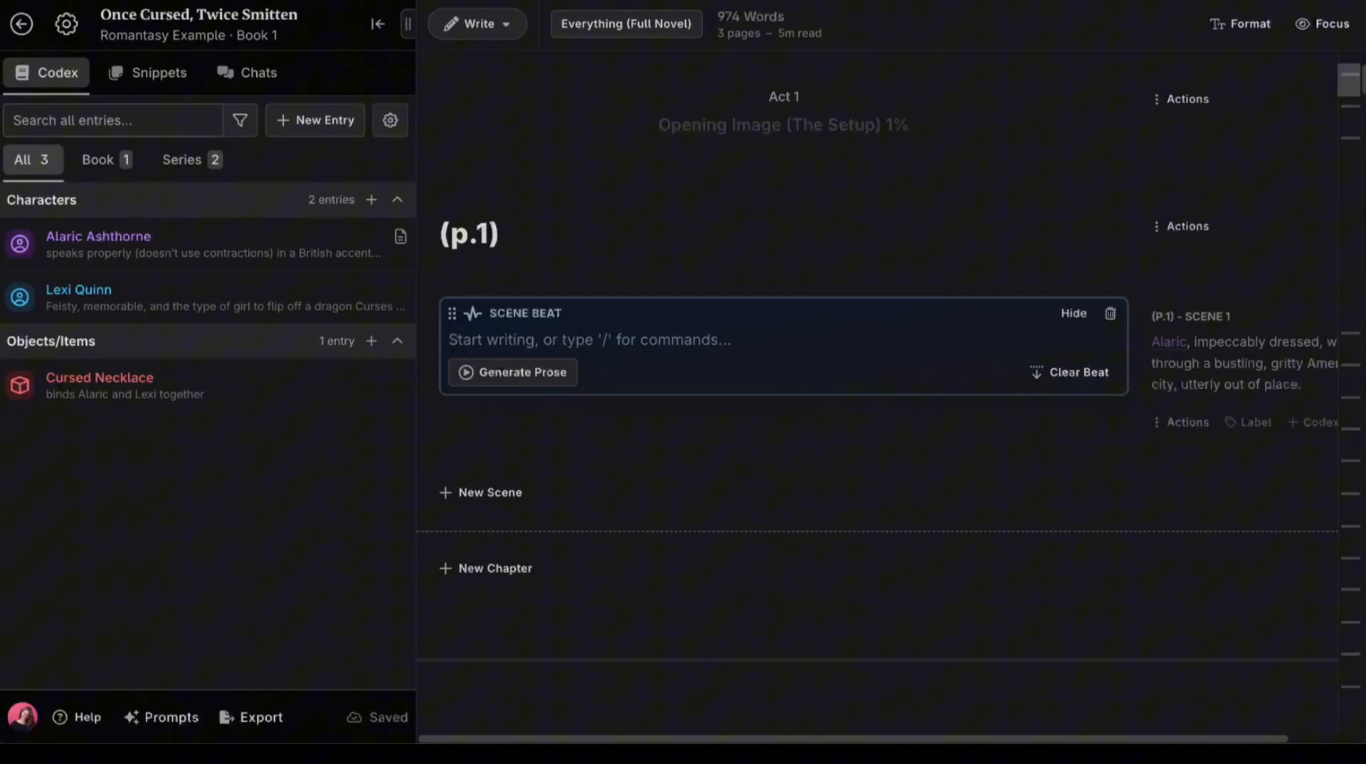
Show the Chat workspace and its thread list, then return to the empty Plan board.
click(477, 24)
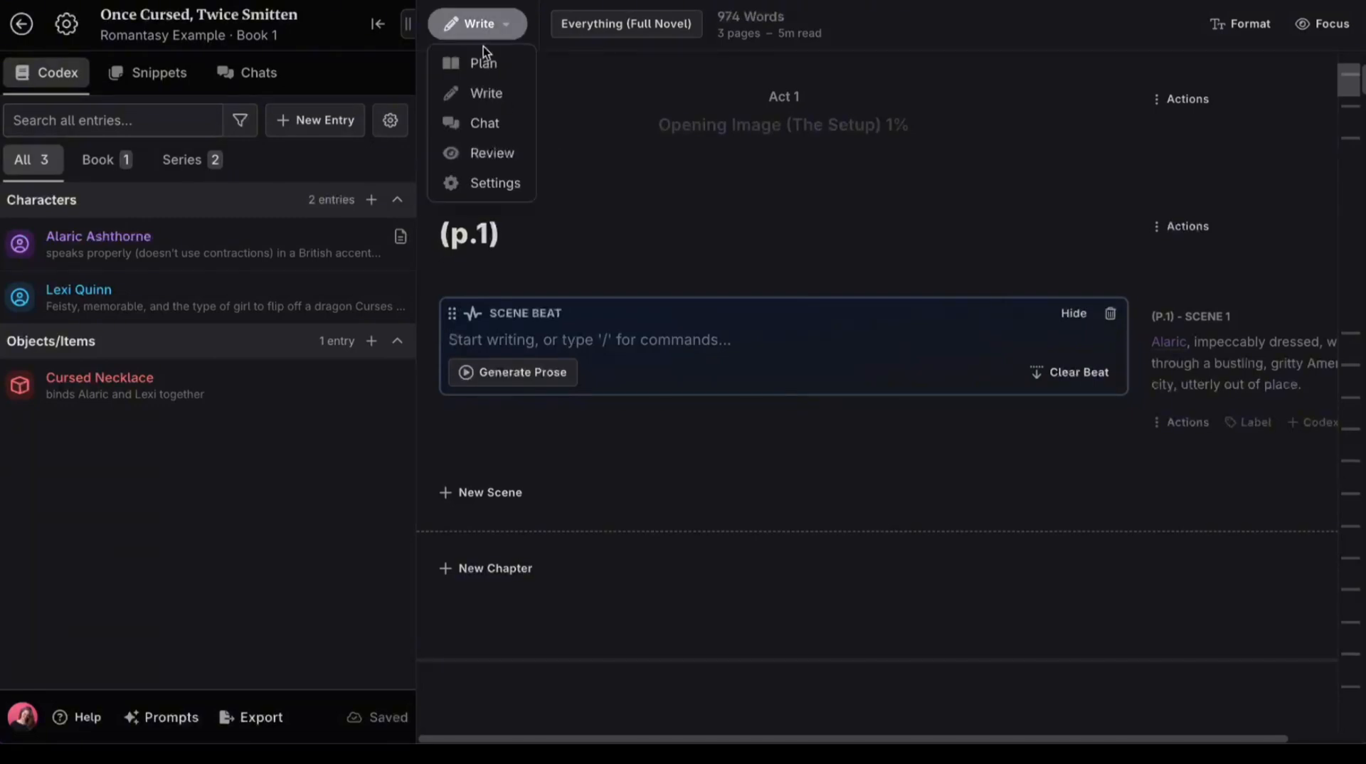
click(485, 122)
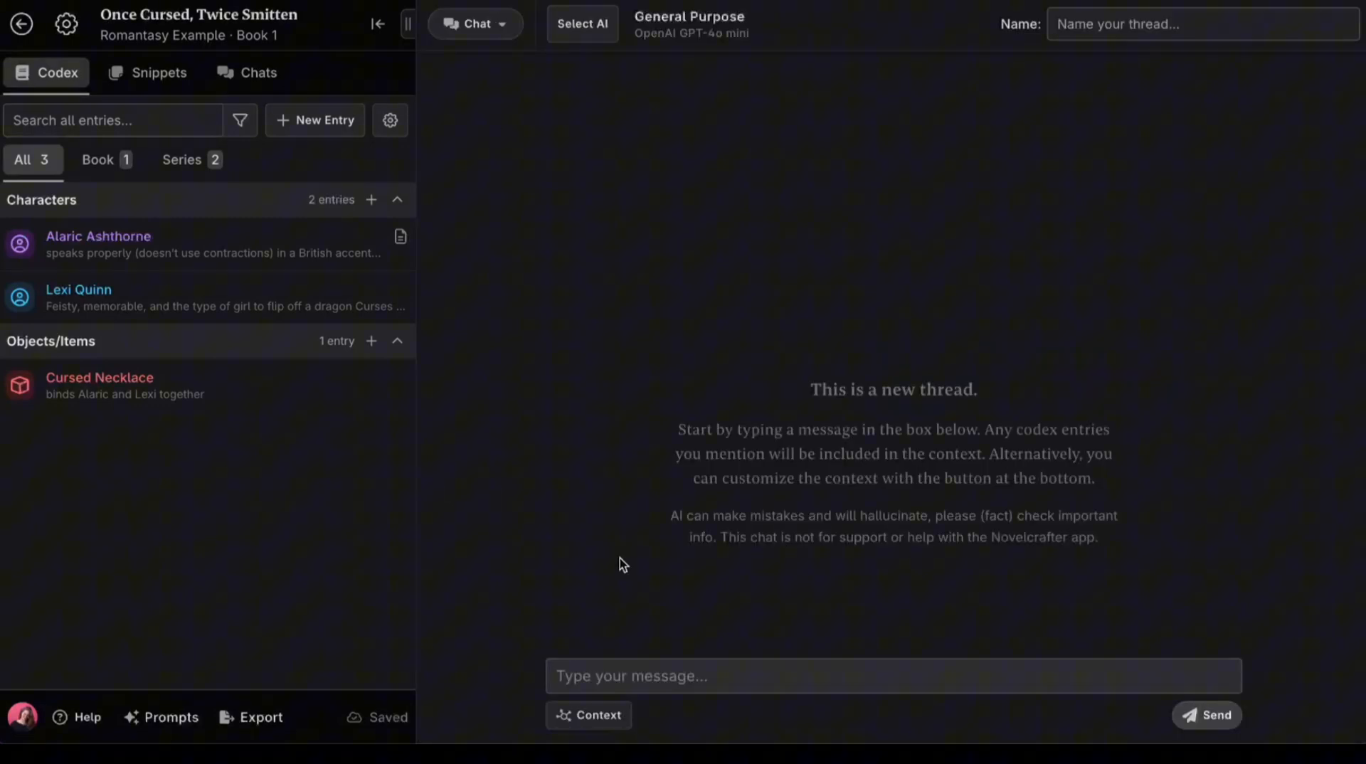
click(257, 73)
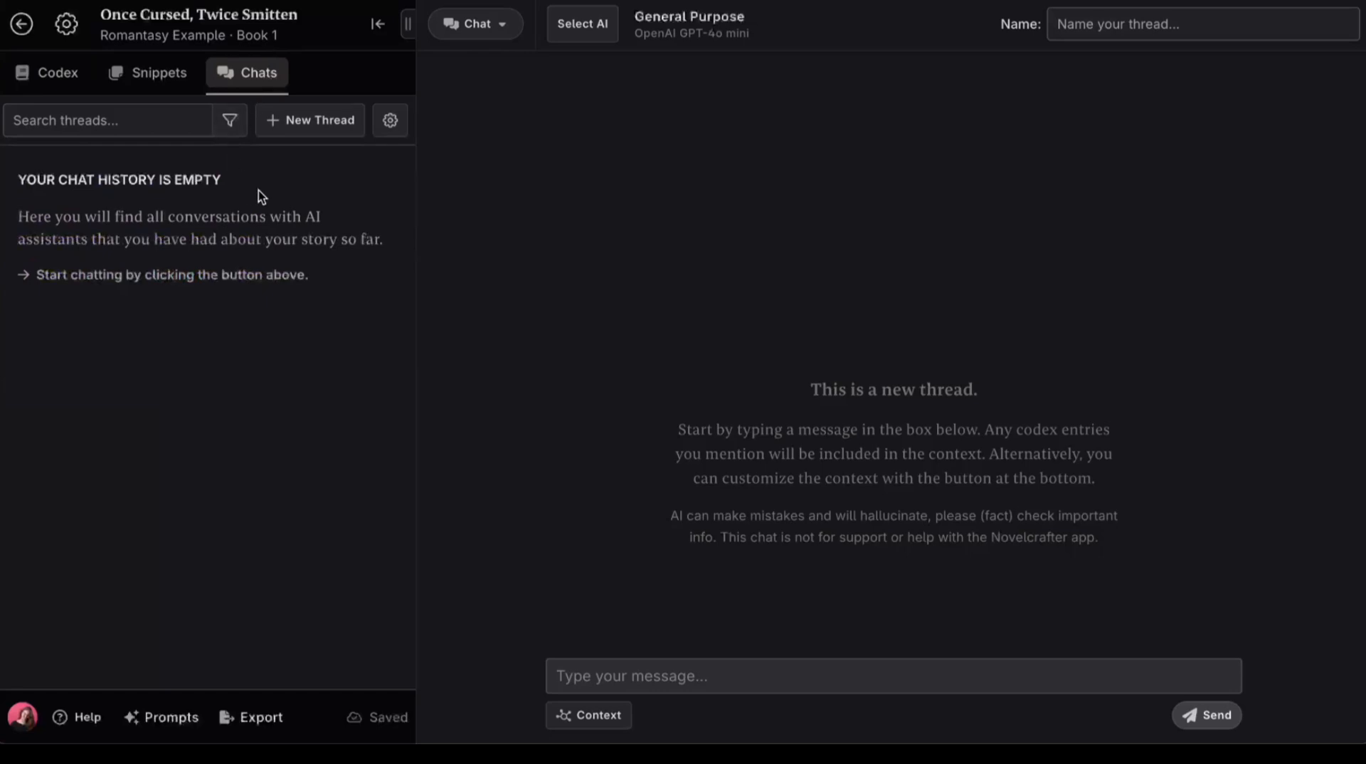
click(45, 72)
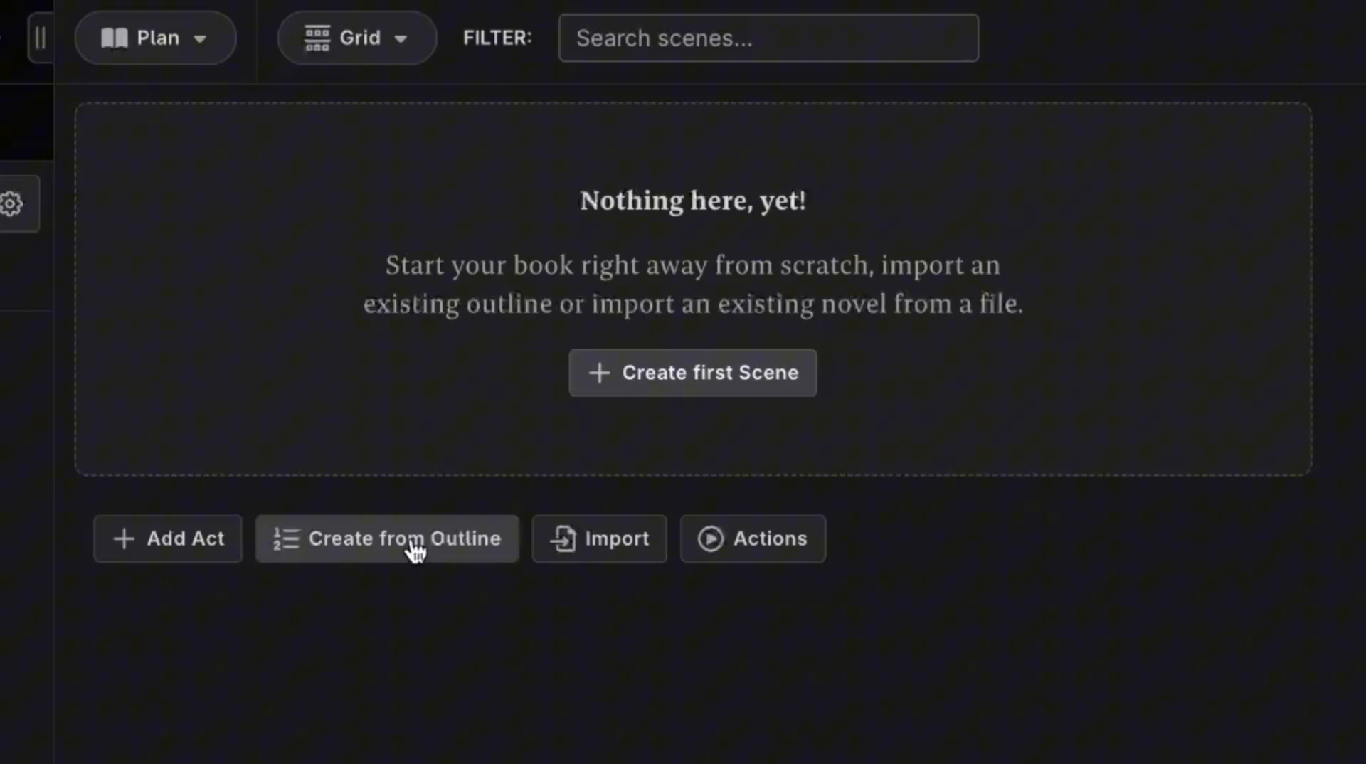
click(385, 538)
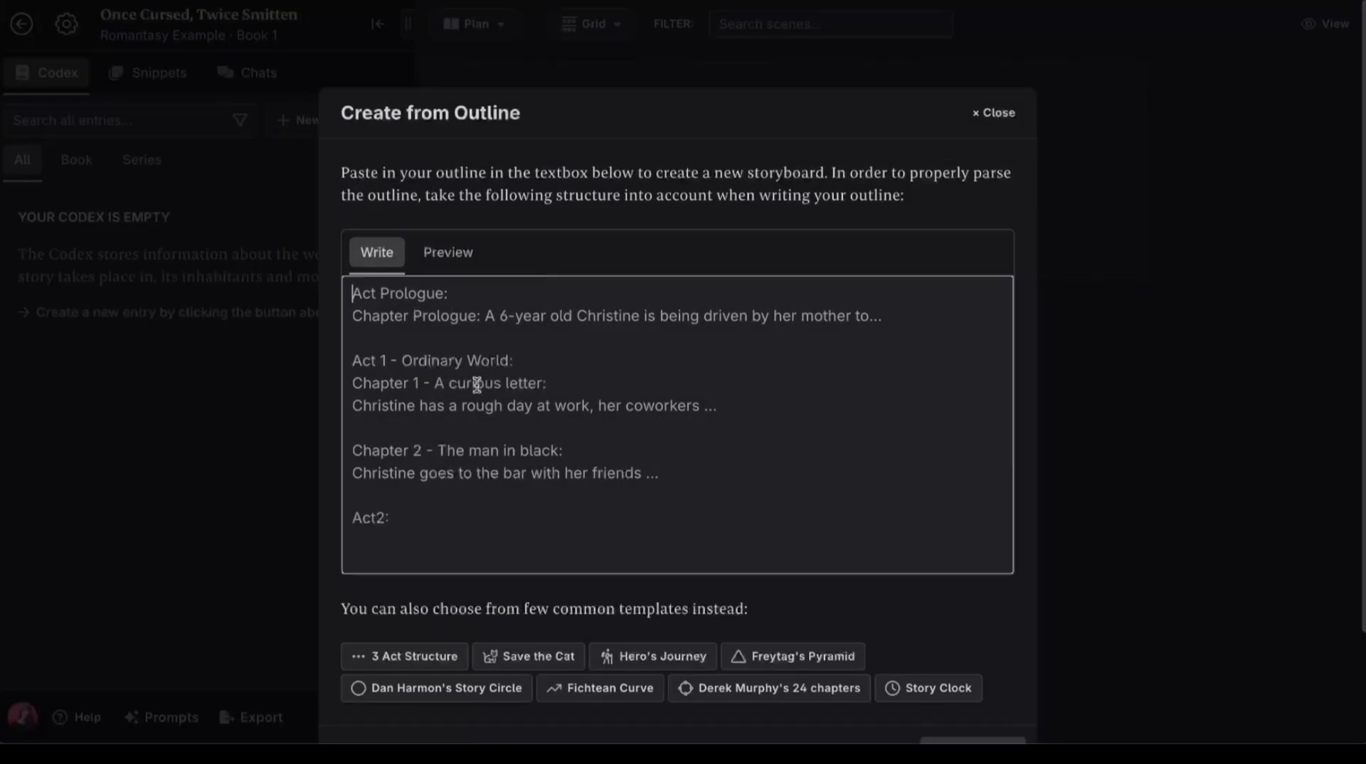
click(449, 252)
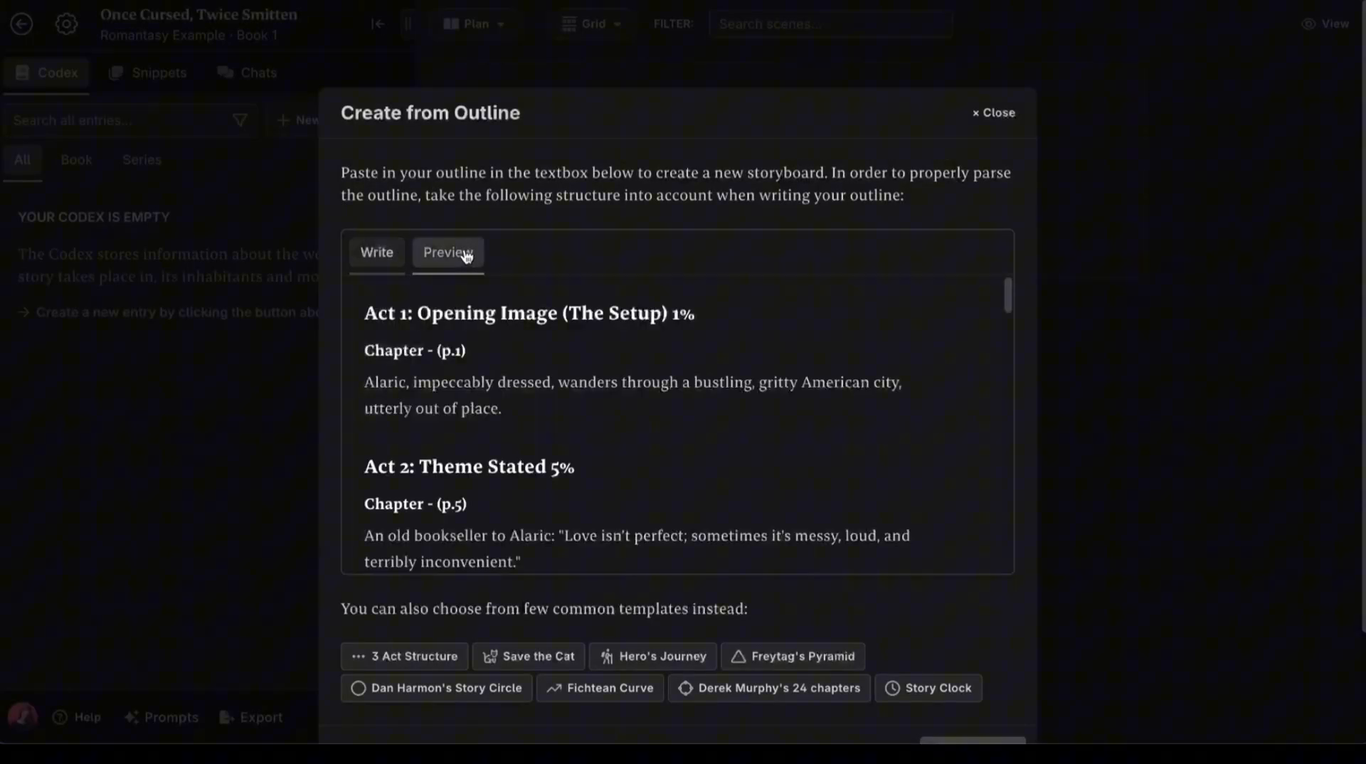
click(376, 252)
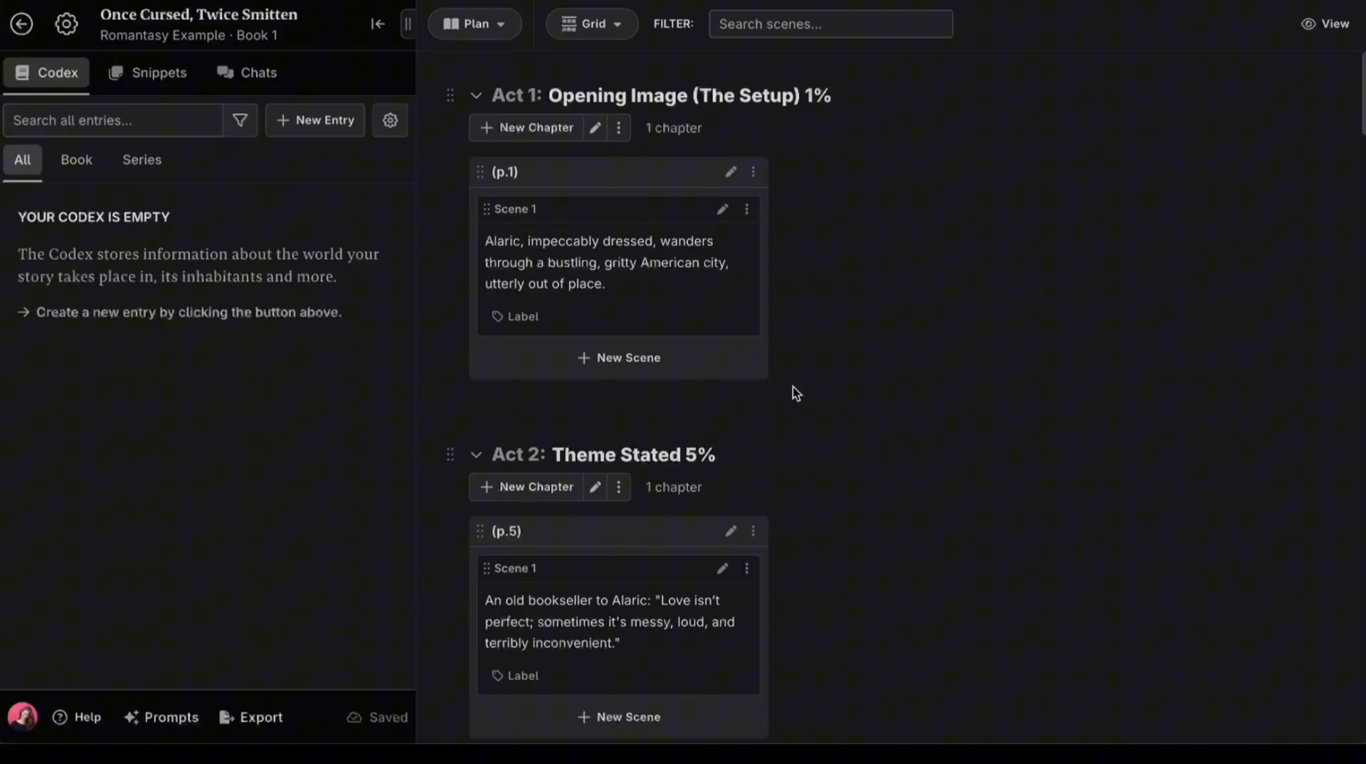
scroll(down, 3)
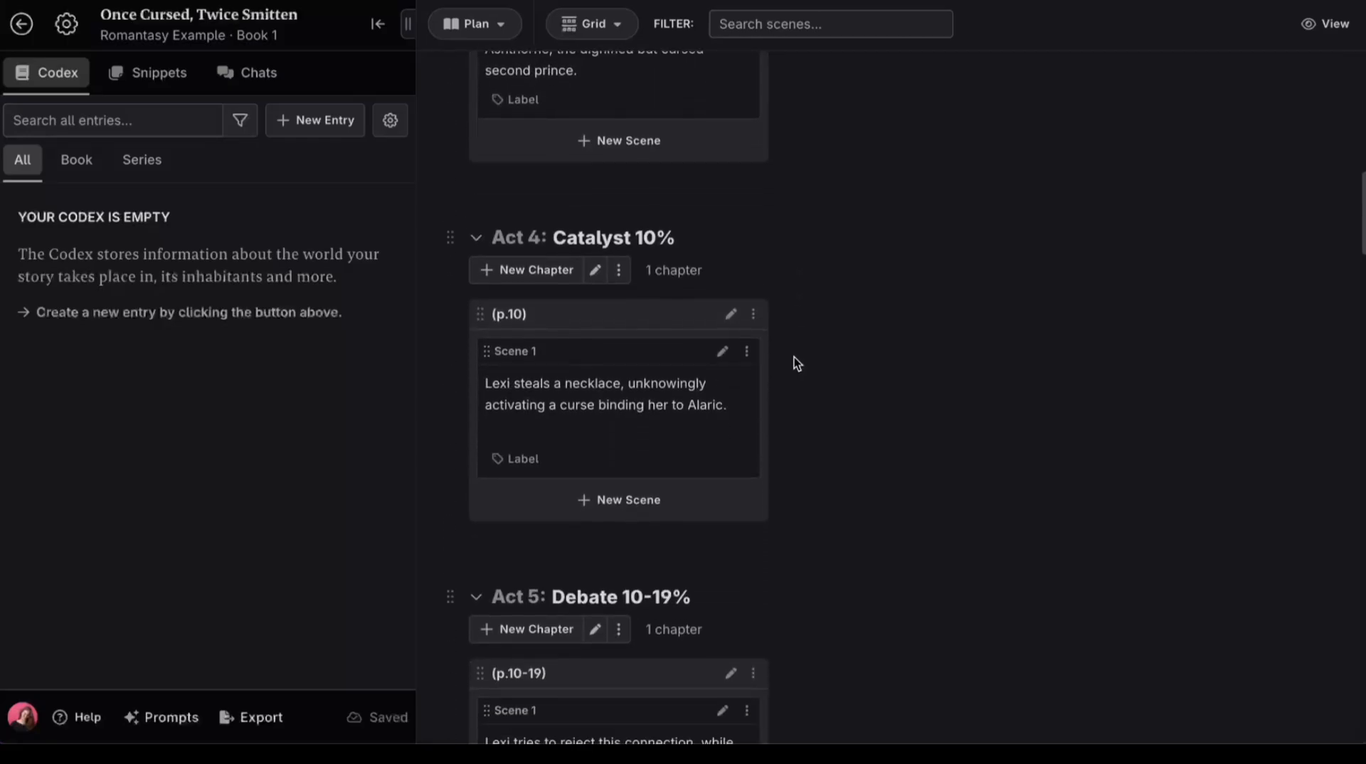
scroll(up, 3)
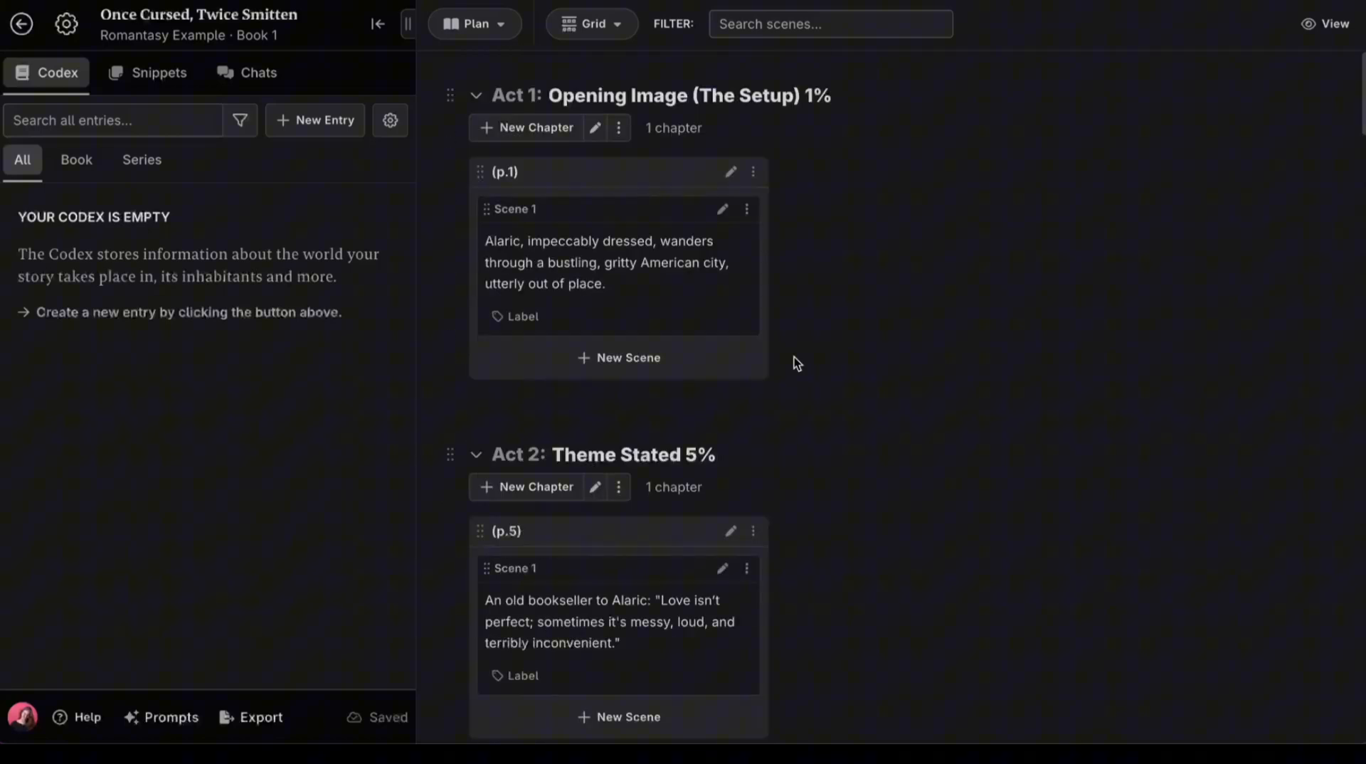
mouse_move(491, 95)
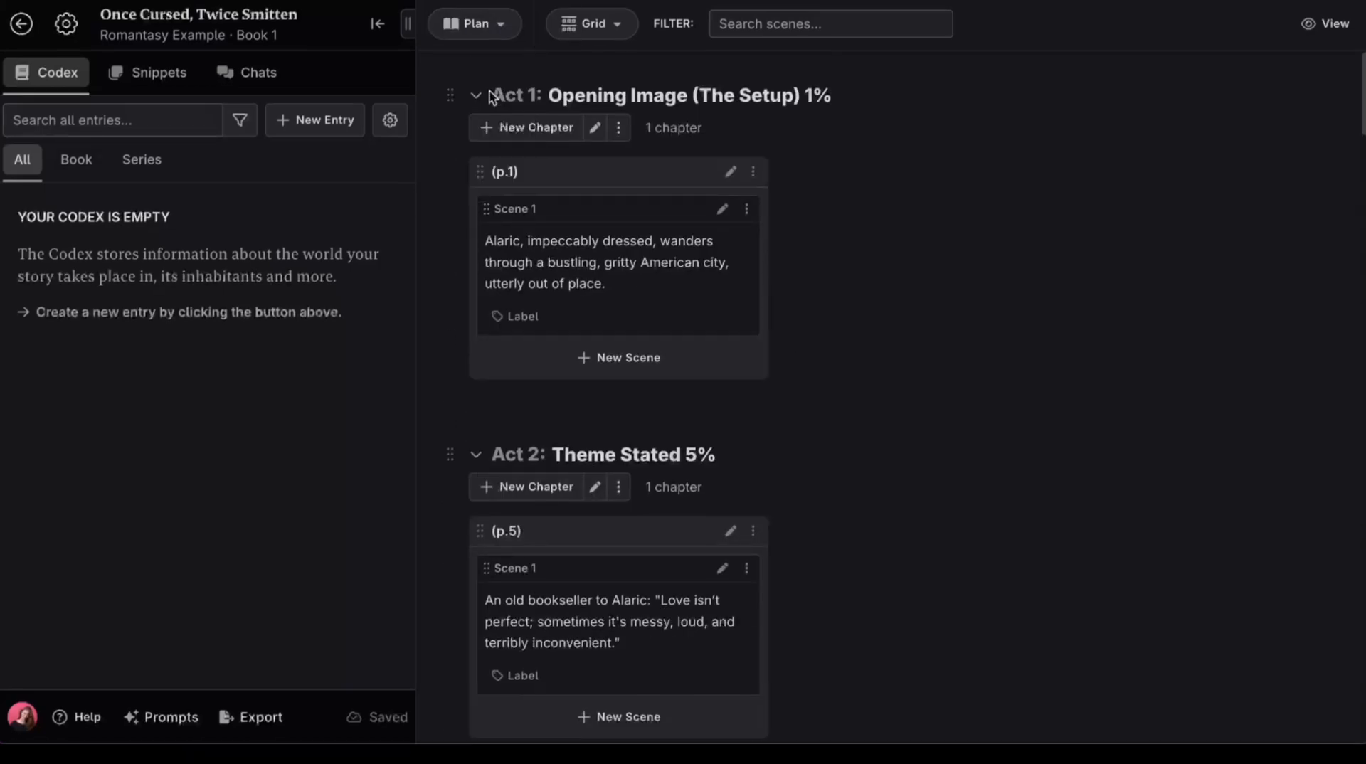
click(473, 25)
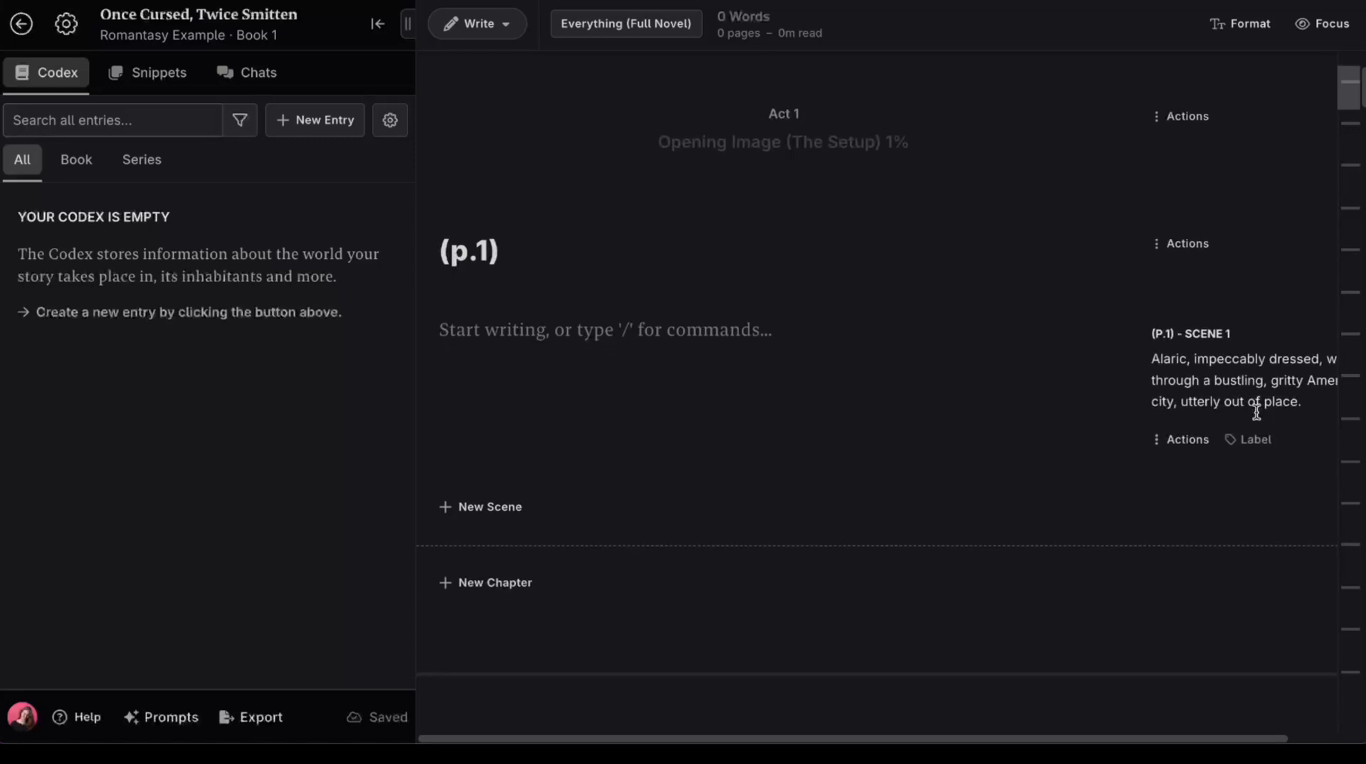
scroll(down, 3)
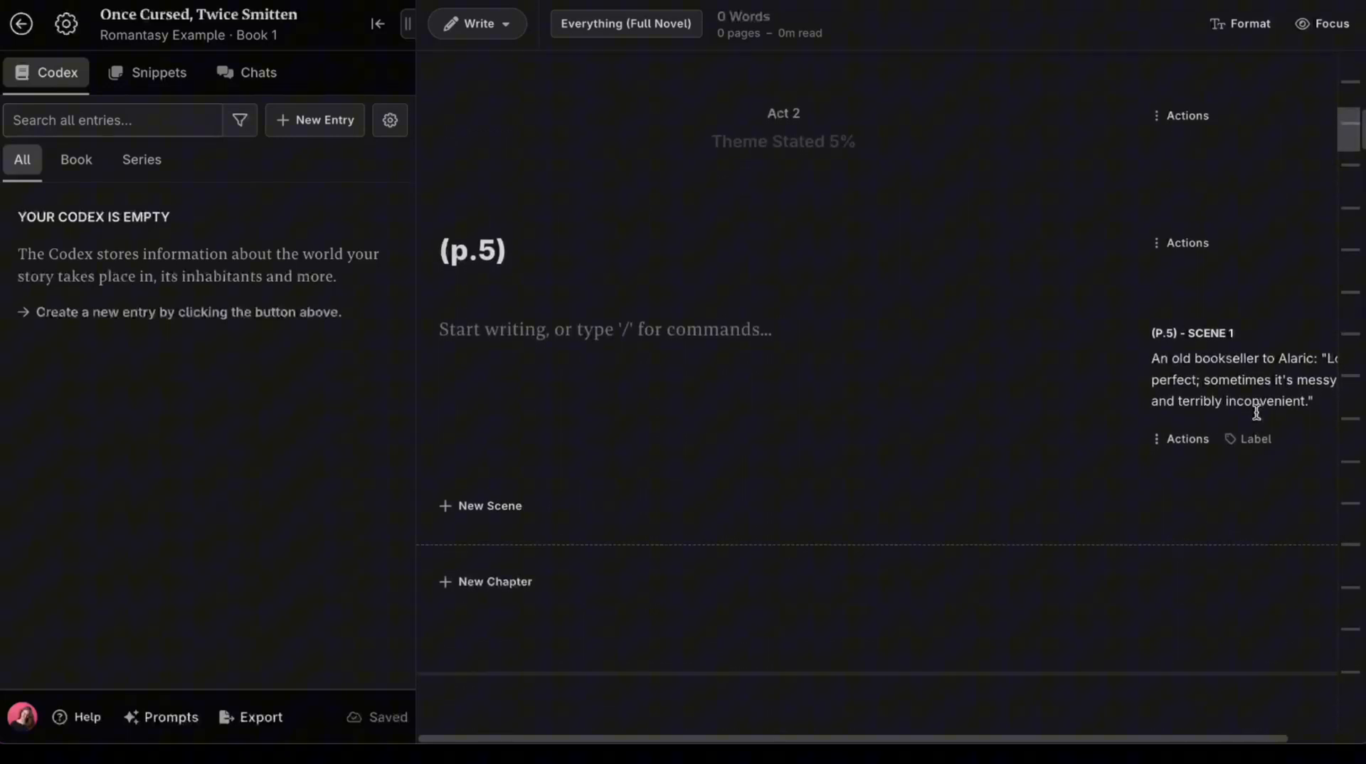
scroll(down, 3)
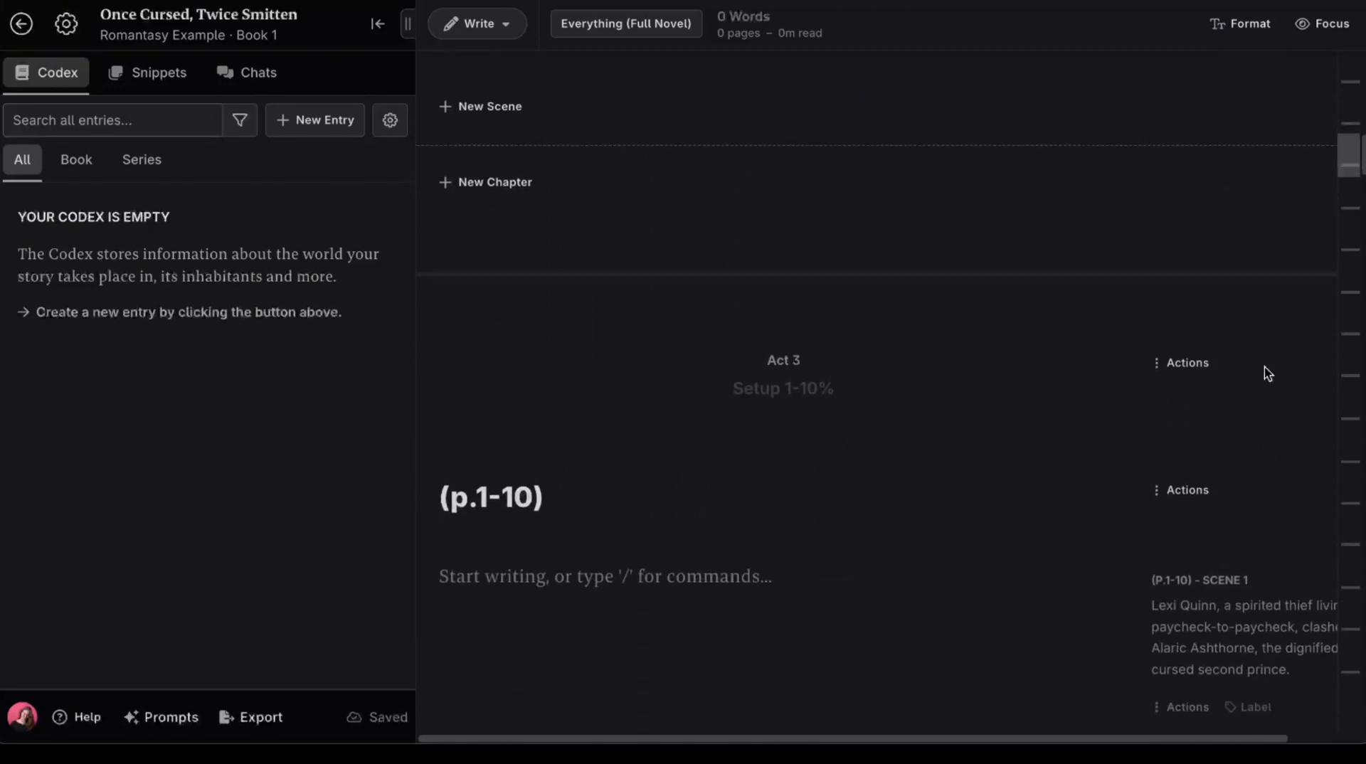
scroll(down, 3)
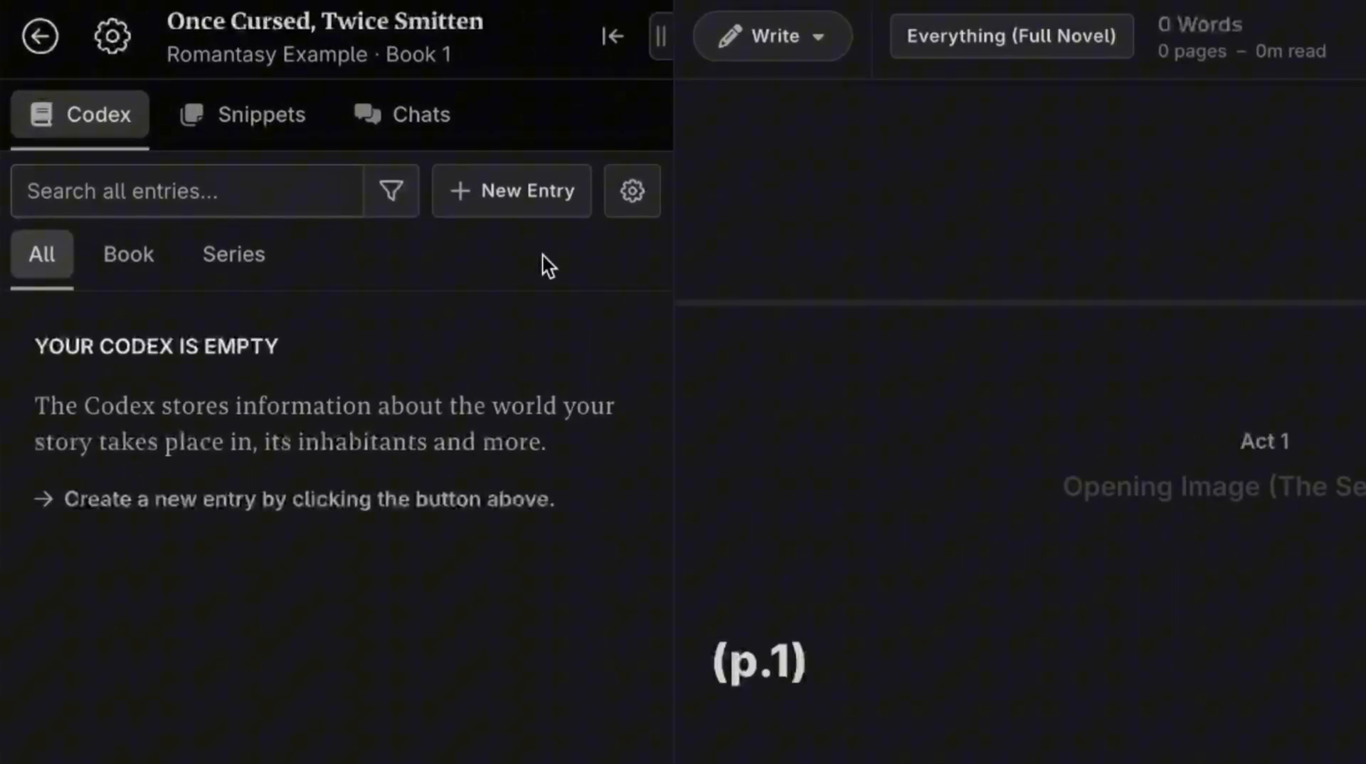
Create a series-level character entry for Alaric Ashthorne described as 'Regal, feels slightly aloof, screams "I'm a fancy man."'.
click(128, 254)
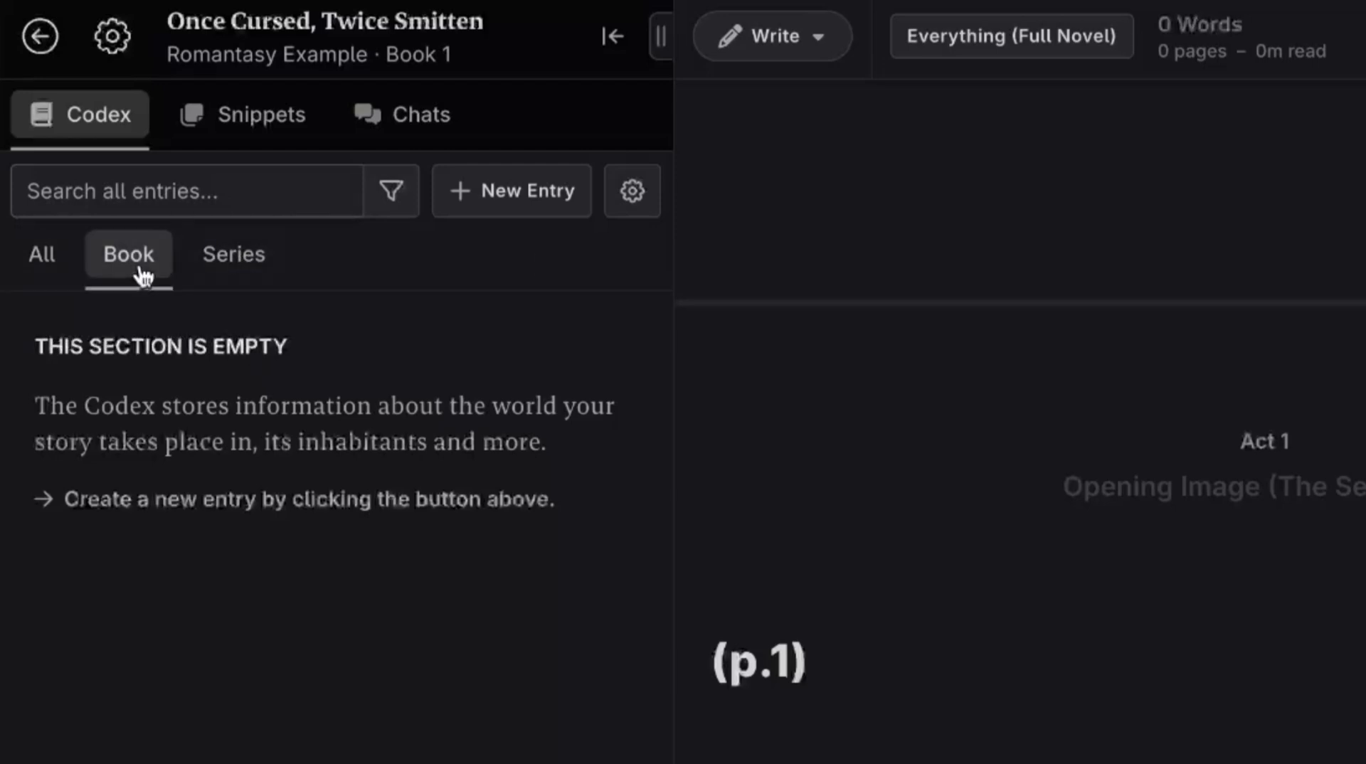
click(233, 254)
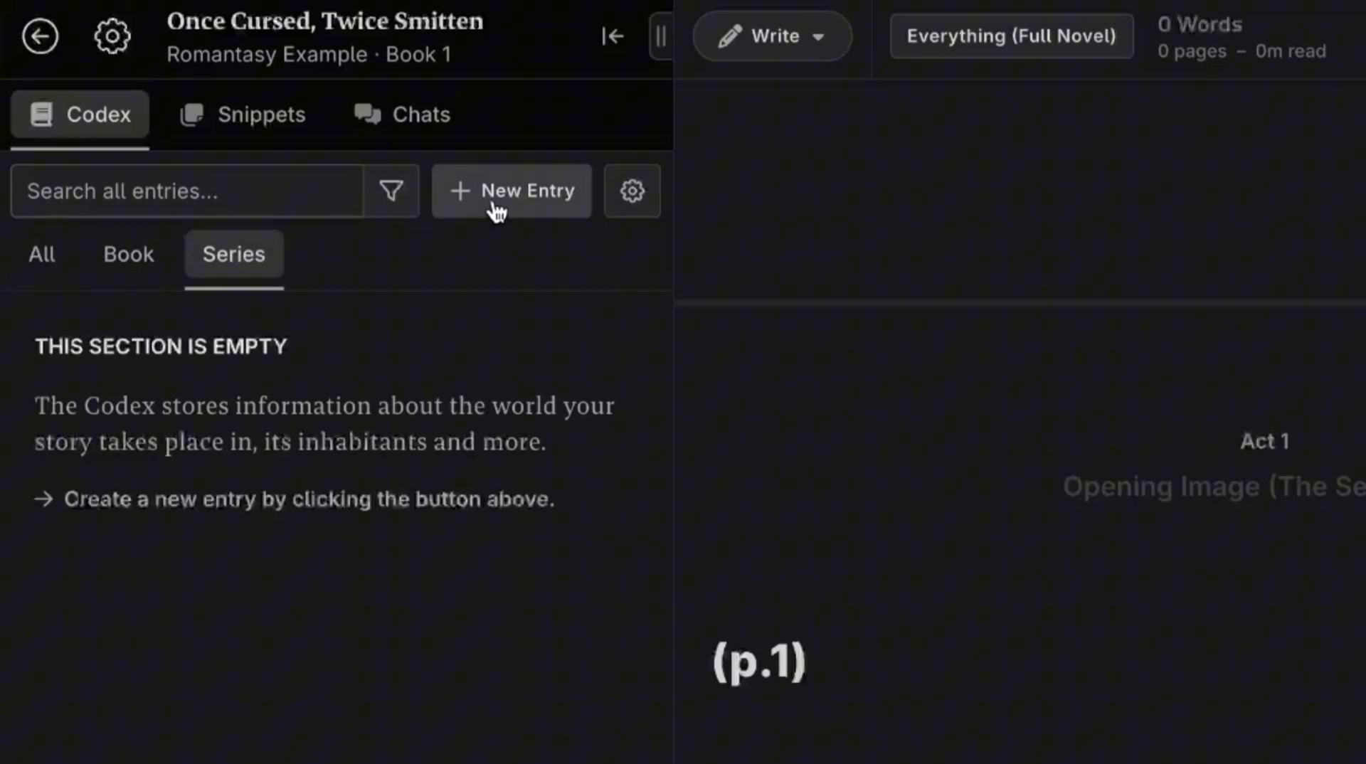
click(511, 189)
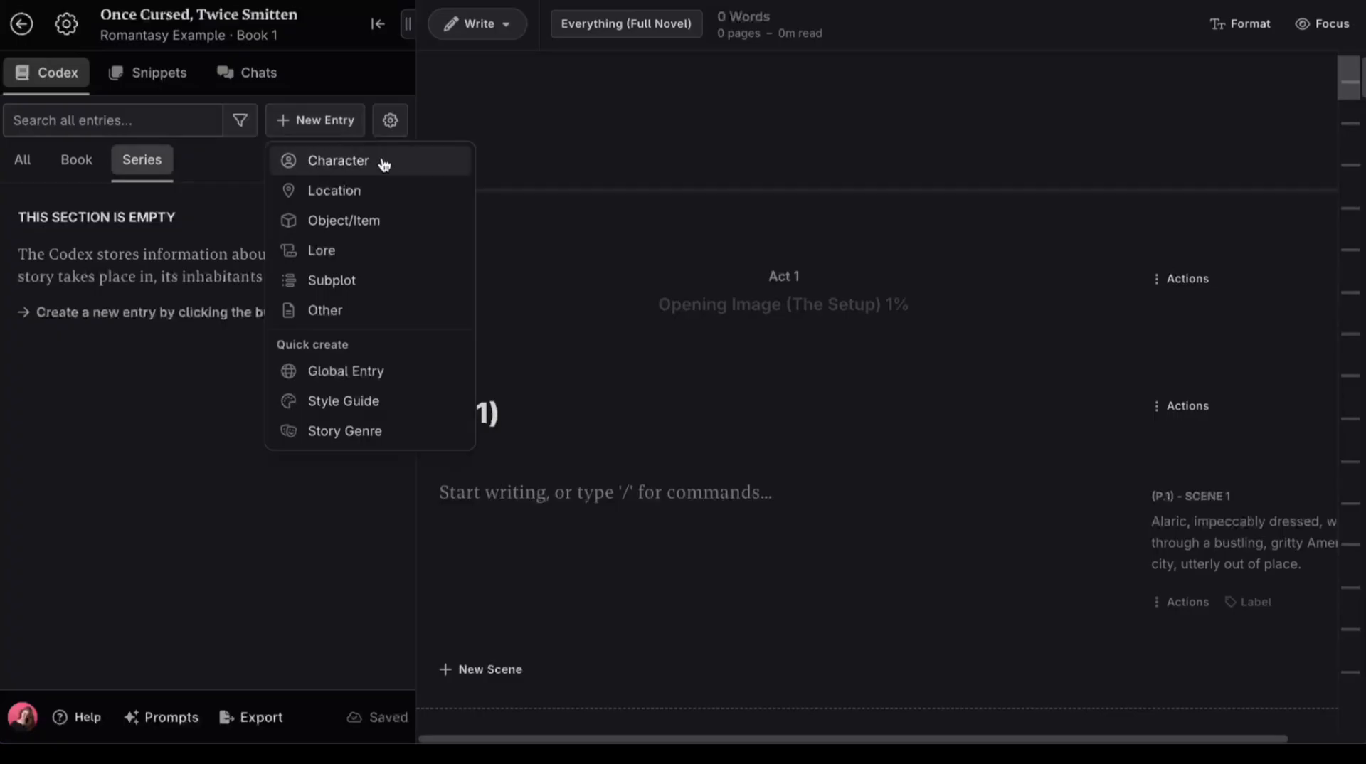
click(339, 160)
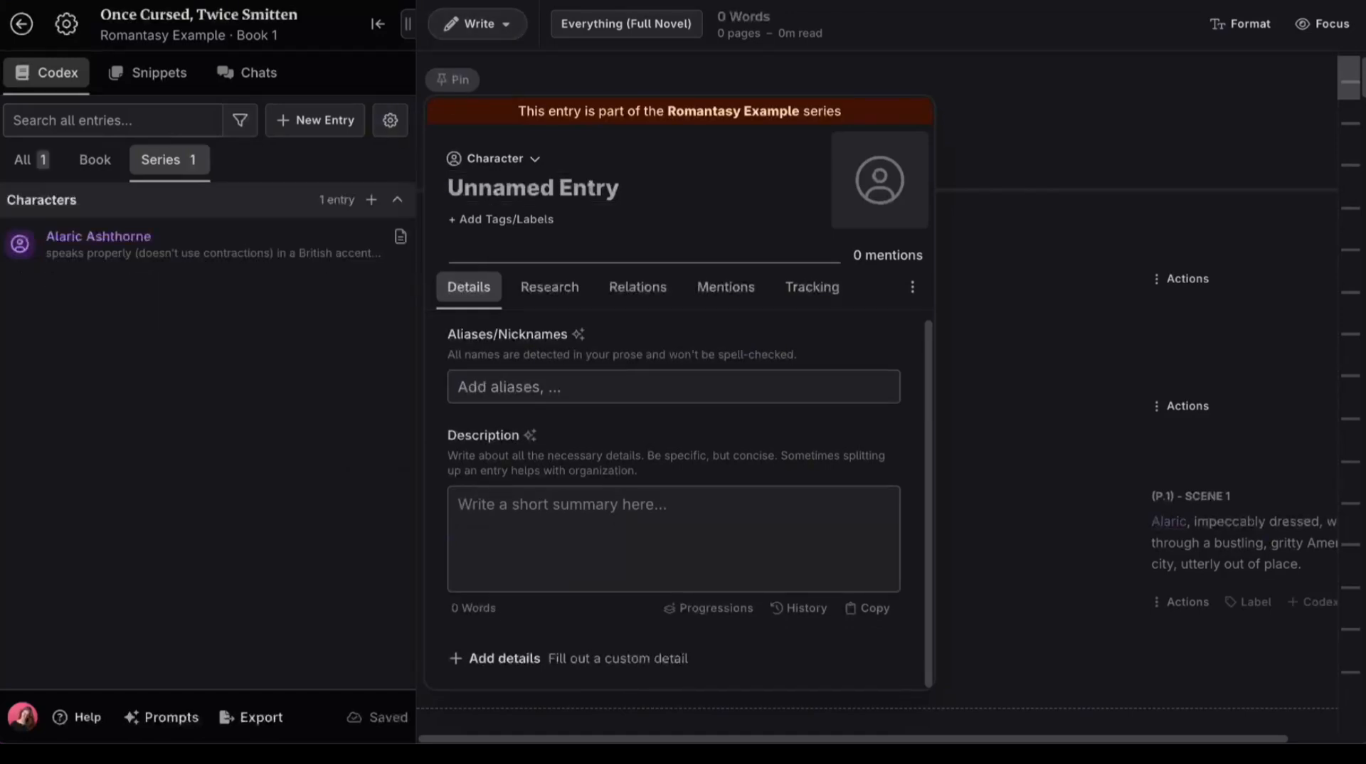
mouse_move(144, 239)
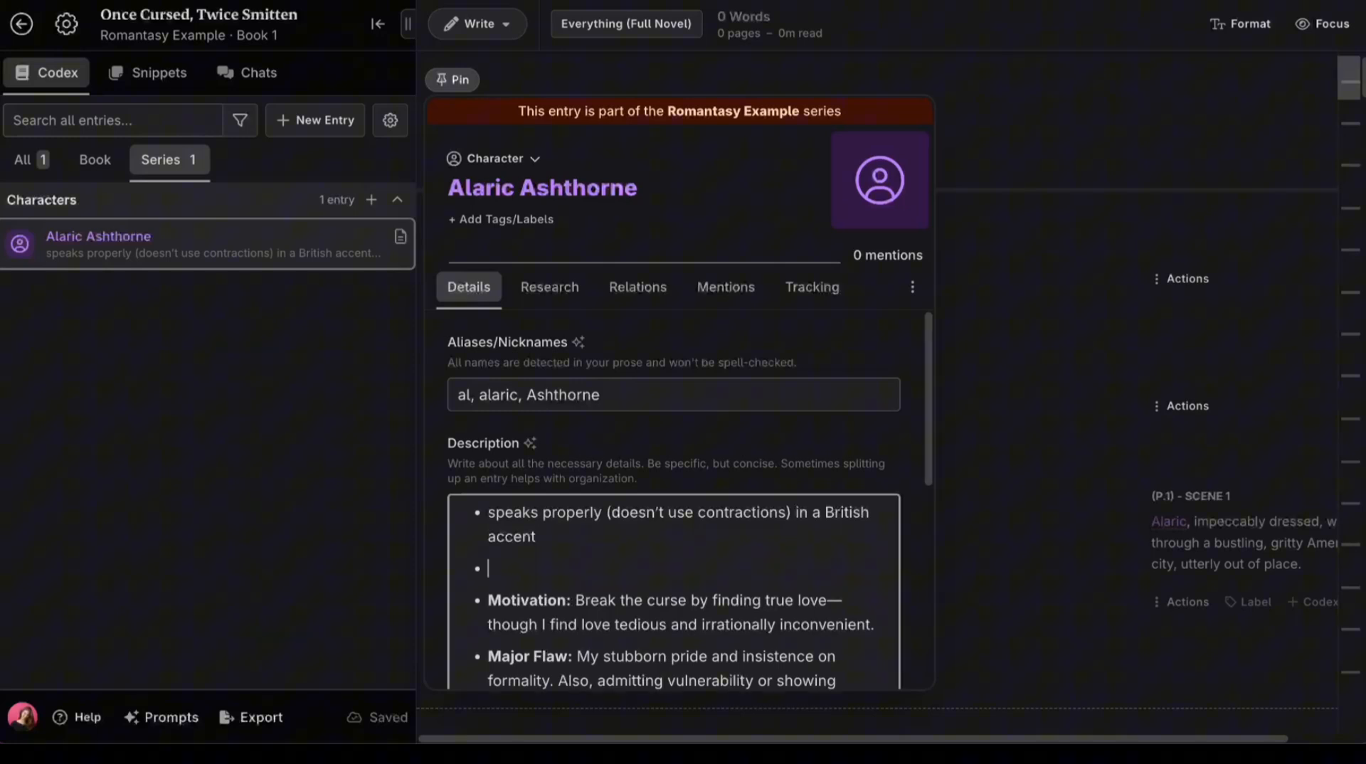
text(Regal, feels slightly aloof, screams "I'm a fancy man.")
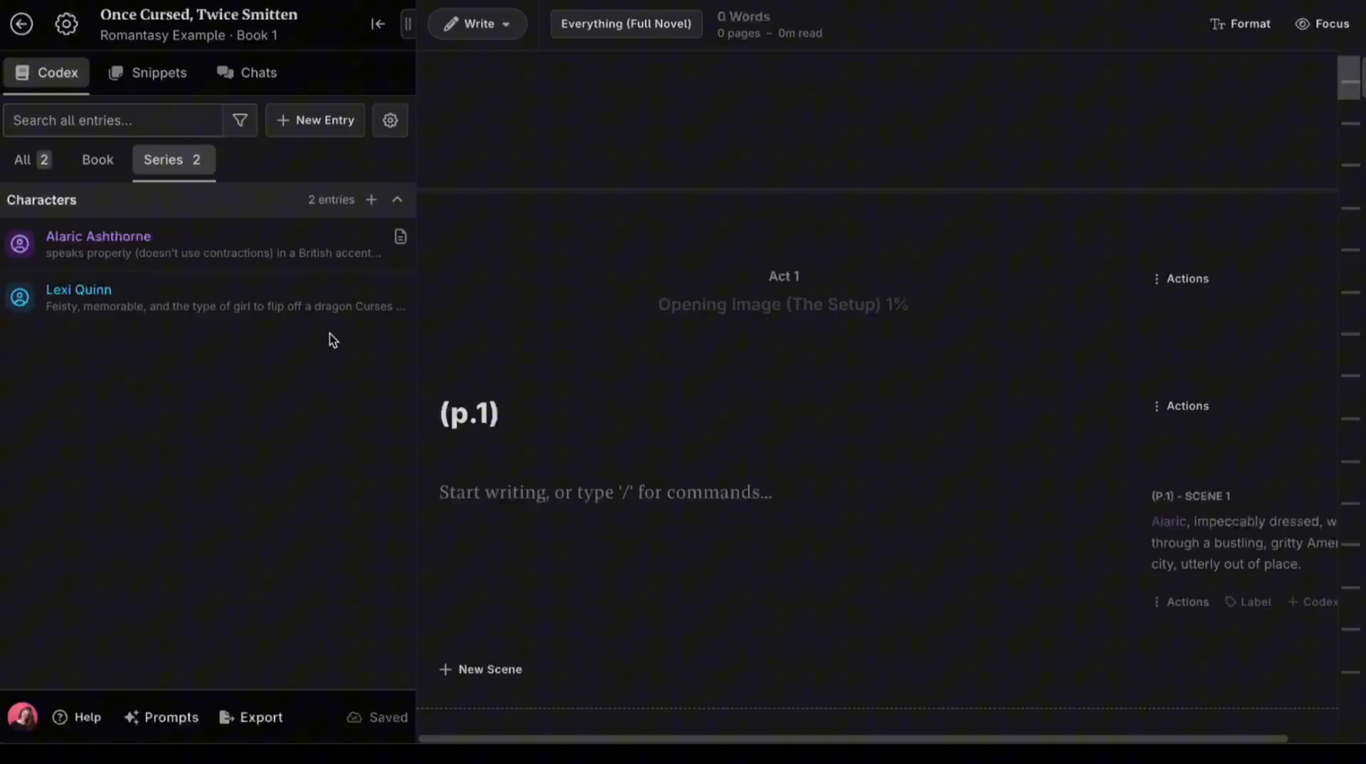
mouse_move(148, 331)
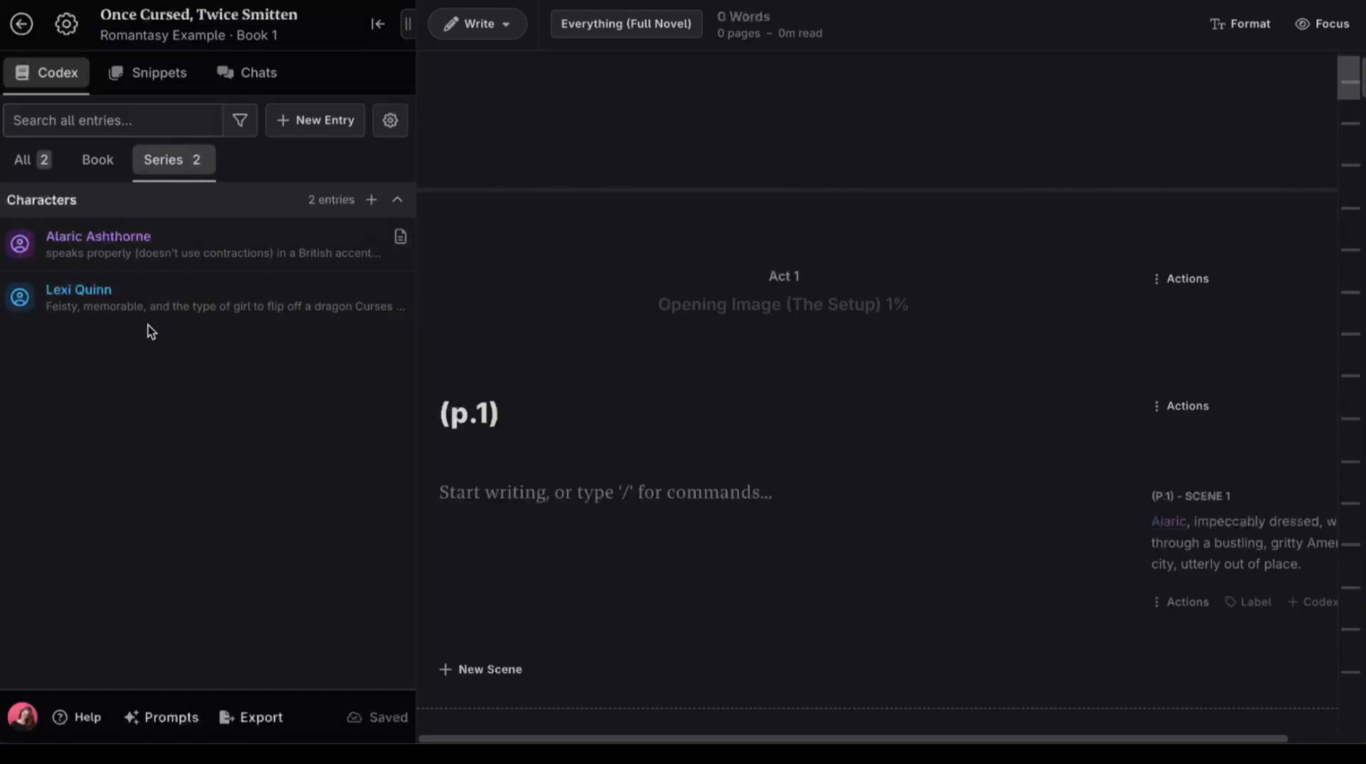
Insert a scene beat where Alaric and Lexi crash into each other and have a hilarious dispute.
scroll(down, 3)
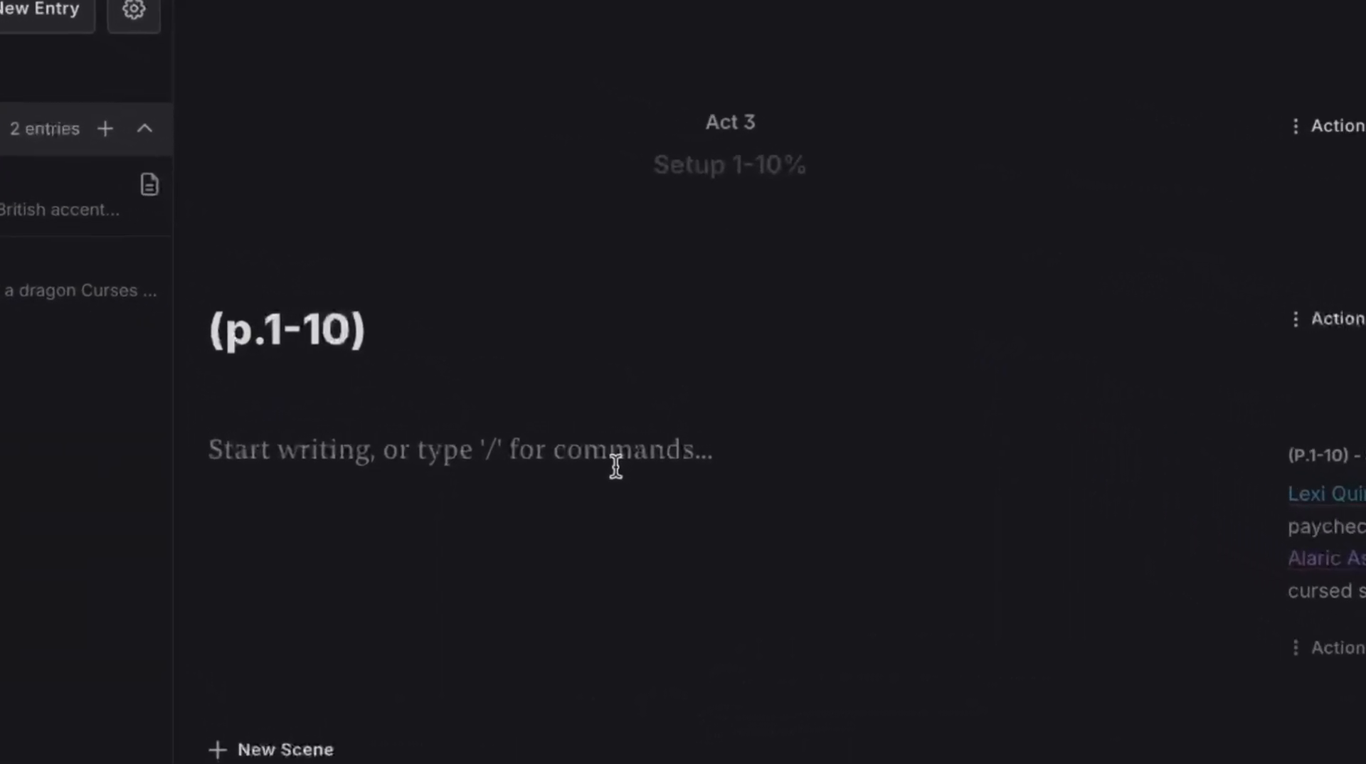
text(/)
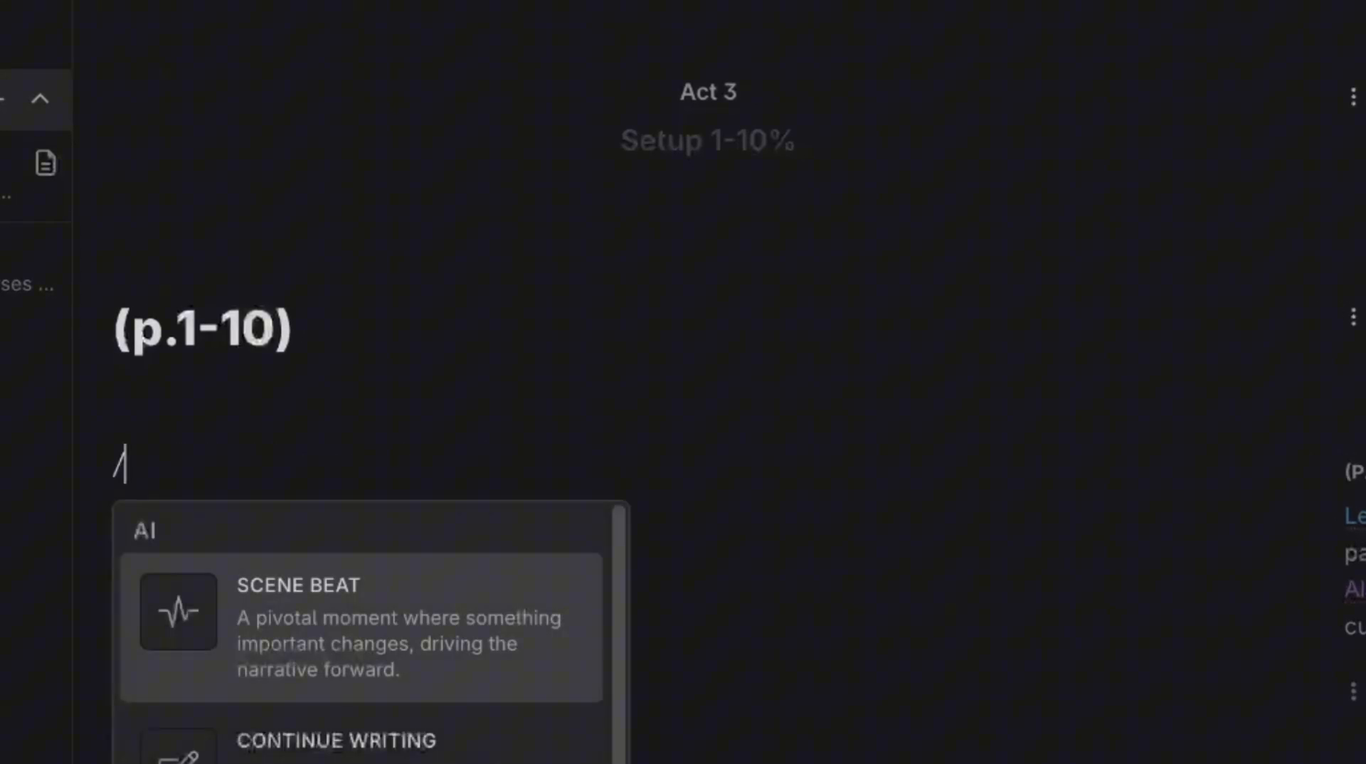
mouse_move(509, 612)
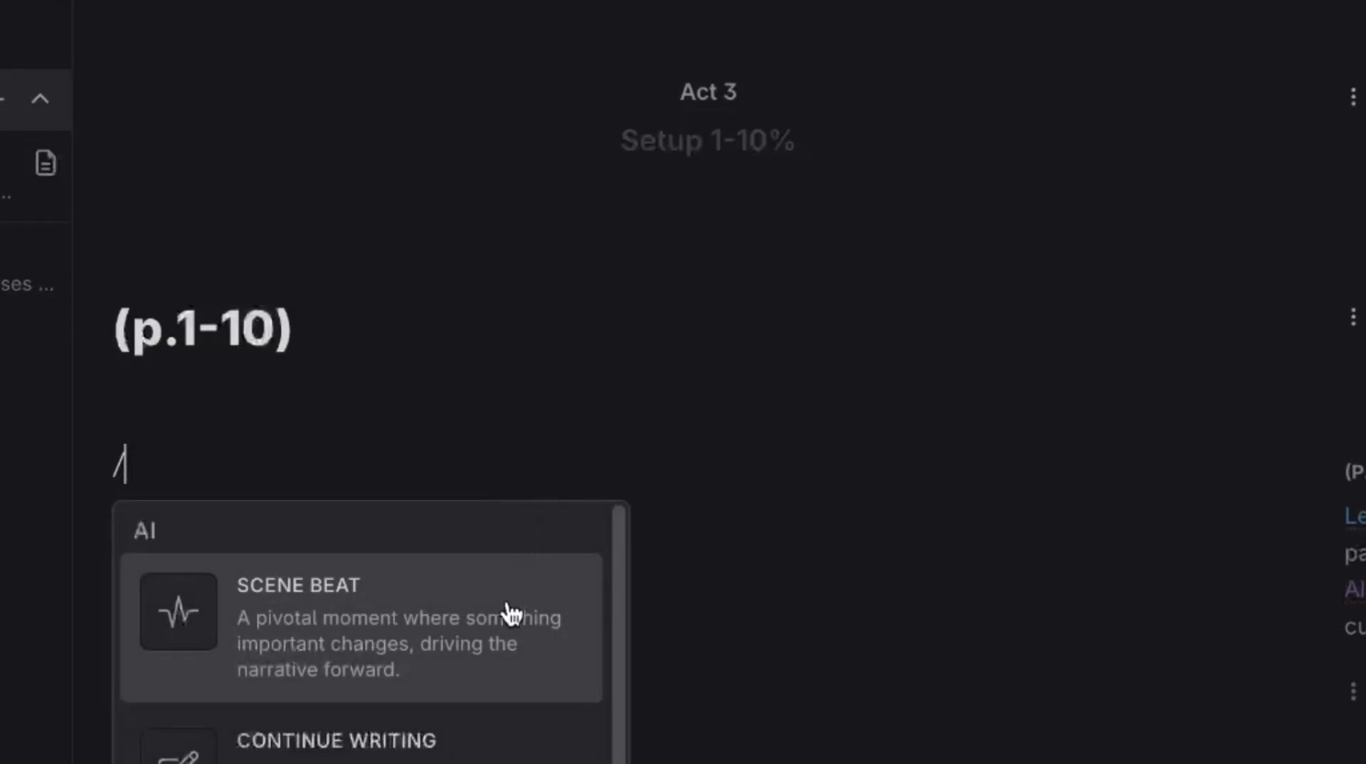
click(298, 585)
text(Alaric & Lexi crash into each other and)
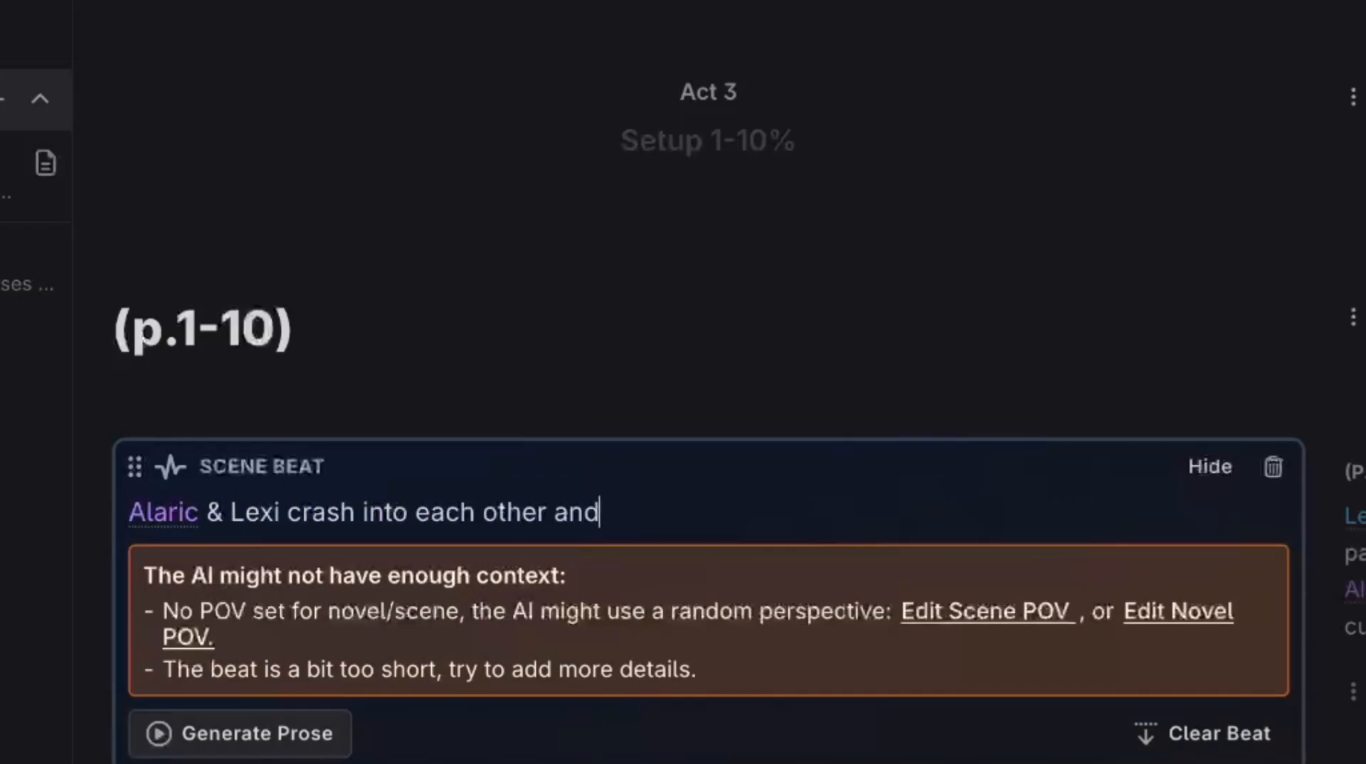
text(have a hilarious dispute.)
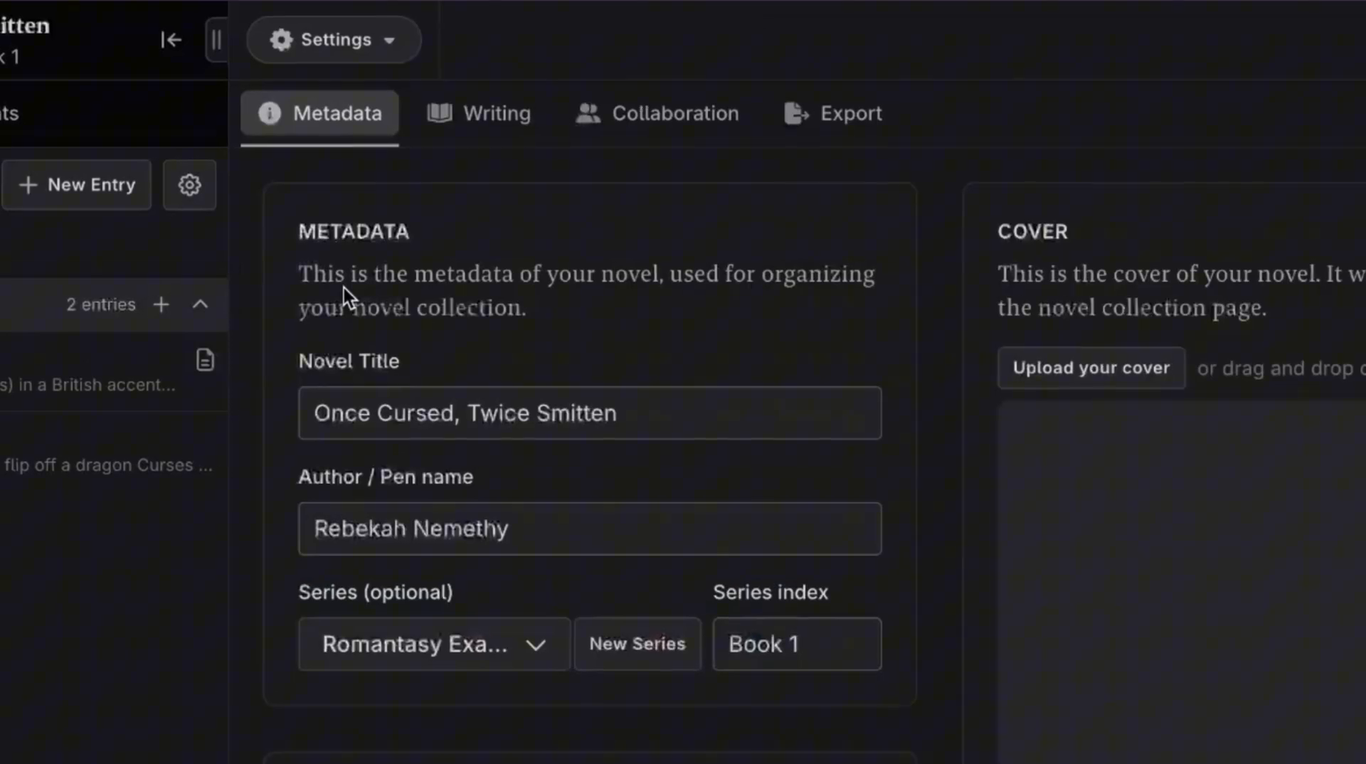
Set the novel's prose to present tense, first person, trying Lexi Quinn as POV character then clearing it.
click(480, 114)
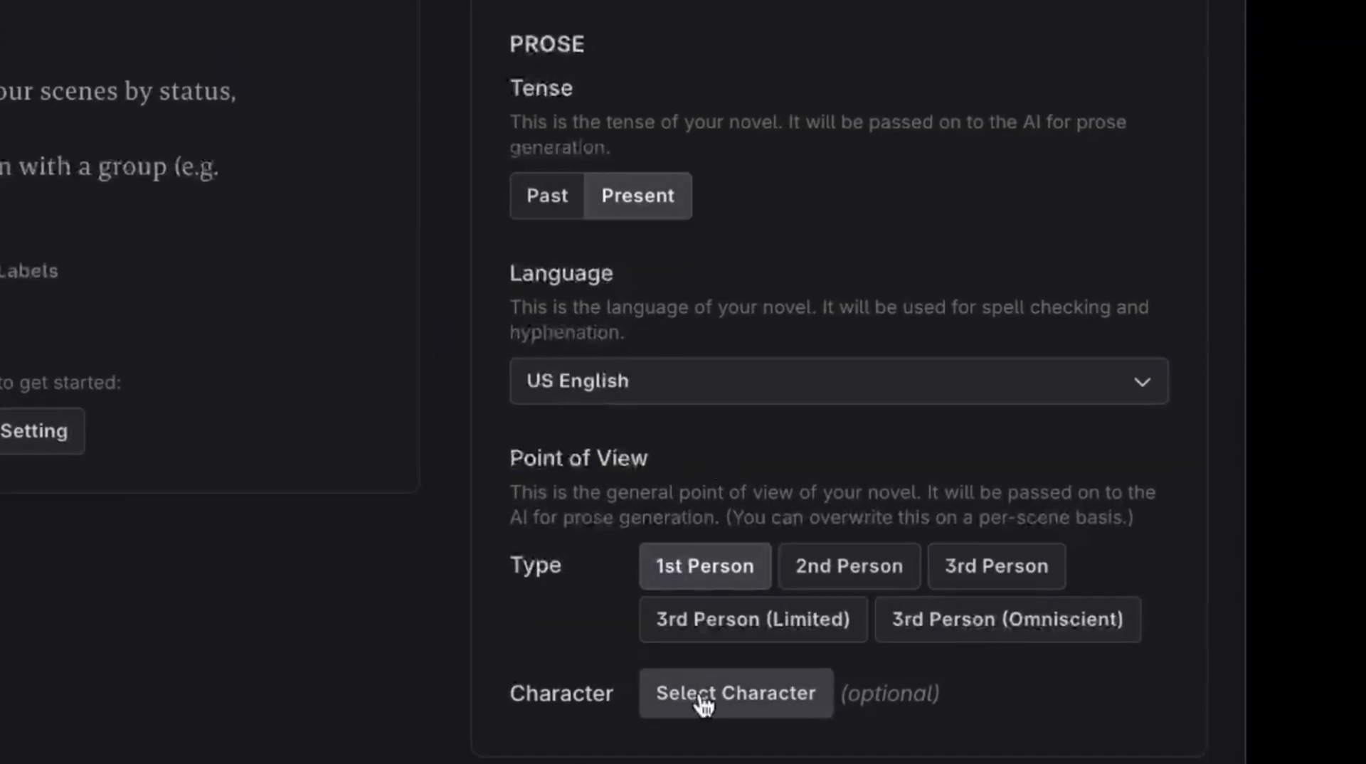
click(735, 693)
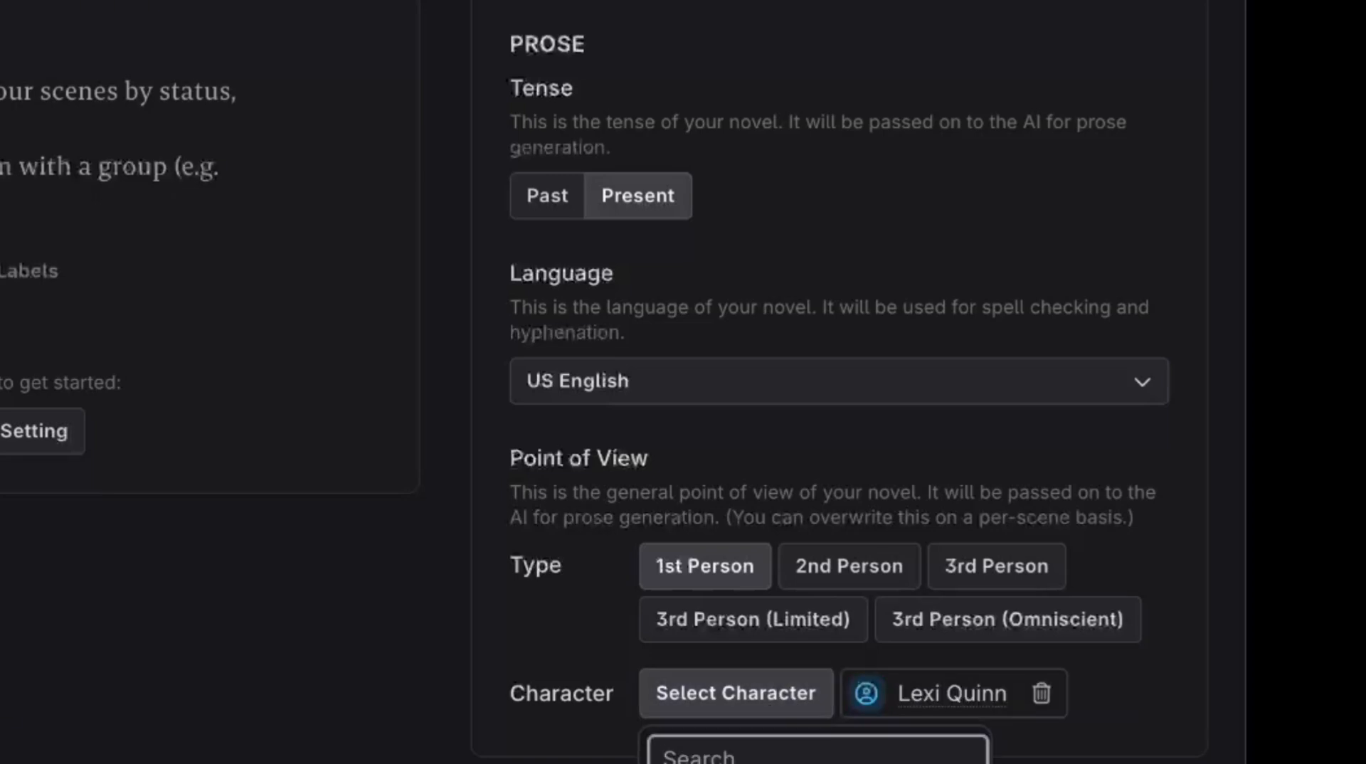
click(1039, 694)
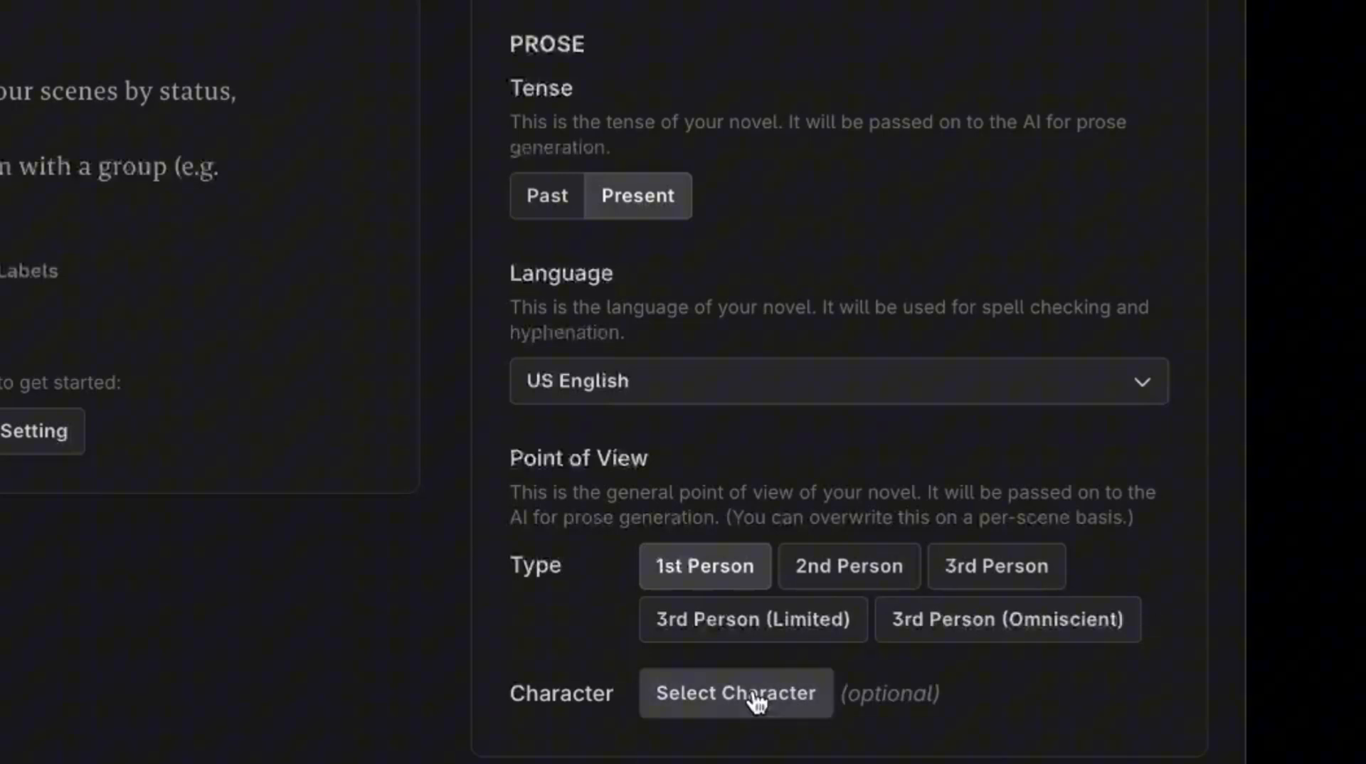
mouse_move(1042, 696)
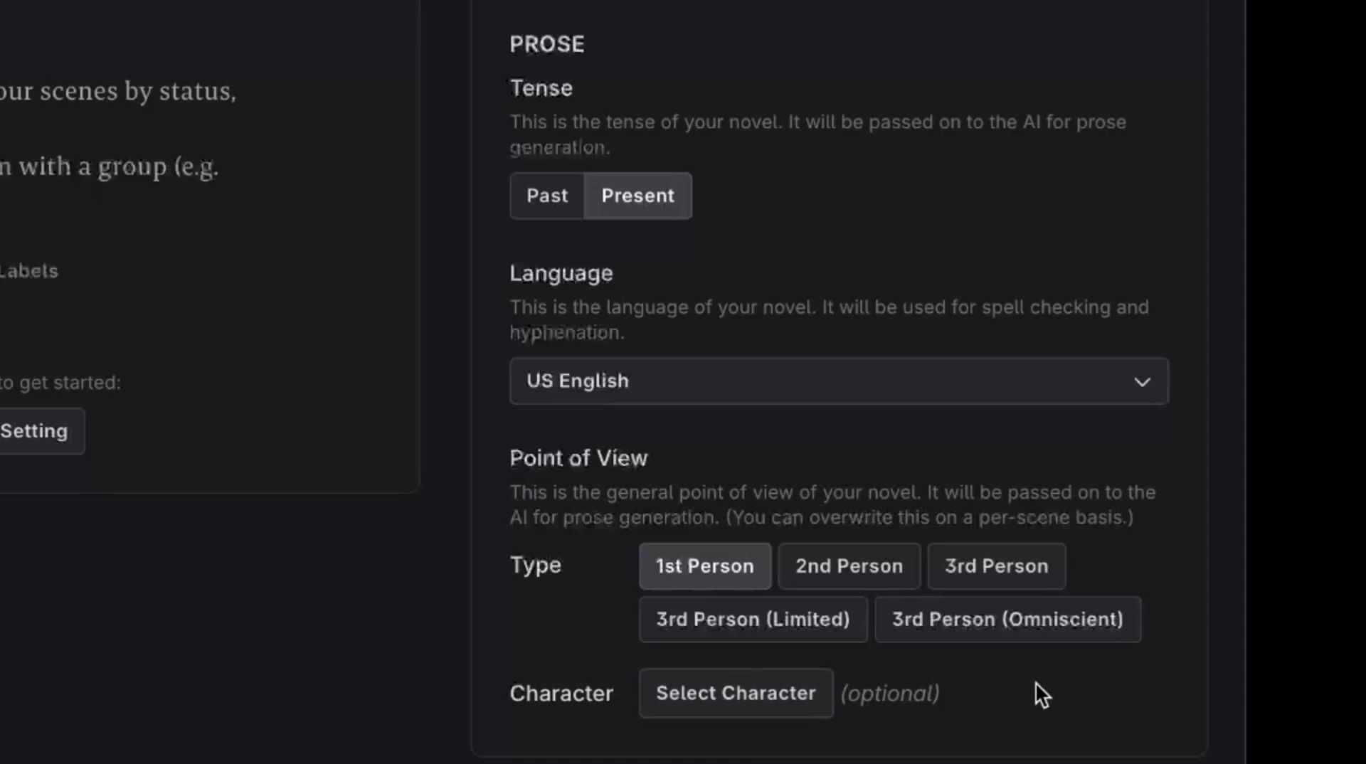
mouse_move(874, 488)
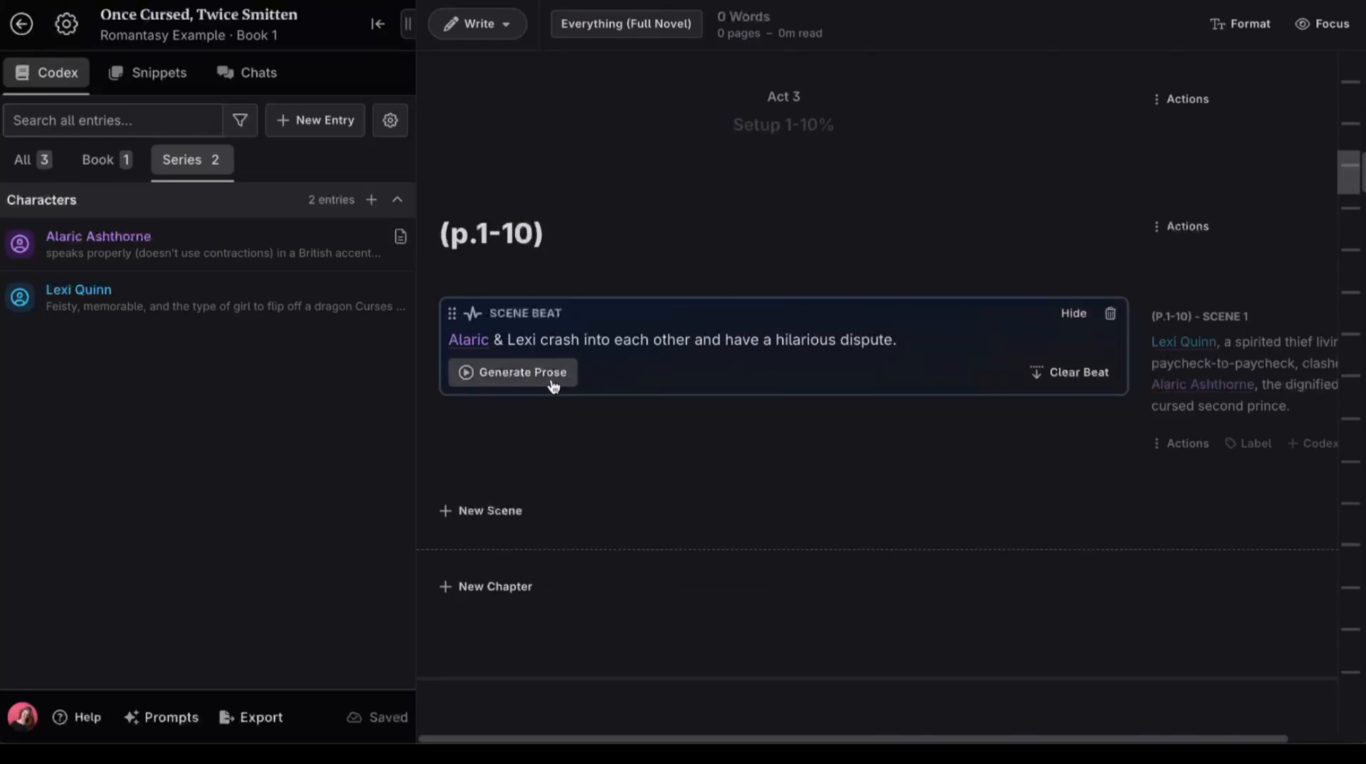
Generate the beat's draft prose with Llama 3.1 Euryale 70b and review the 187-word output.
click(512, 371)
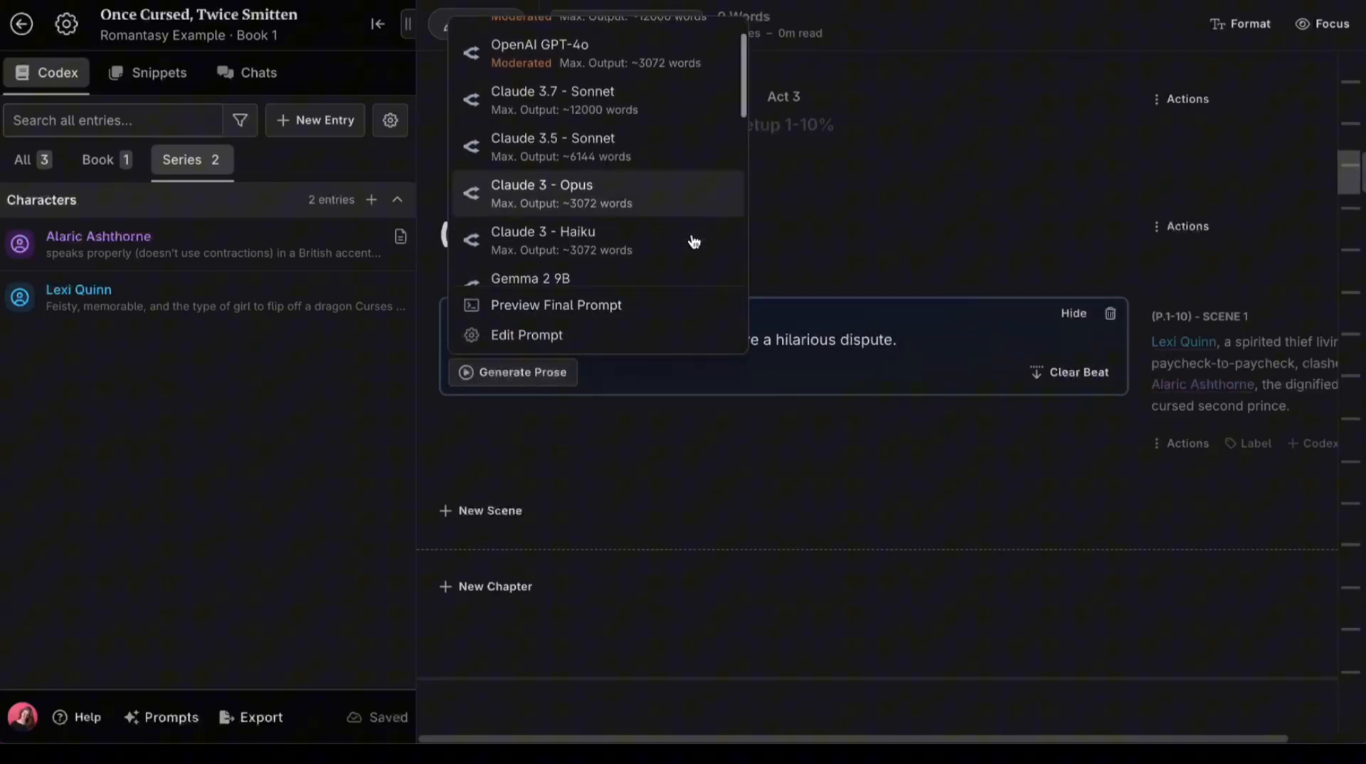
scroll(down, 3)
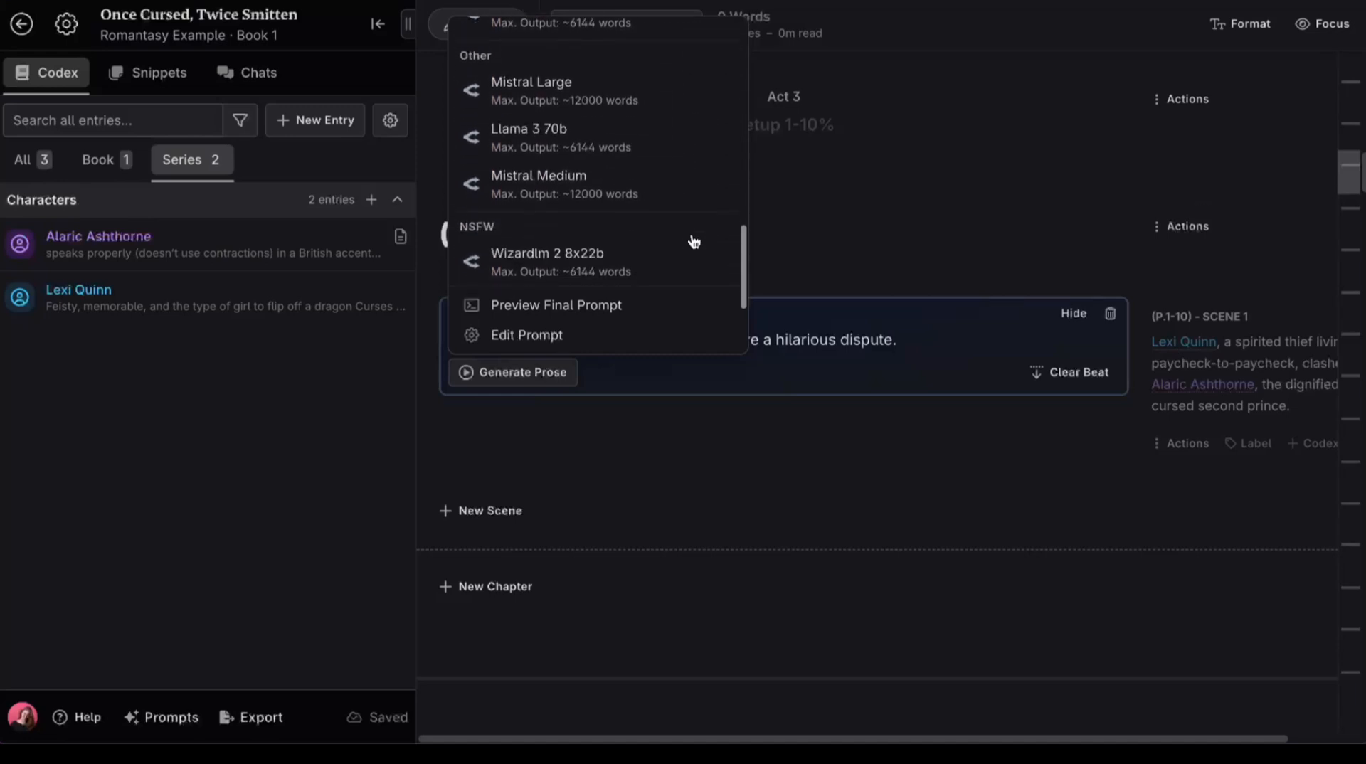
click(513, 371)
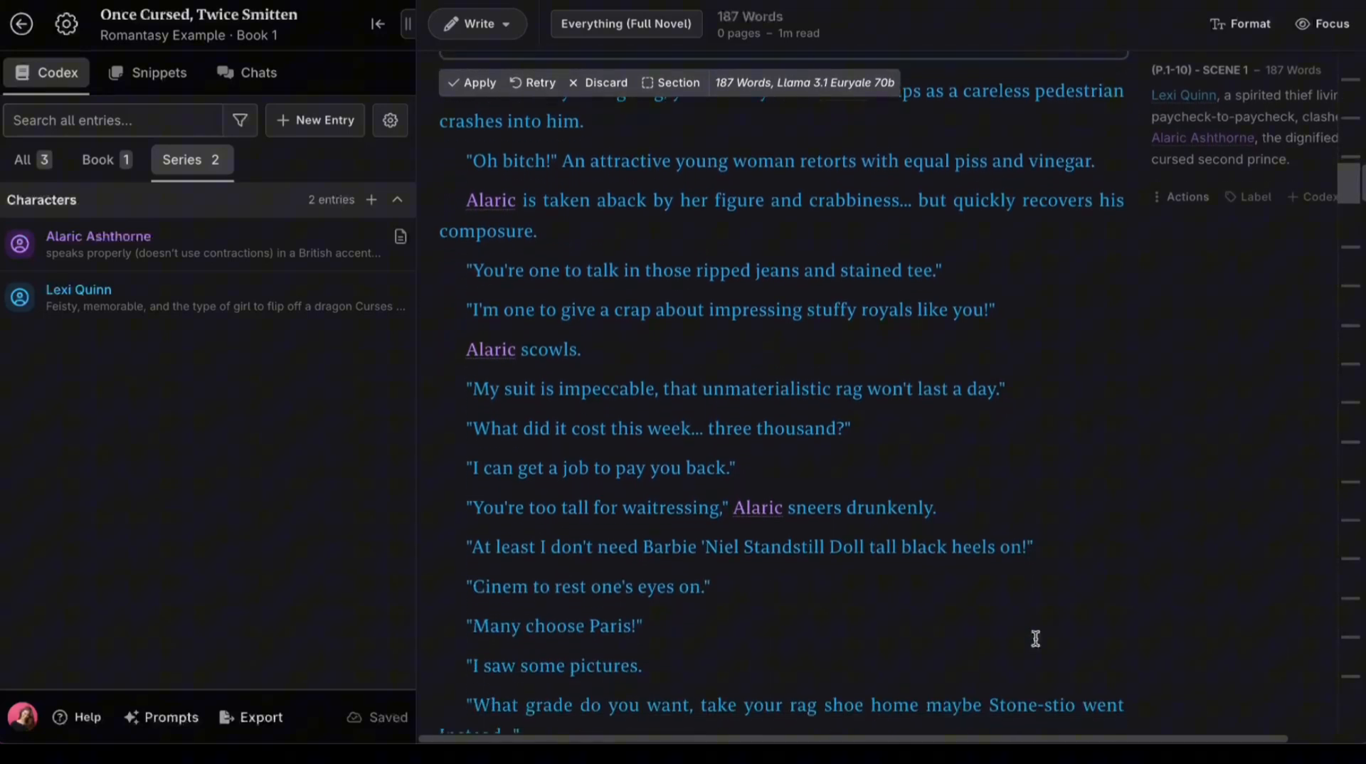
scroll(down, 3)
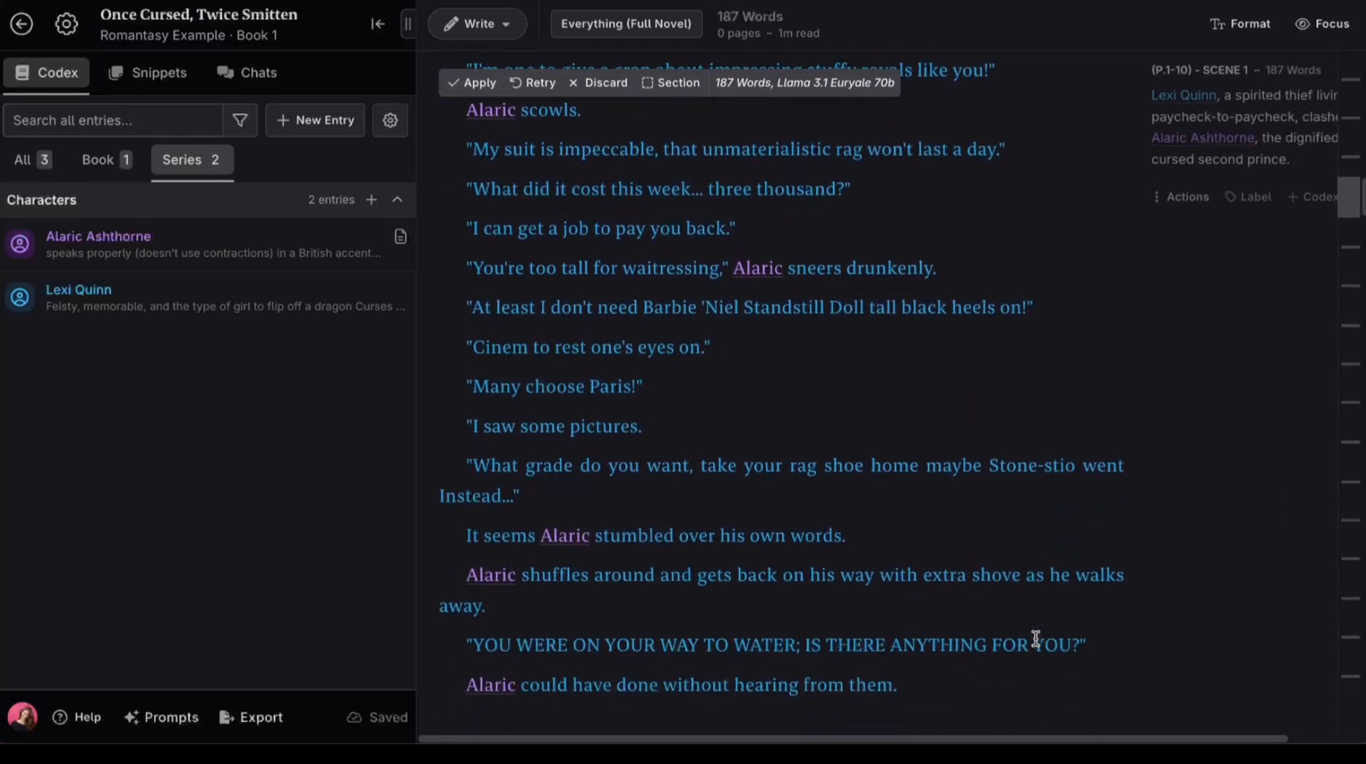
scroll(down, 3)
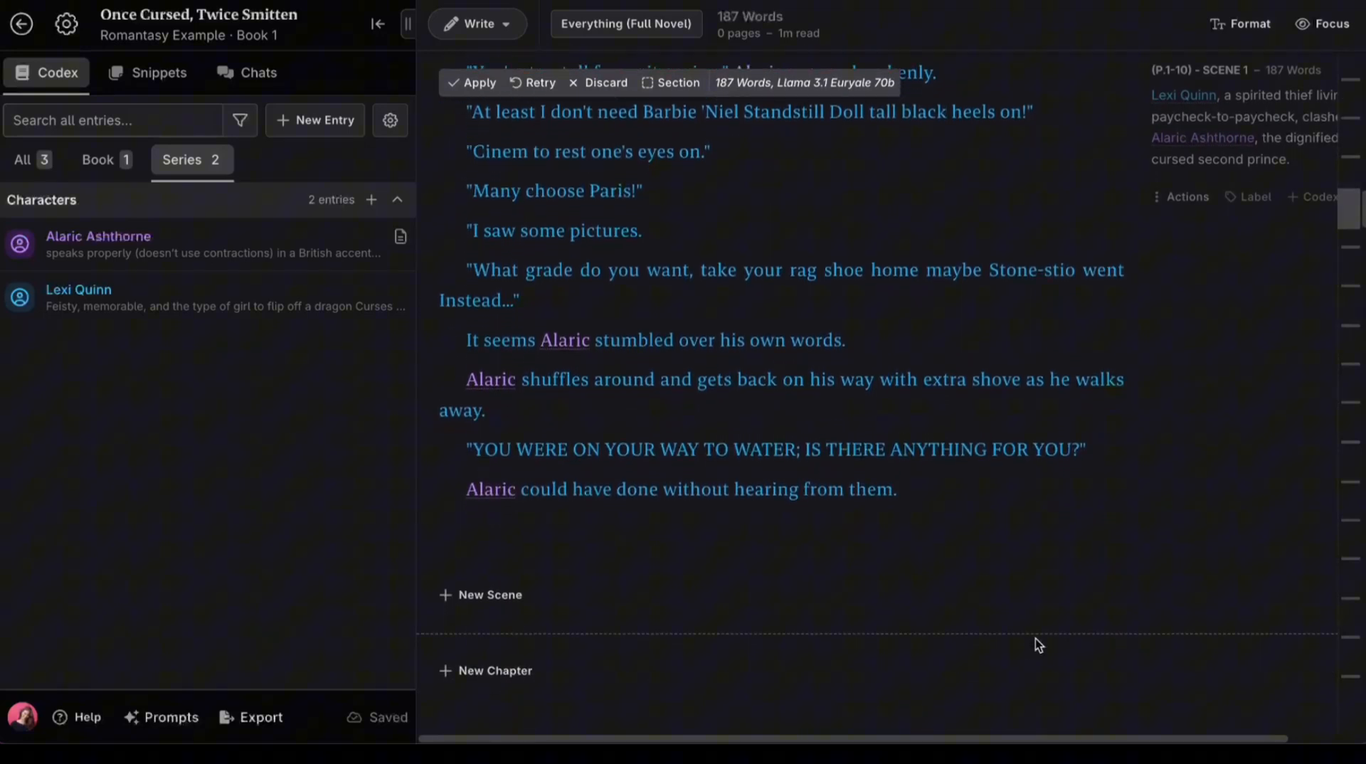
scroll(down, 3)
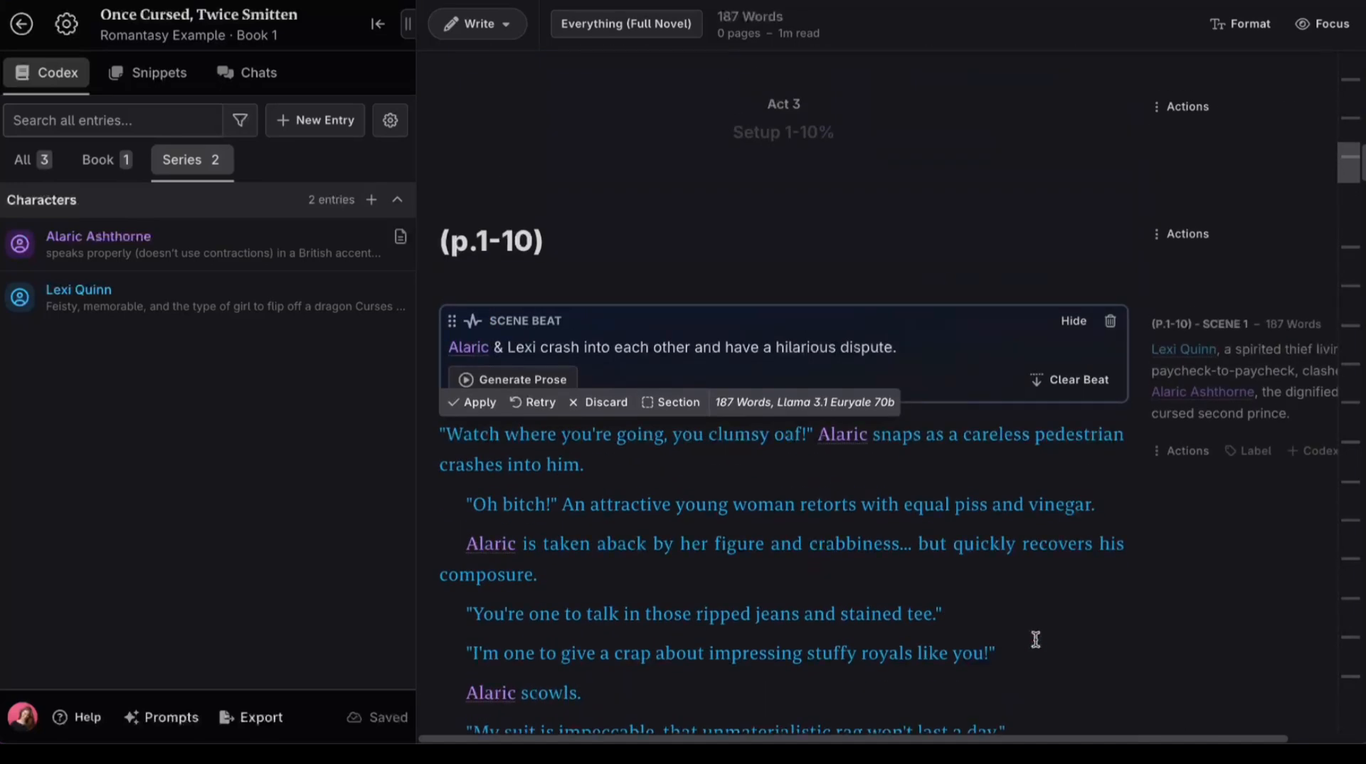
Apply the generated draft, then discard an AI rephrase of 'with equal piss and vinegar' to keep the original.
click(471, 401)
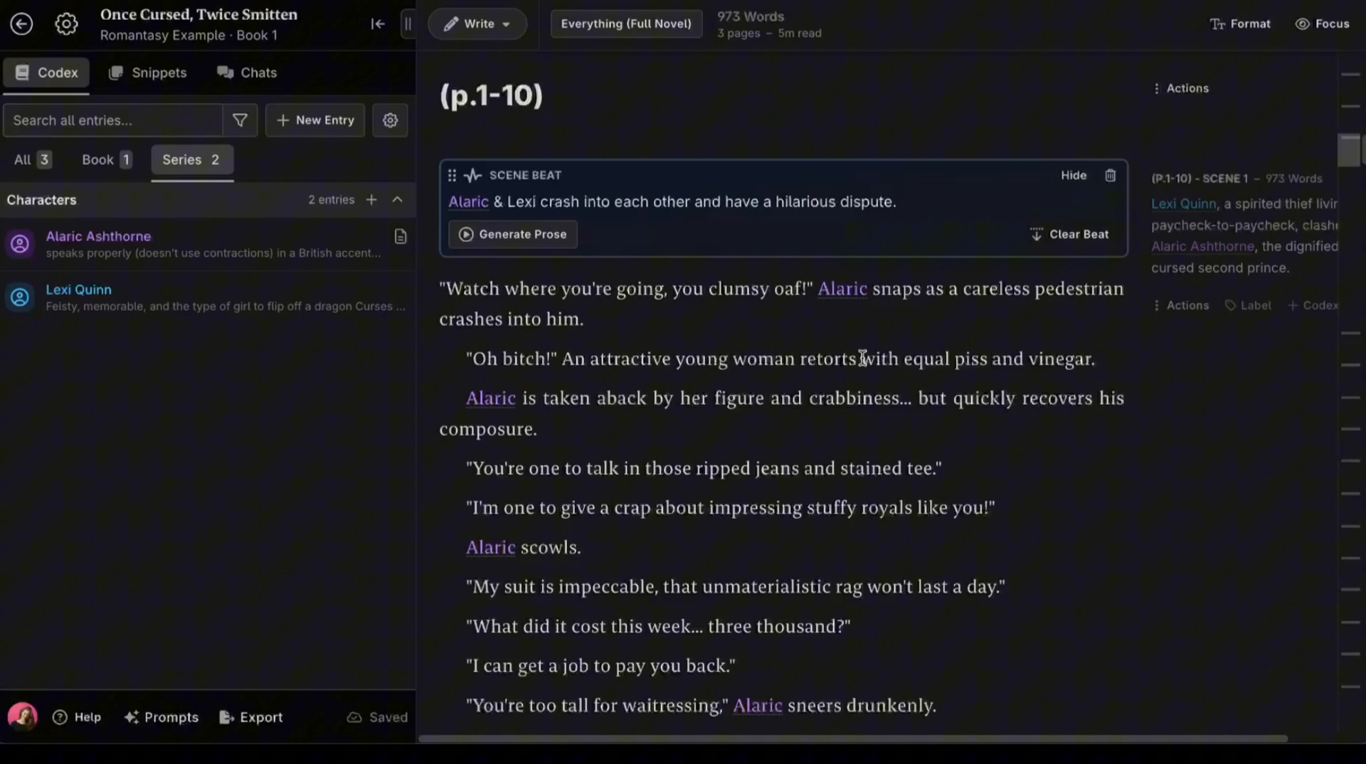
drag(860, 358, 1099, 359)
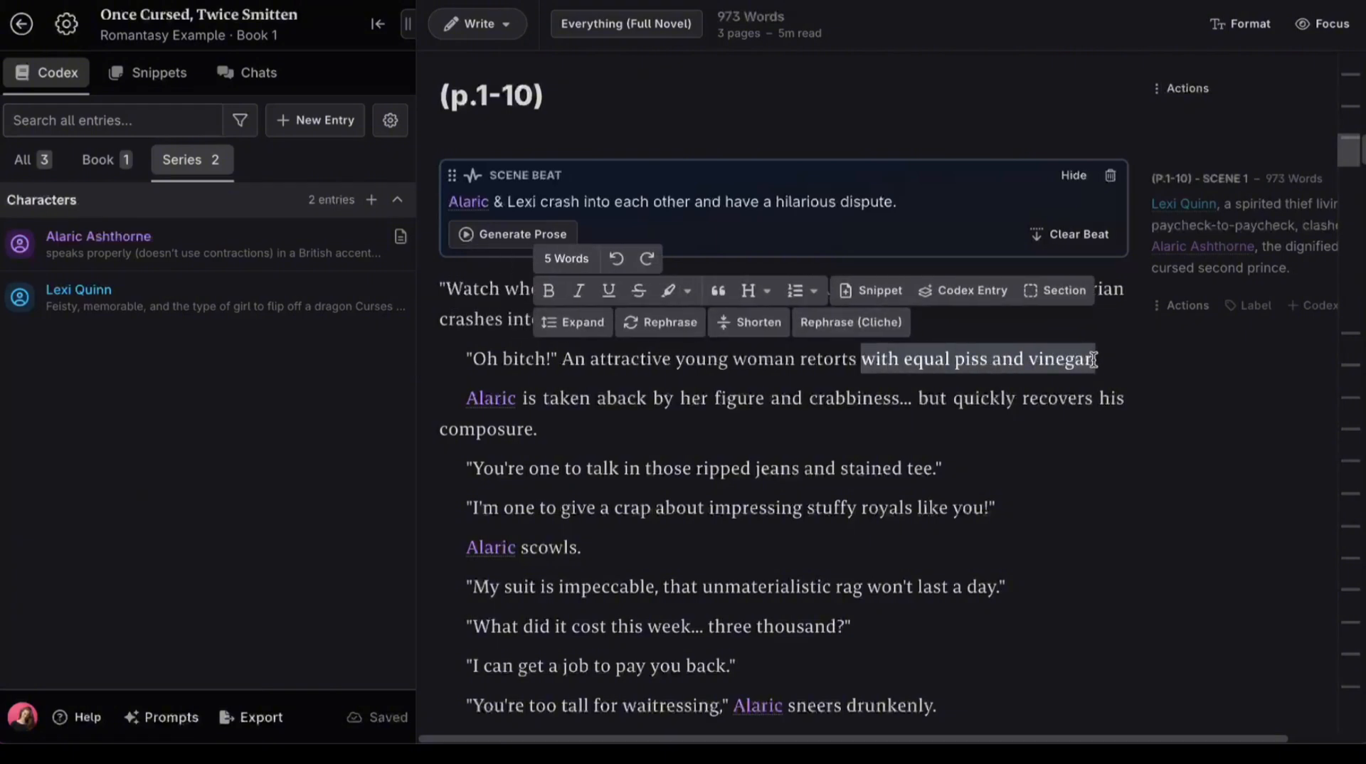
click(659, 323)
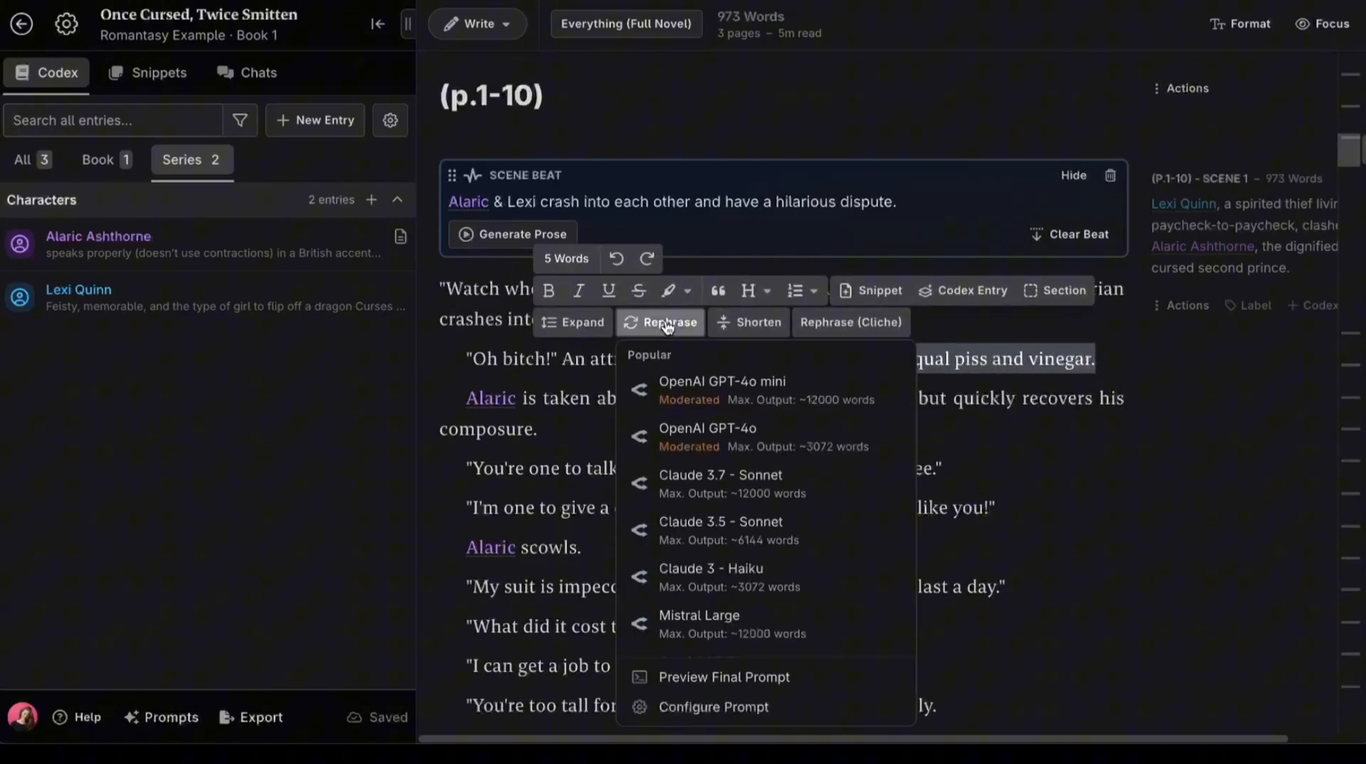
scroll(down, 3)
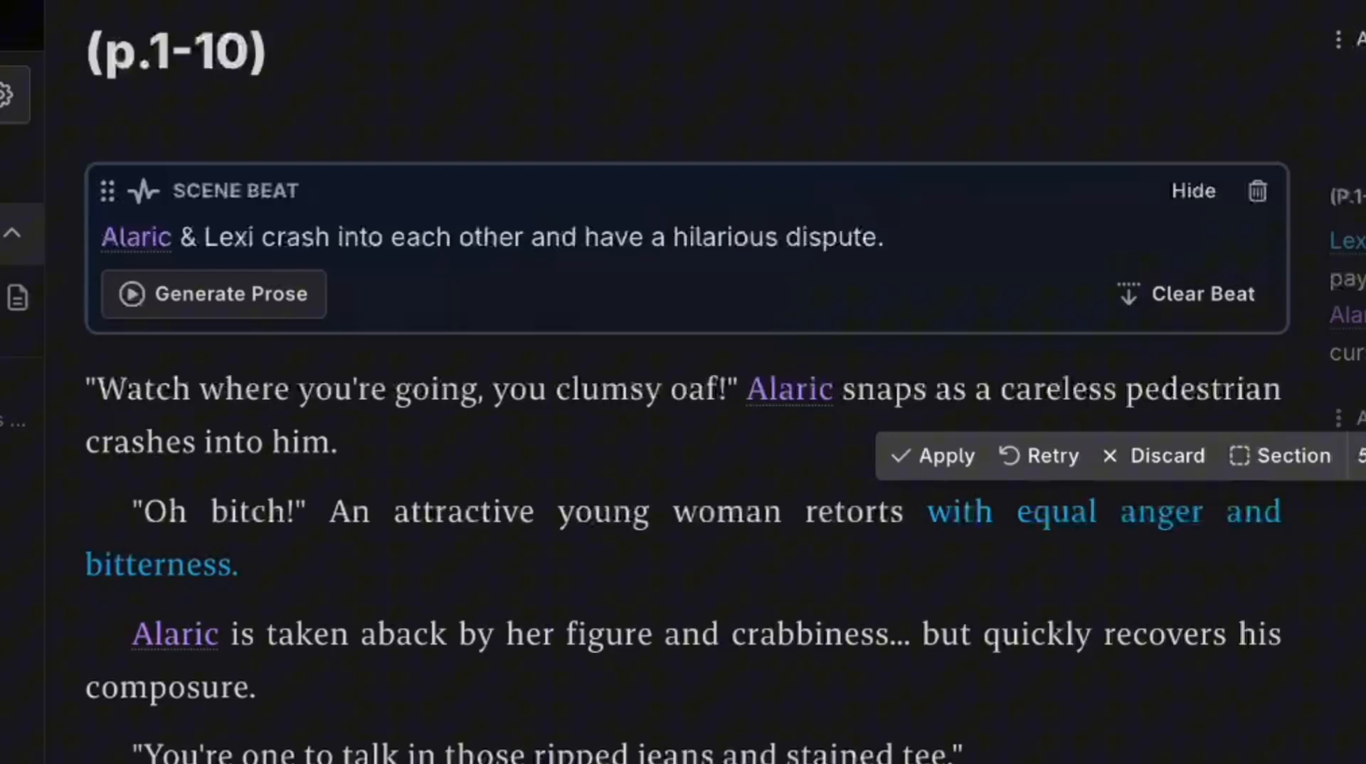
mouse_move(975, 538)
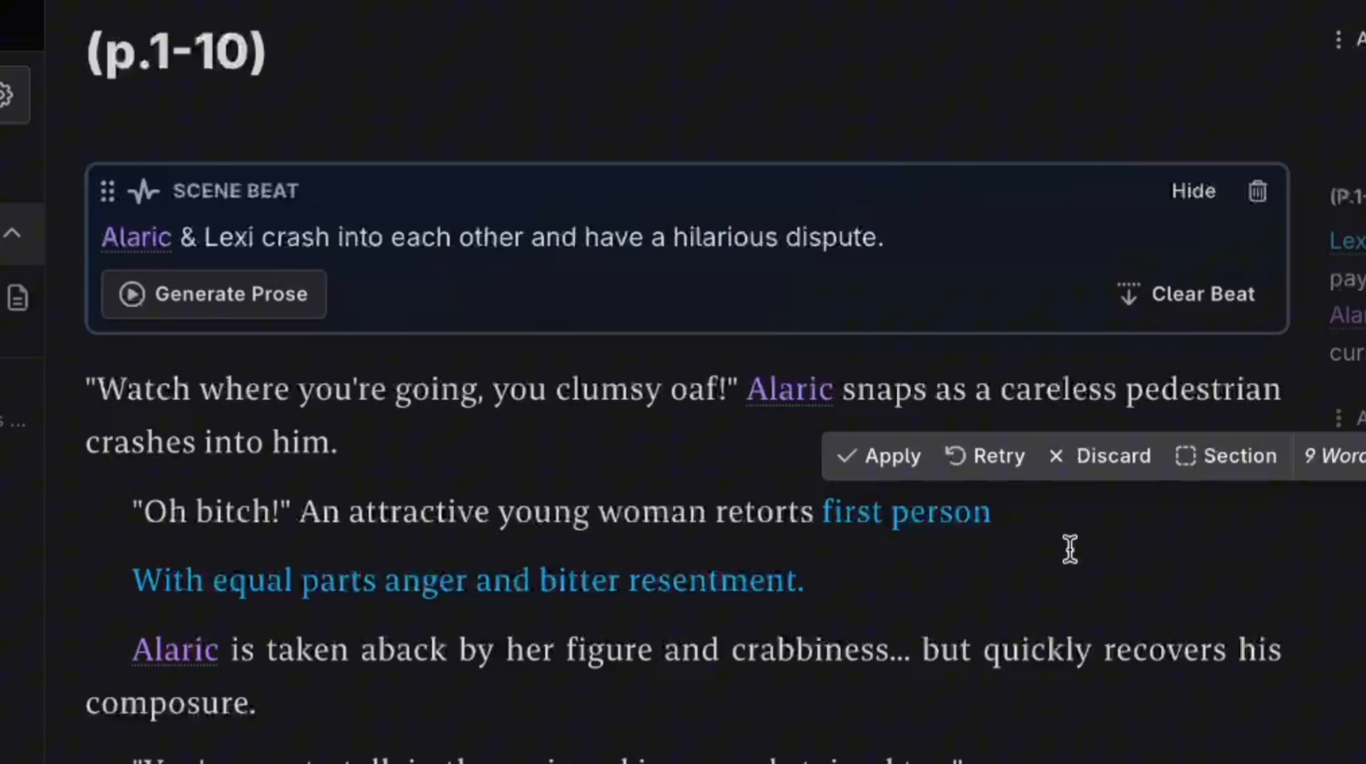
click(891, 455)
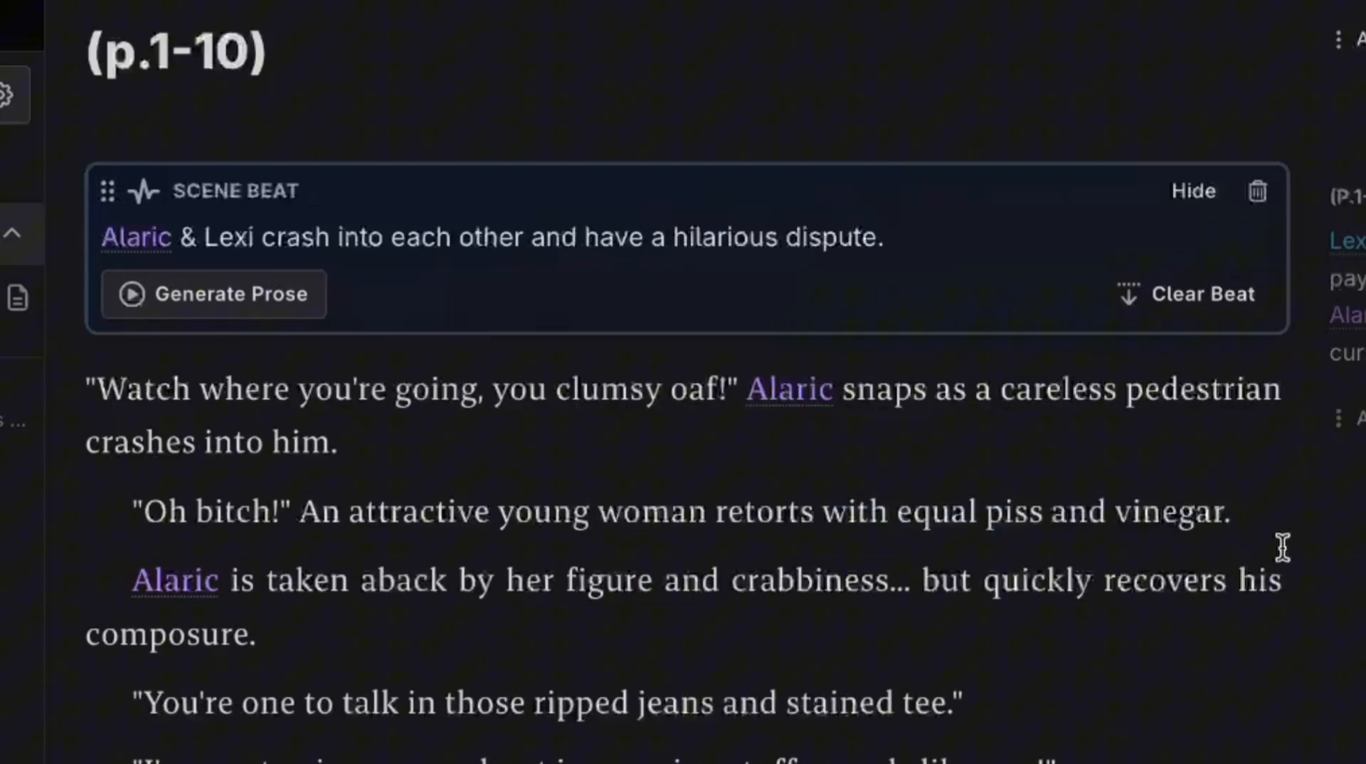
drag(90, 390, 732, 390)
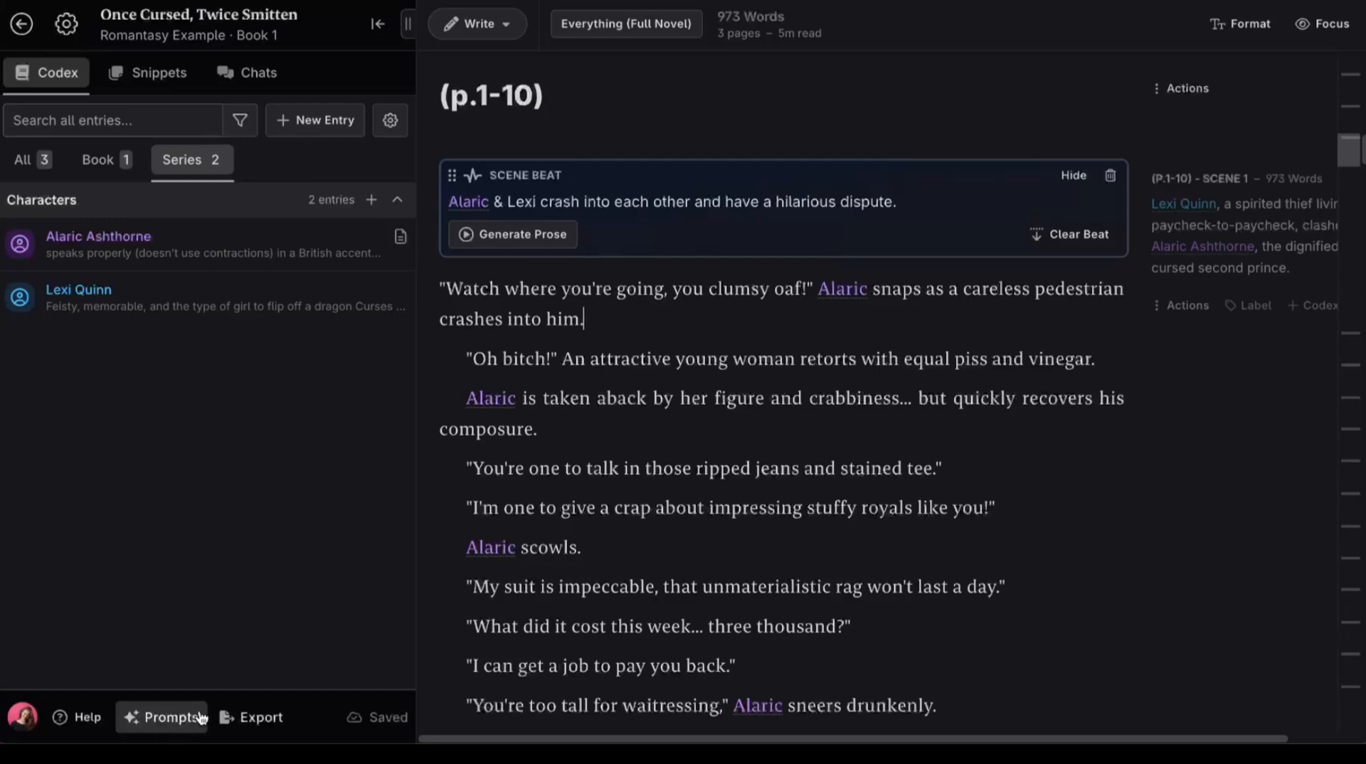
Clone the Rephrase prompt into a personal copy and start removing unwanted models.
click(170, 717)
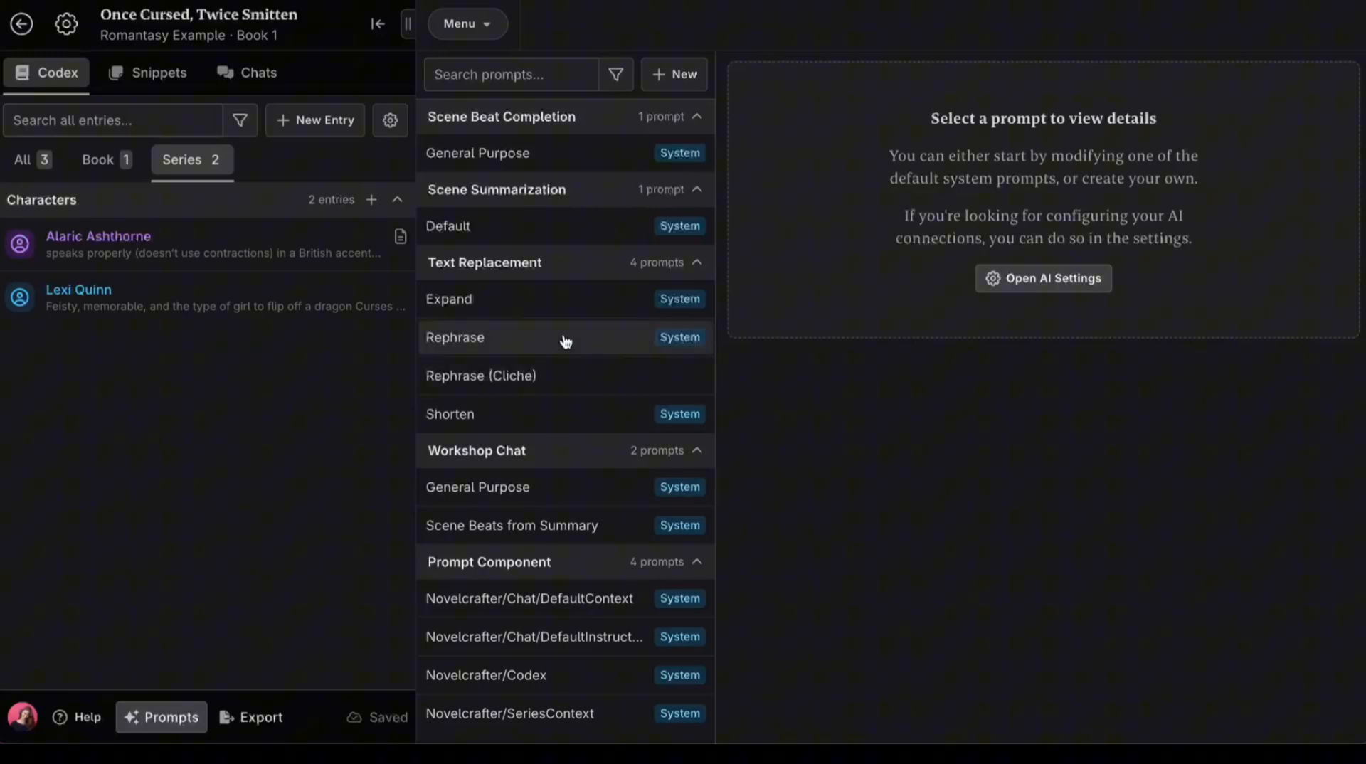
click(455, 337)
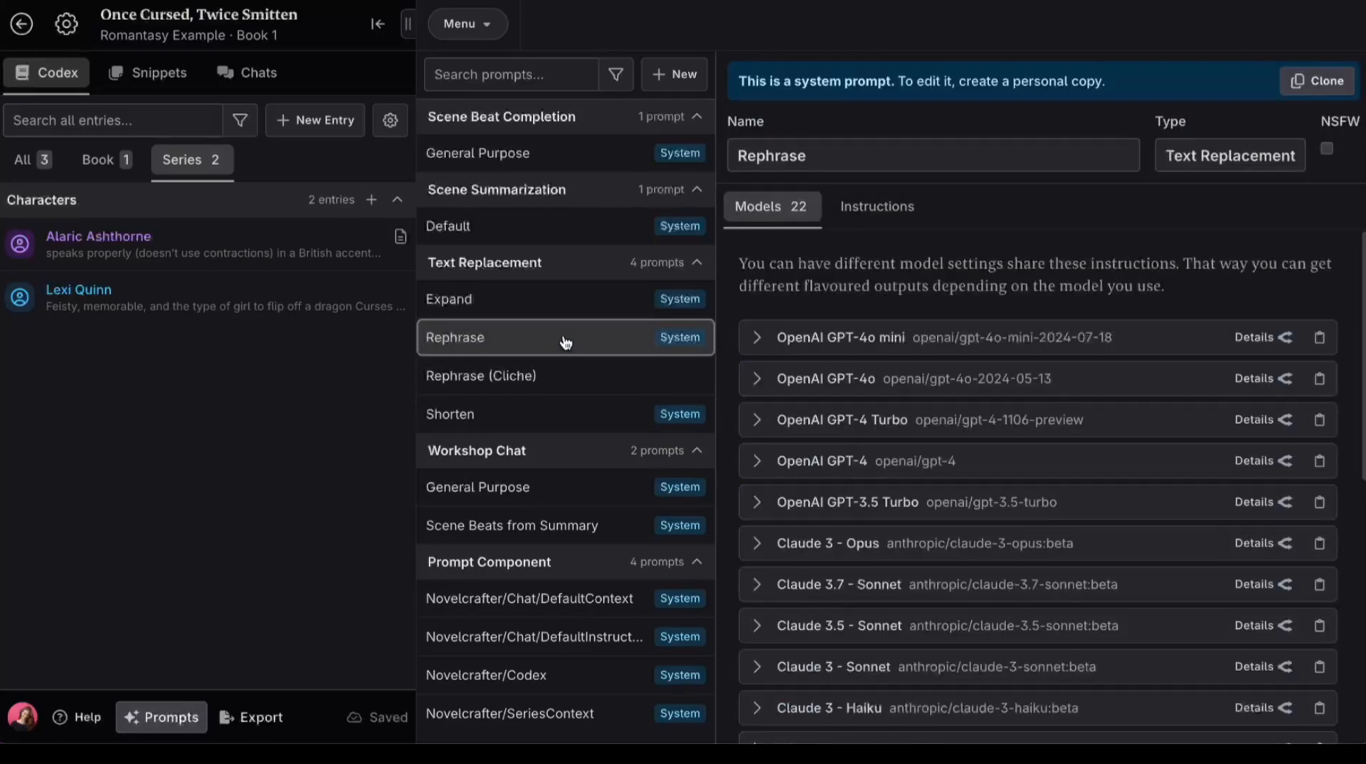
scroll(down, 3)
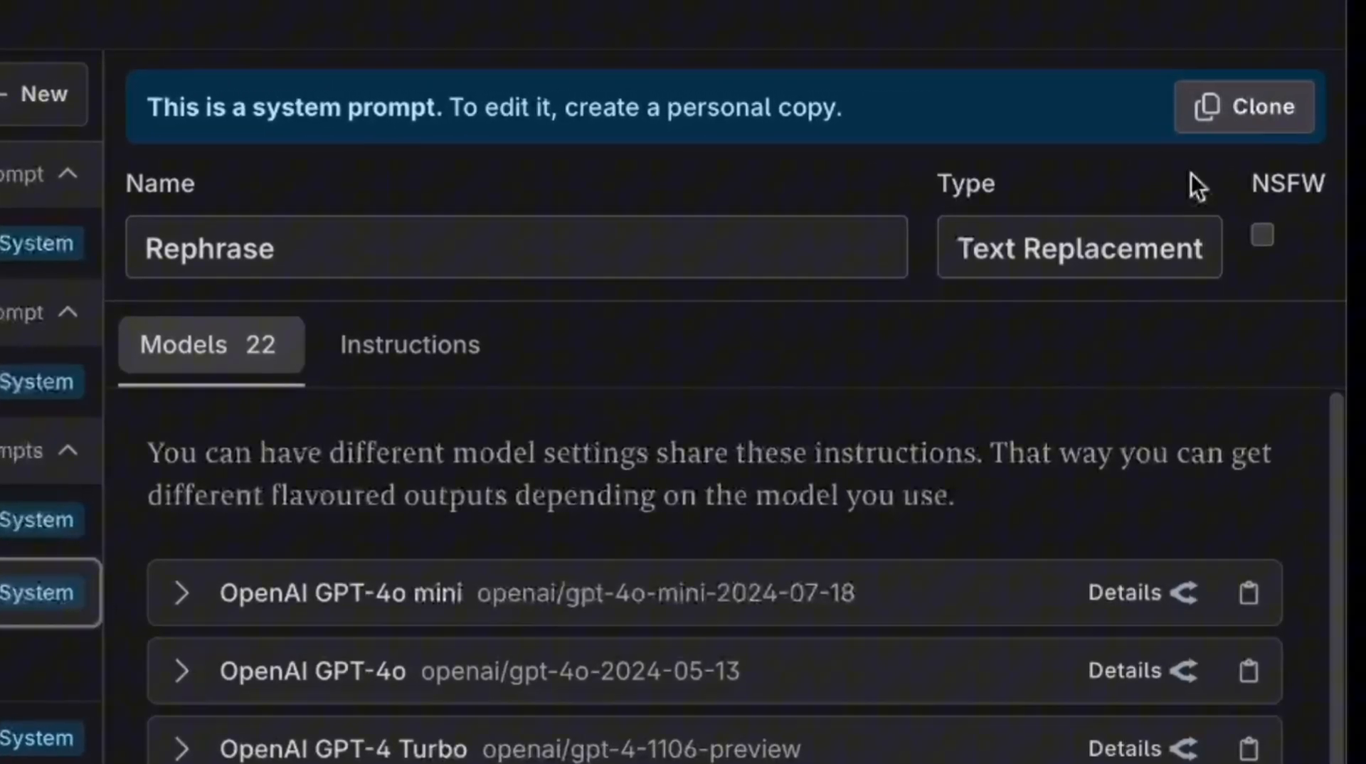
click(1244, 107)
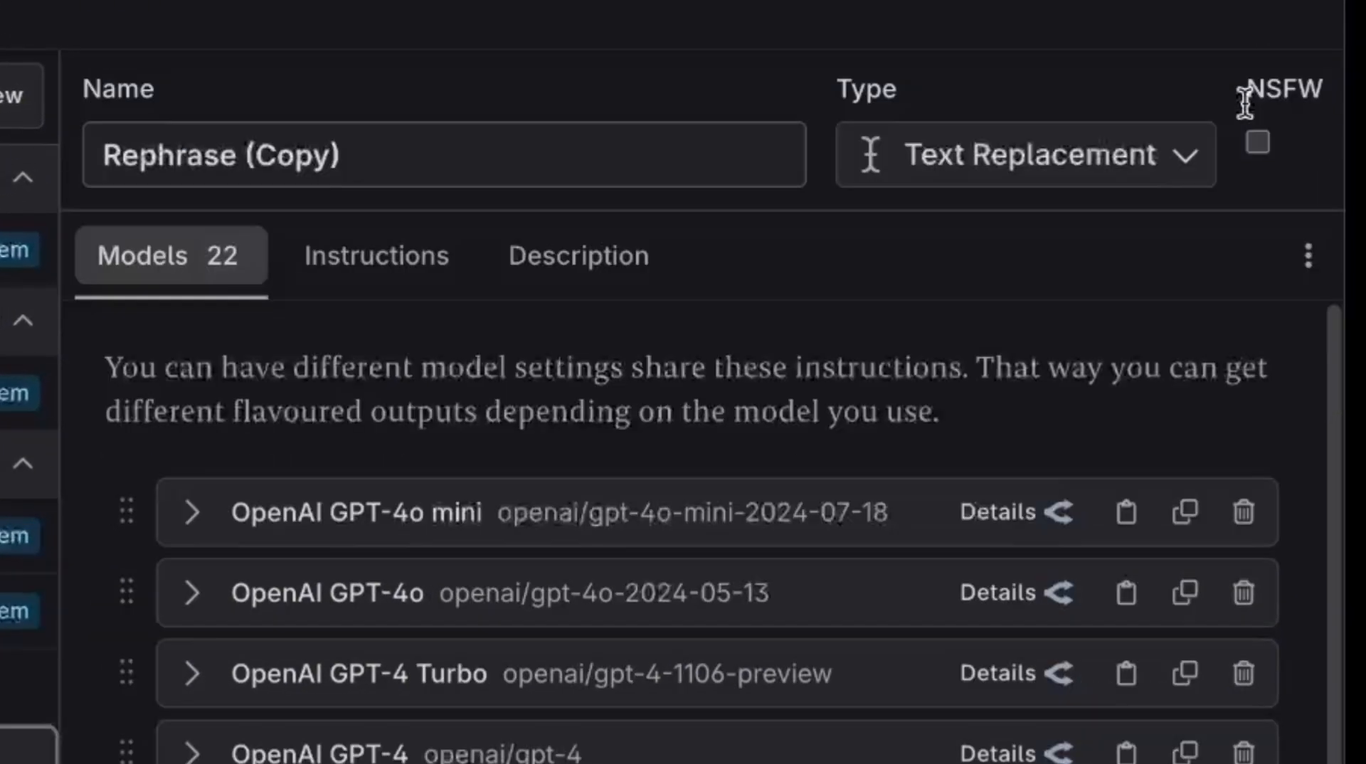
mouse_move(1150, 144)
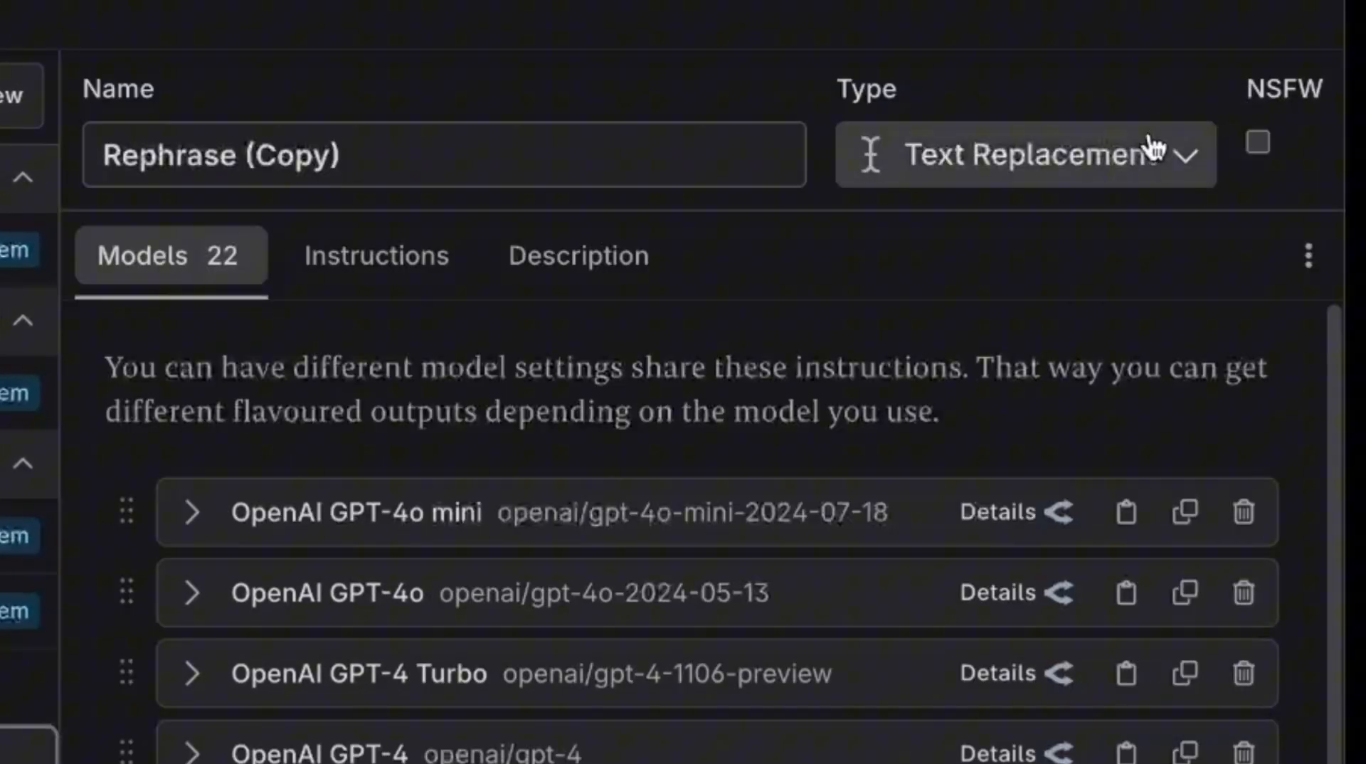
mouse_move(376, 255)
text(No contractions)
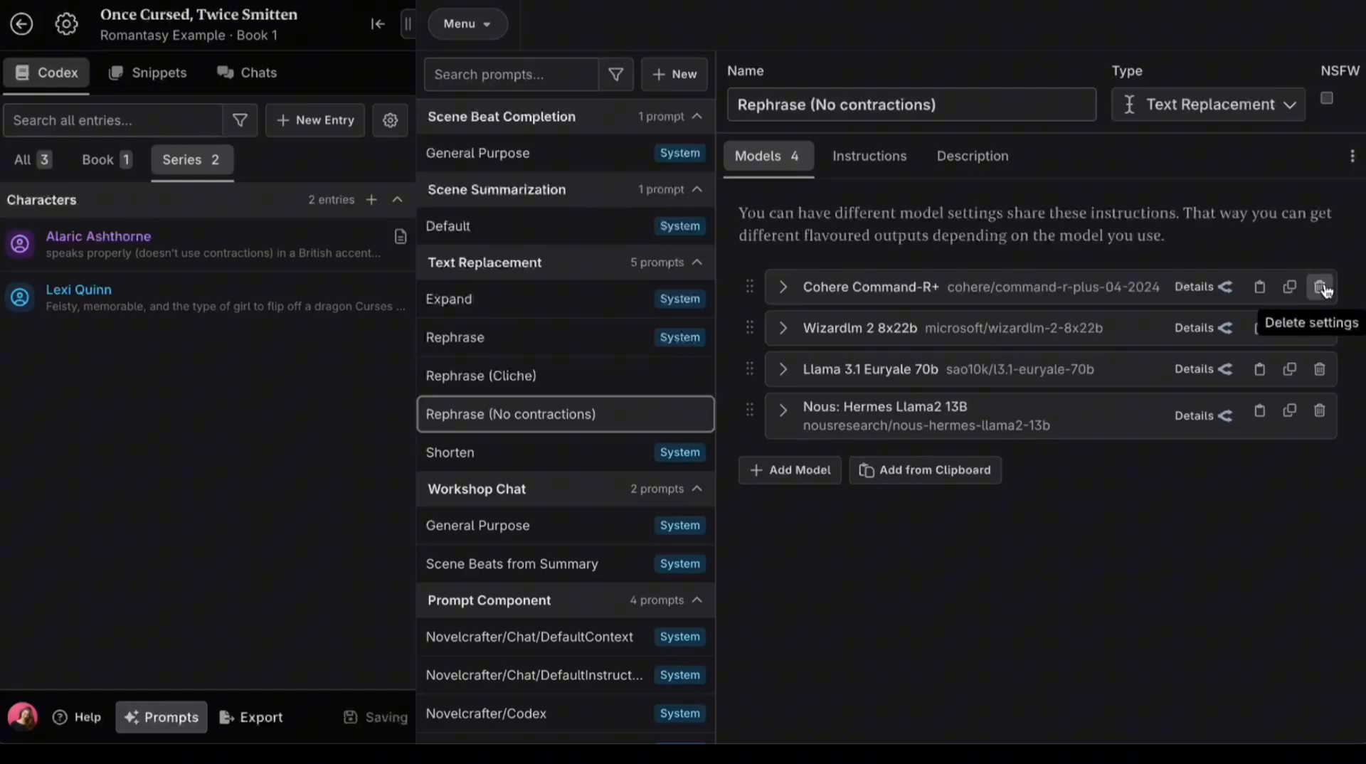
click(868, 157)
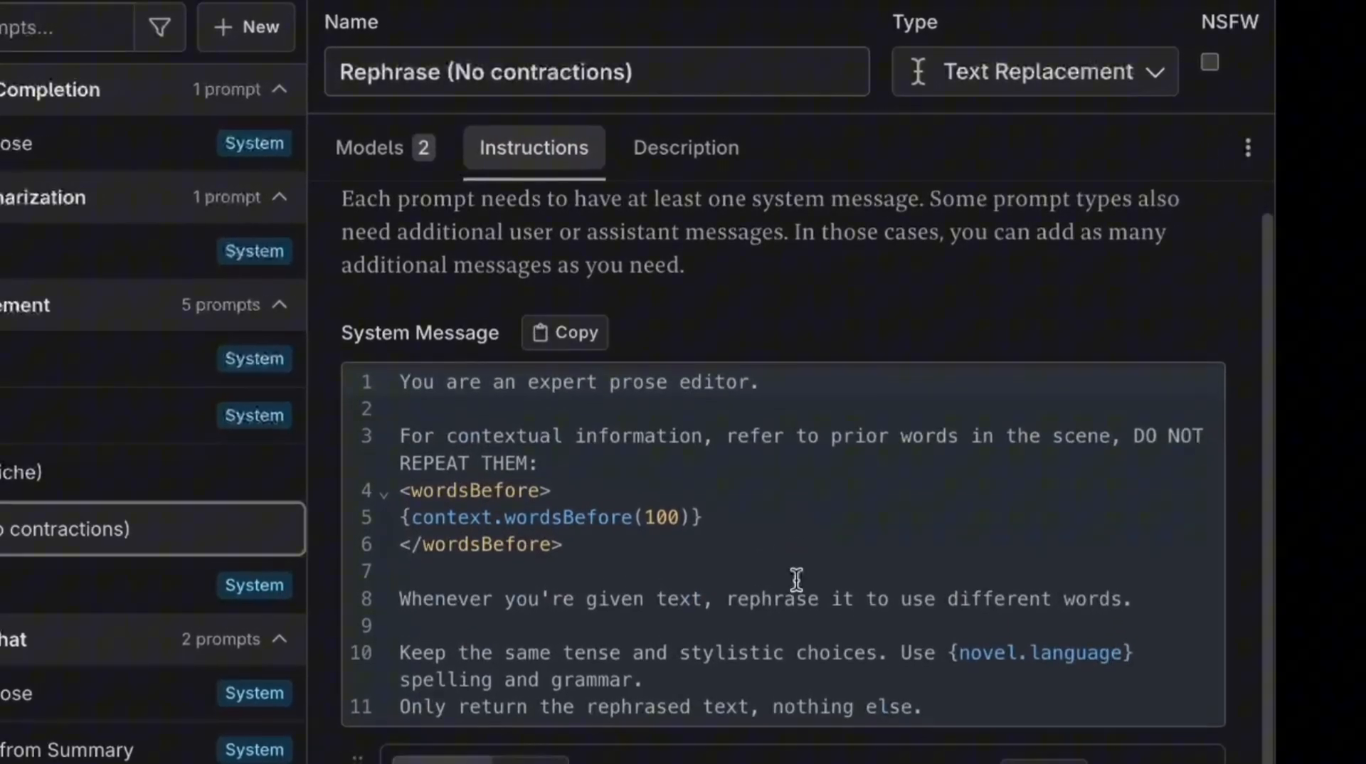
Edit instruction line 8 to read 'expand any contractions to write out the entire words.'.
scroll(down, 3)
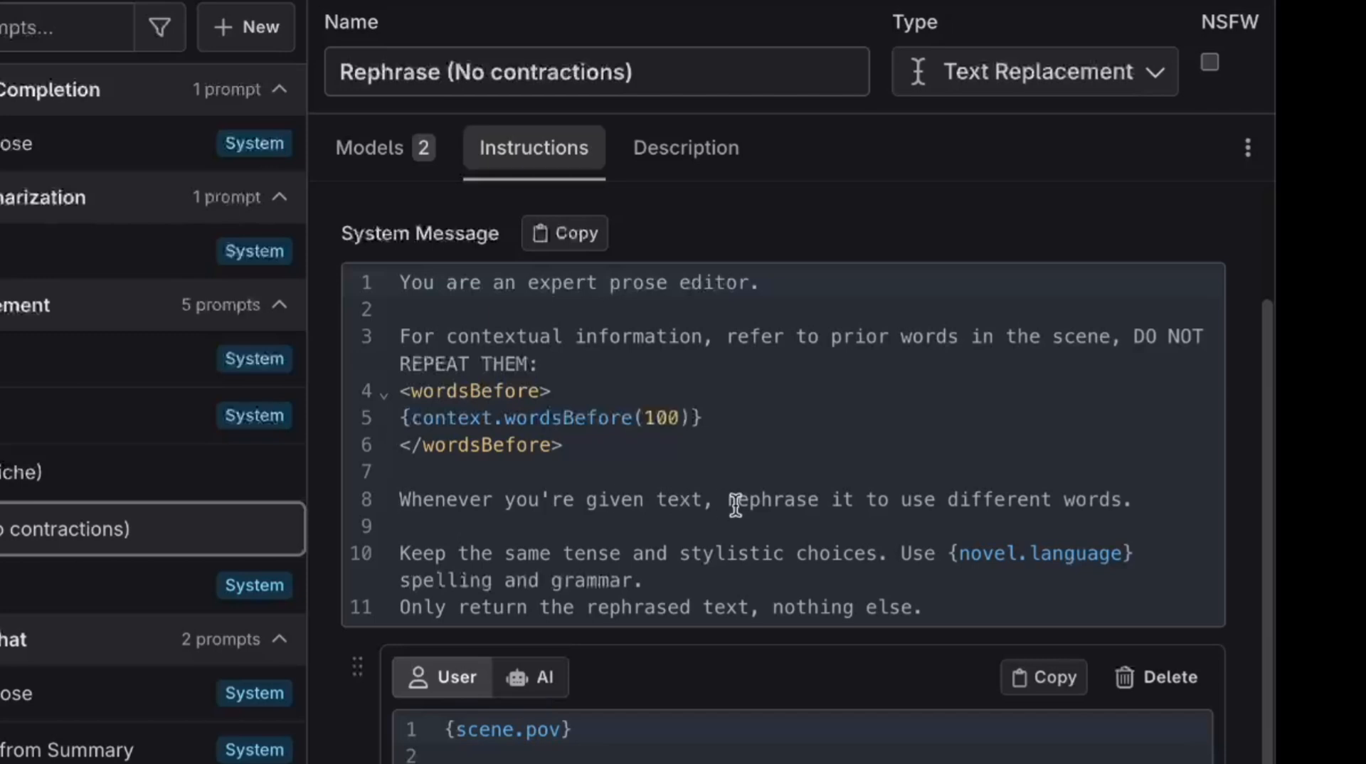
text(enever you're given text, e.)
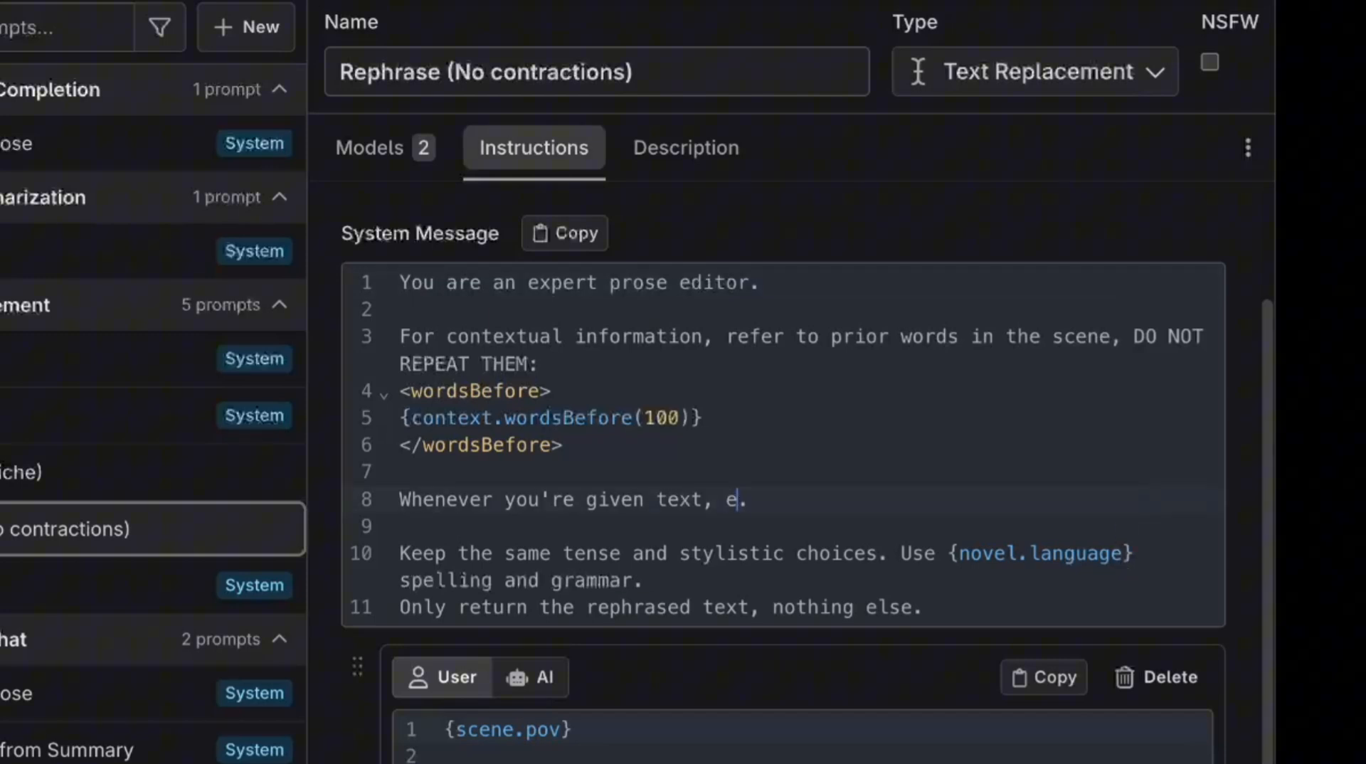
text(xpand any contrac)
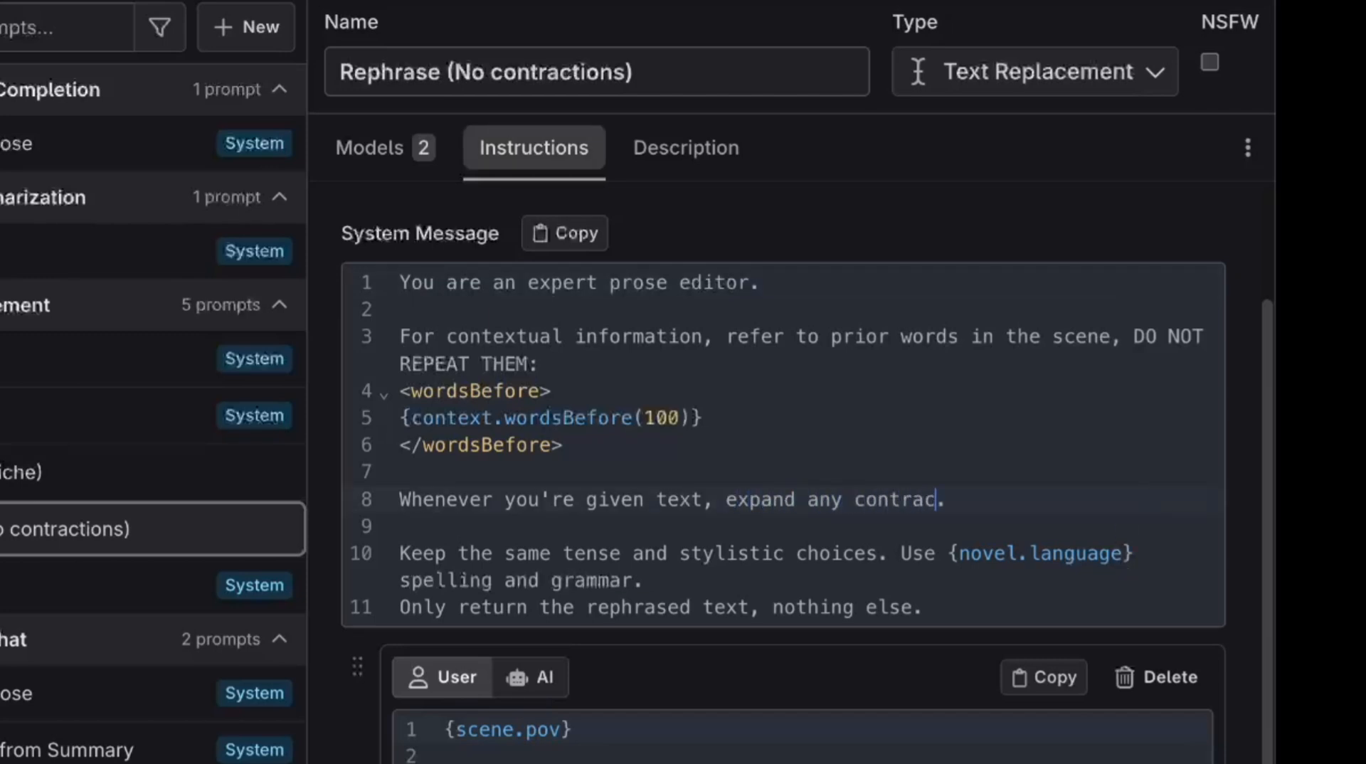
text(tions to write out th)
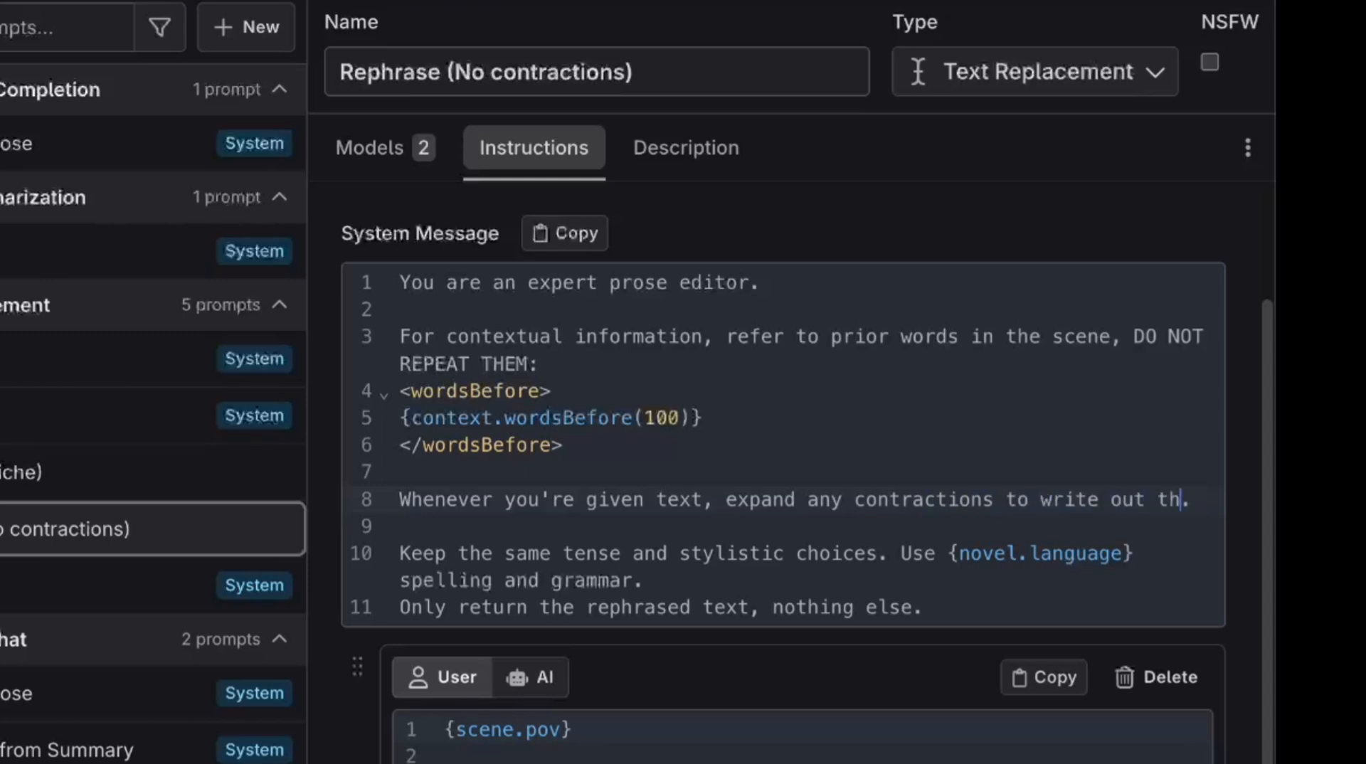
text(e entire words.)
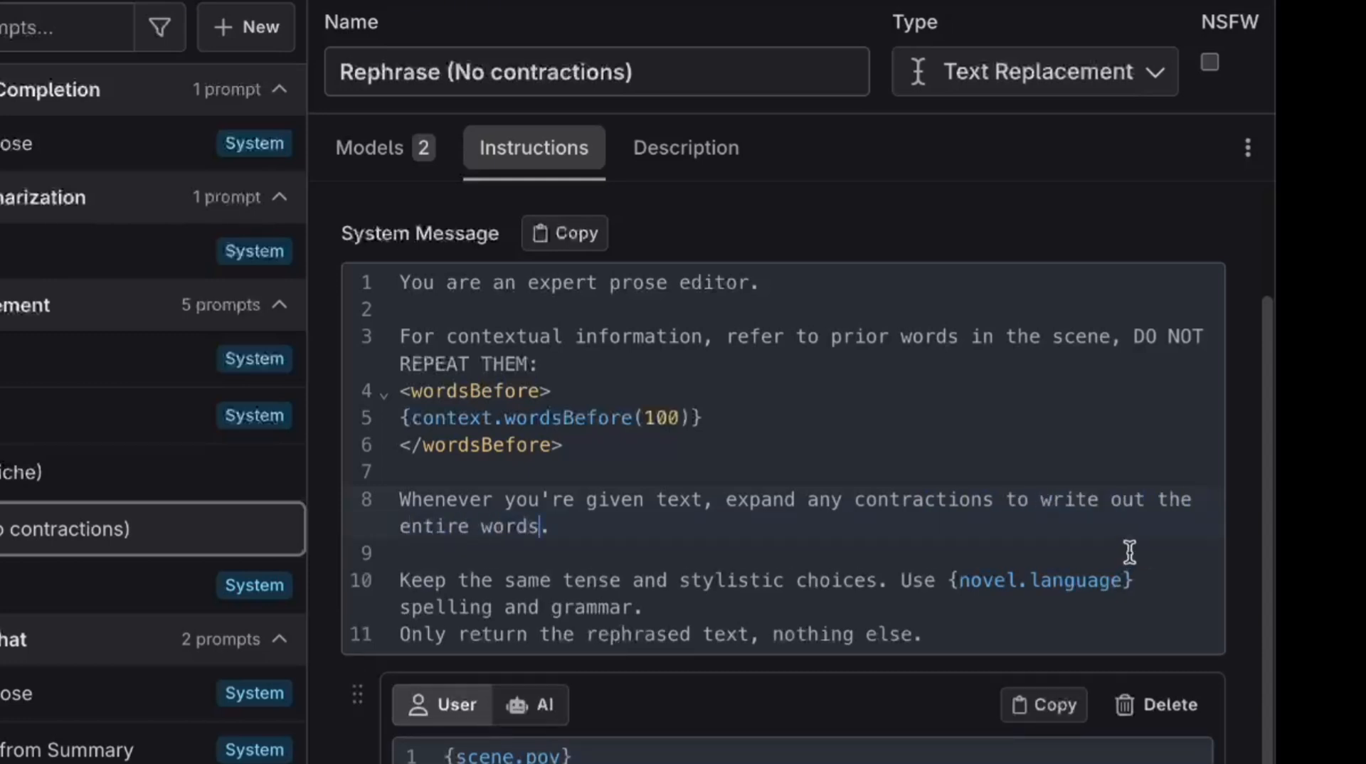
mouse_move(1127, 553)
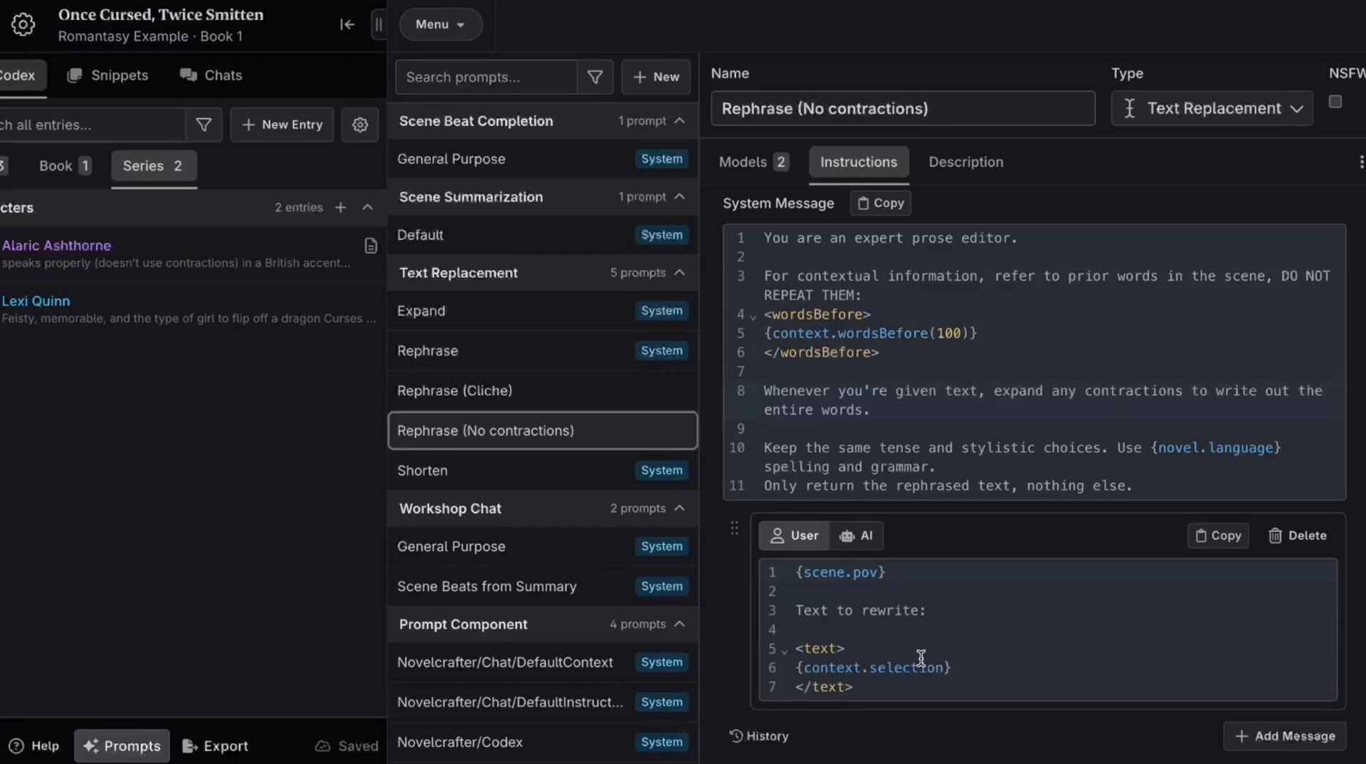
Rephrase Alaric's opening dialogue line with Rephrase (No contractions) using Llama 3.1 Euryale 70b.
click(440, 24)
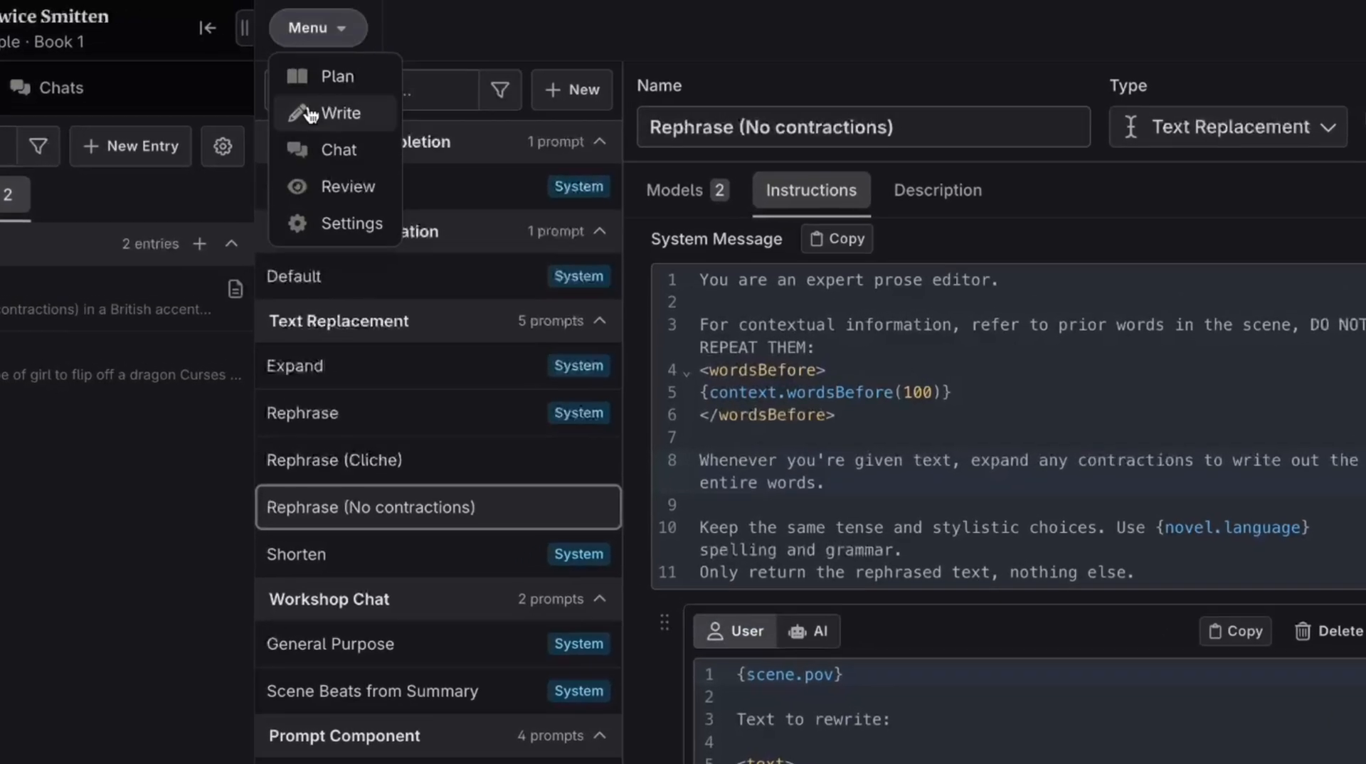
click(346, 112)
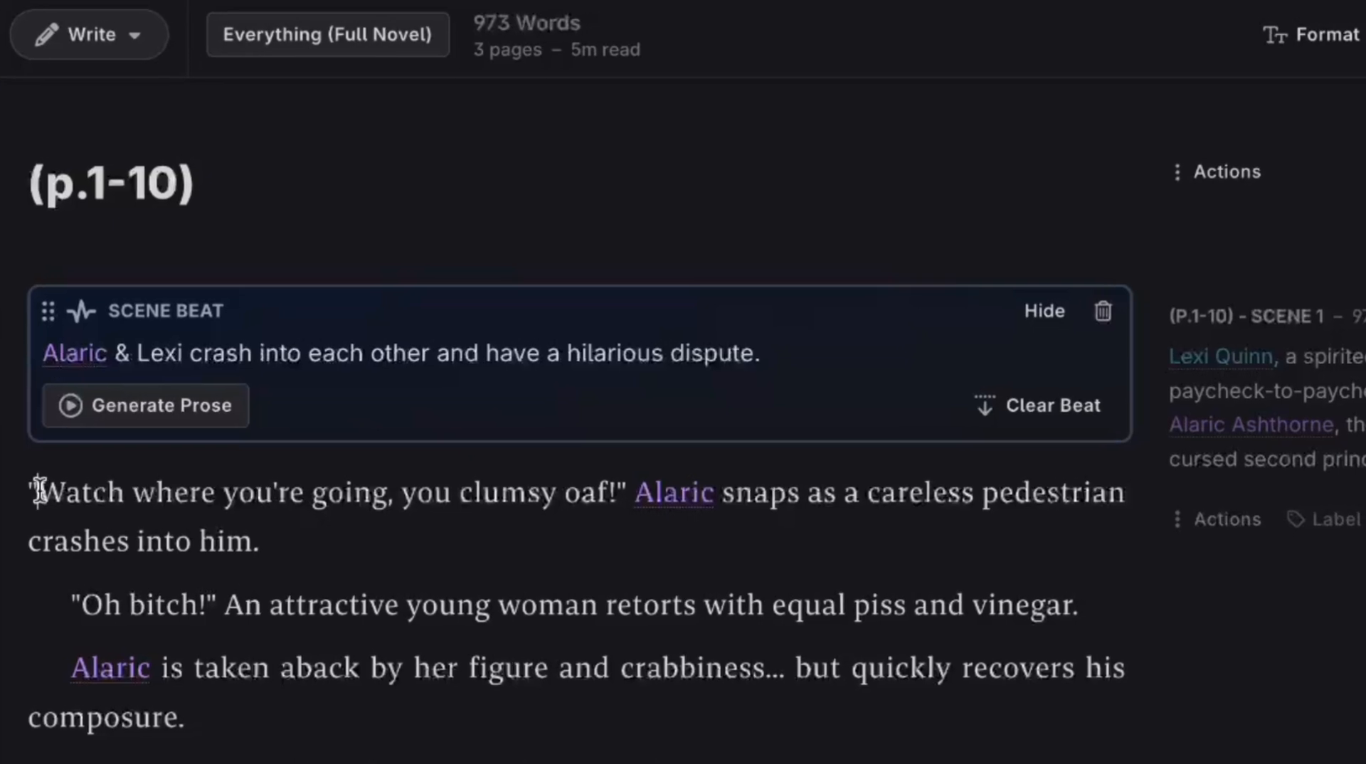
drag(34, 493, 619, 493)
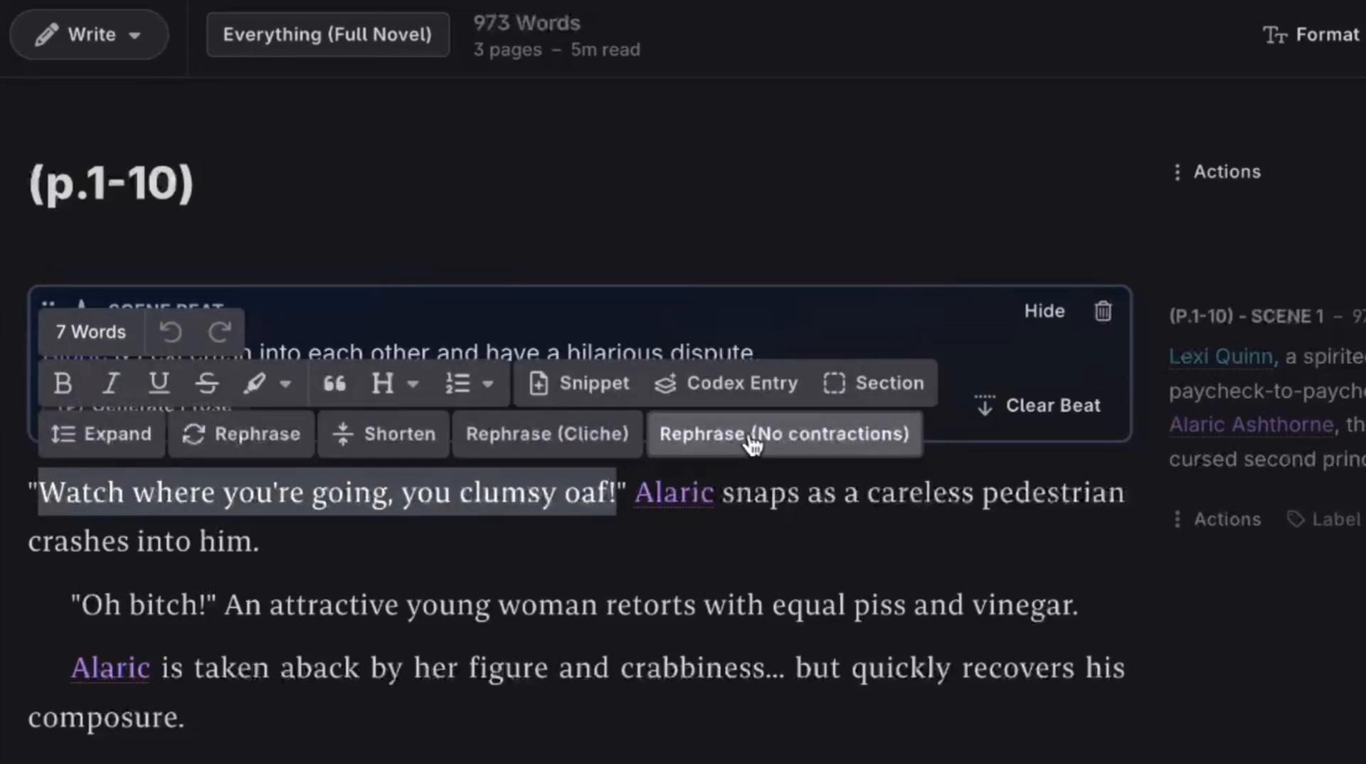
click(783, 434)
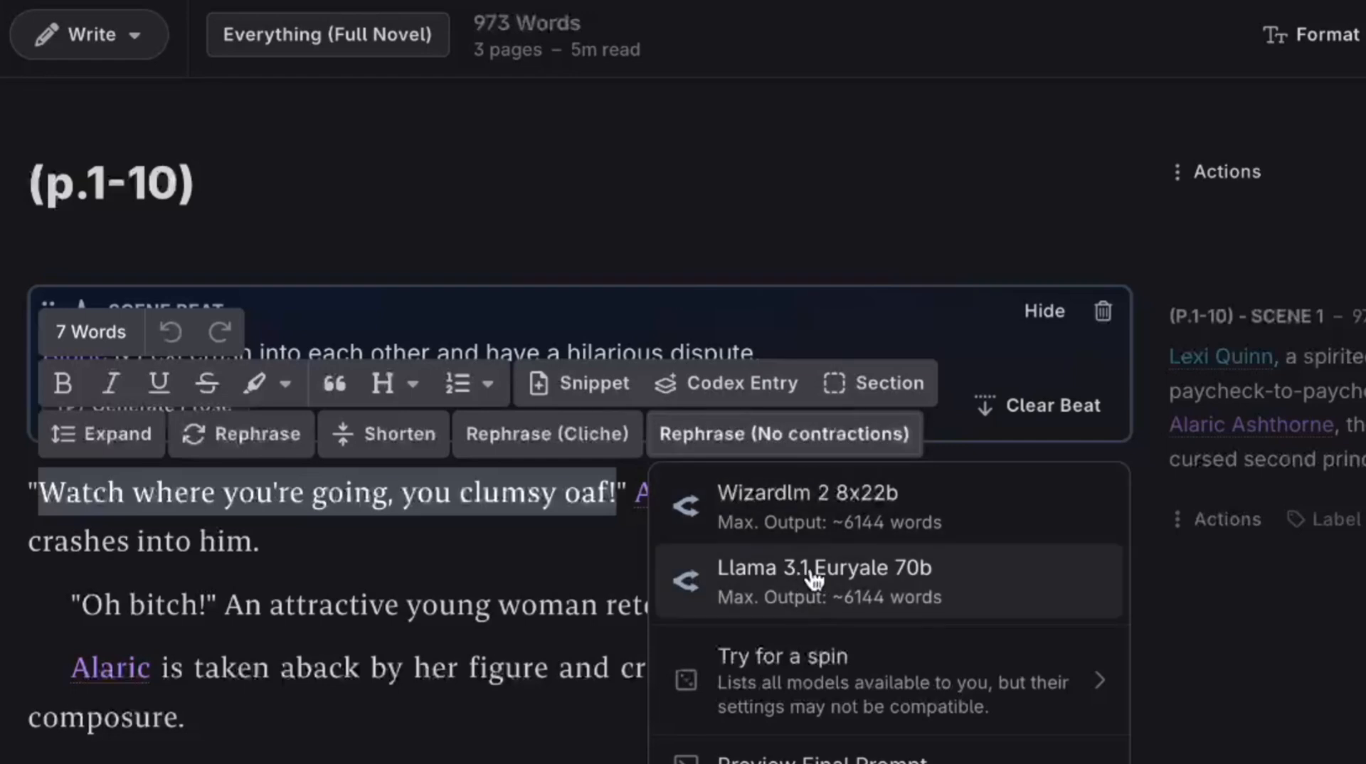
click(824, 568)
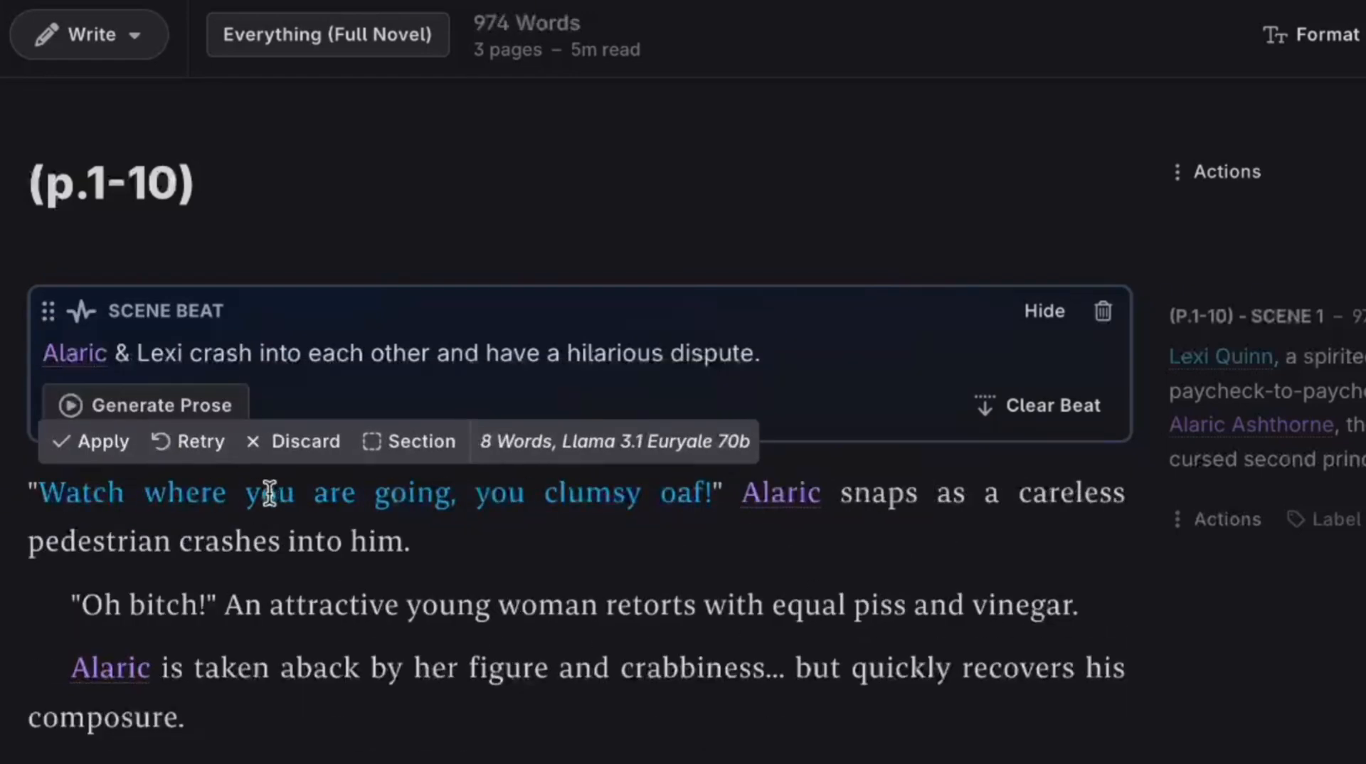
mouse_move(691, 561)
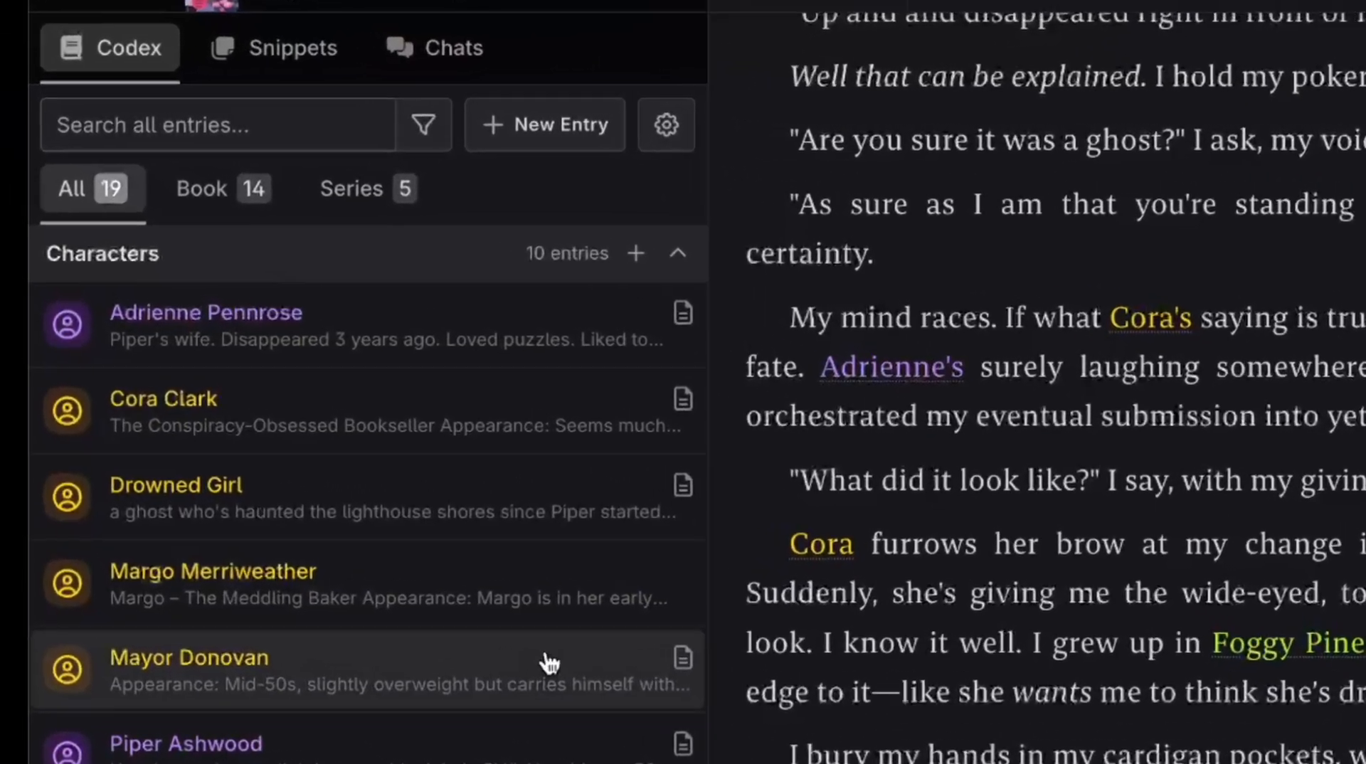
Scroll through the Cozy Campervan Mysteries codex of characters, locations, items and lore.
scroll(down, 3)
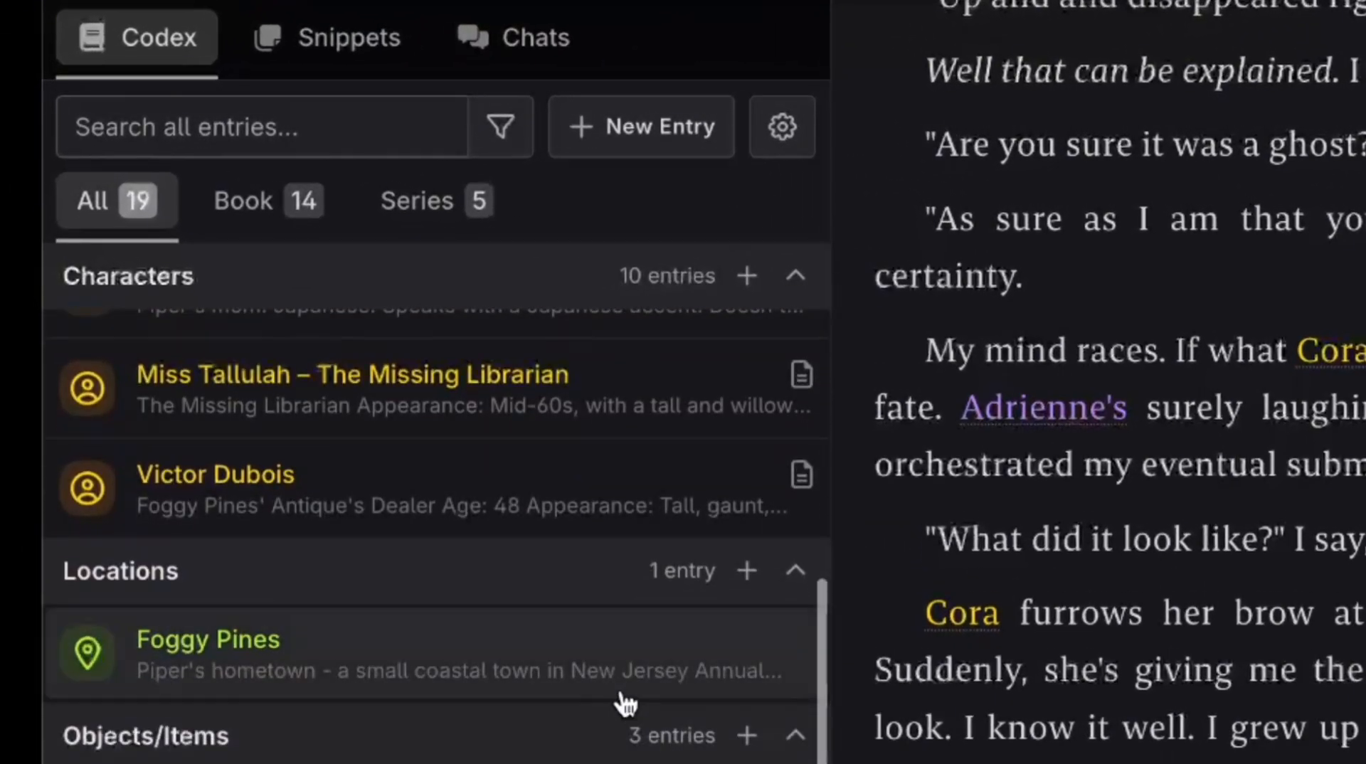
scroll(down, 3)
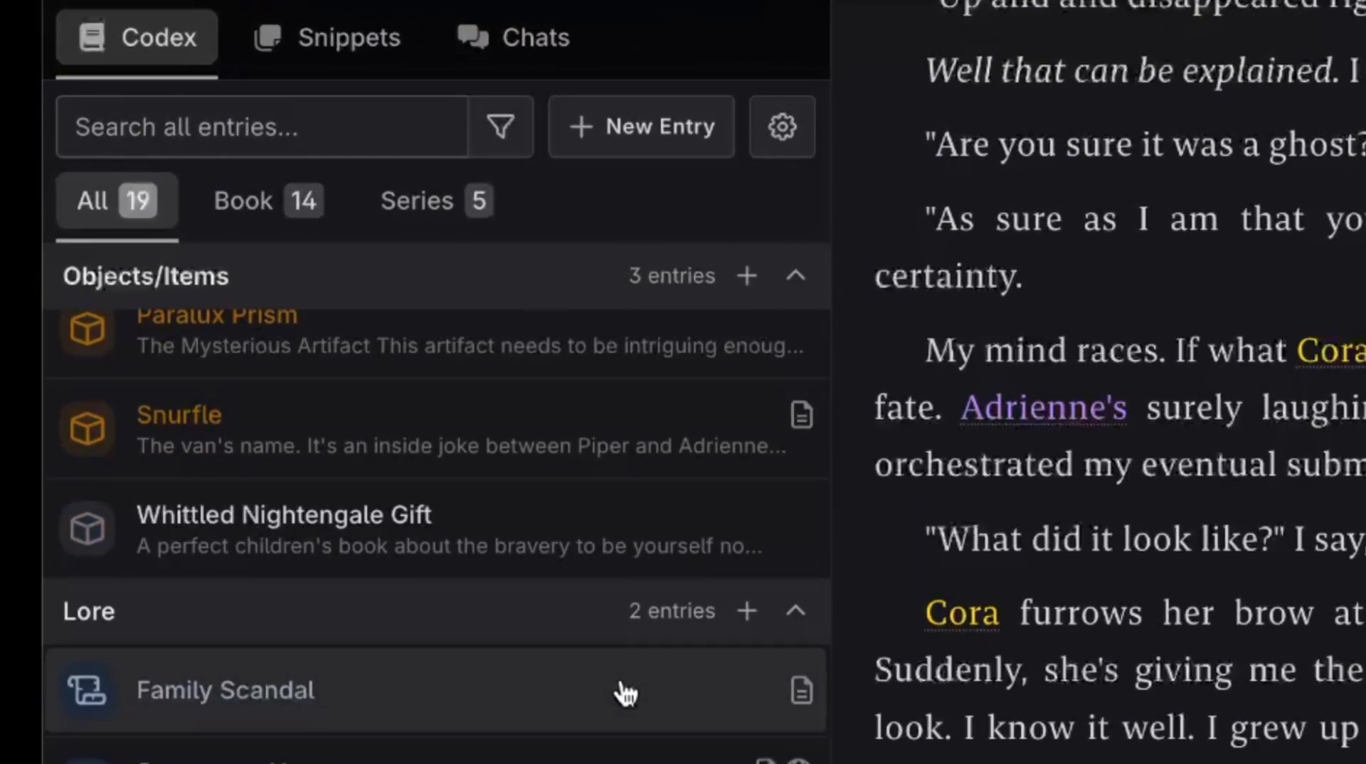
mouse_move(504, 716)
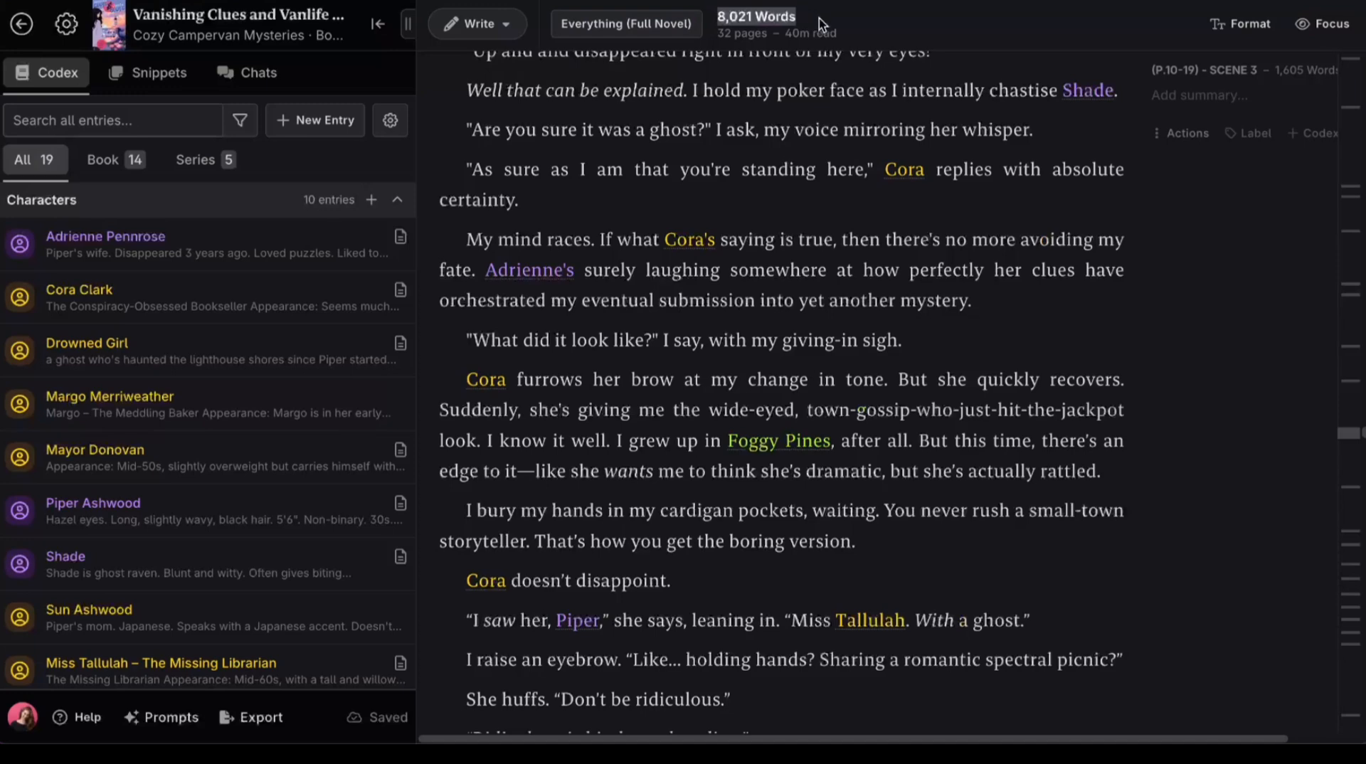
mouse_move(840, 24)
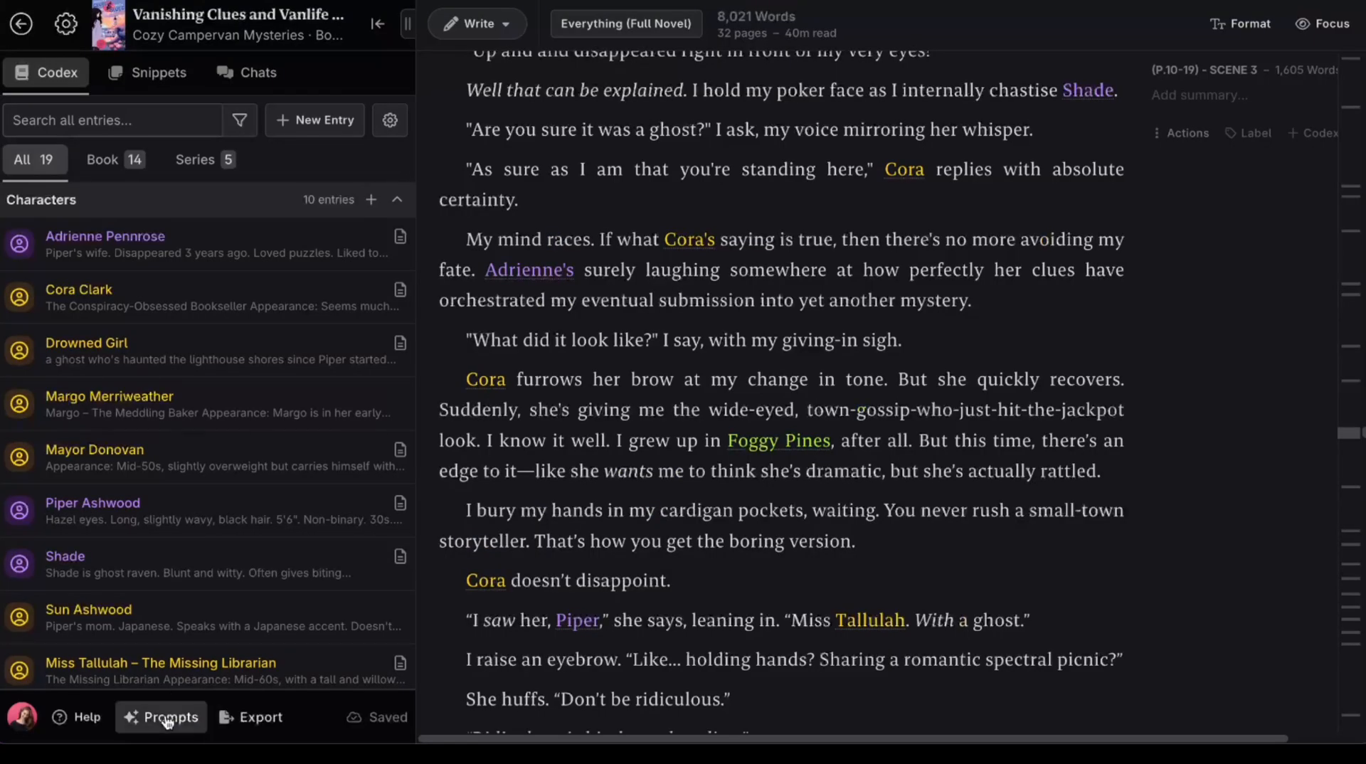
Clone the General Purpose scene beat prompt as 'General Purpose (Llama & Claude)' and delete an unwanted model.
click(161, 718)
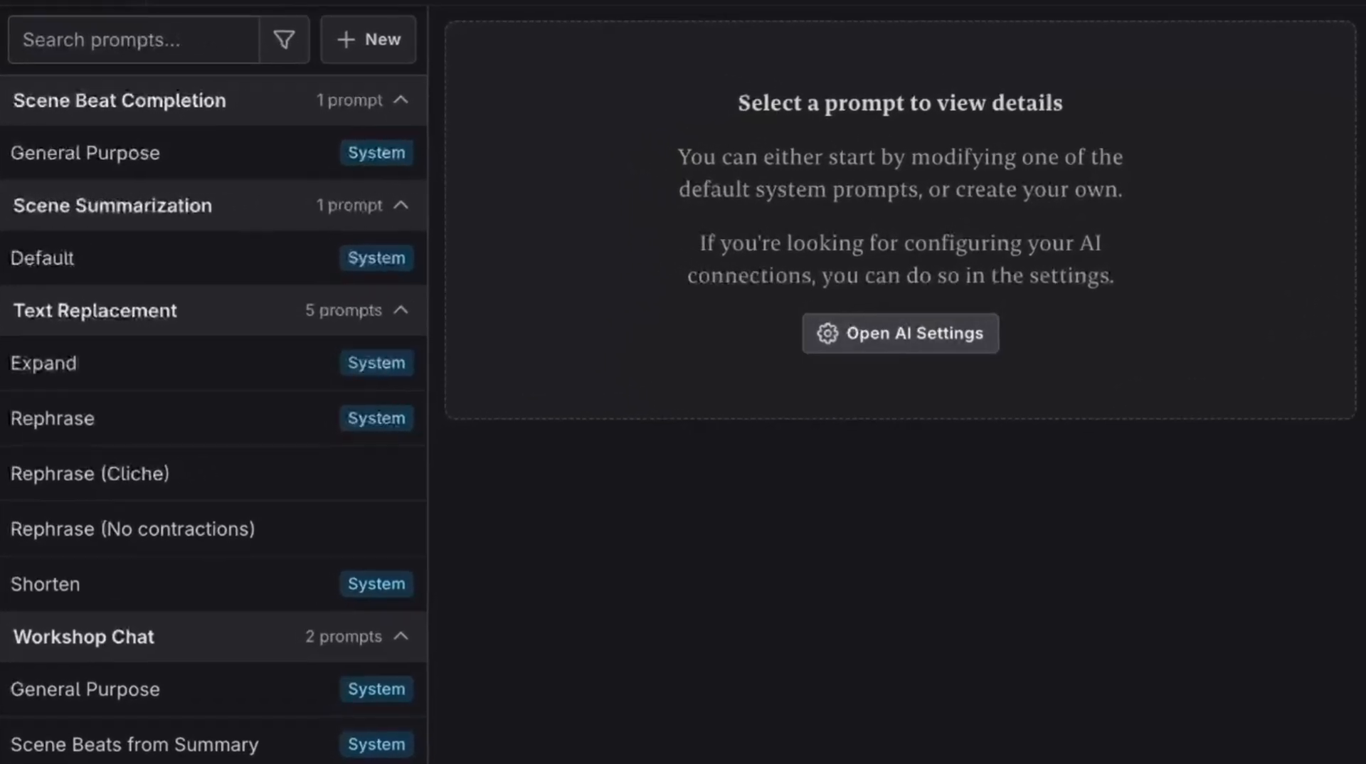
mouse_move(324, 154)
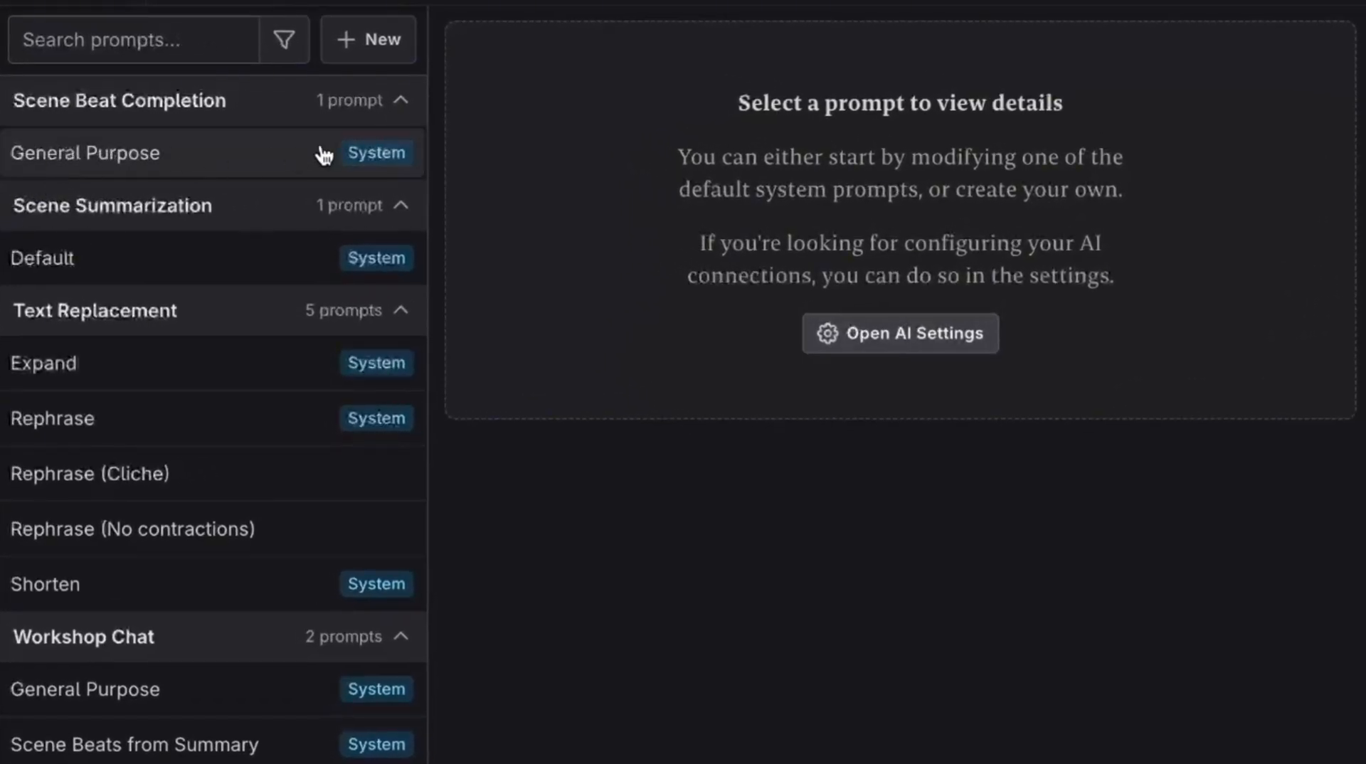
click(86, 152)
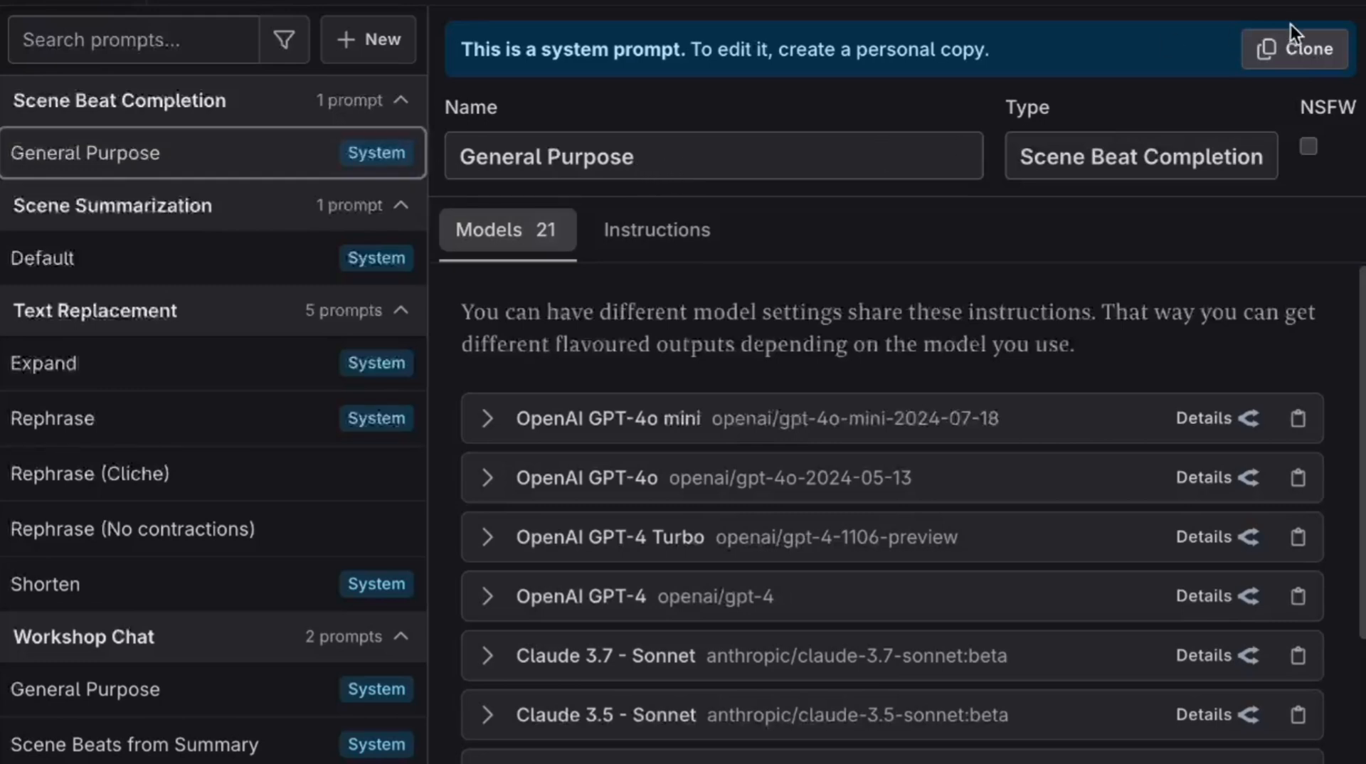
click(1296, 48)
text( (Claude &)
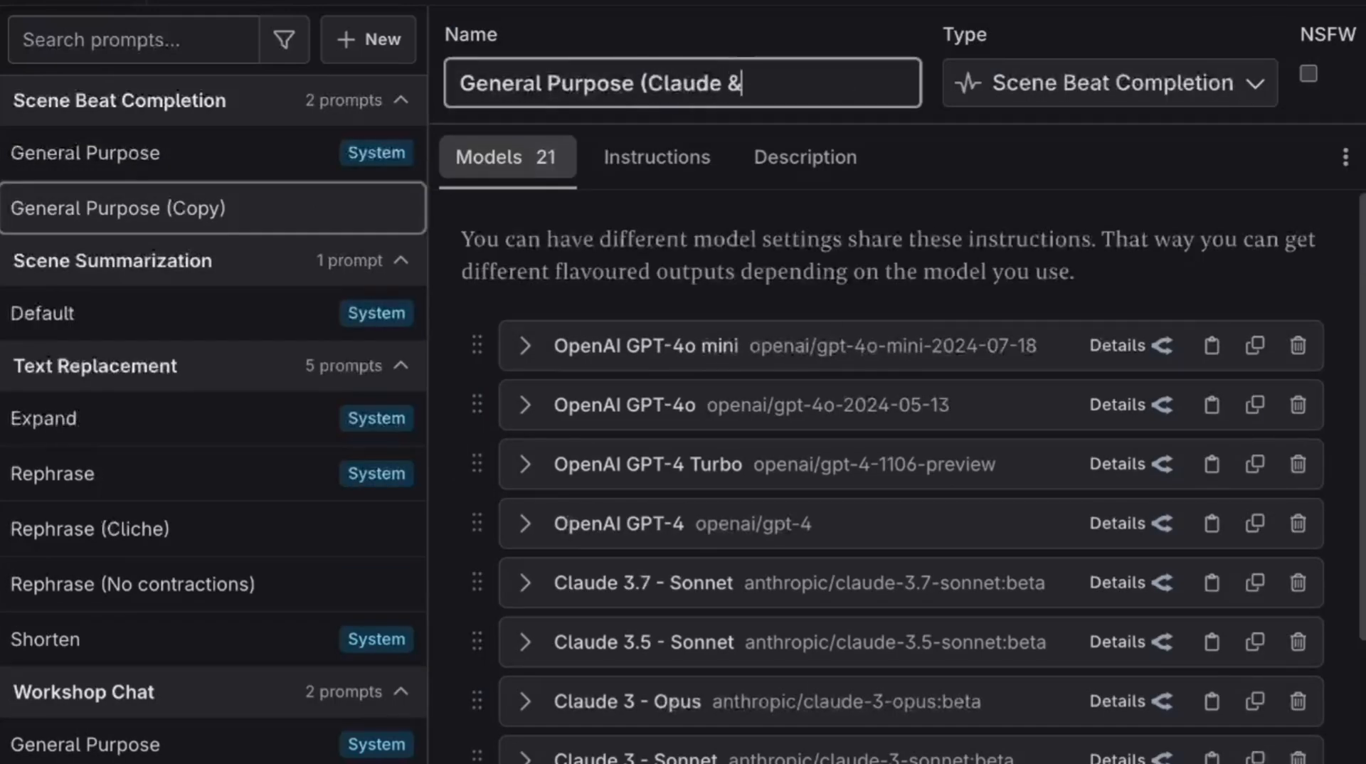
text(Llama))
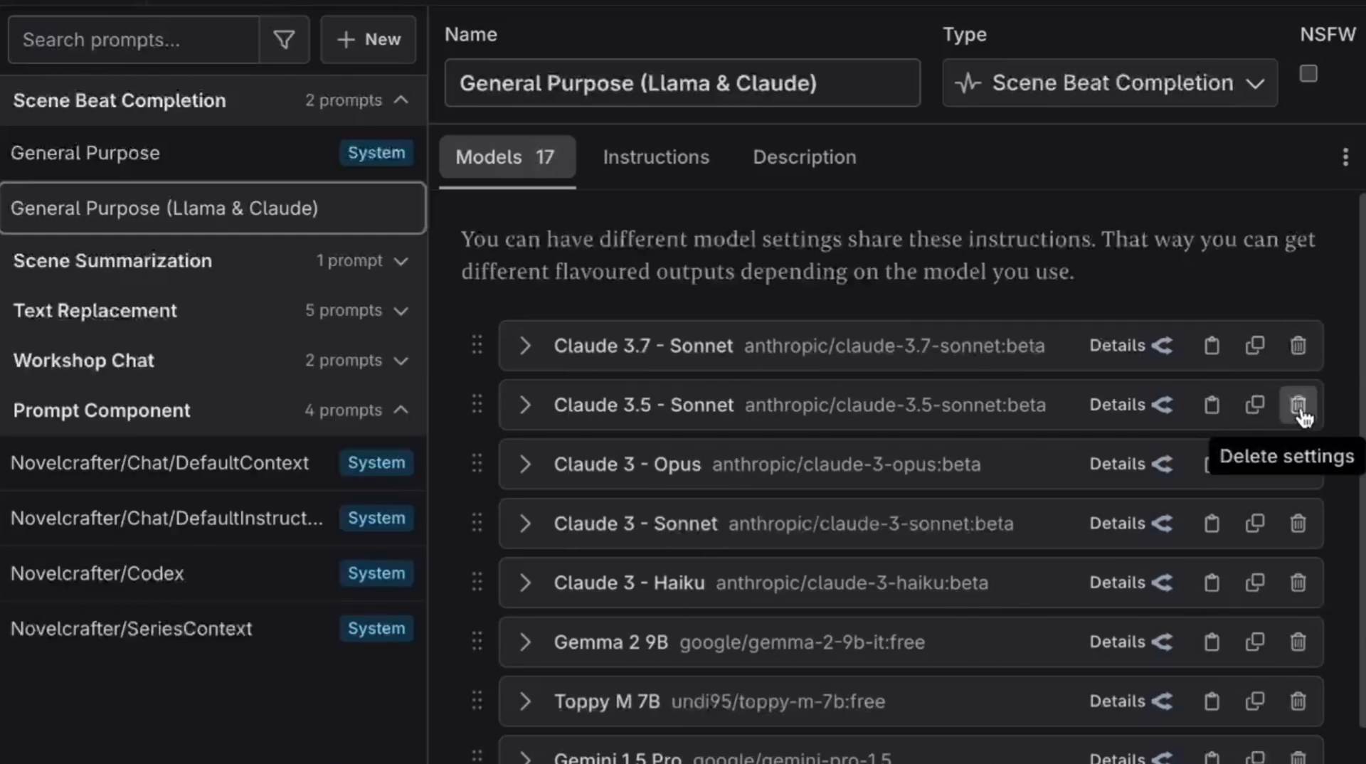
click(1300, 404)
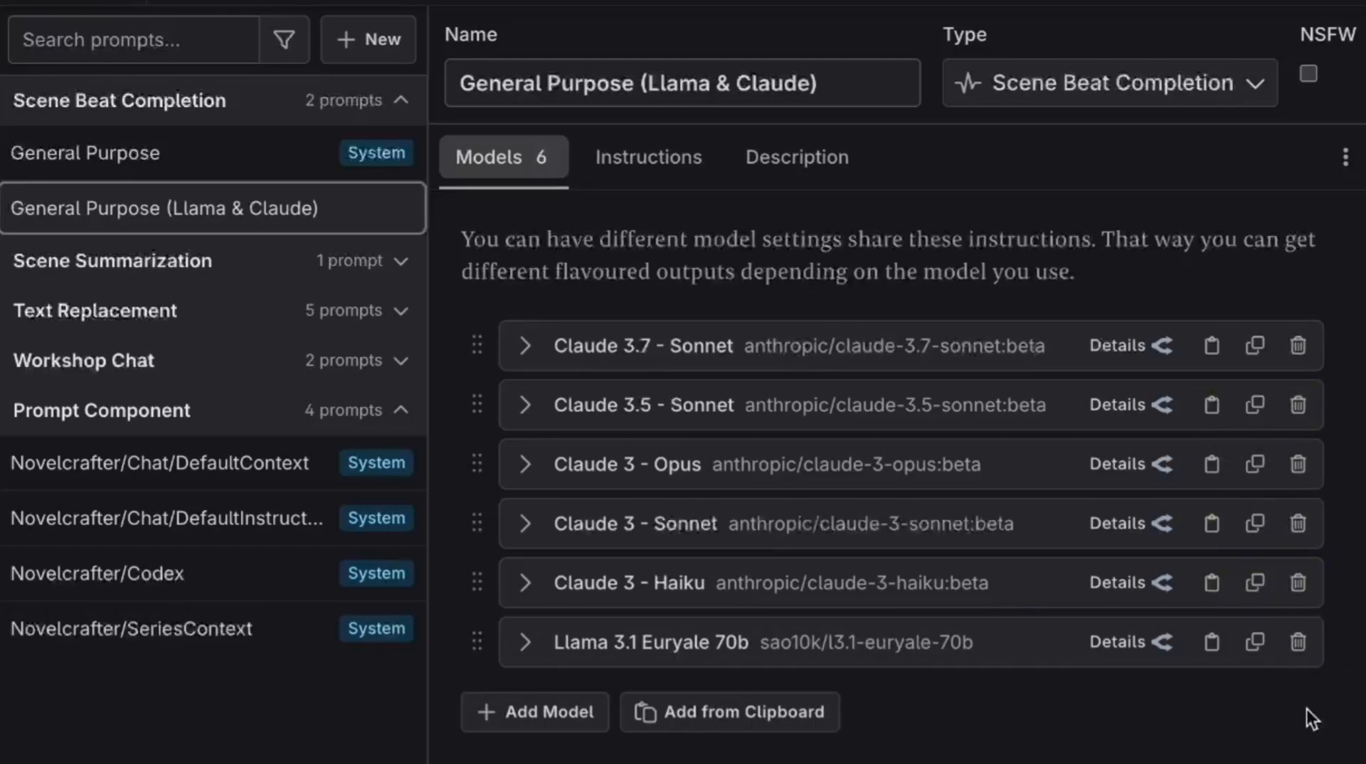
Add a new model setting to the custom prompt using x-ai/grok-beta.
click(534, 712)
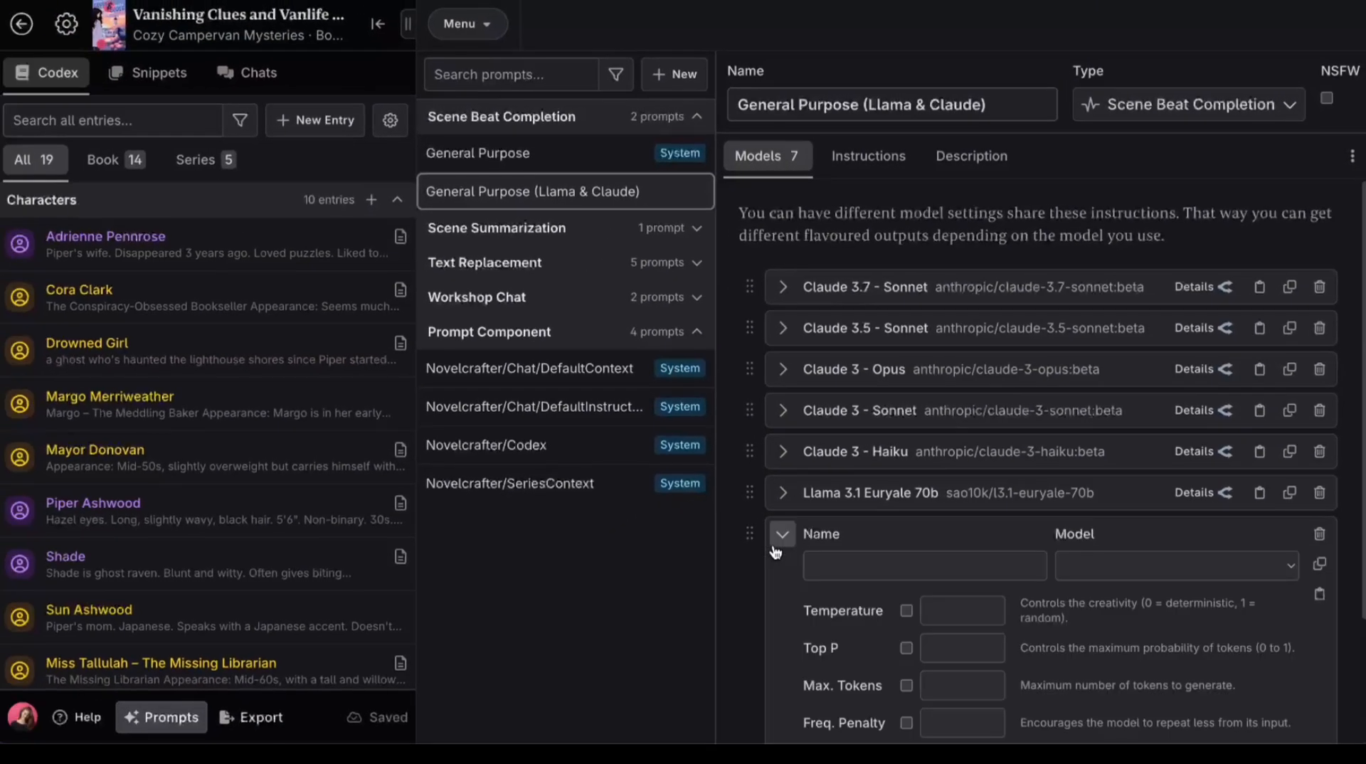
click(1173, 565)
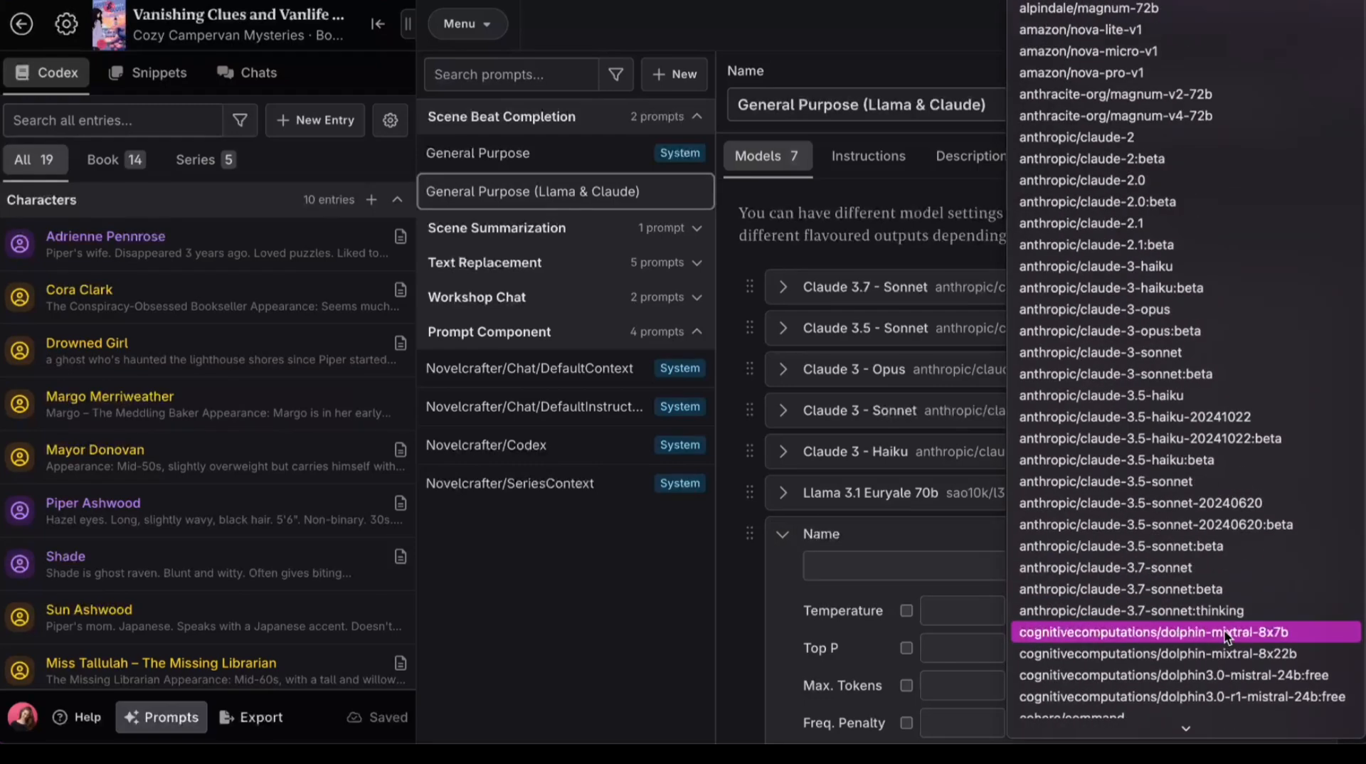
scroll(down, 3)
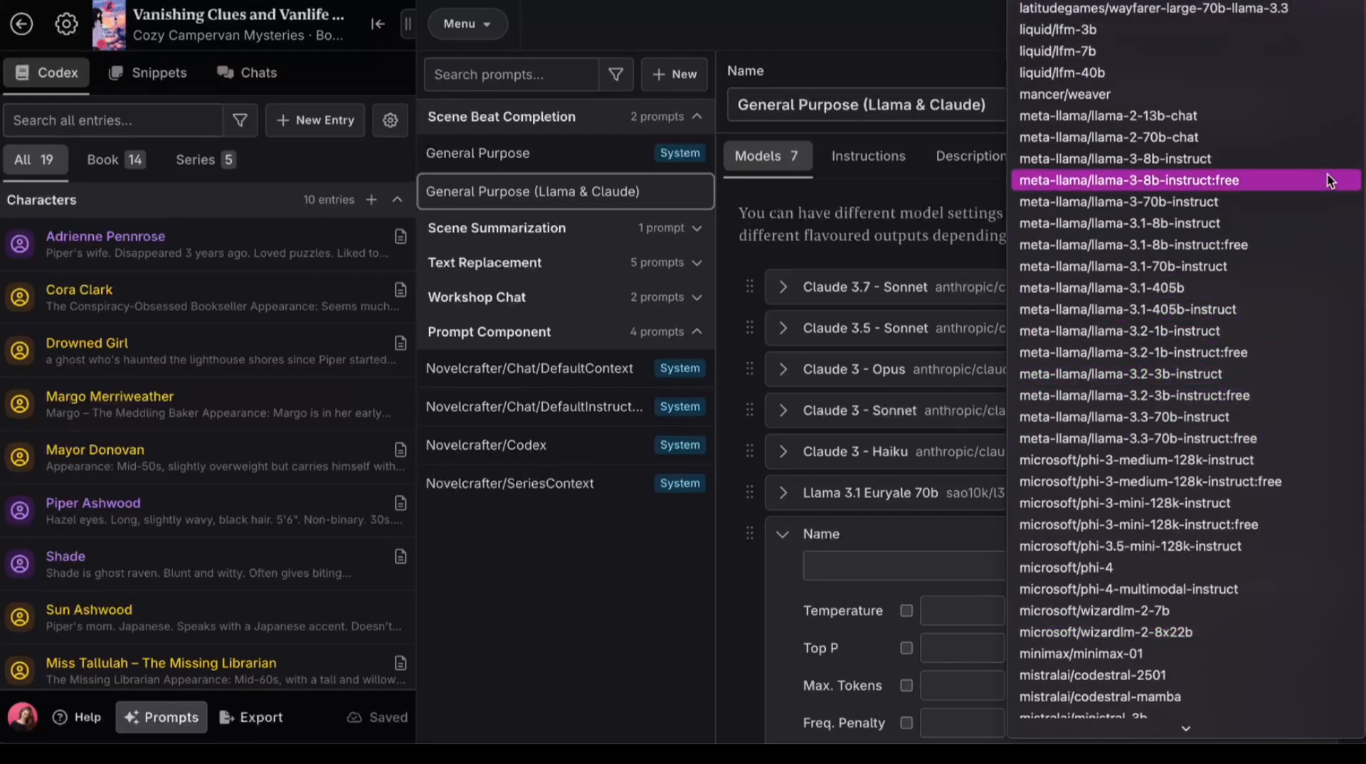
scroll(down, 3)
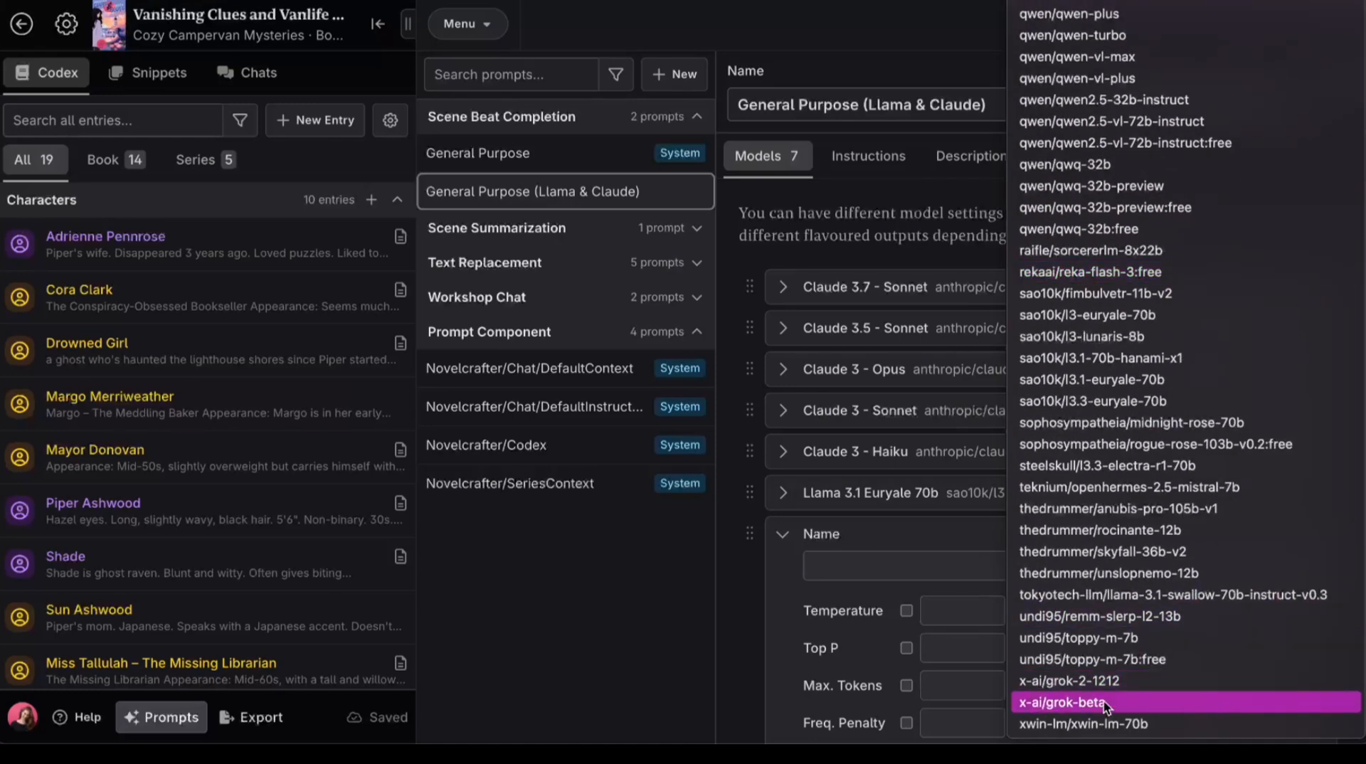
click(1069, 680)
text( & Grok)
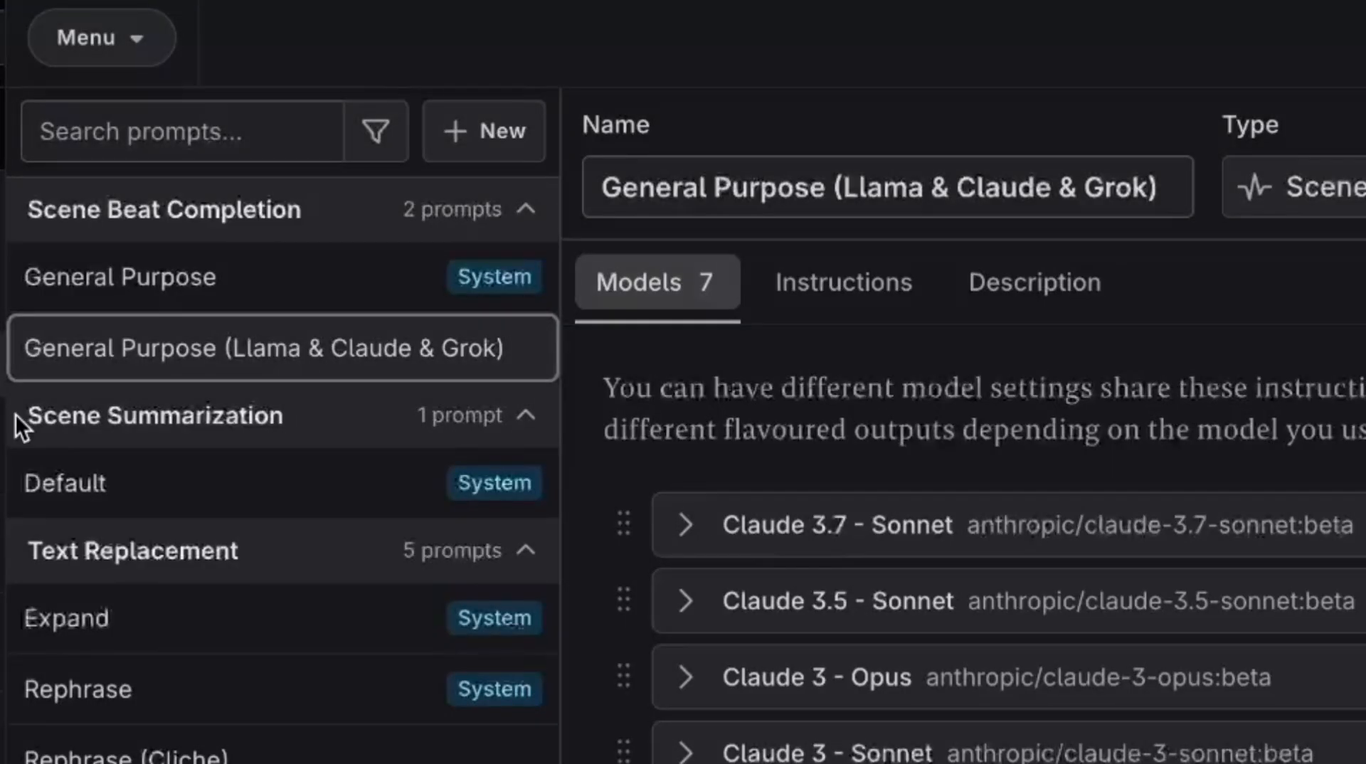
mouse_move(473, 427)
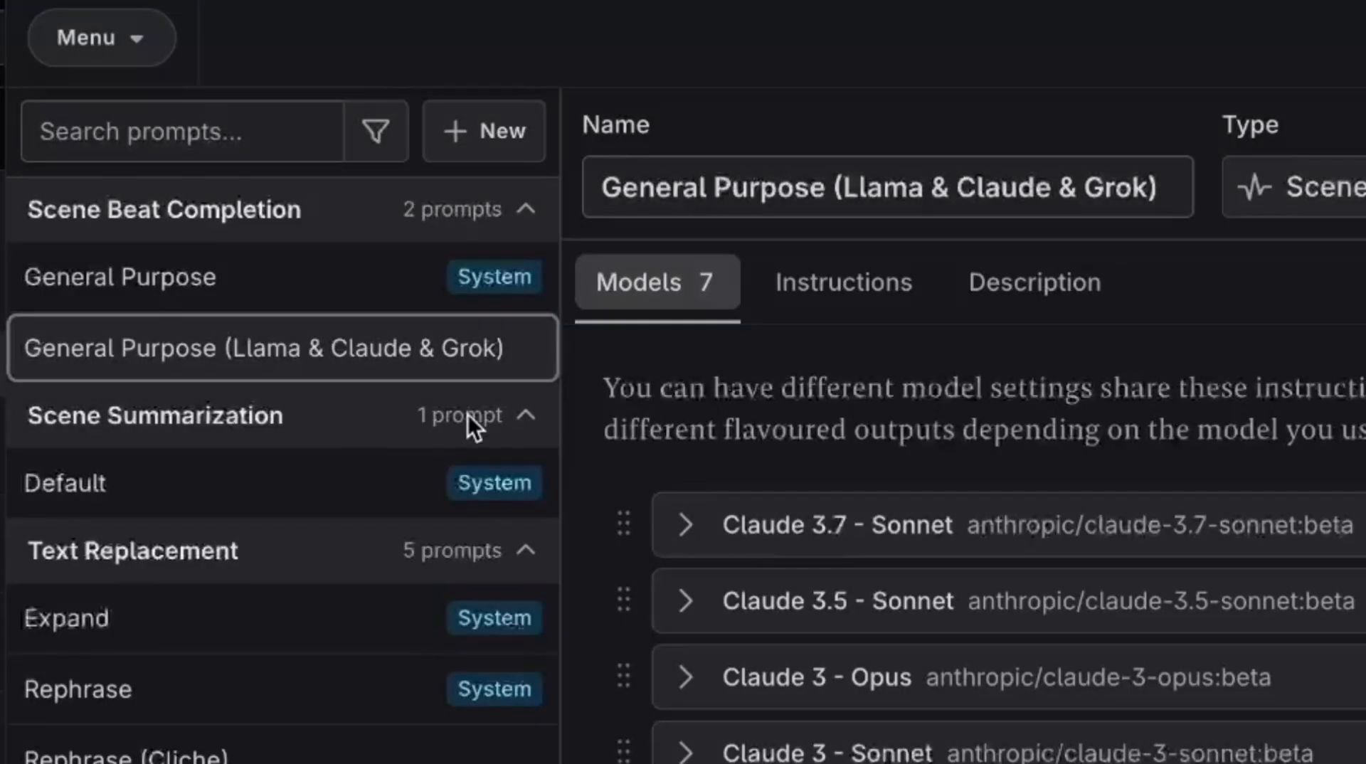
mouse_move(152, 336)
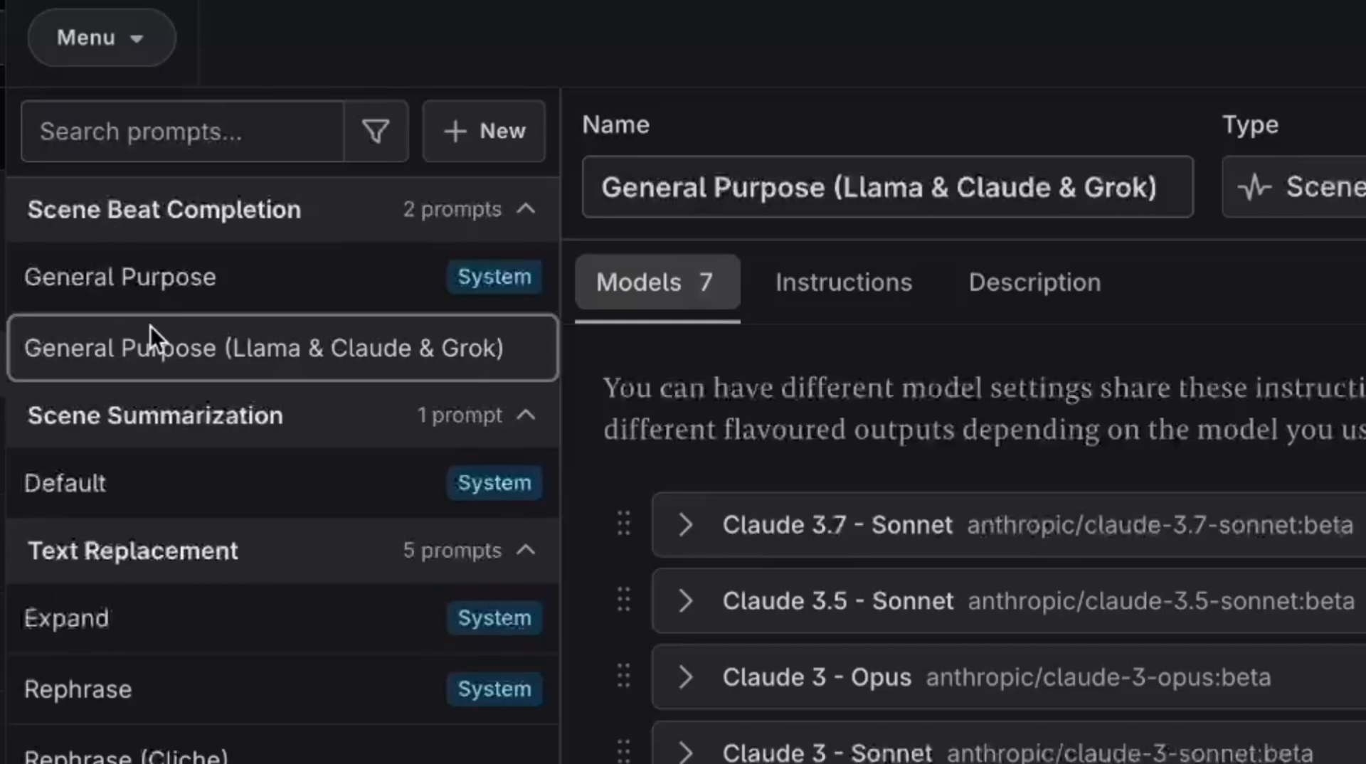
mouse_move(201, 274)
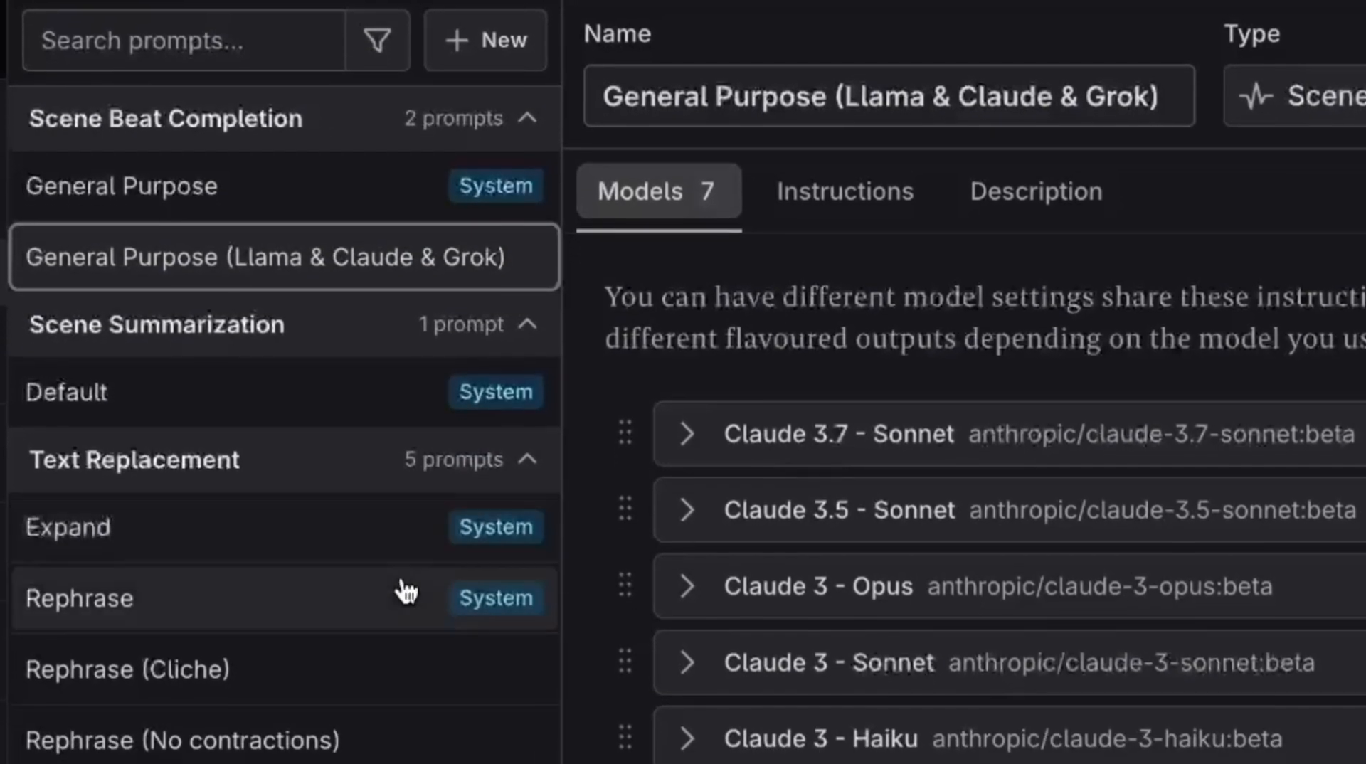
Rename the prompt 'General Purpose (Llama & Claude & Grok)' and return to the manuscript.
scroll(down, 3)
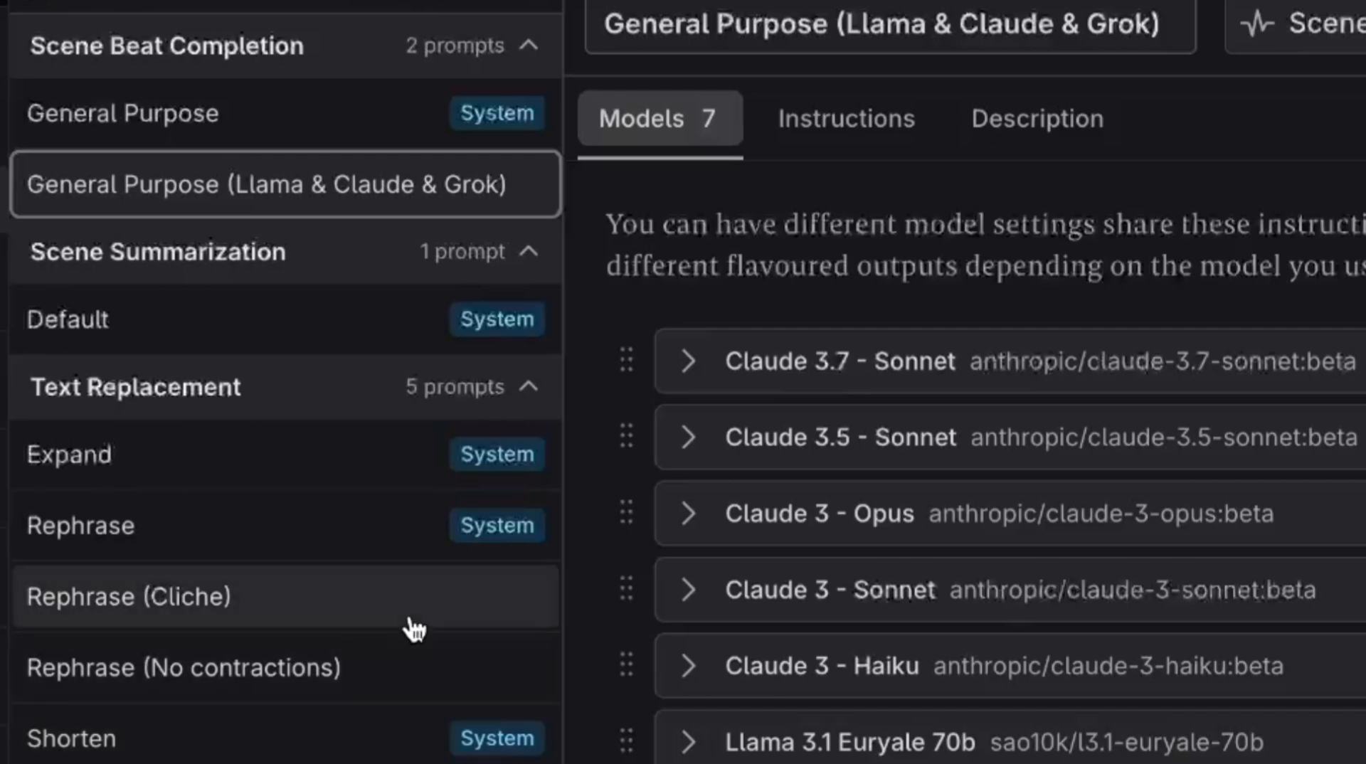
mouse_move(453, 477)
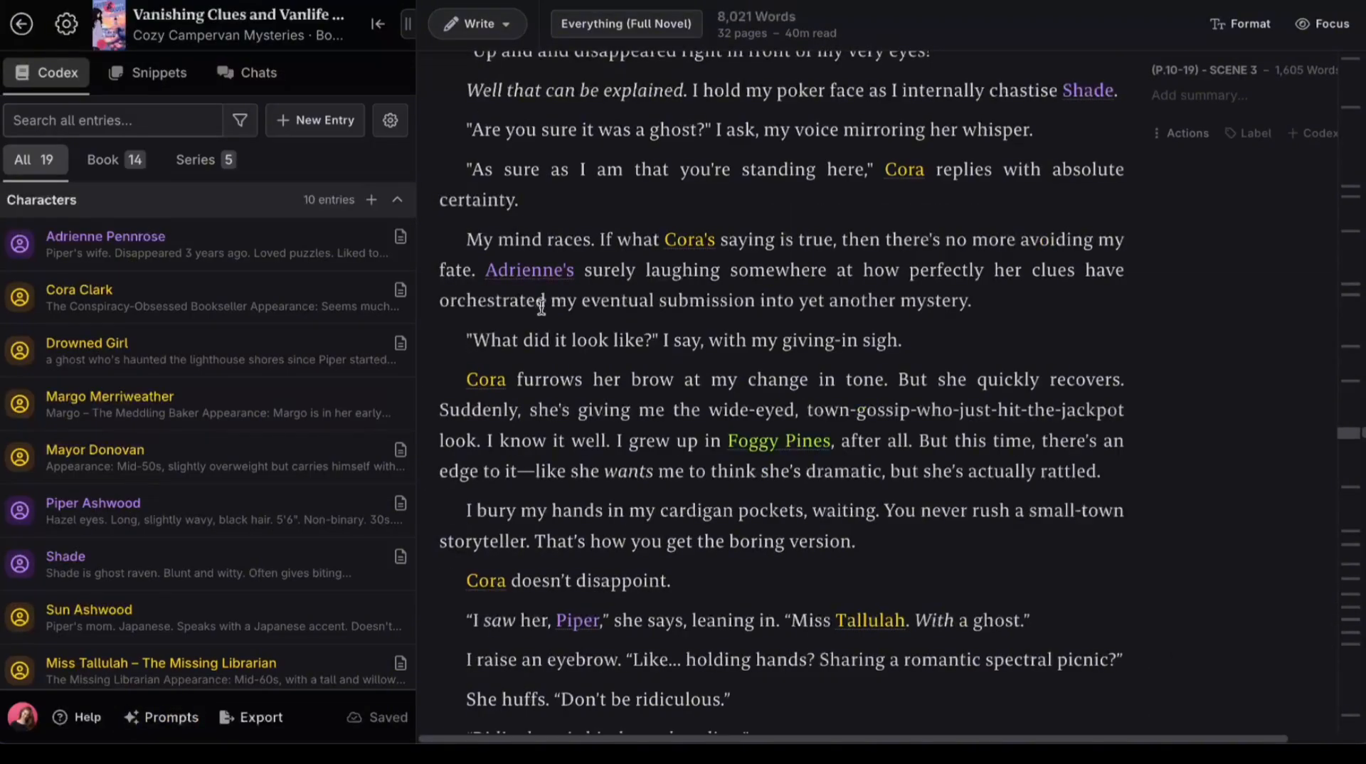
scroll(down, 3)
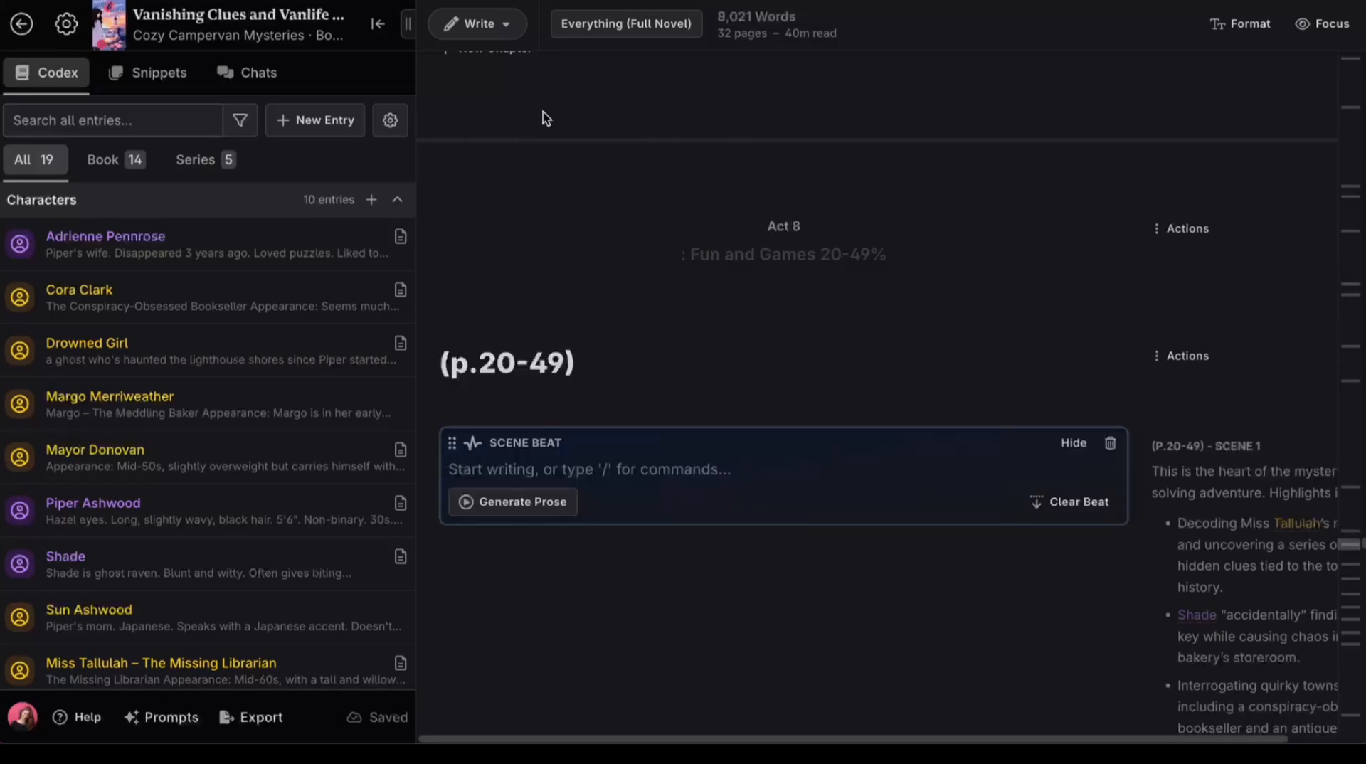
Generate prose for the p.20-49 beat with the custom prompt's Grok 2 1212 model.
click(513, 501)
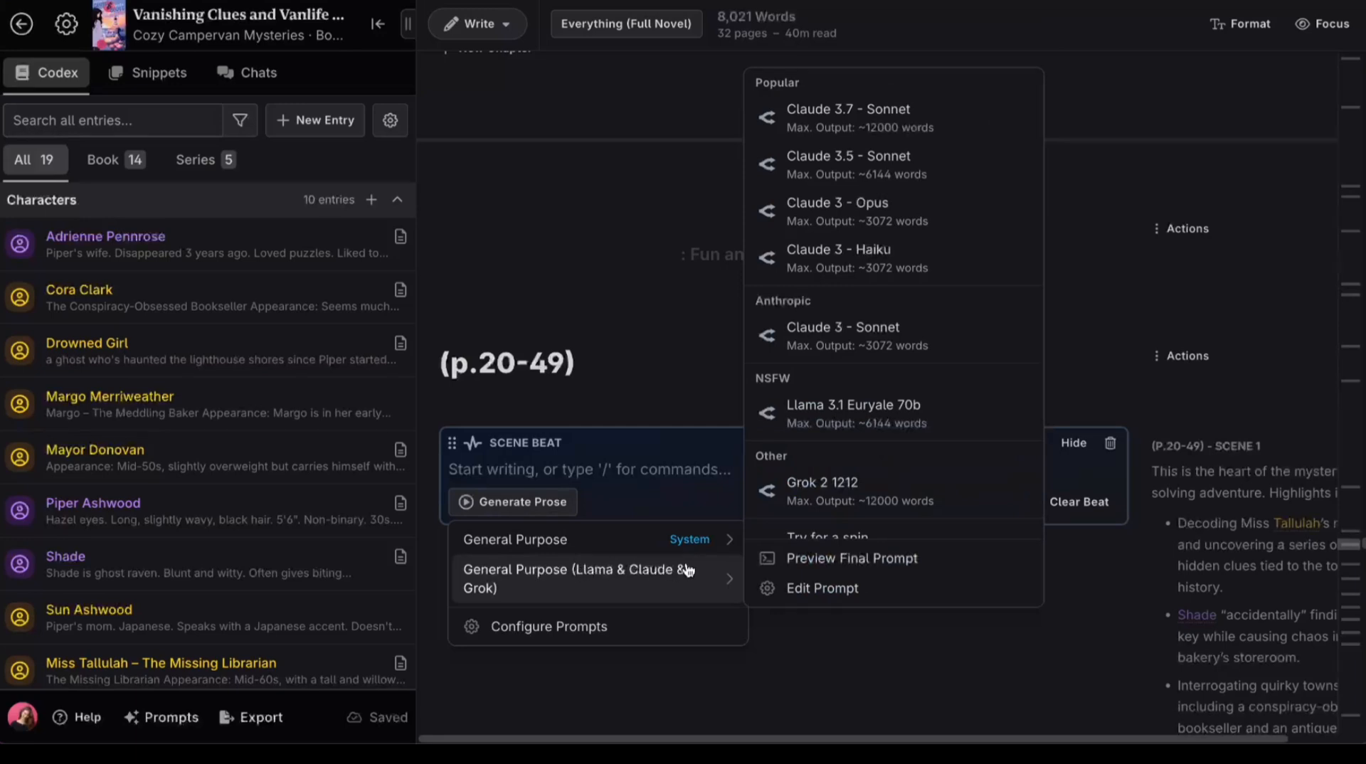
click(820, 482)
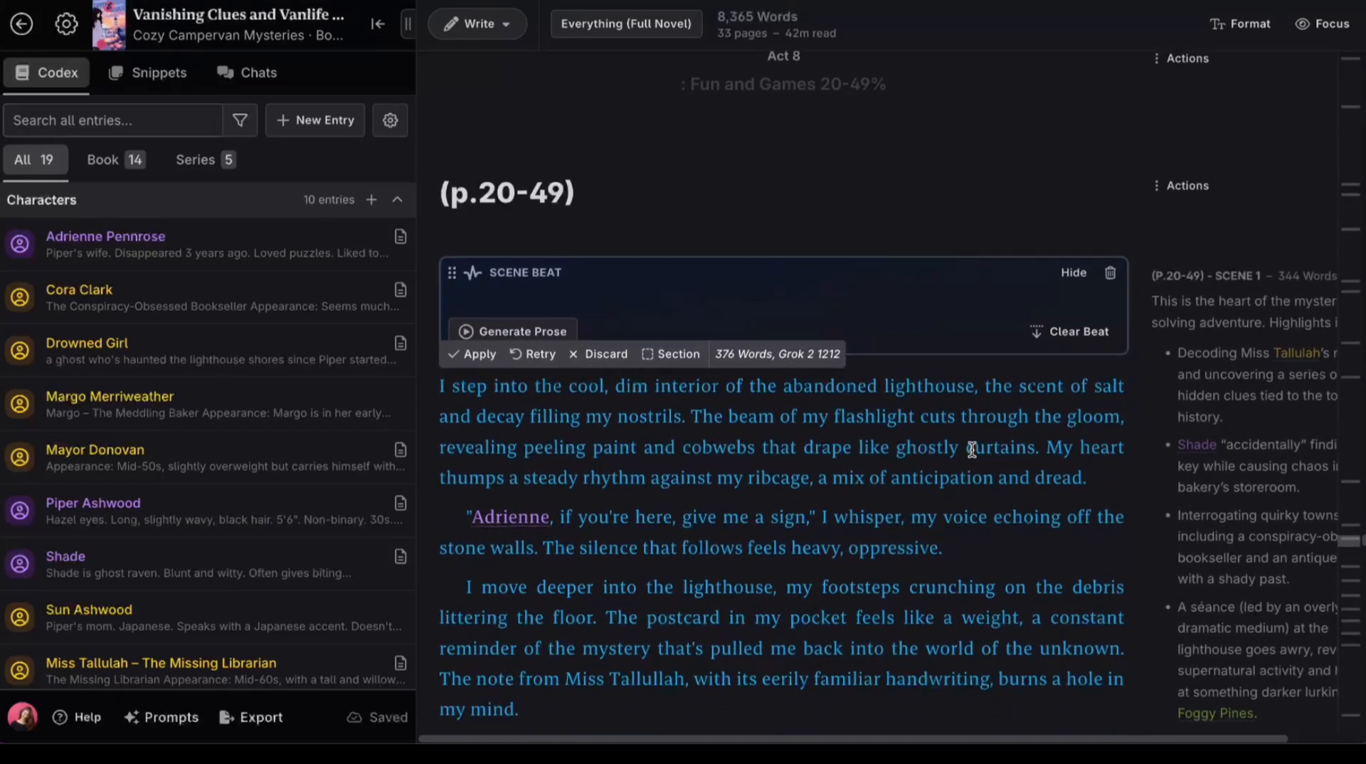
scroll(down, 3)
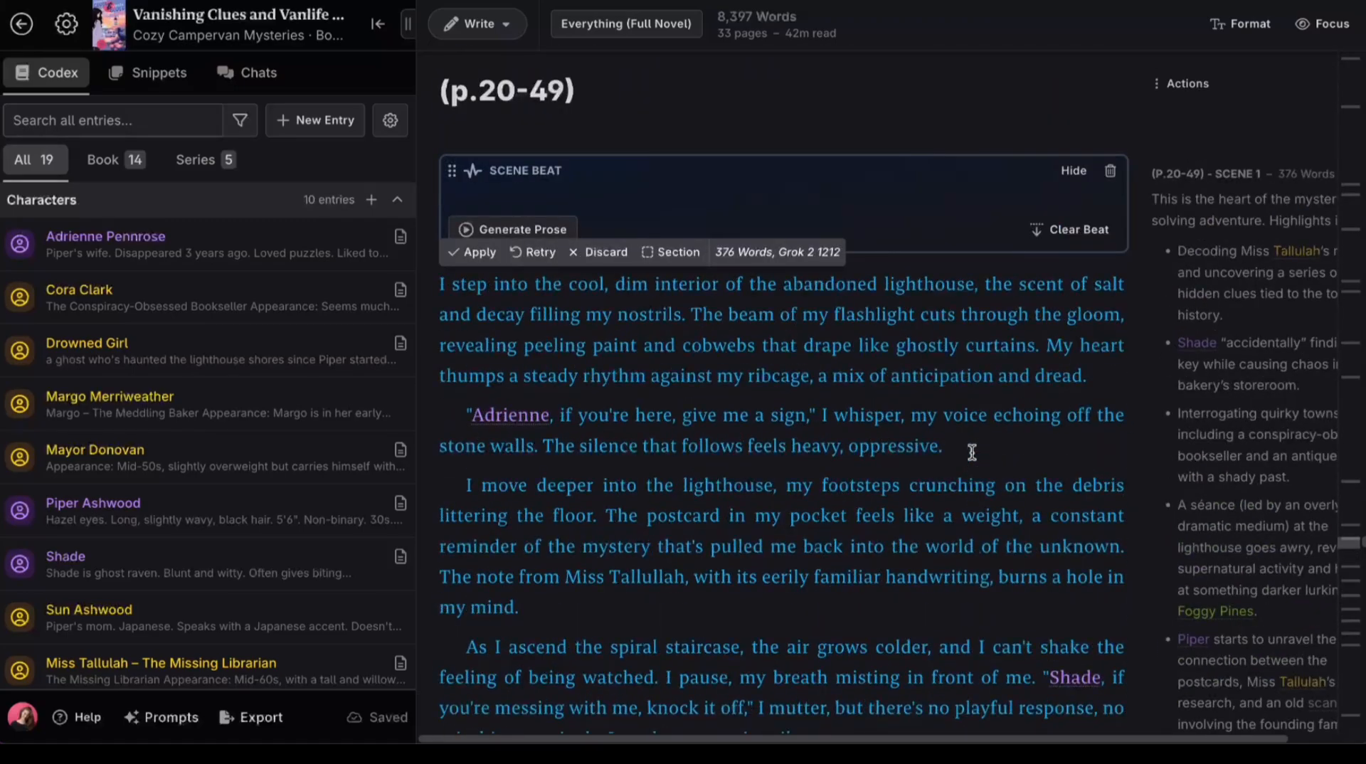
Reopen the Once Cursed, Twice Smitten novel at its empty scene beat.
click(377, 24)
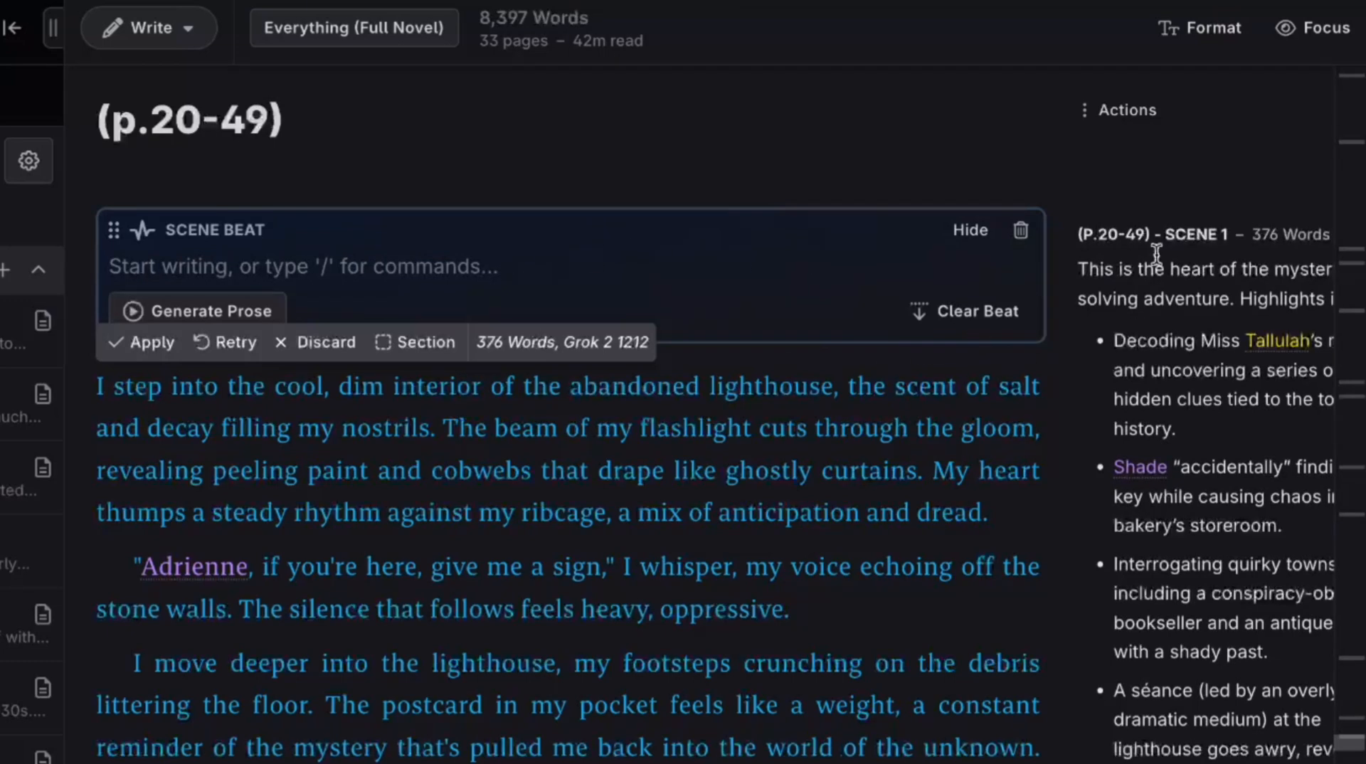
click(12, 28)
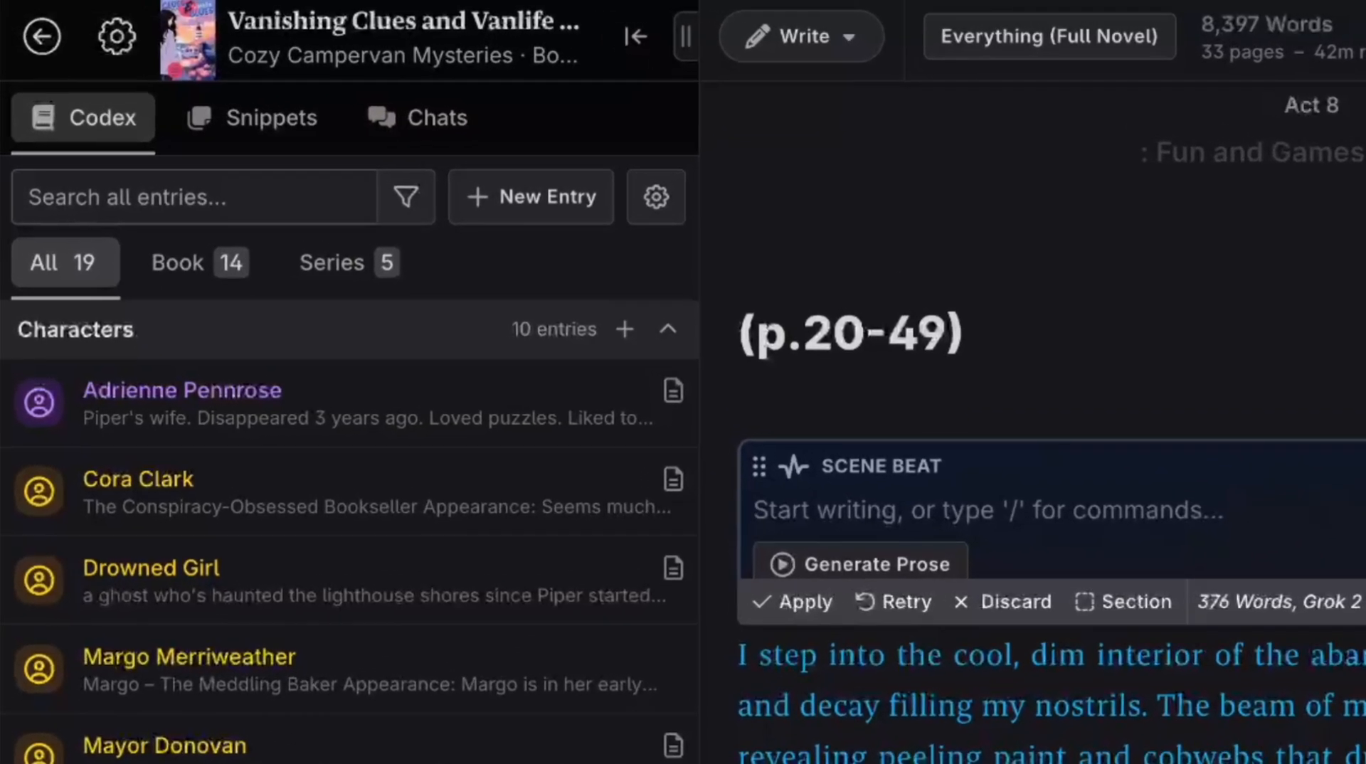
scroll(down, 3)
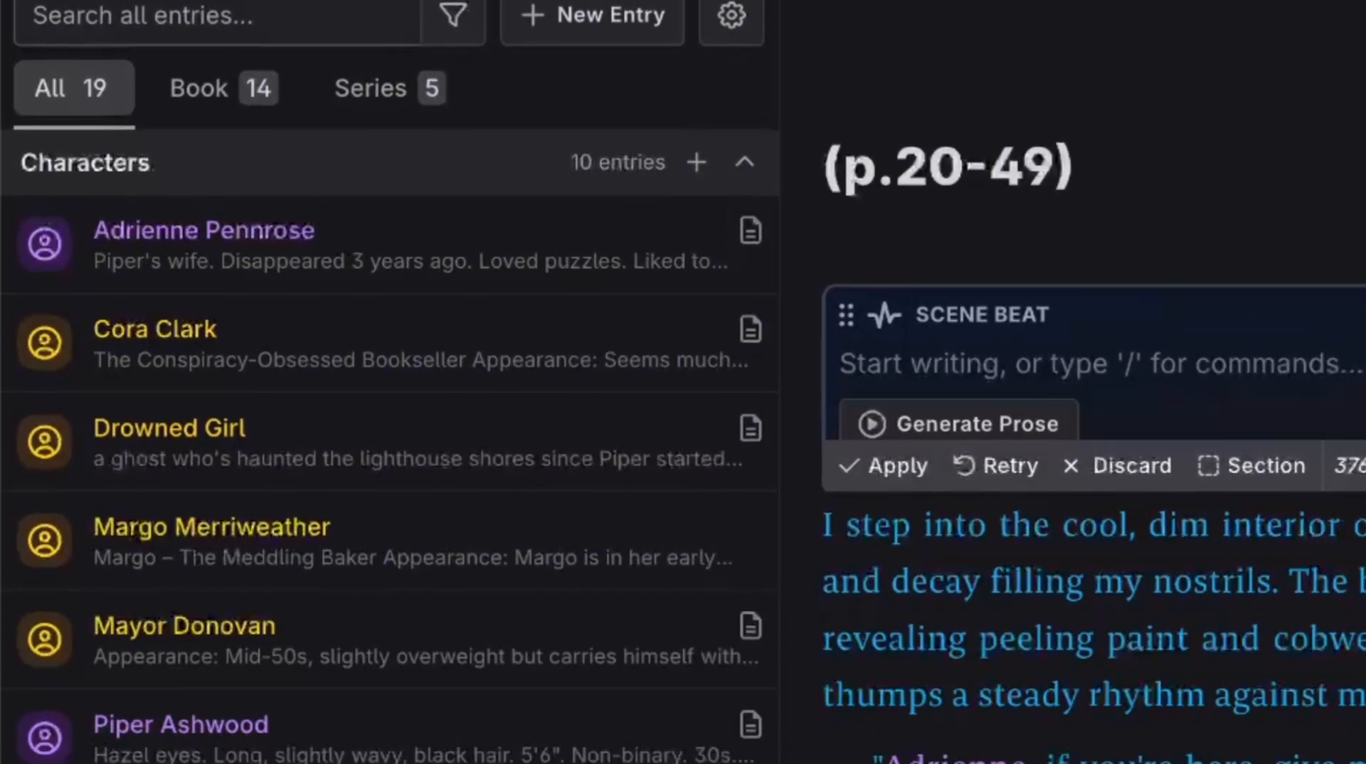
scroll(down, 3)
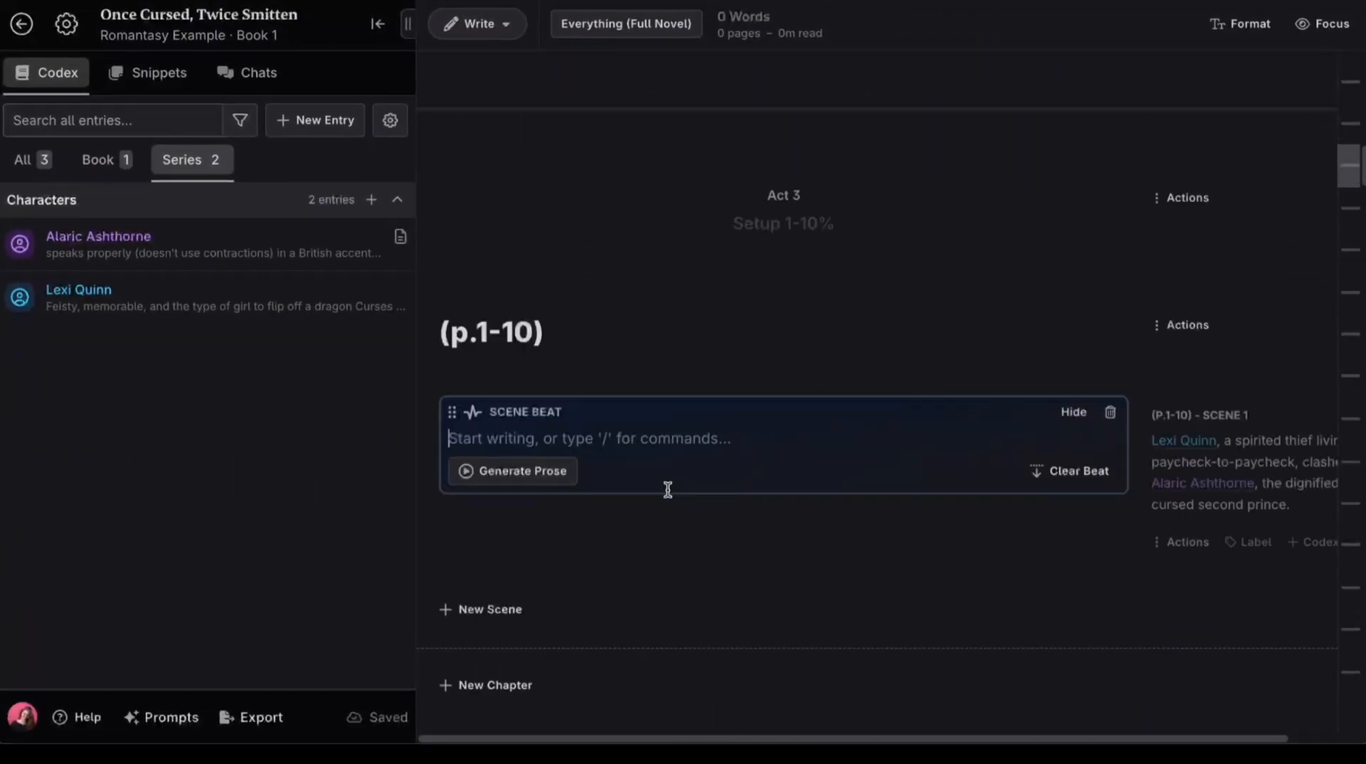
Generate prose for the beat 'Alaric & Lexi crash into each other and have a hilarious dispute.'.
text(Alaric & Lexi crash into each other and have a hilarious dispute.)
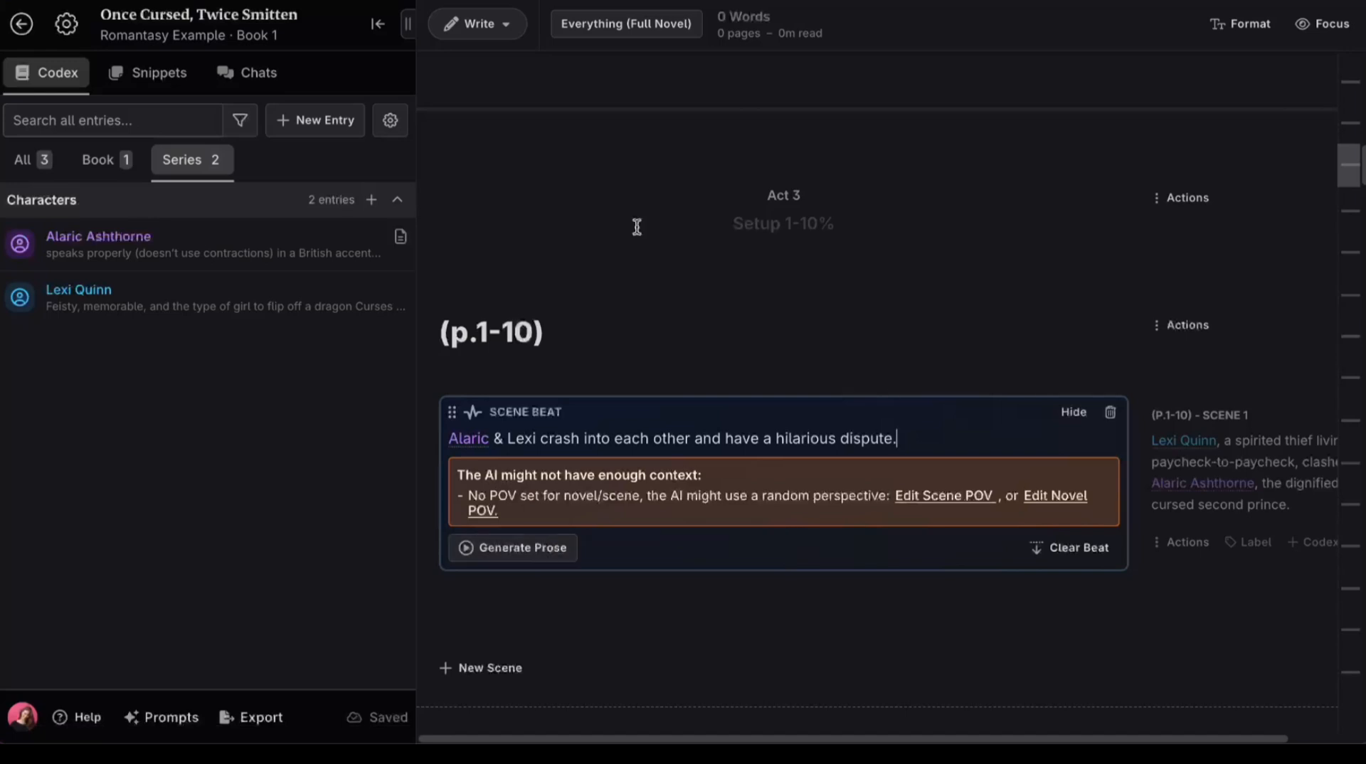
click(513, 548)
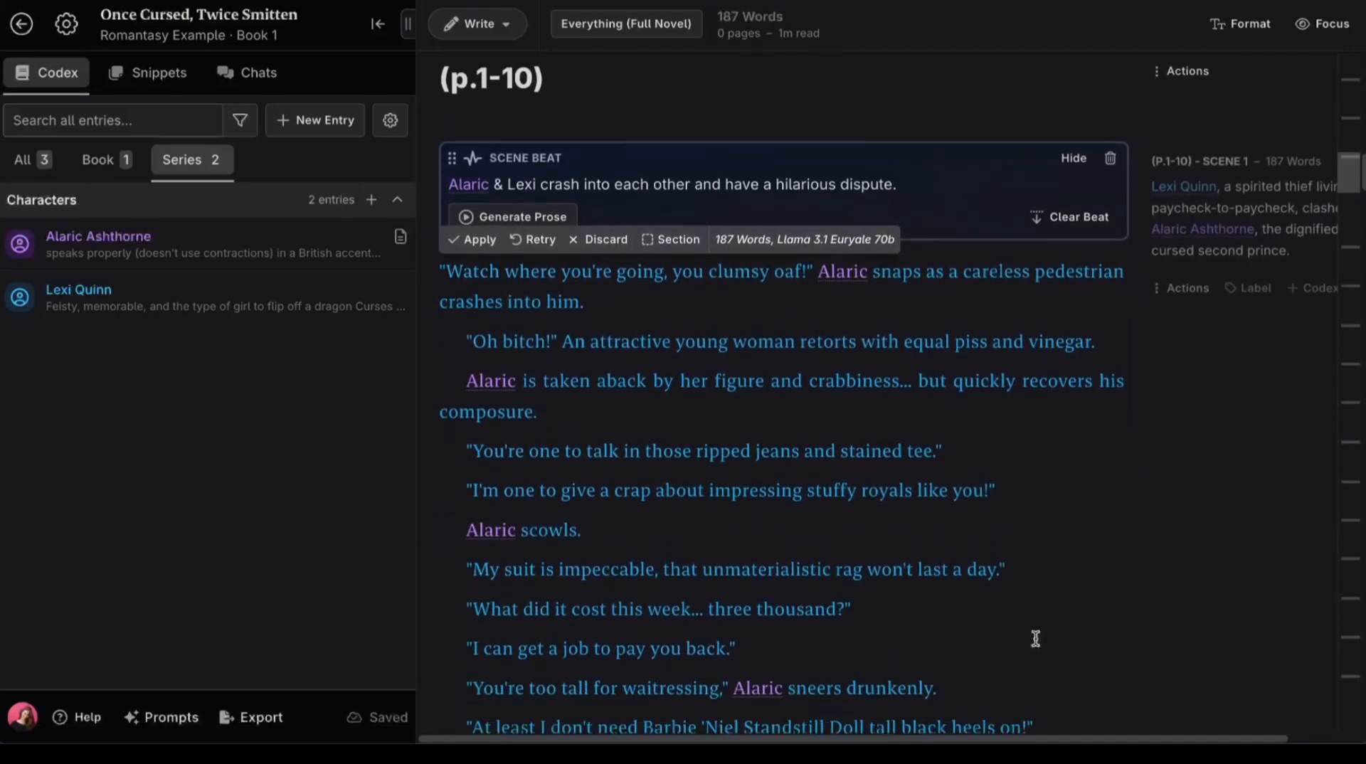
scroll(down, 3)
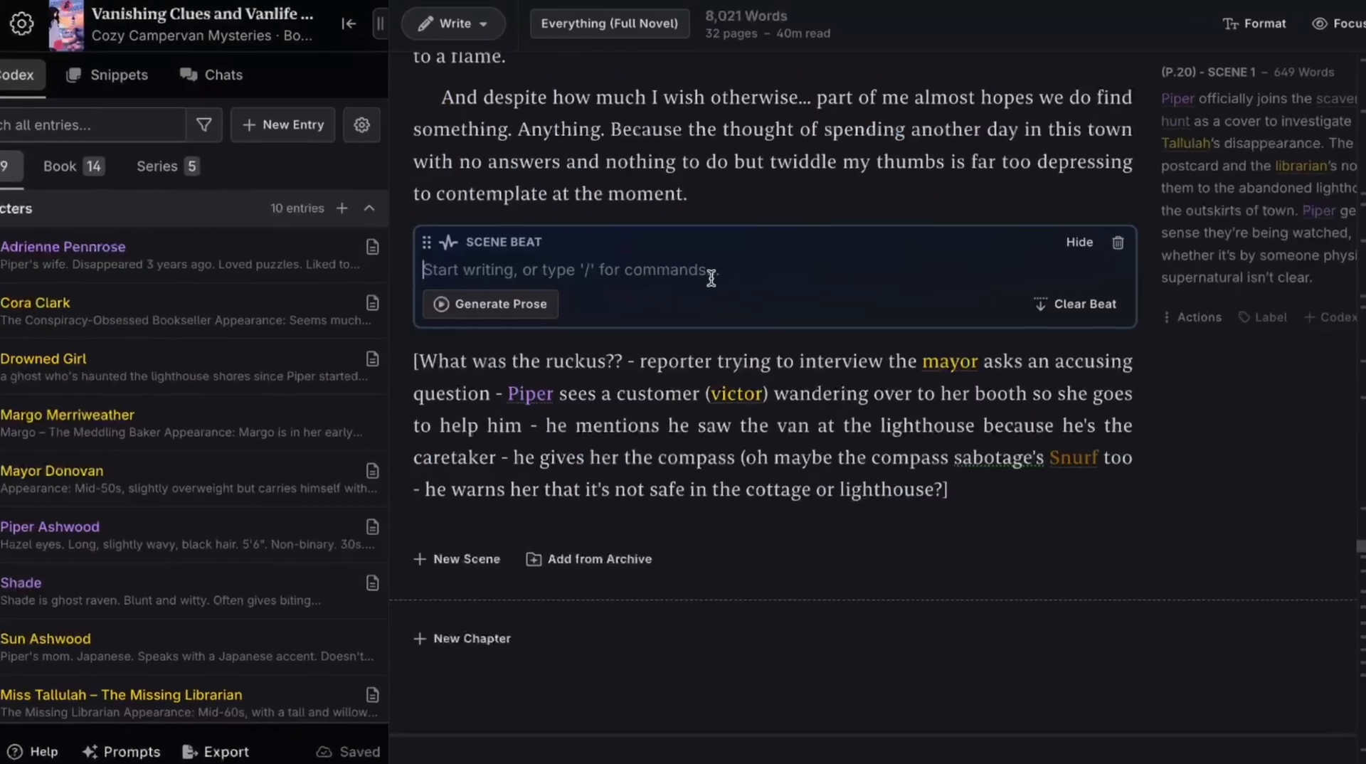
Wrap the Victor and Piper campervan draft's dialogue in quotation marks and remove the blank paragraph.
text(Victor walks over to the campervan, and Piper is pulled away from following behind the Mayor and Shade. He)
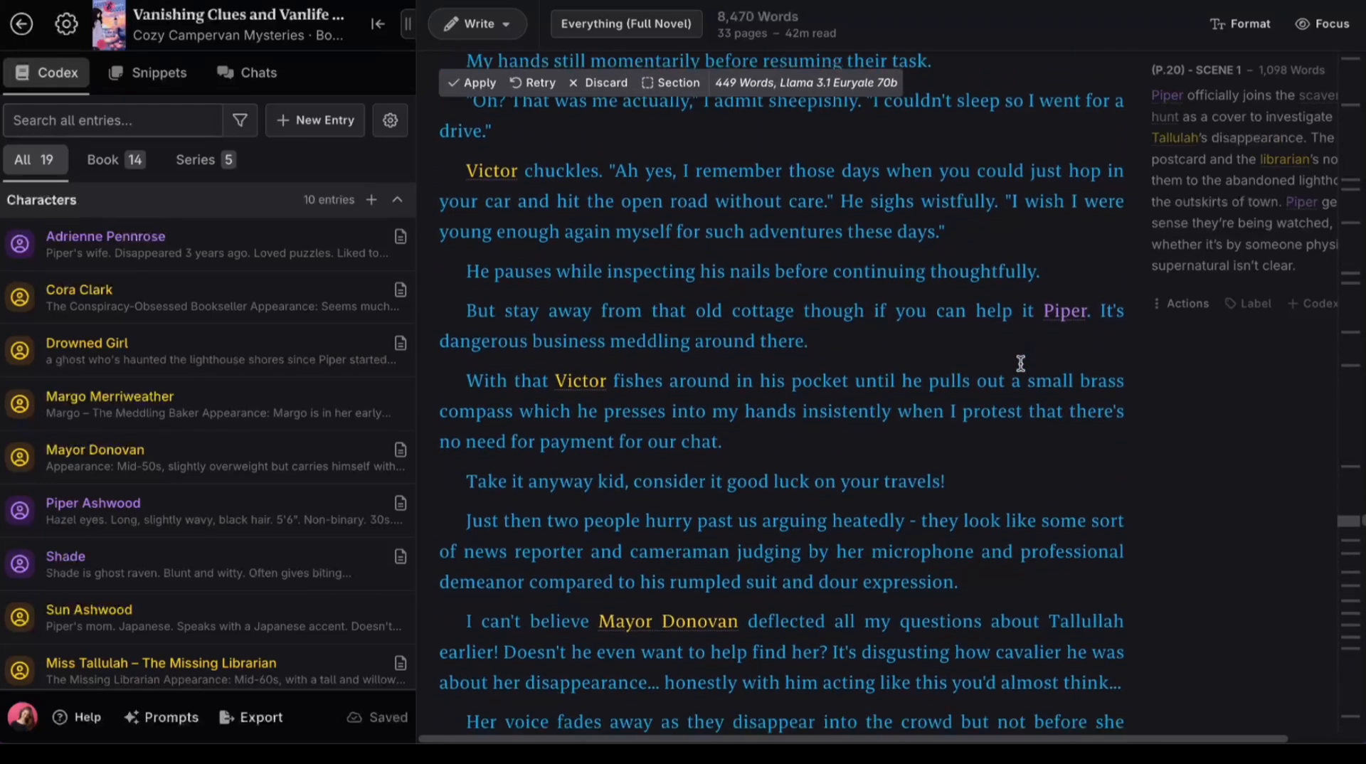
scroll(down, 3)
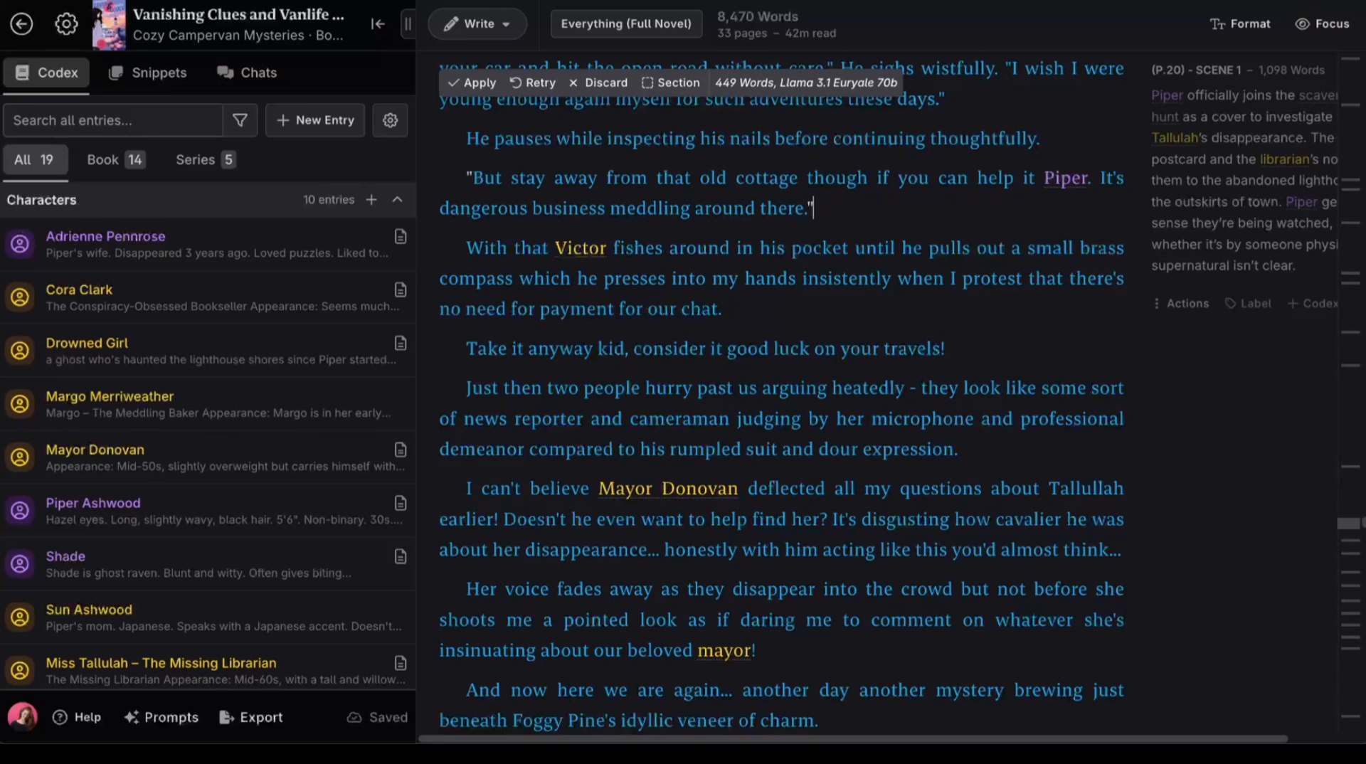
scroll(down, 3)
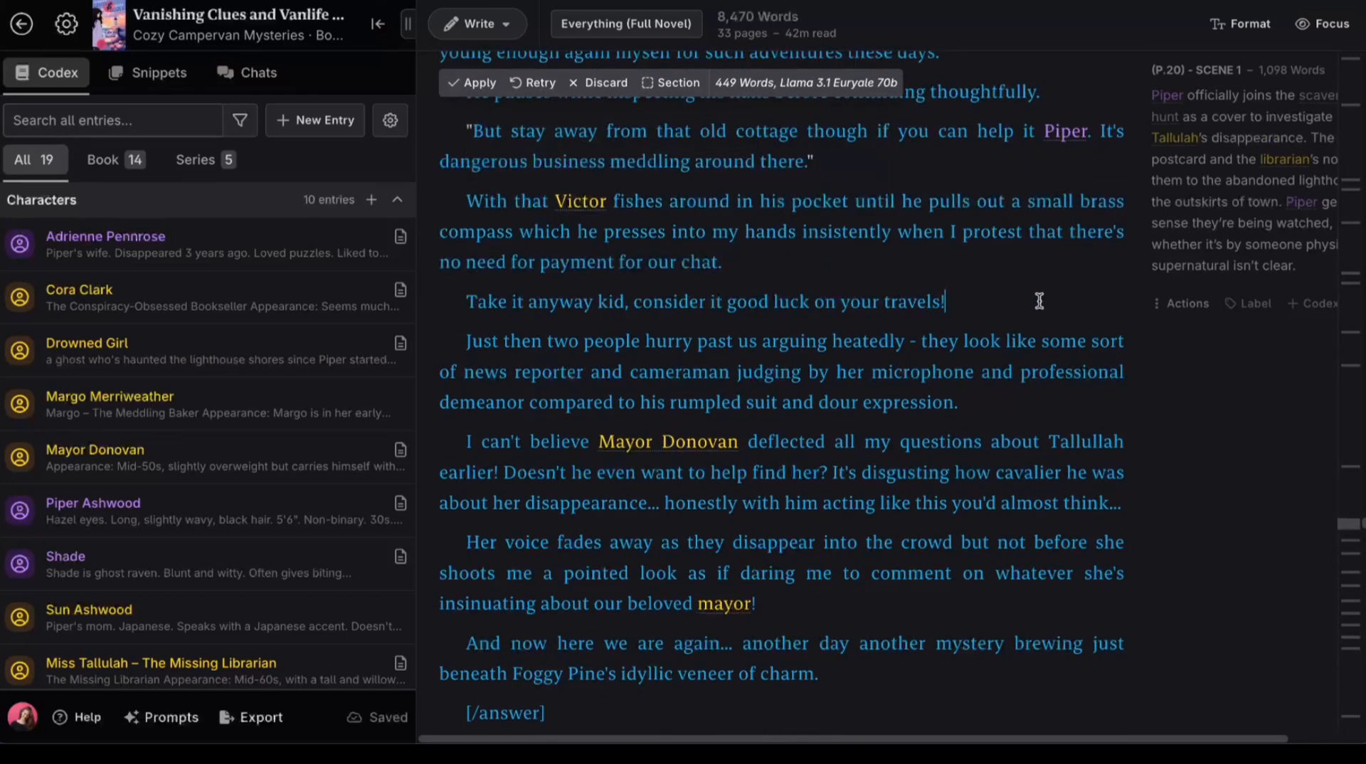
scroll(down, 3)
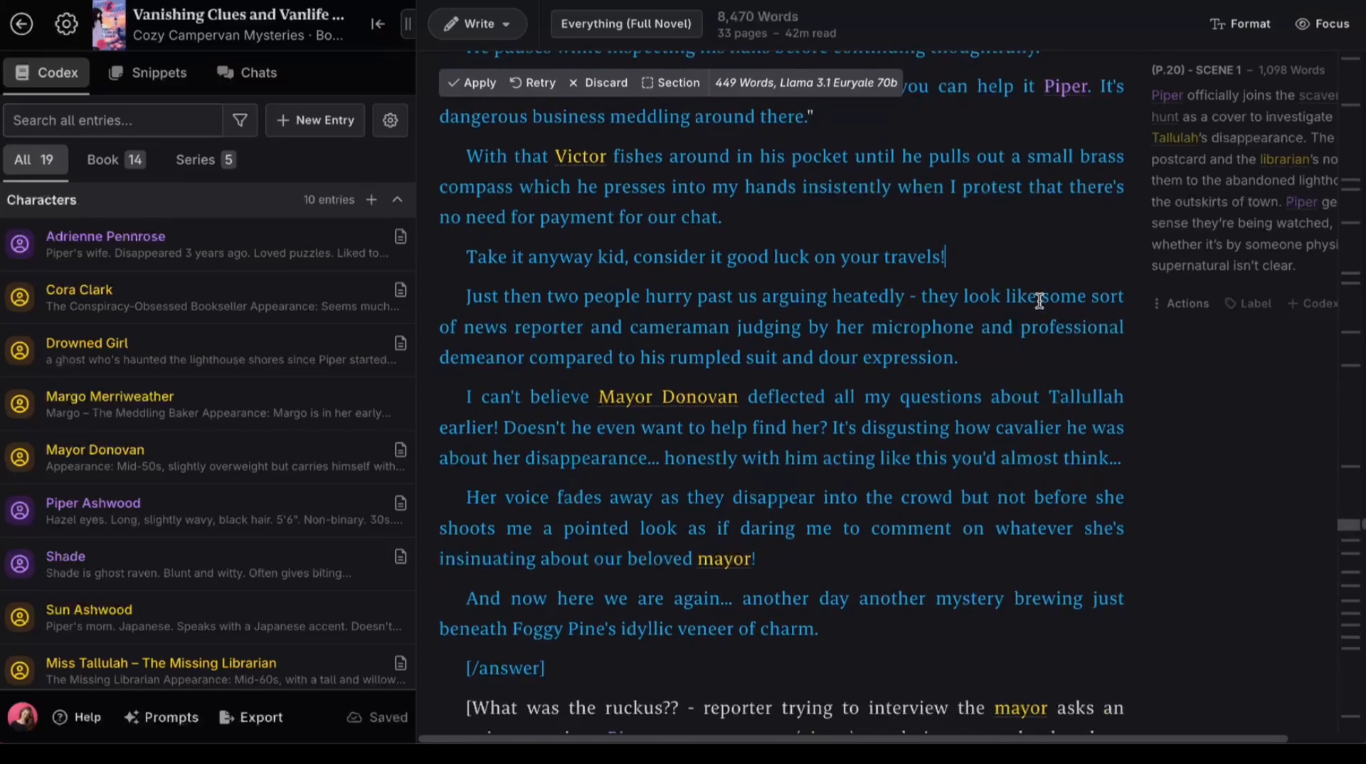
mouse_move(915, 550)
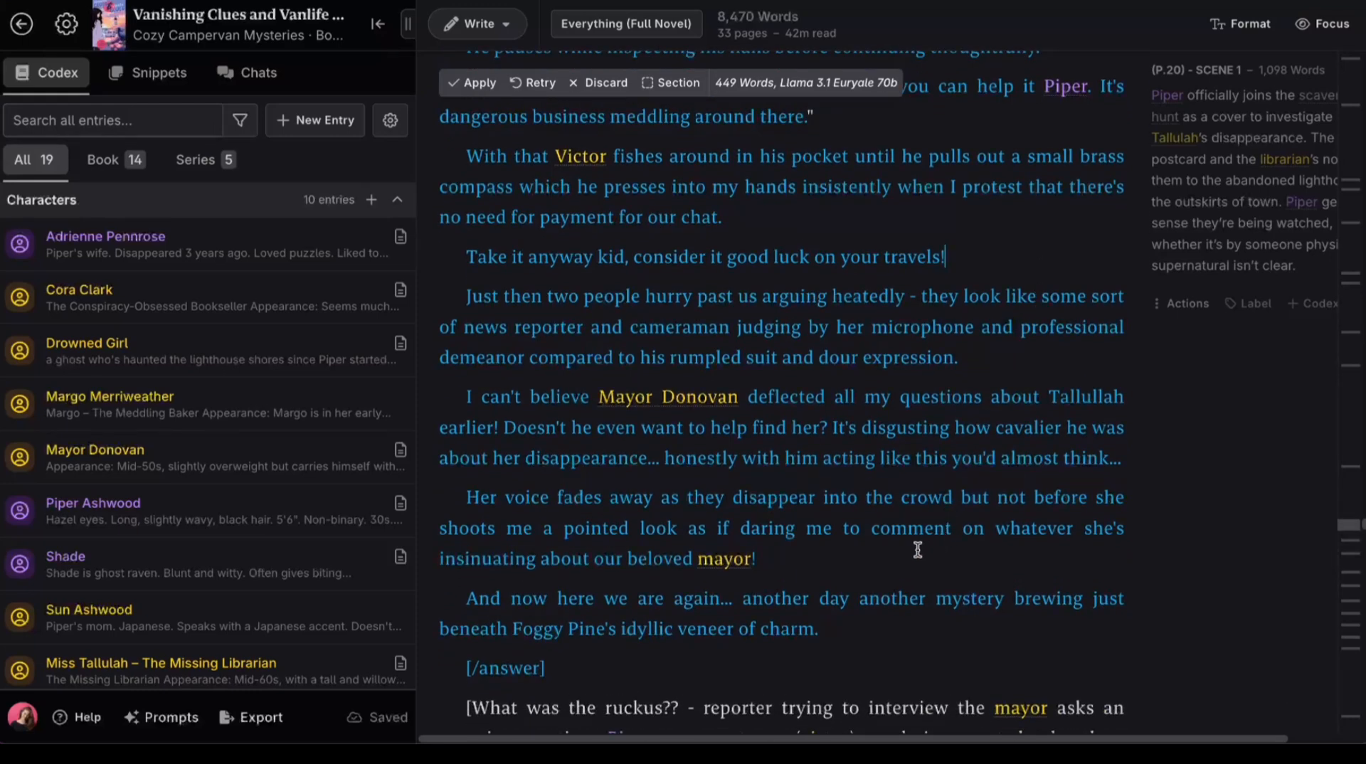
mouse_move(849, 631)
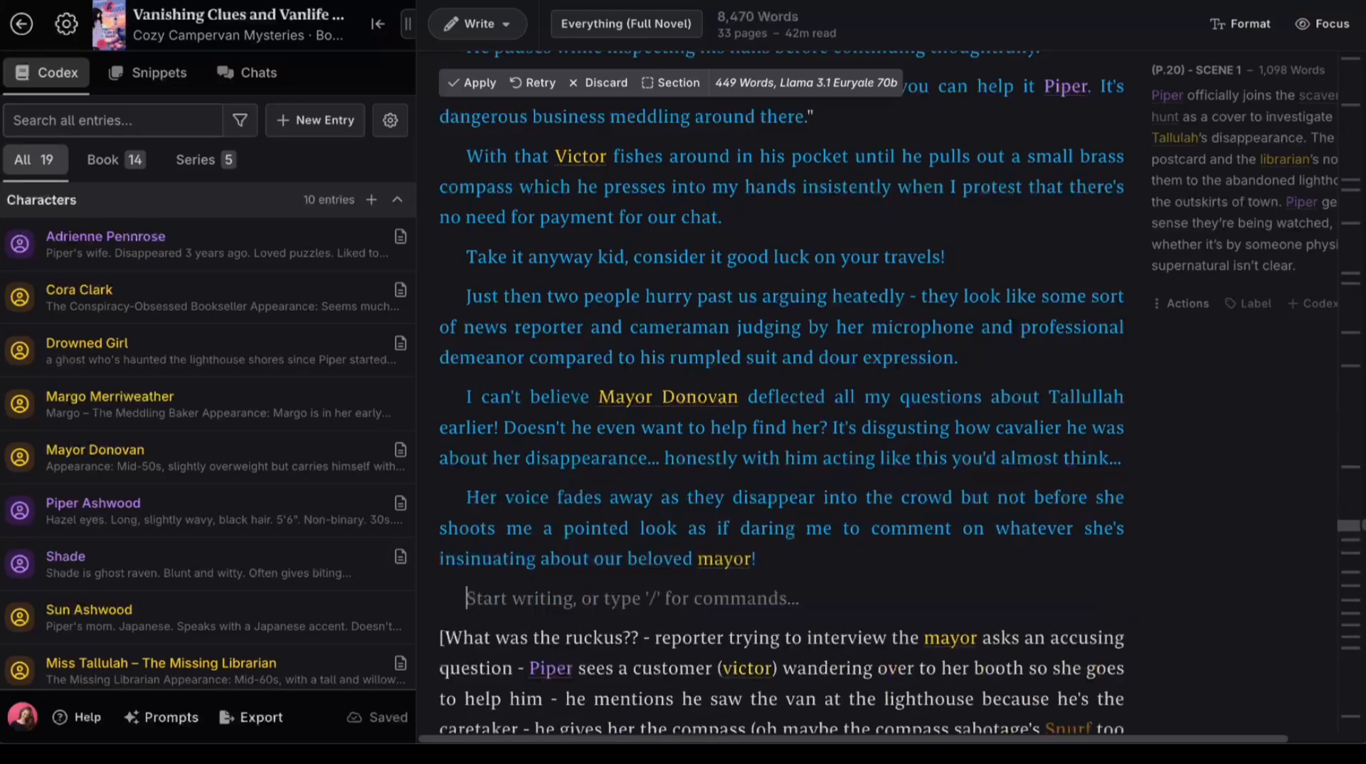
scroll(down, 3)
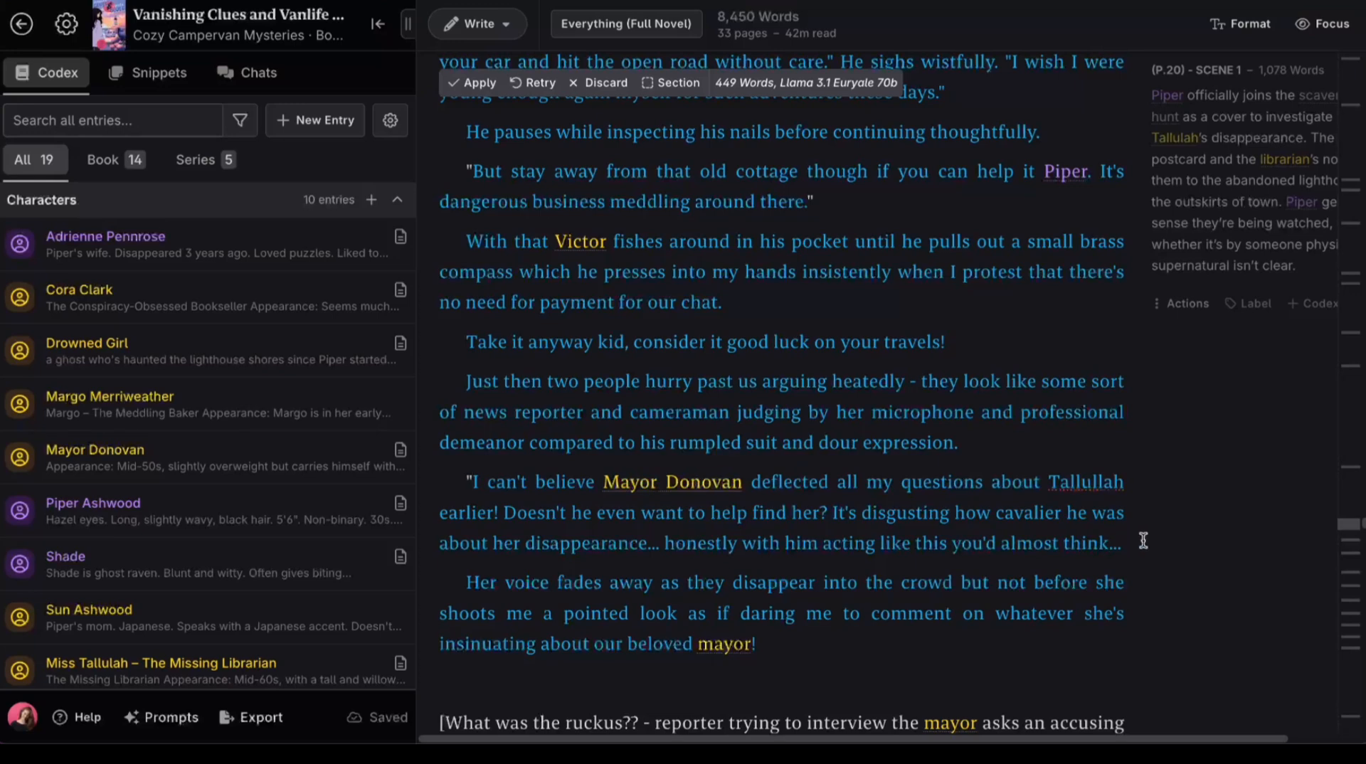
scroll(down, 3)
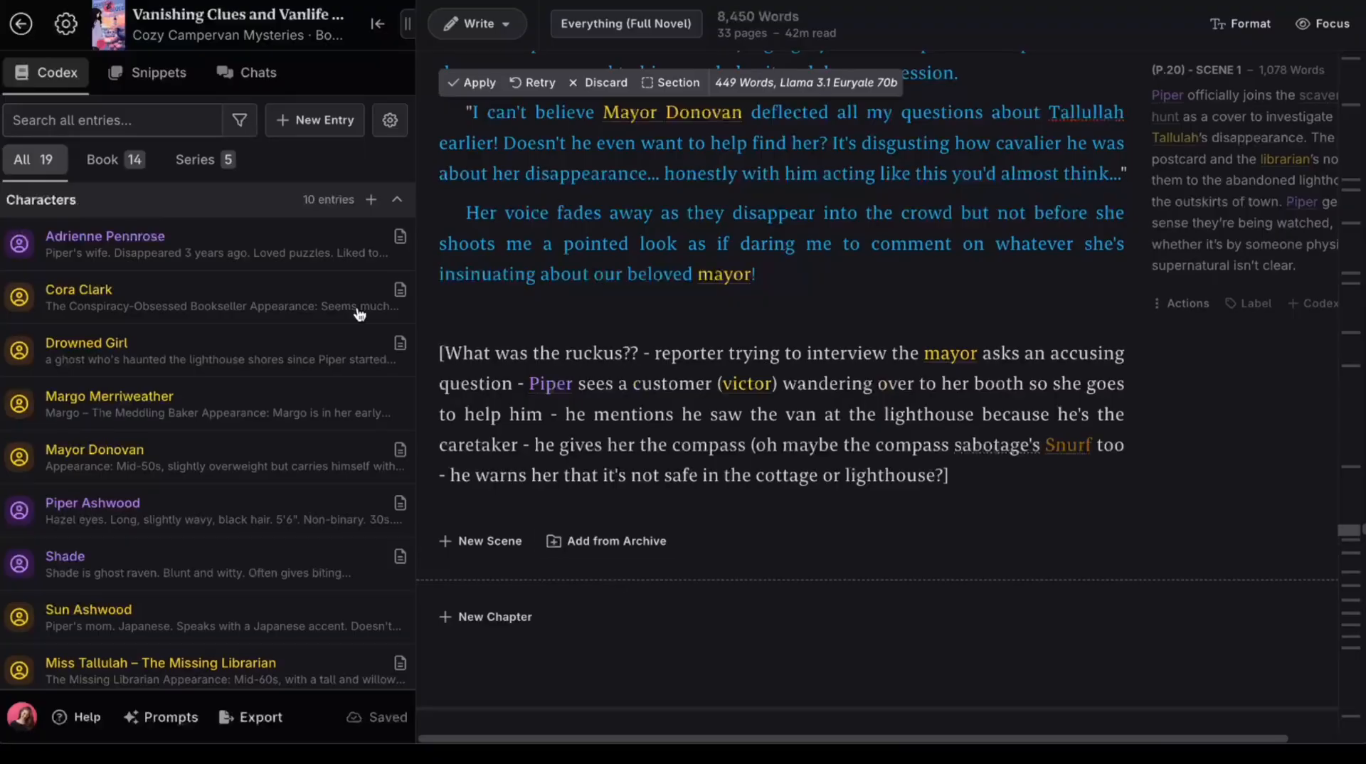
Start a new chat thread from the Chats list and open it in full view.
click(257, 72)
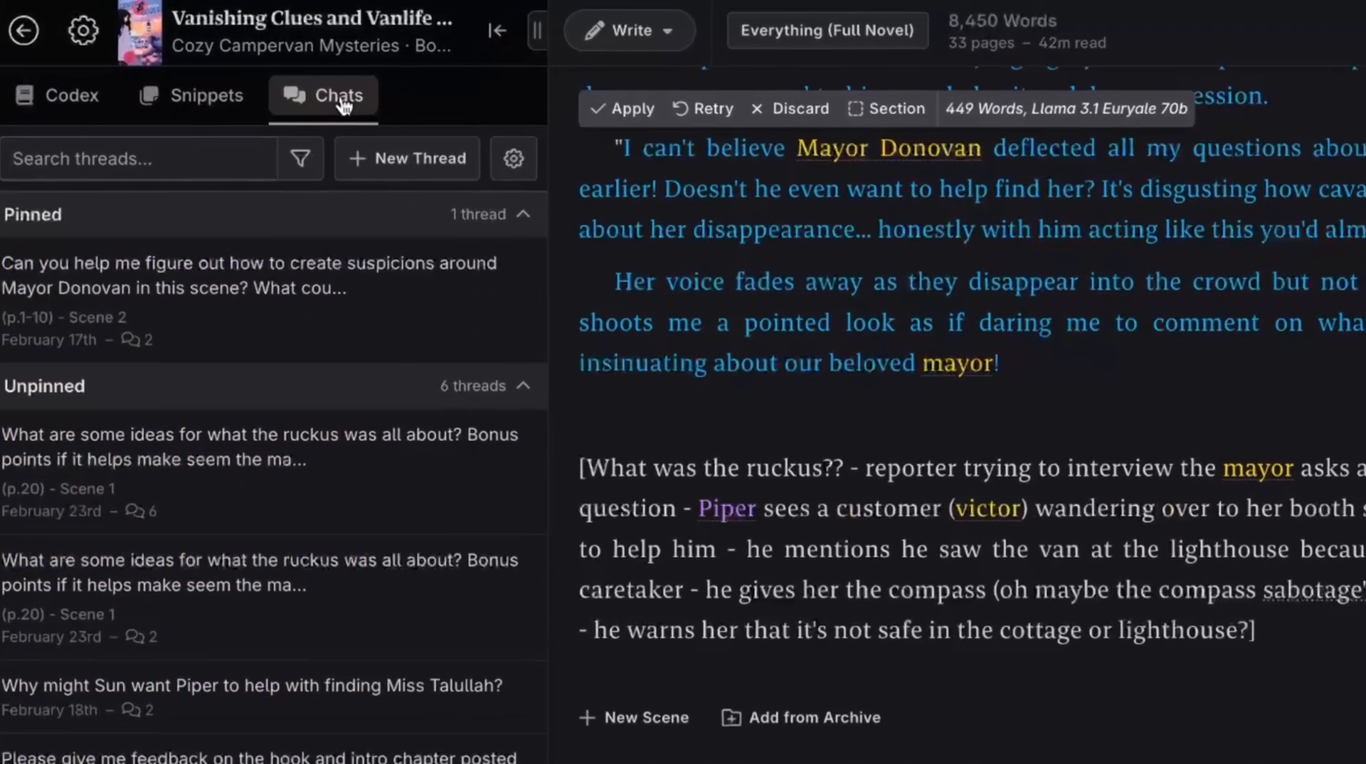
click(406, 158)
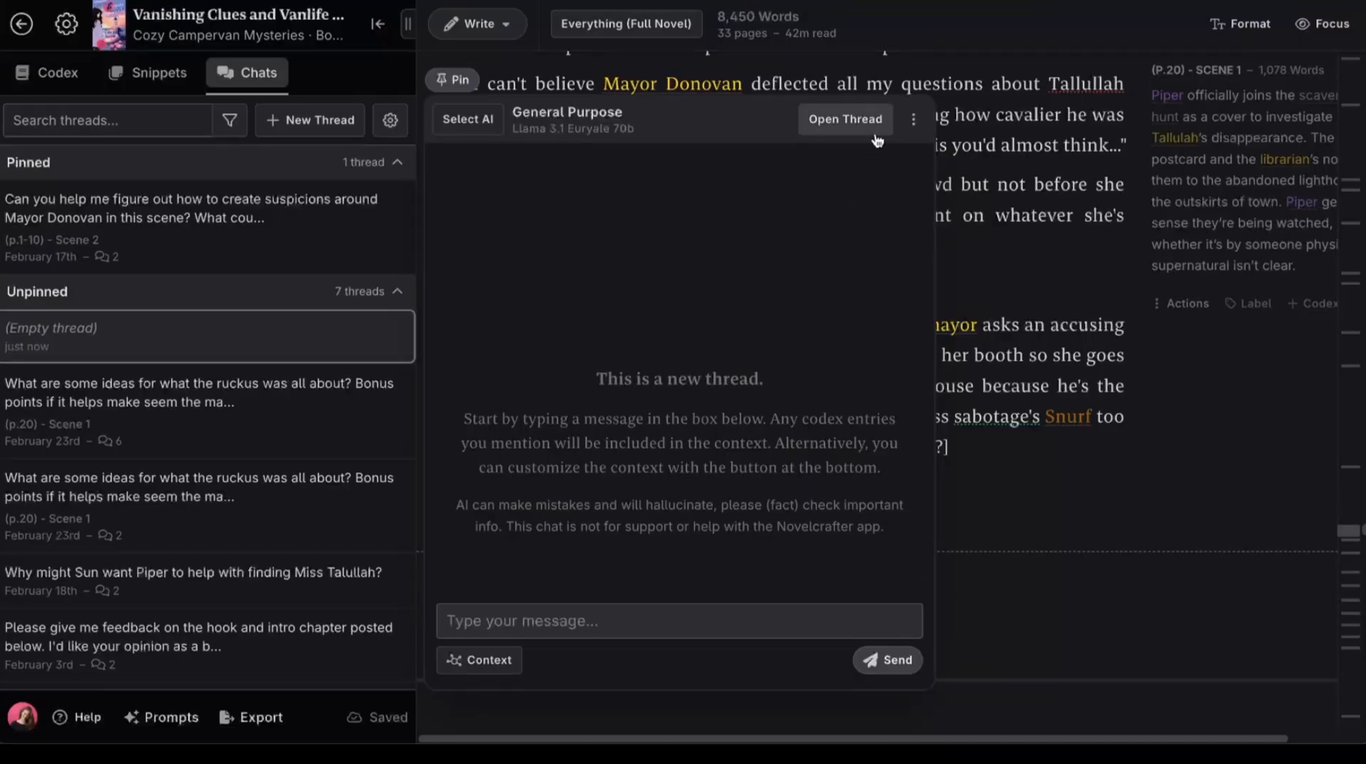
click(844, 119)
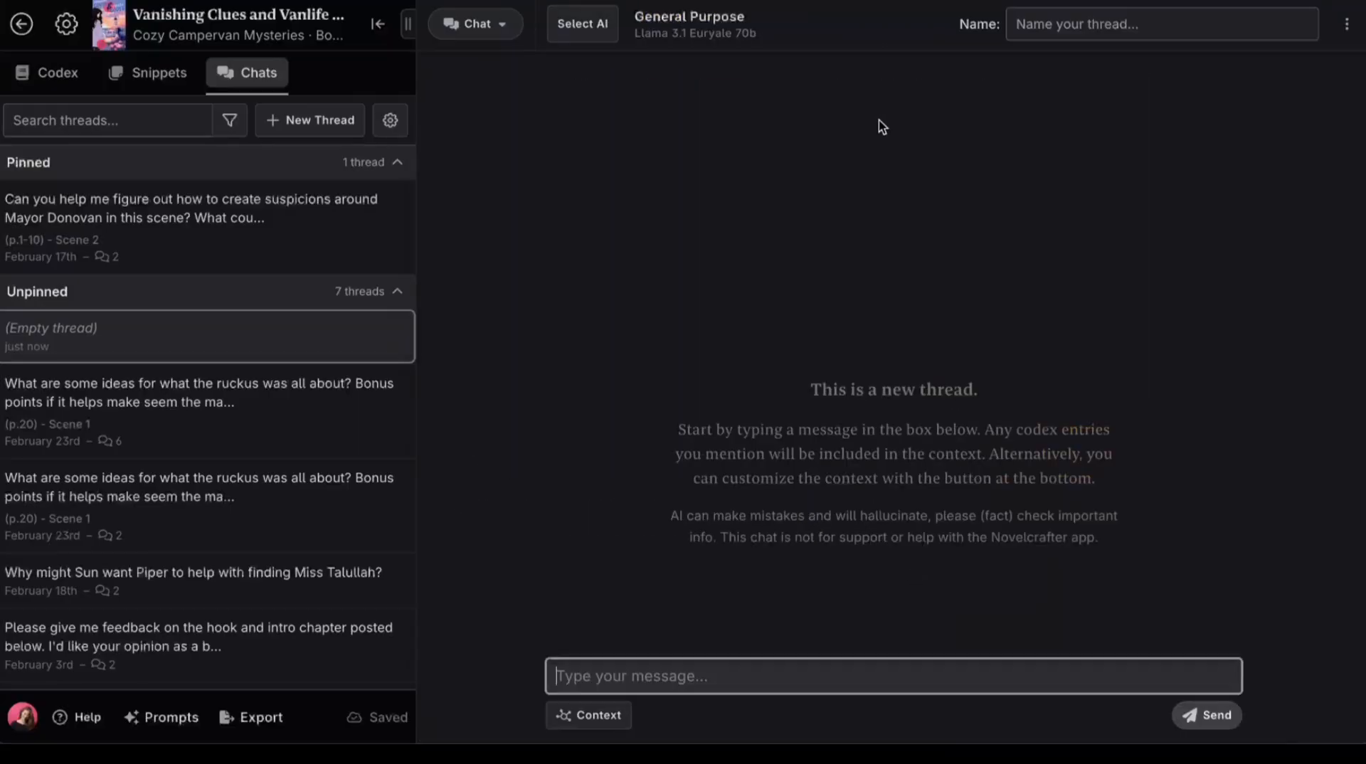
mouse_move(883, 134)
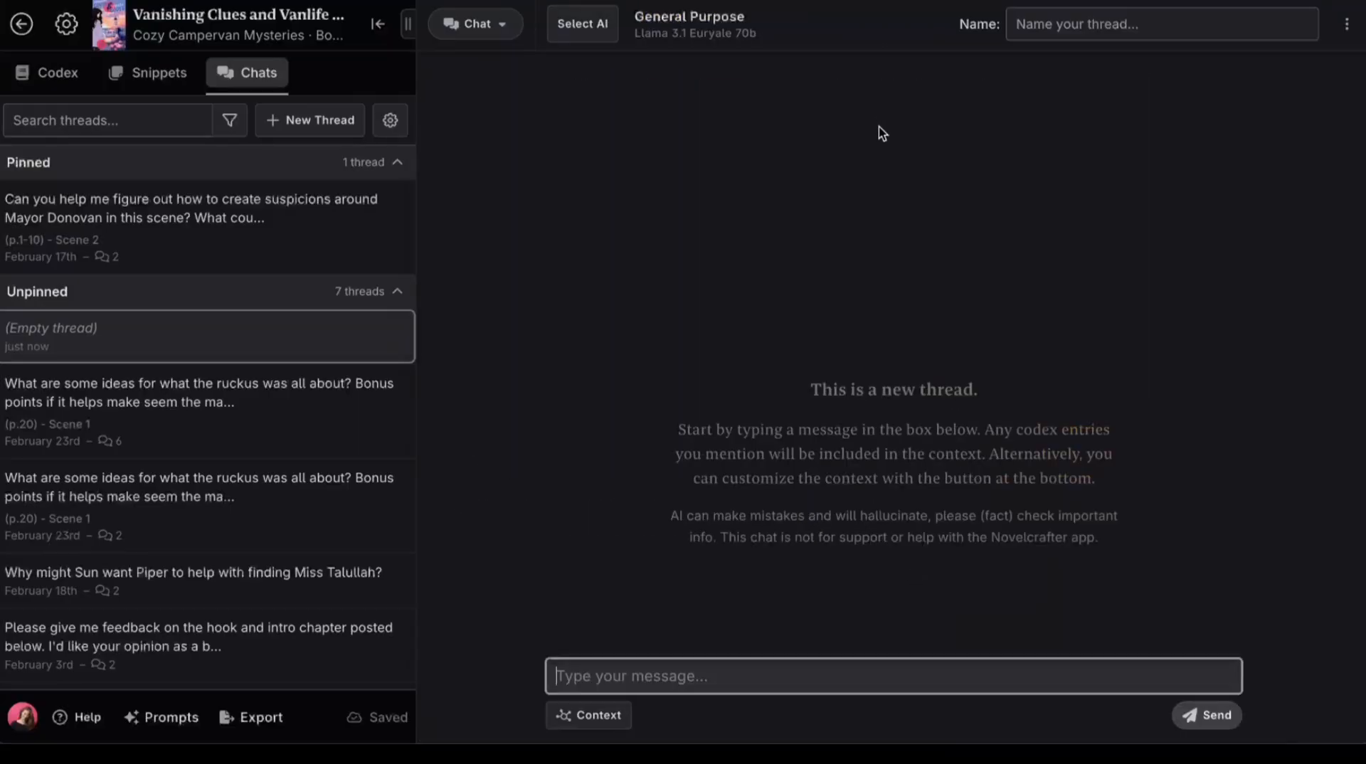
Review the chat's context options including Full Novel Text.
click(587, 716)
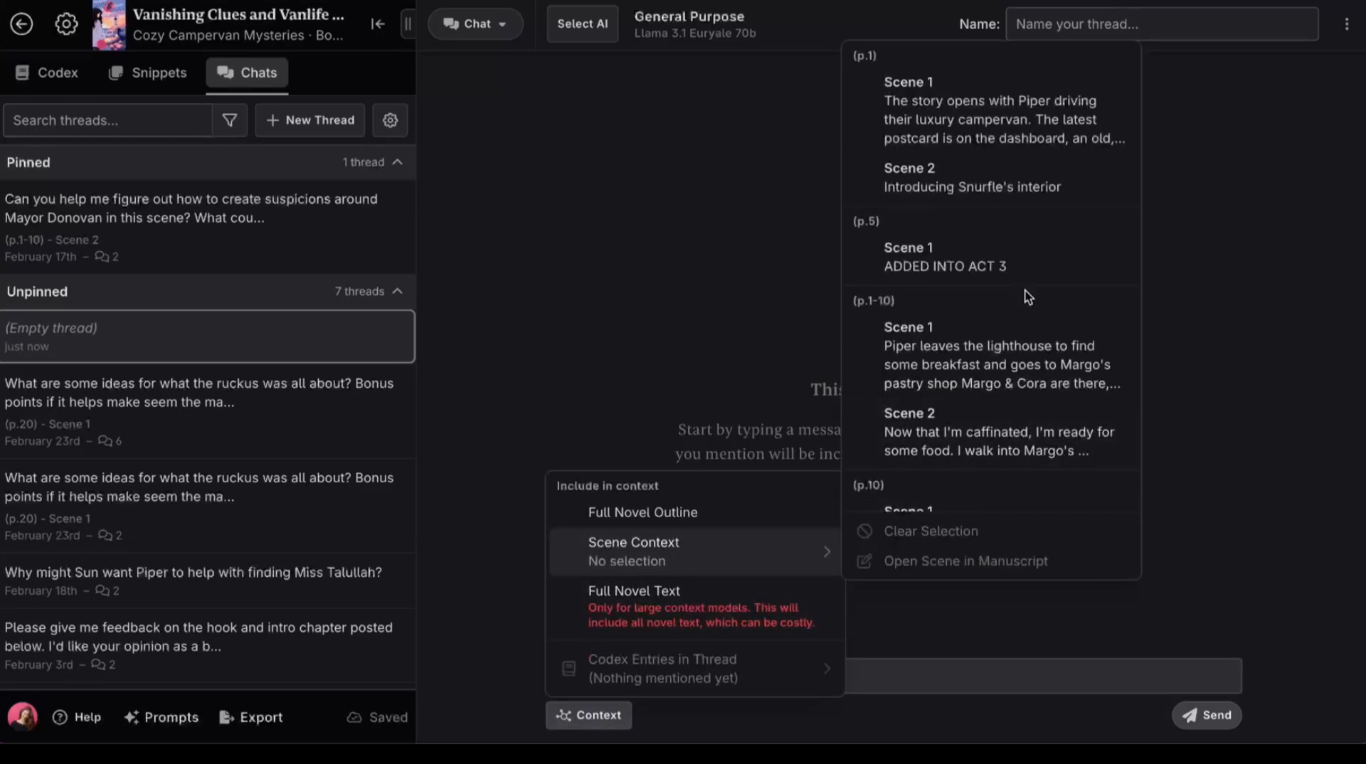
scroll(down, 3)
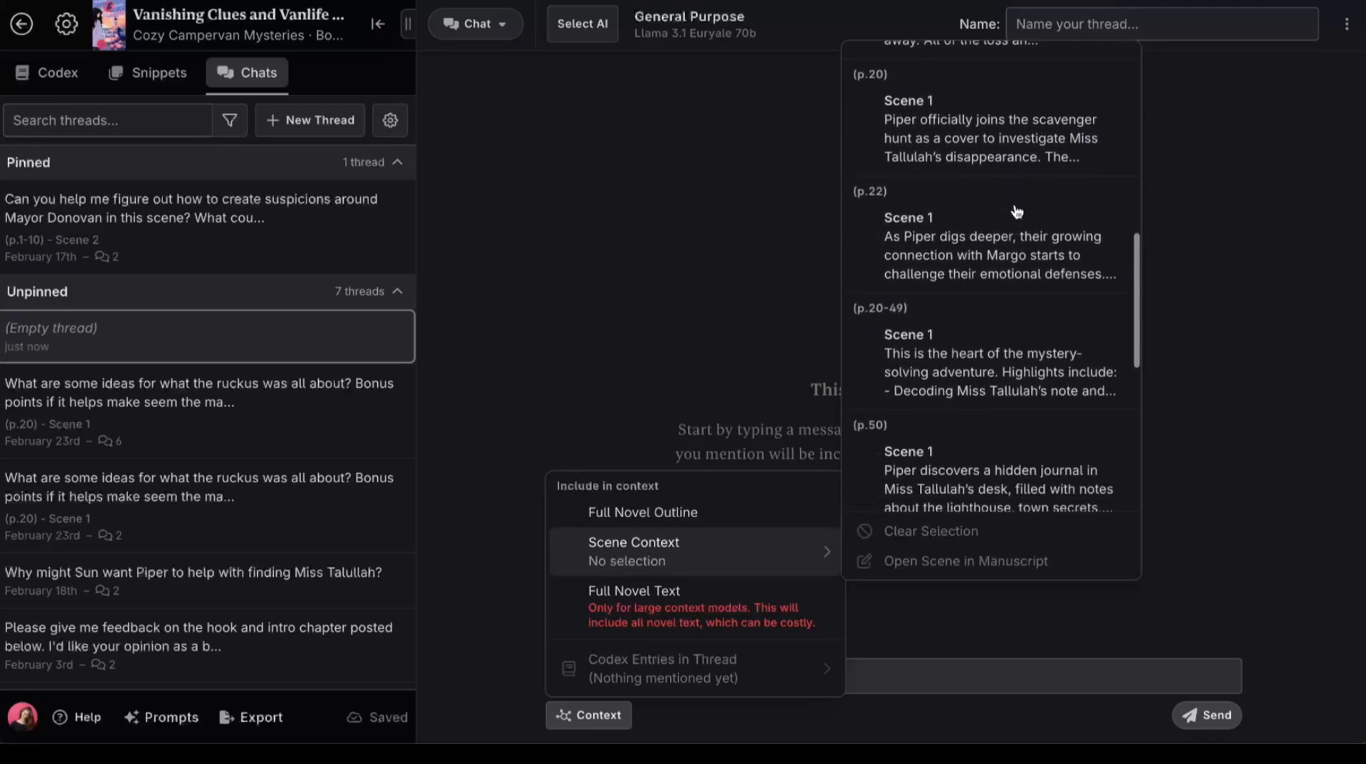
scroll(down, 3)
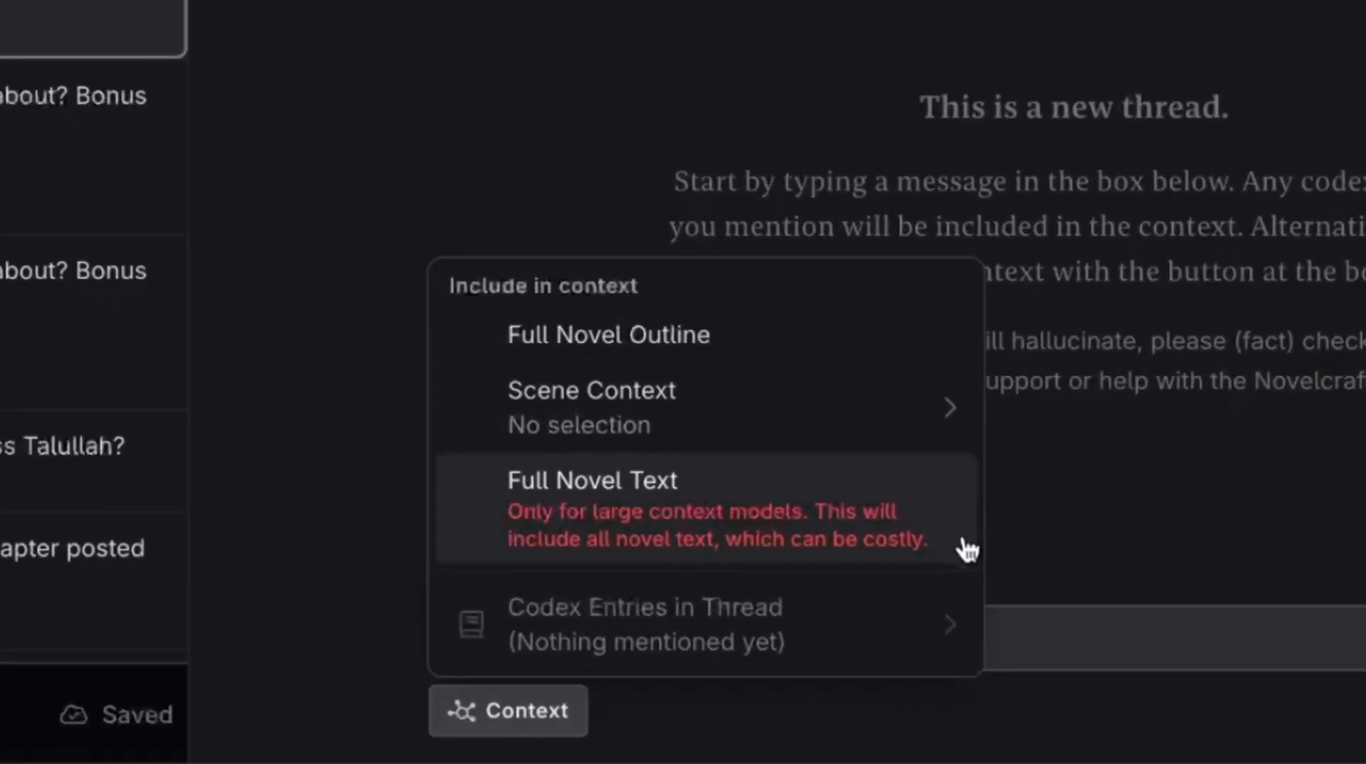
mouse_move(812, 548)
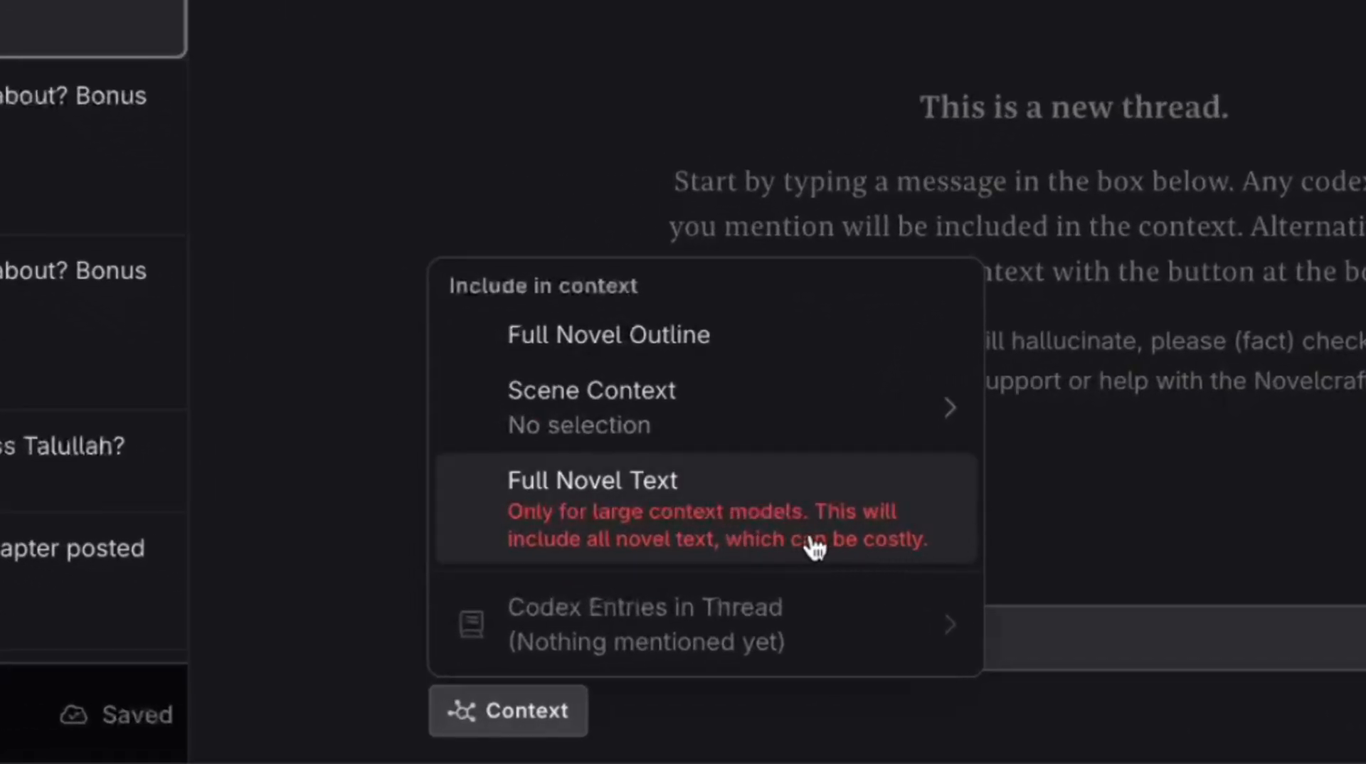
mouse_move(750, 554)
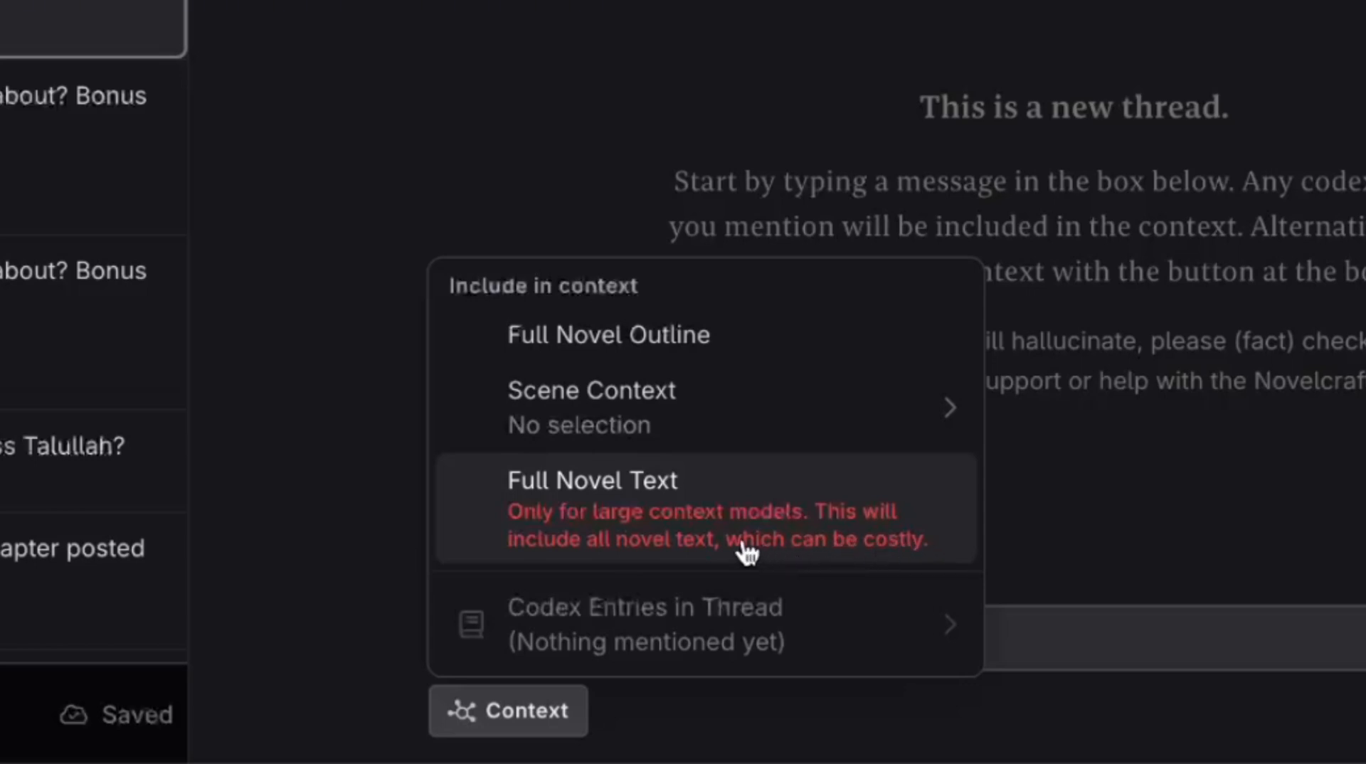
mouse_move(886, 561)
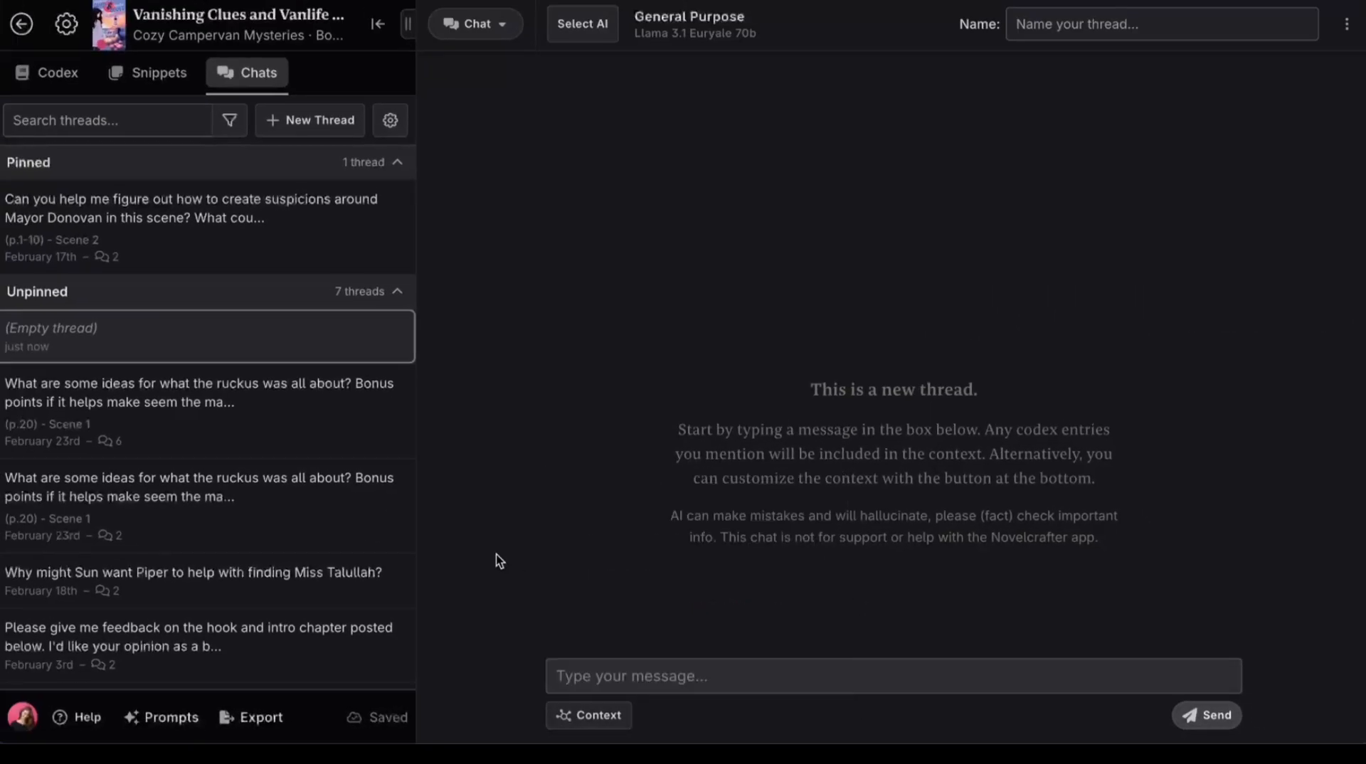
Preview the pinned Mayor Donovan thread, then the hook-feedback thread.
click(207, 208)
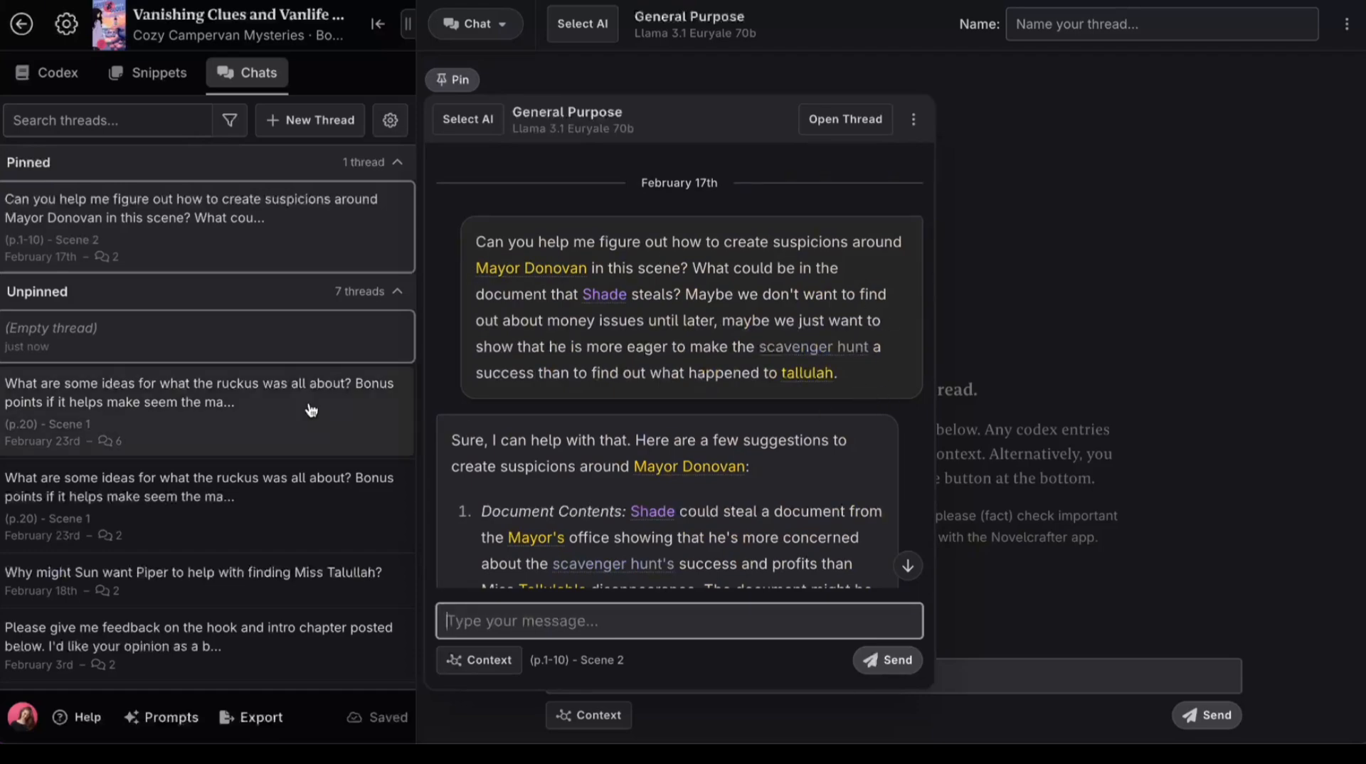
click(201, 401)
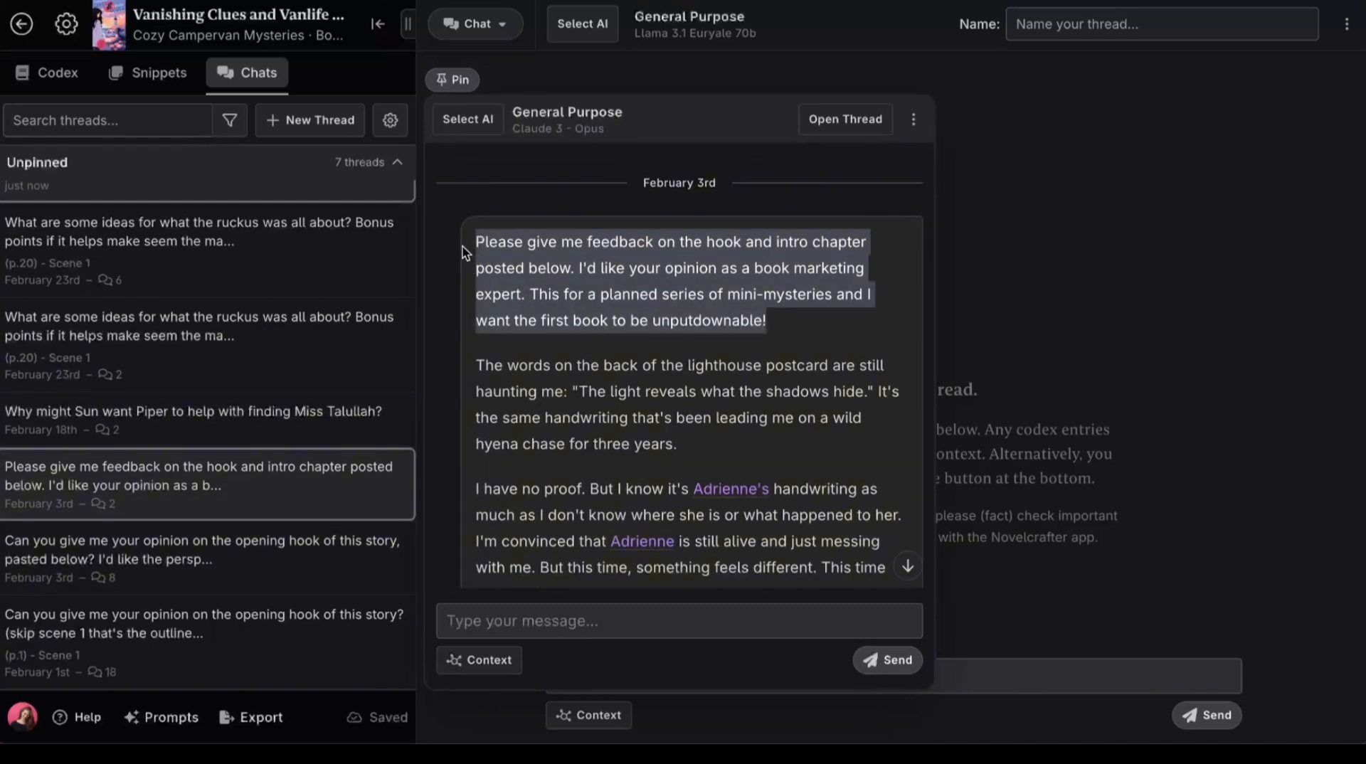
Read through the Claude 3 Opus hook critique and open the ChatGPT hook-analysis conversation.
scroll(down, 3)
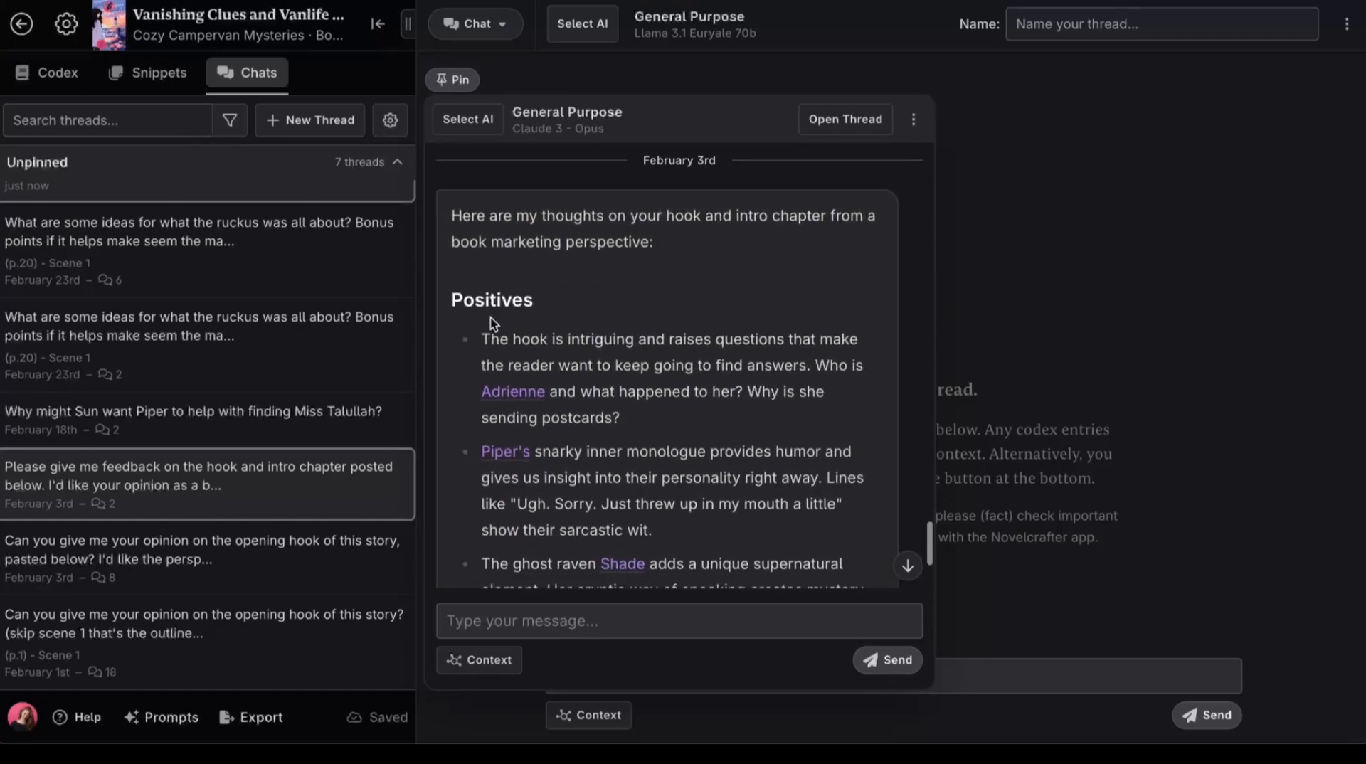
scroll(down, 3)
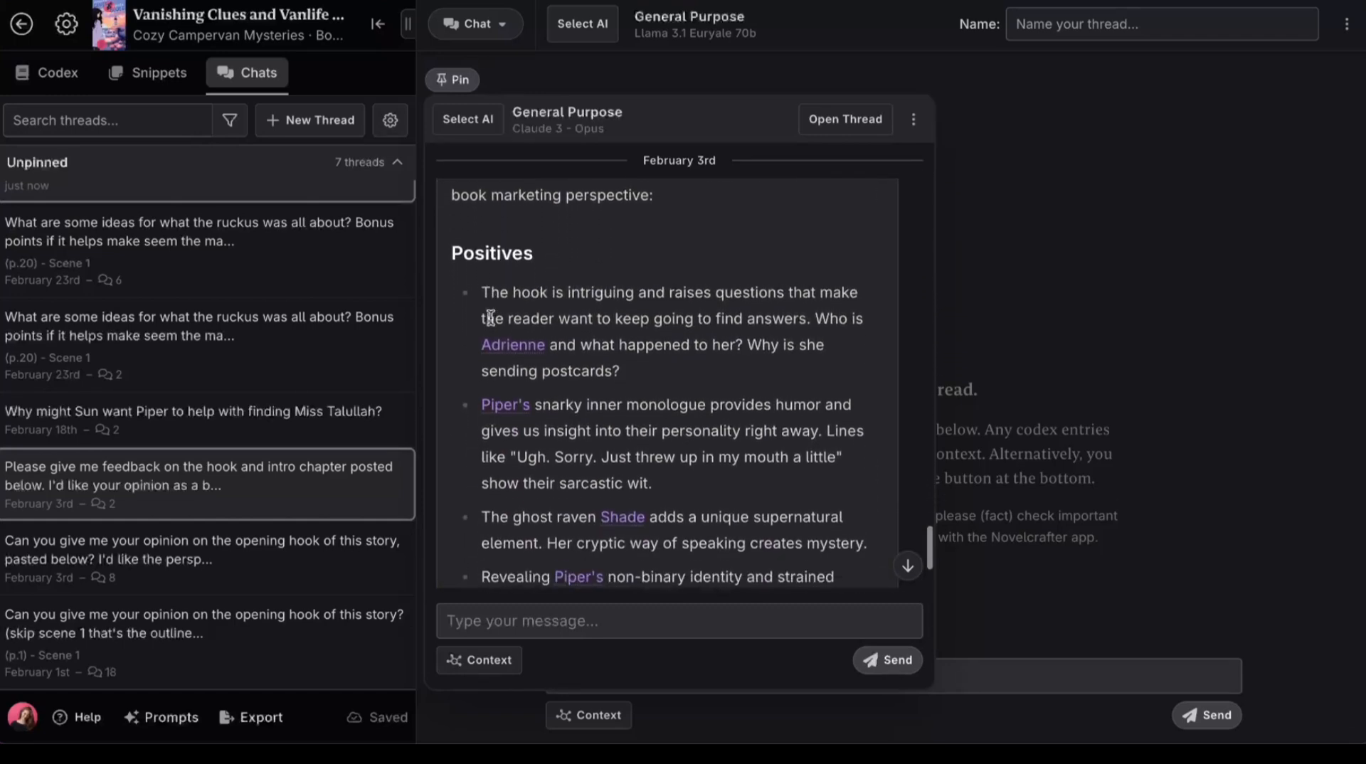
scroll(down, 3)
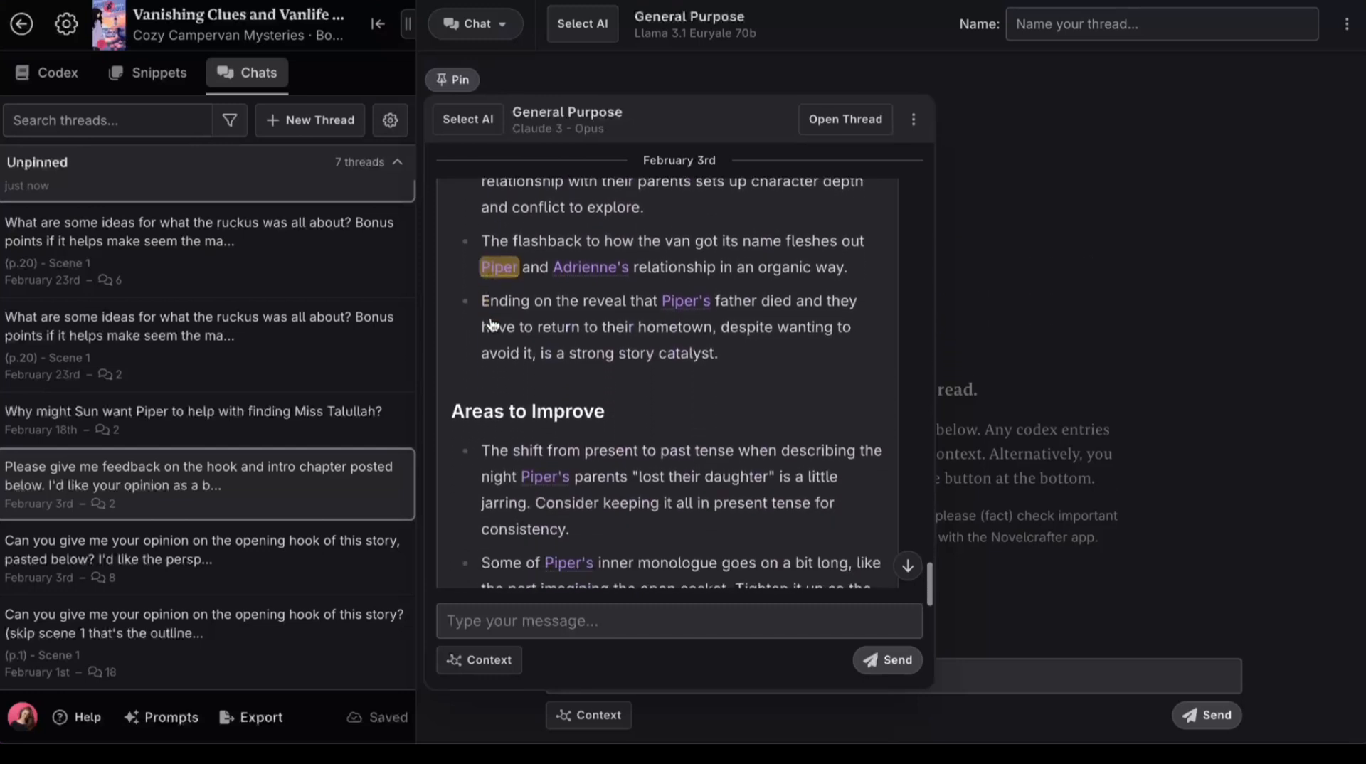
scroll(down, 3)
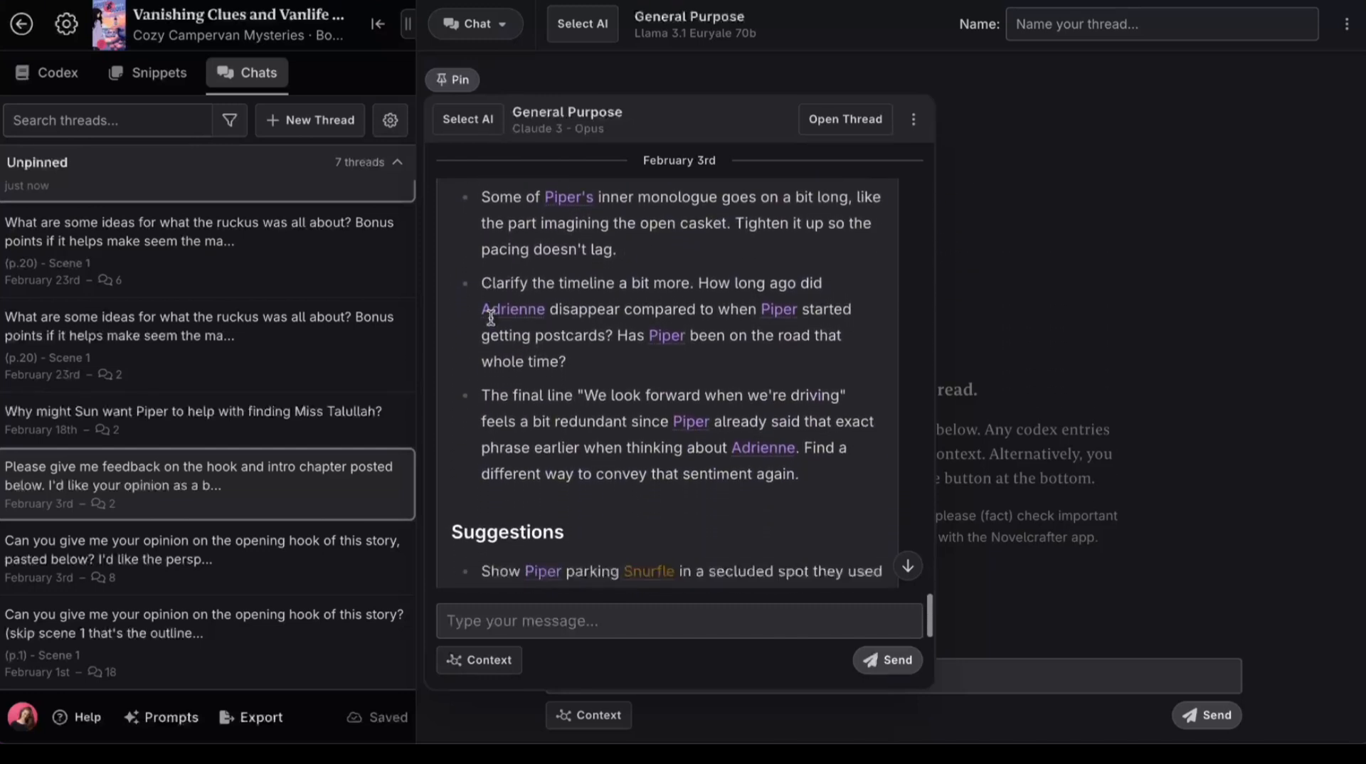
scroll(down, 3)
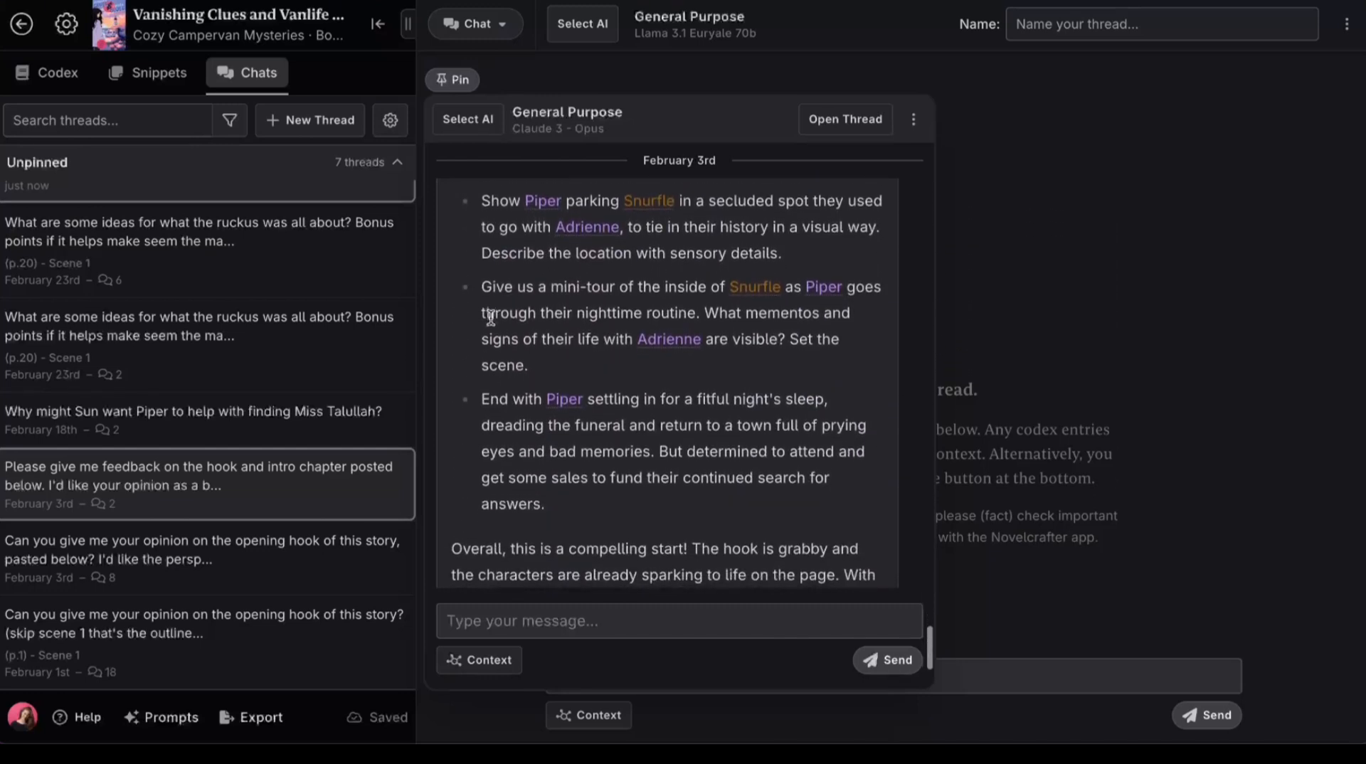
scroll(down, 3)
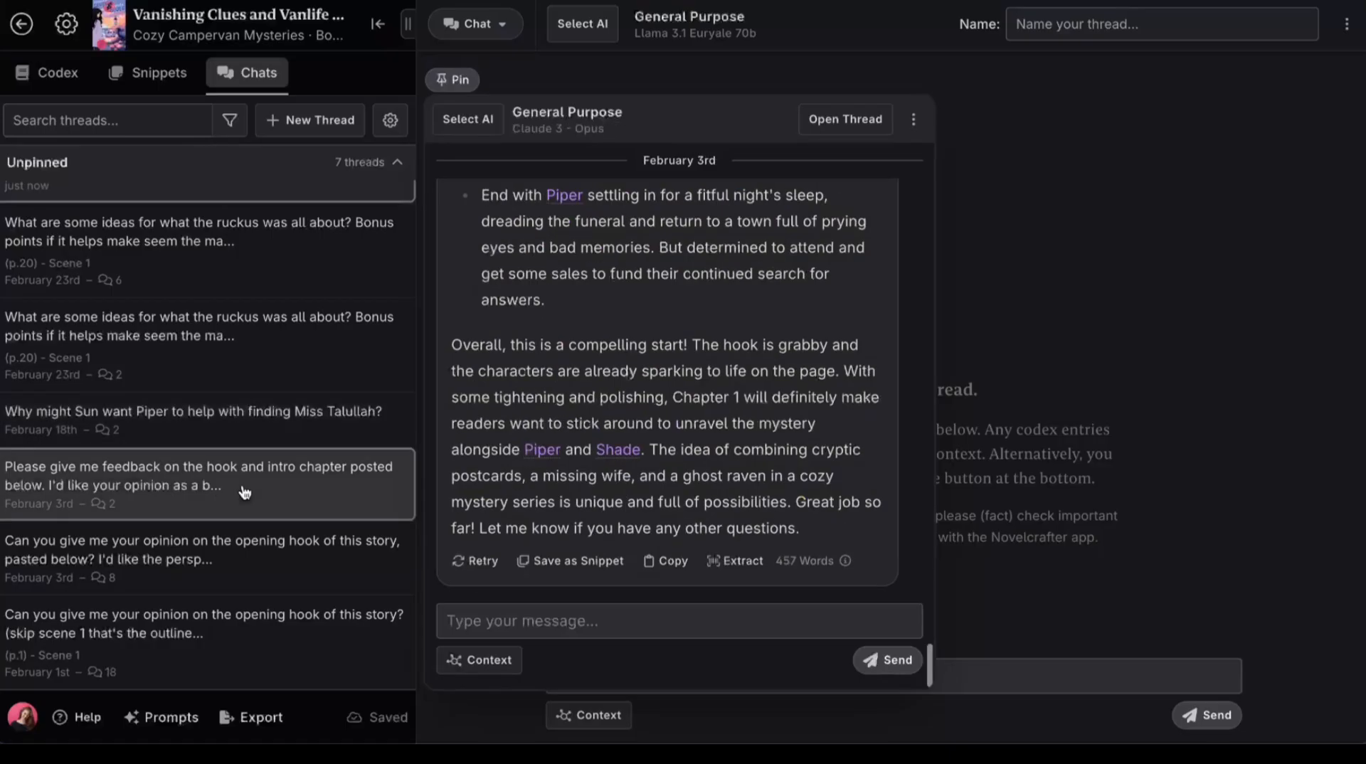
click(205, 644)
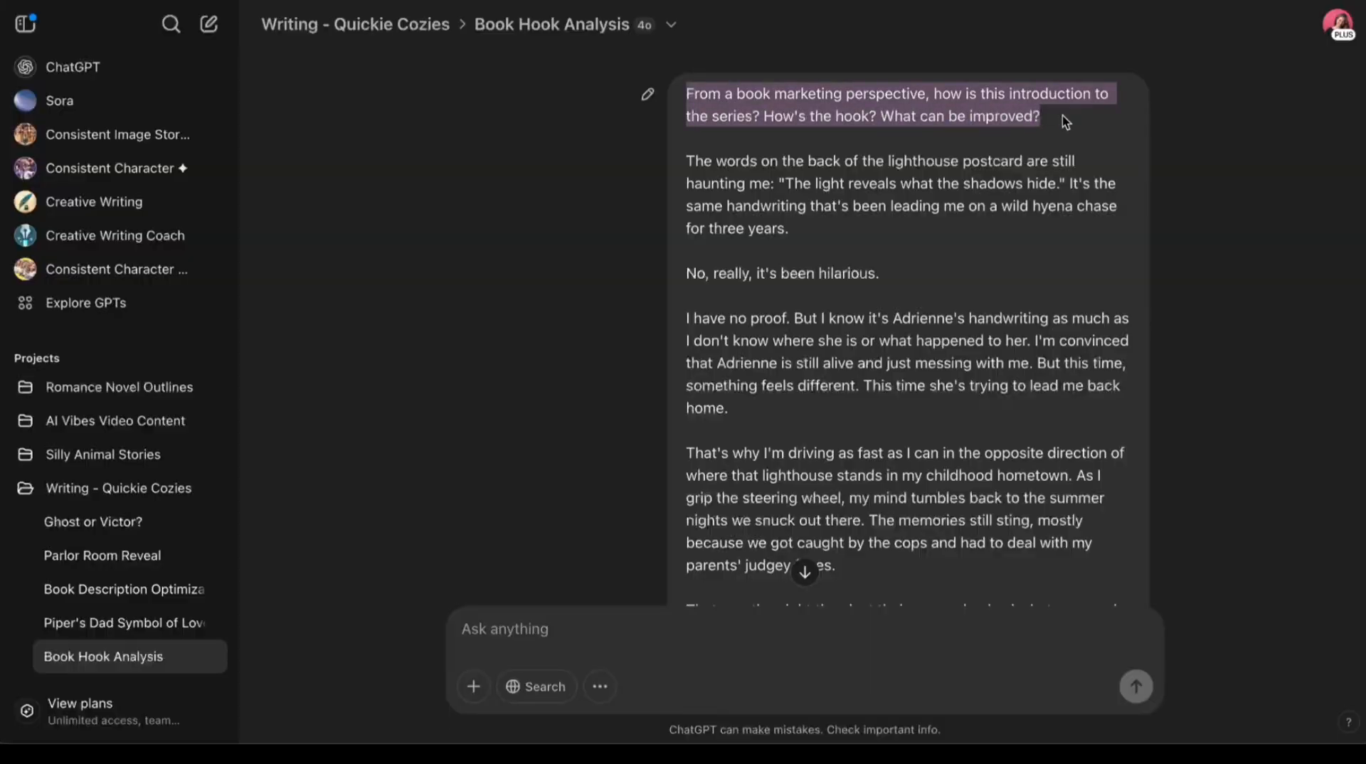
scroll(down, 3)
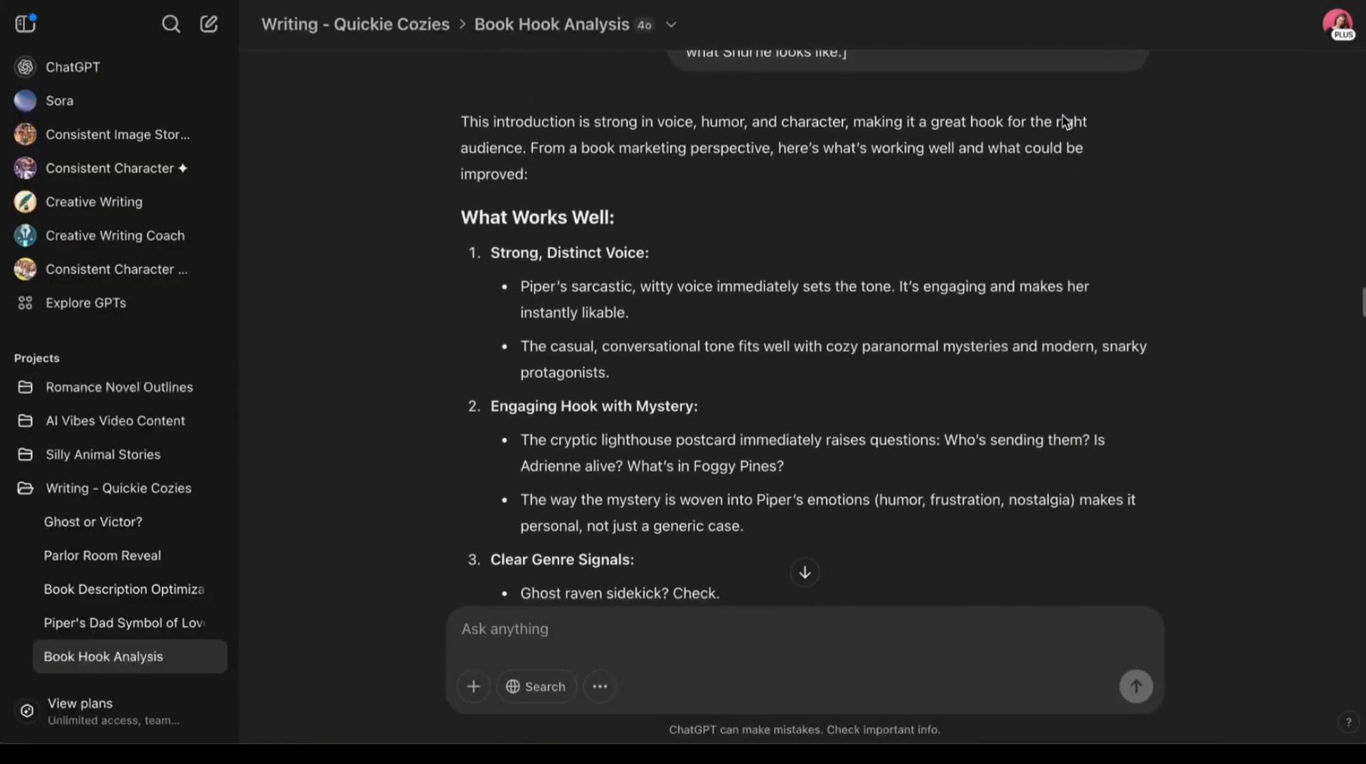
scroll(down, 3)
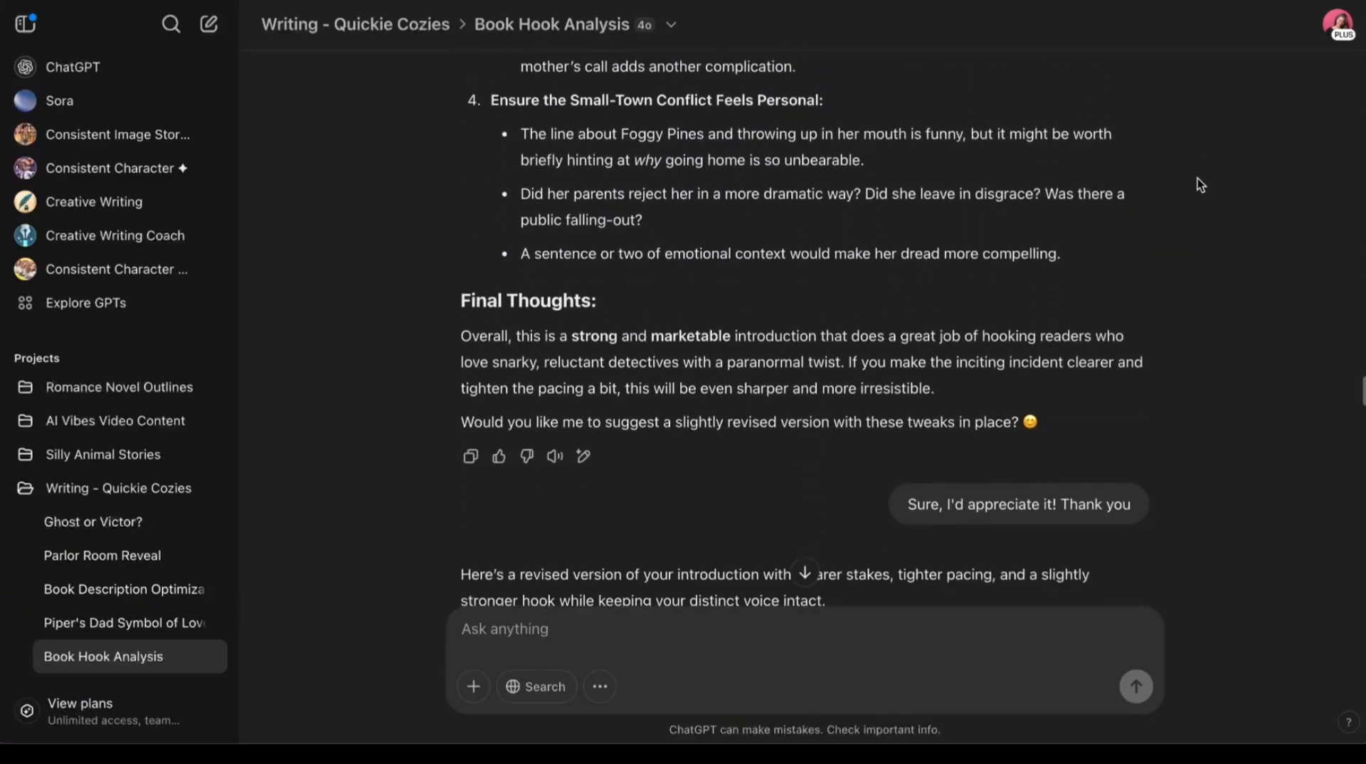
scroll(down, 3)
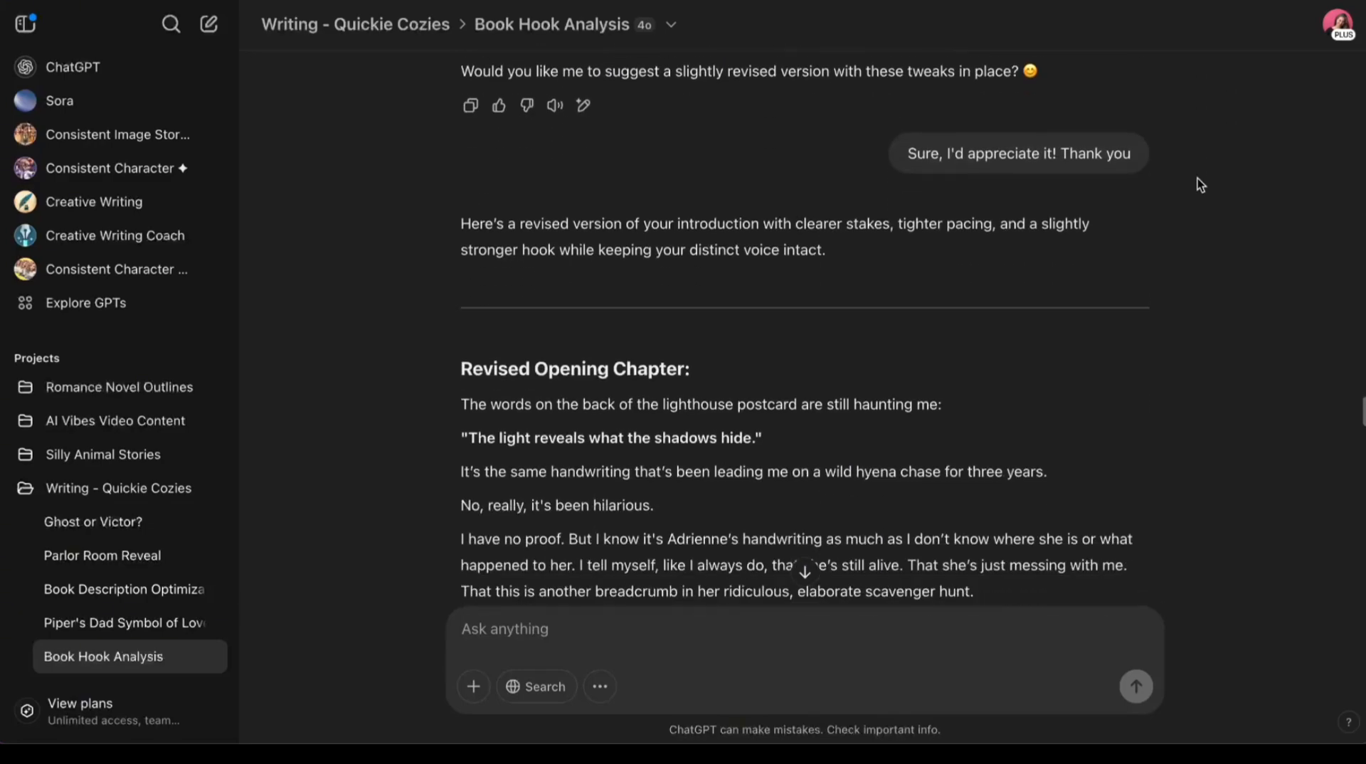
scroll(down, 3)
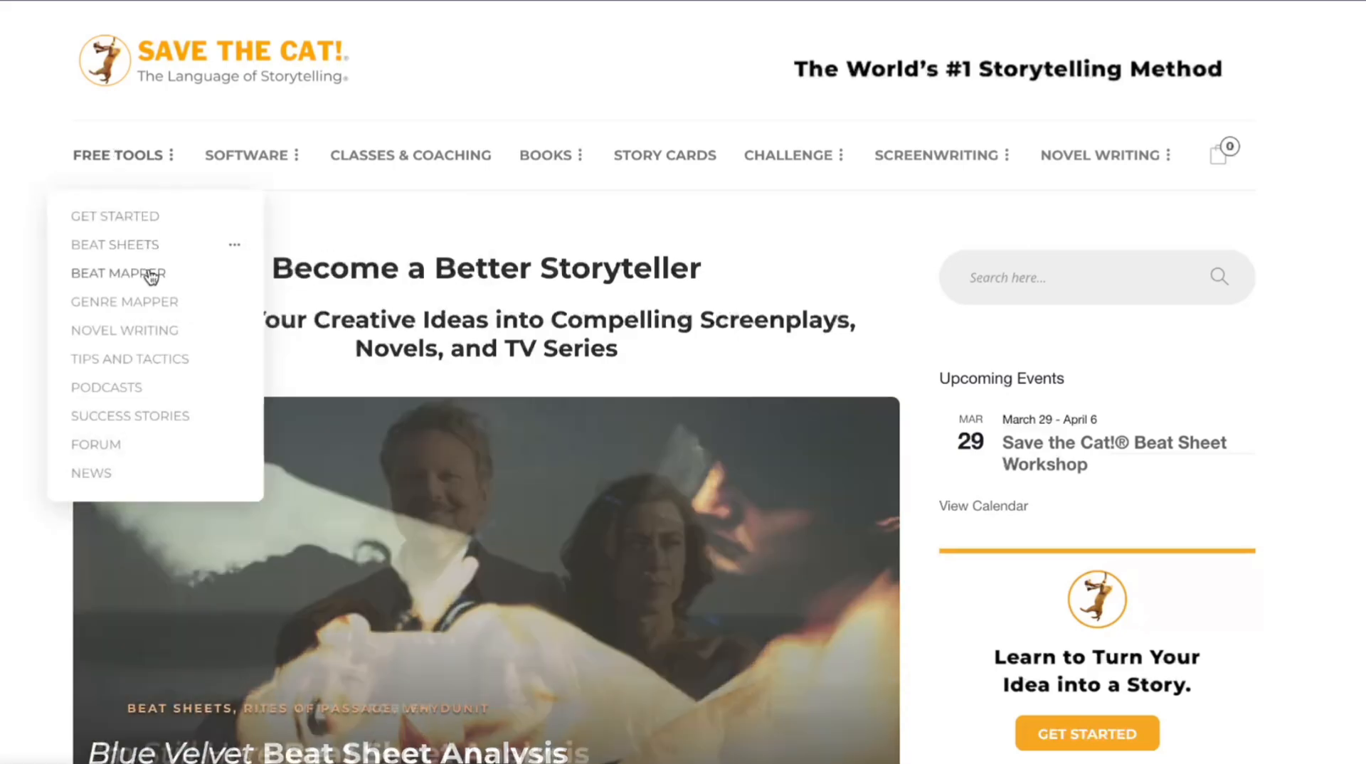
Open the Beat Sheet Mapper from the Free Tools menu.
click(118, 273)
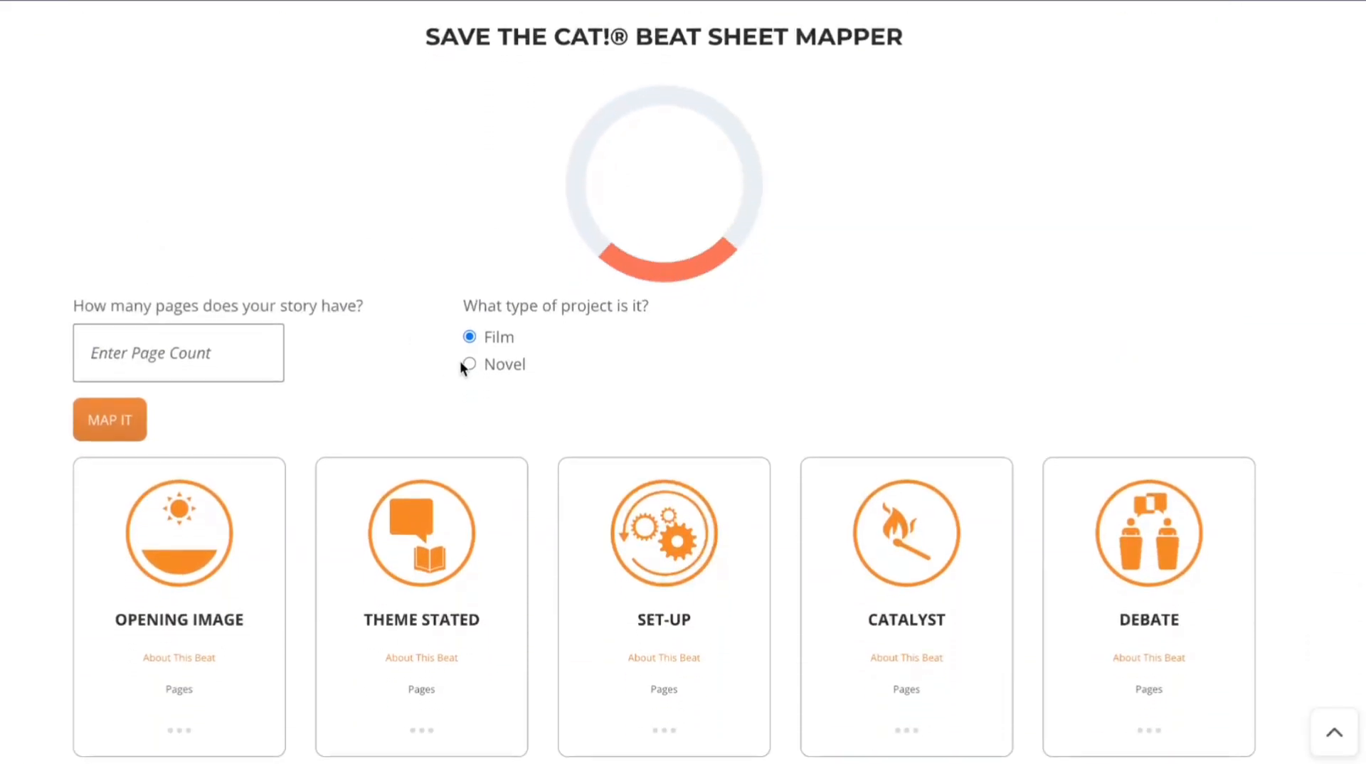